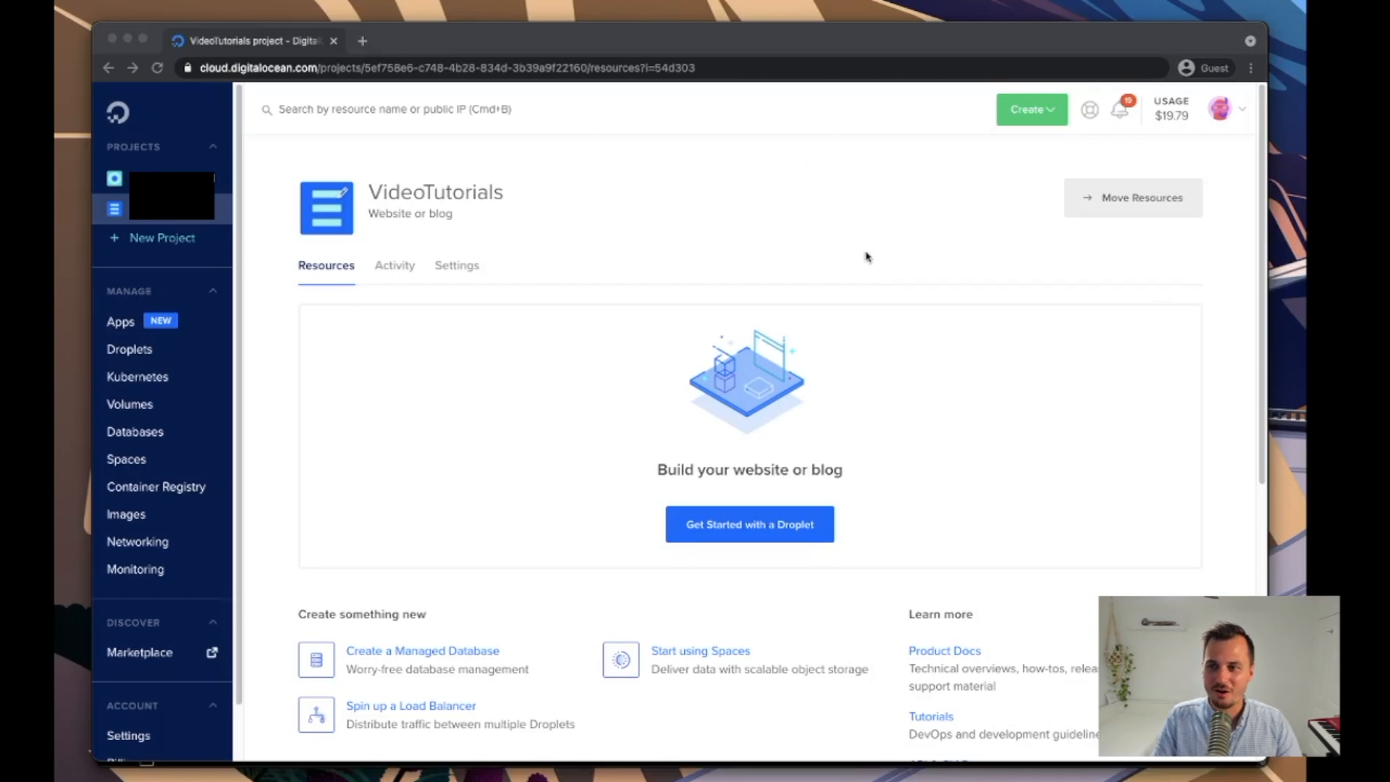
{"action": "mouse_move", "coordinate": [983, 48]}
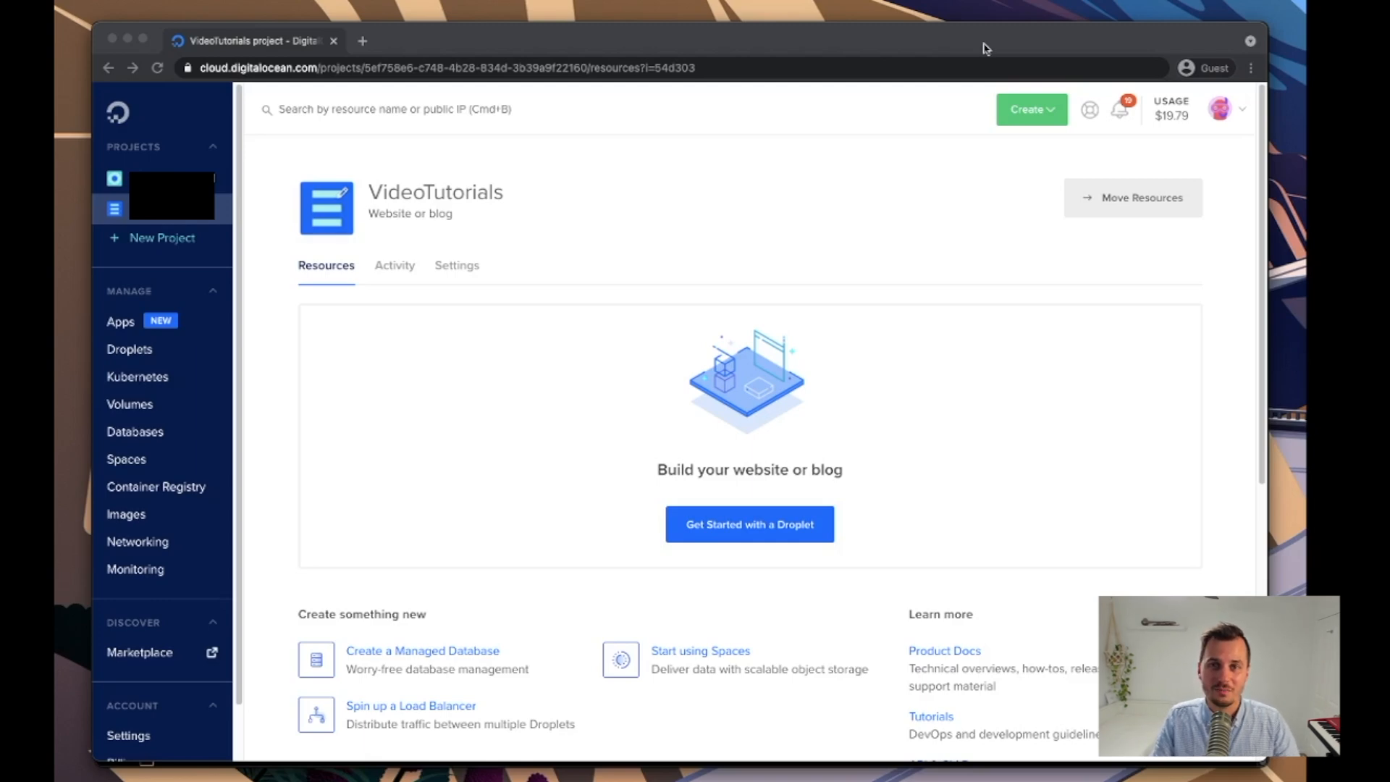
{"action": "mouse_move", "coordinate": [1002, 41]}
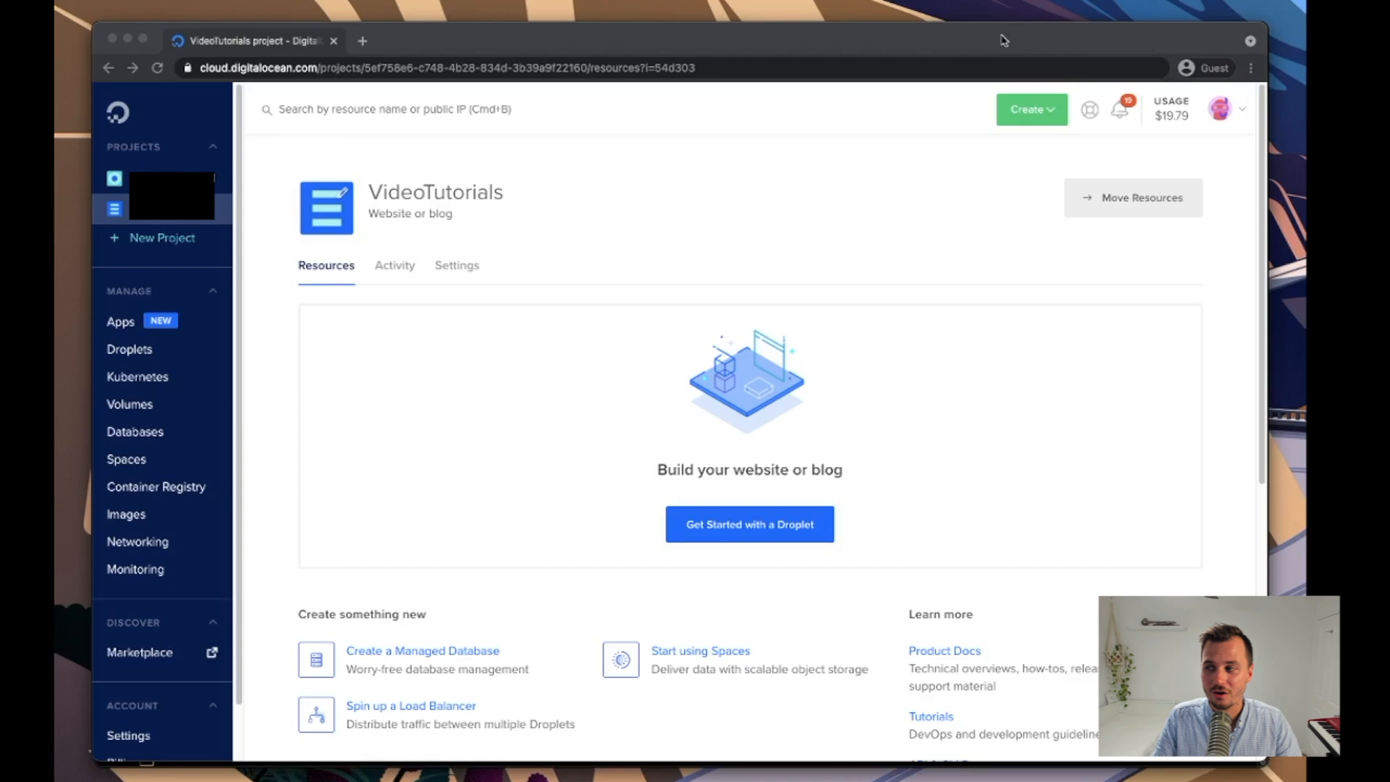
{"action": "mouse_move", "coordinate": [744, 239]}
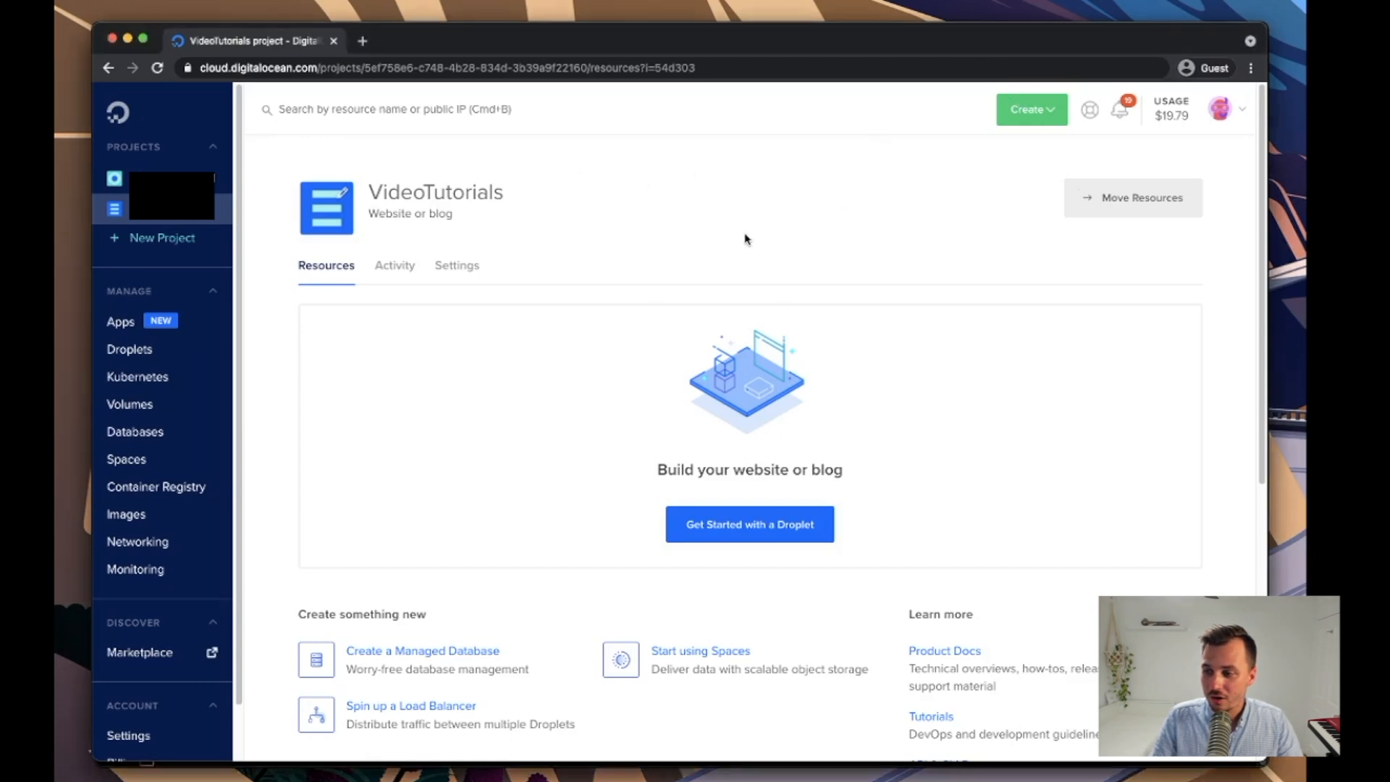
{"action": "mouse_move", "coordinate": [952, 321]}
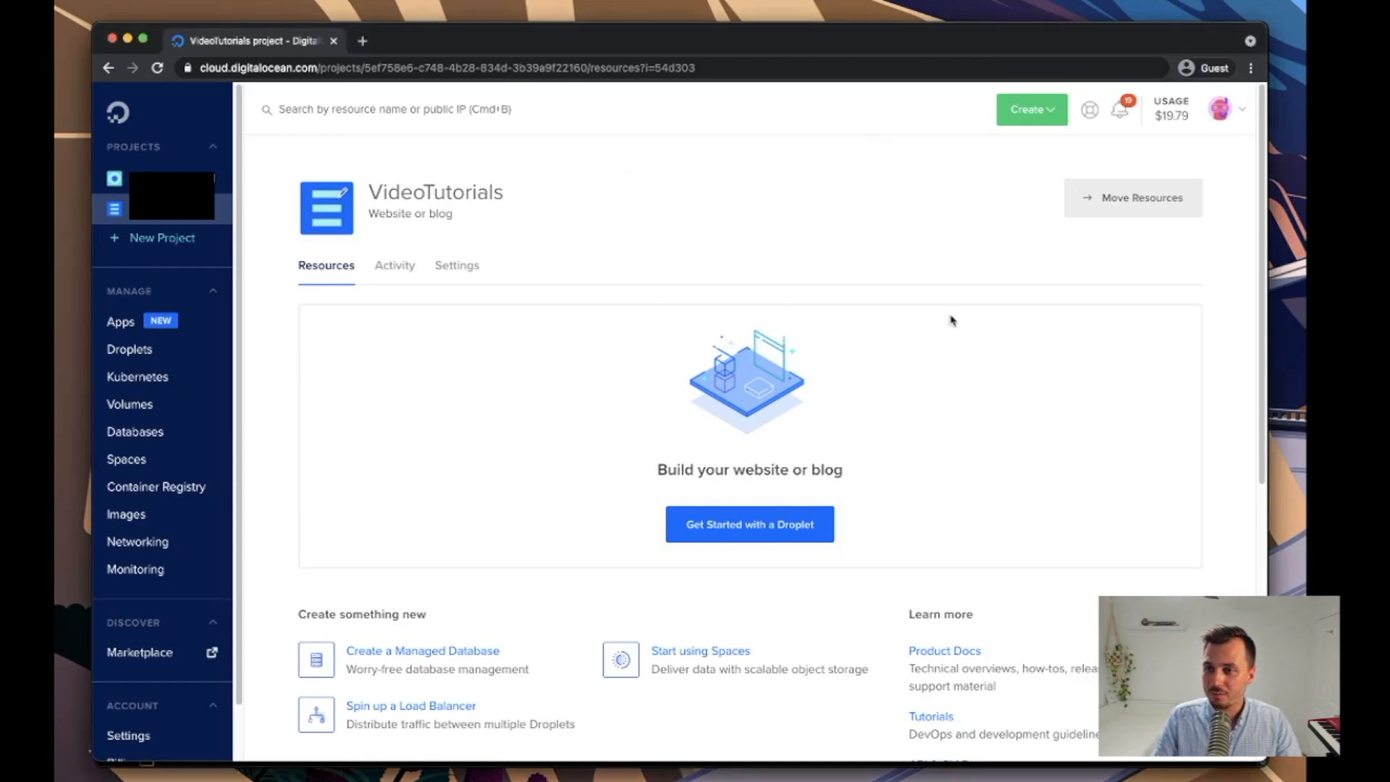
{"action": "mouse_move", "coordinate": [811, 275]}
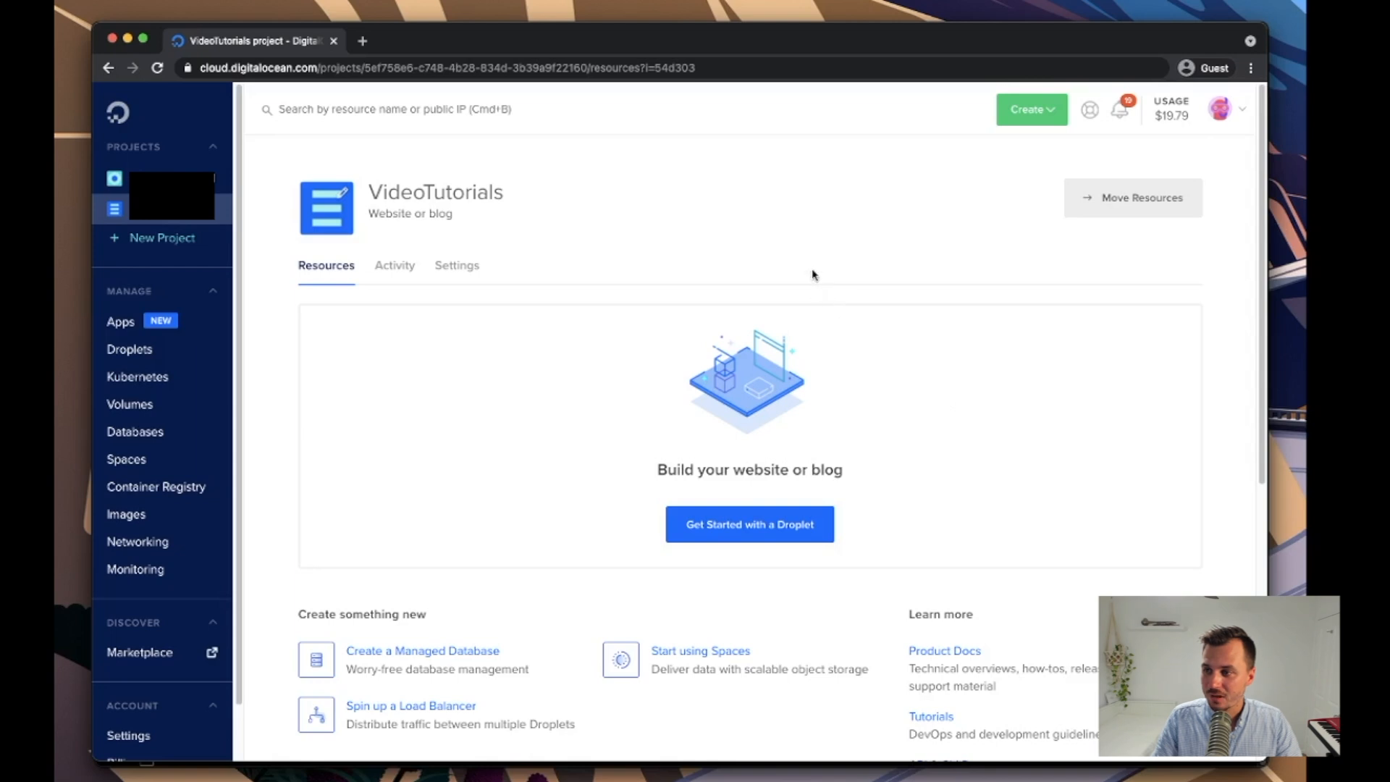
{"action": "mouse_move", "coordinate": [1064, 130]}
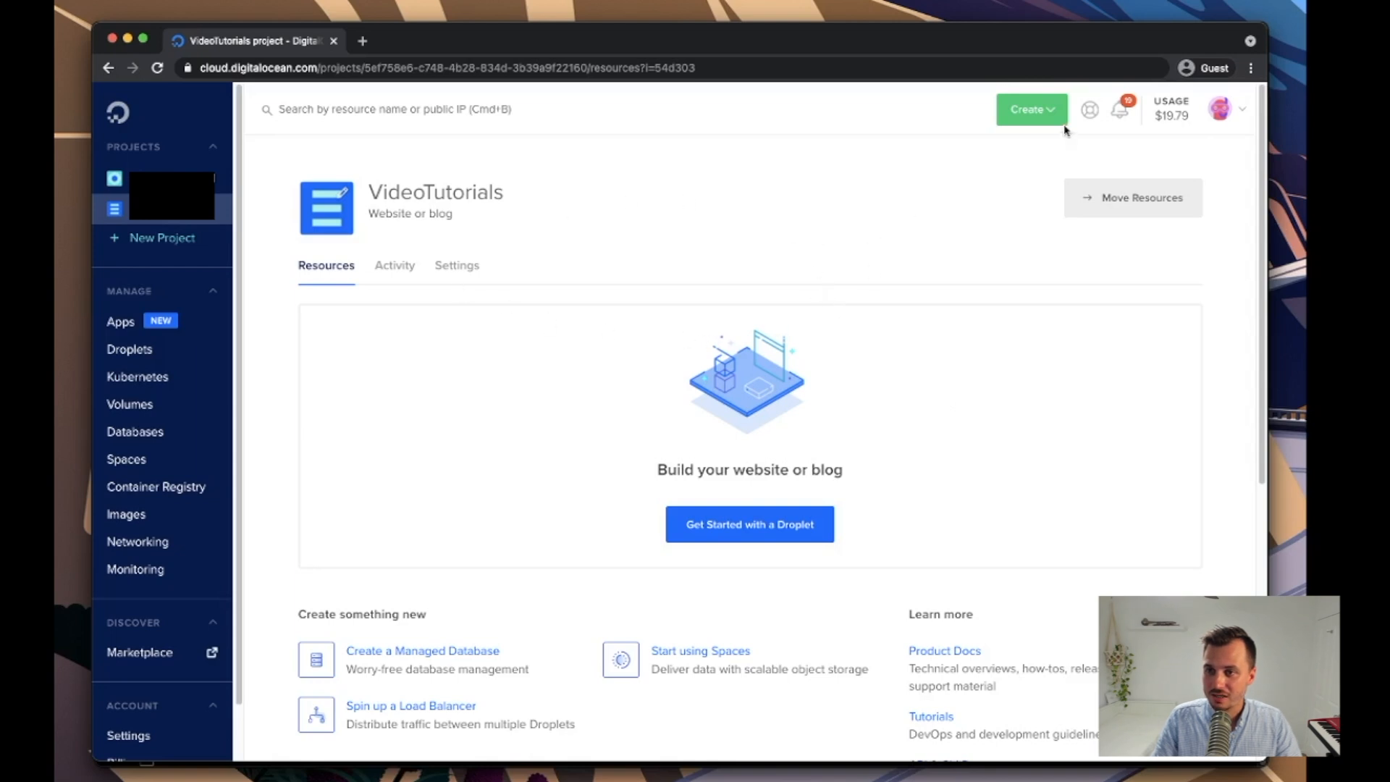
- Start a new Droplet and choose the Ubuntu 20.10 x64 image
{"action": "left_click", "coordinate": [1031, 109]}
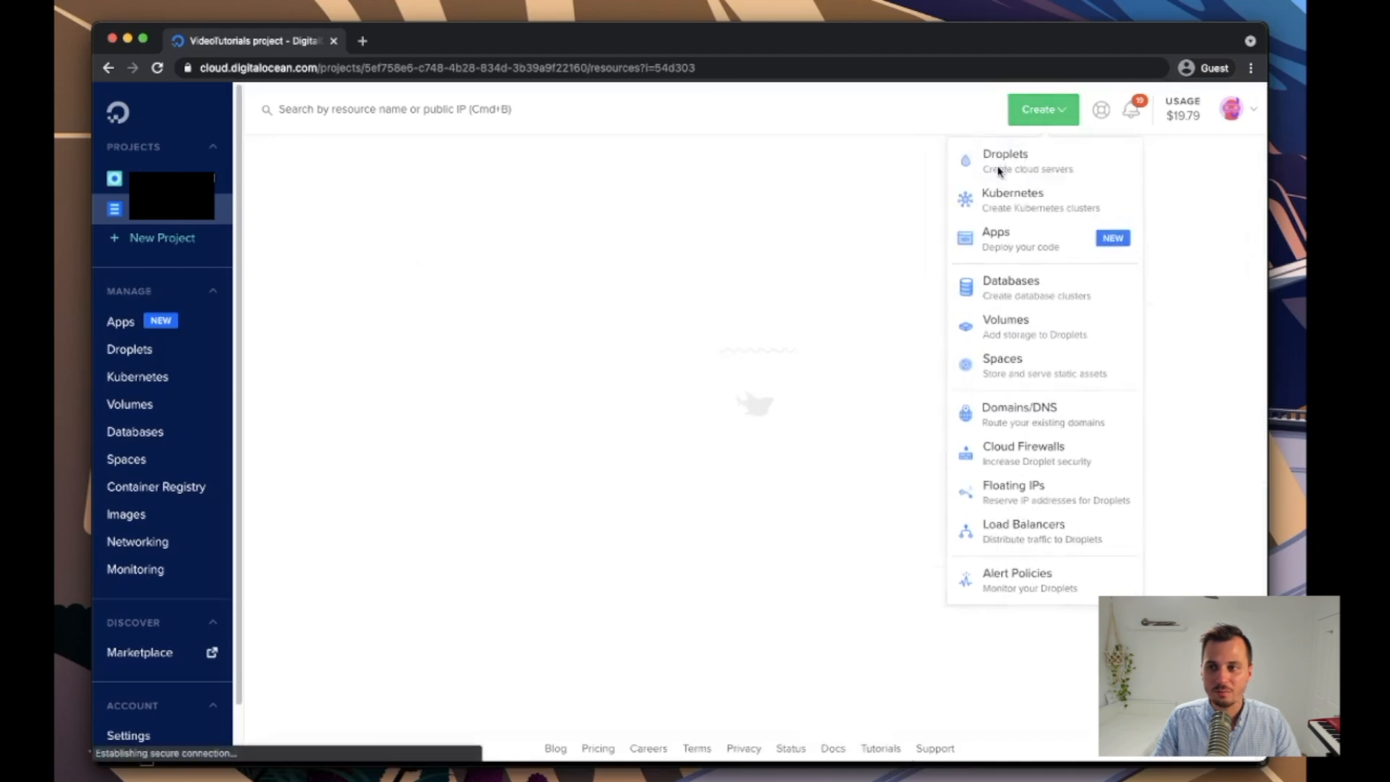
{"action": "left_click", "coordinate": [1020, 168]}
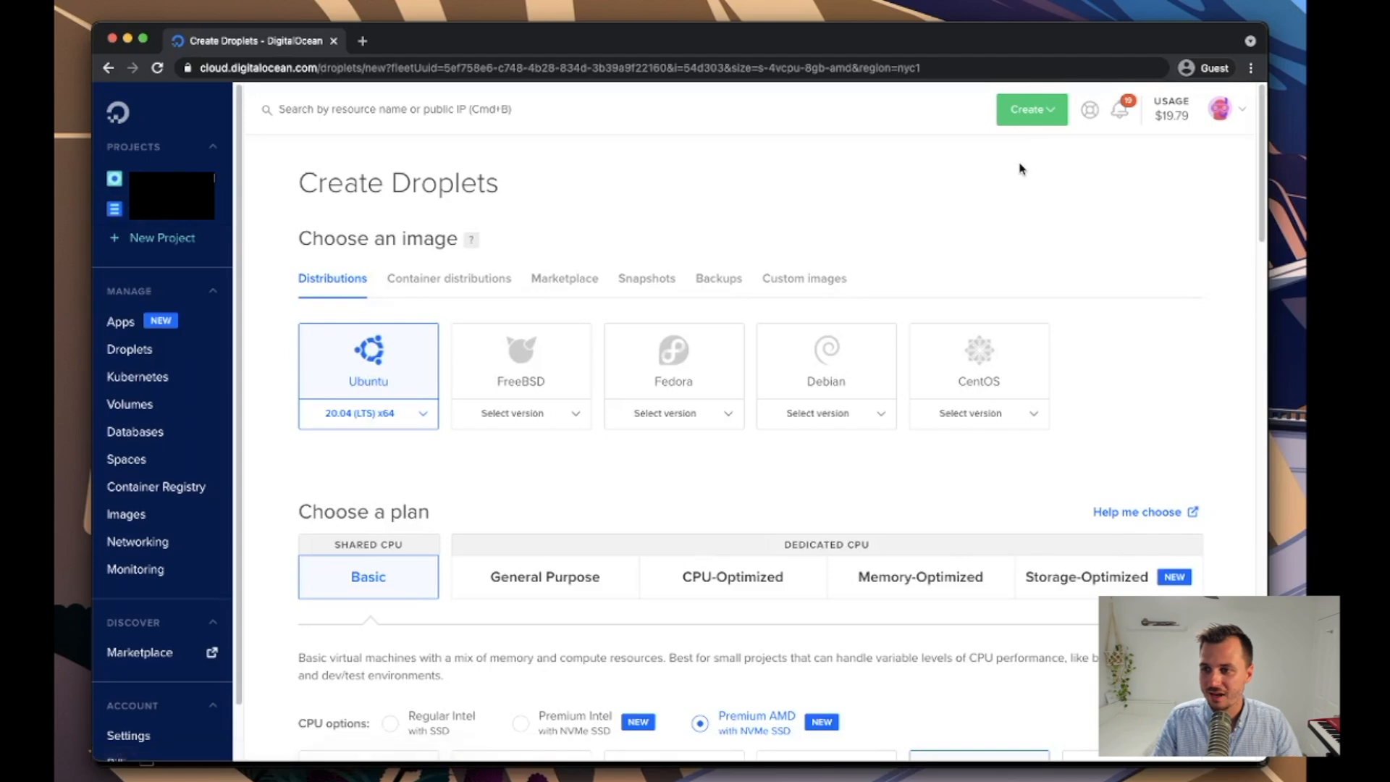
{"action": "scroll", "scroll_direction": "down", "scroll_amount": 3}
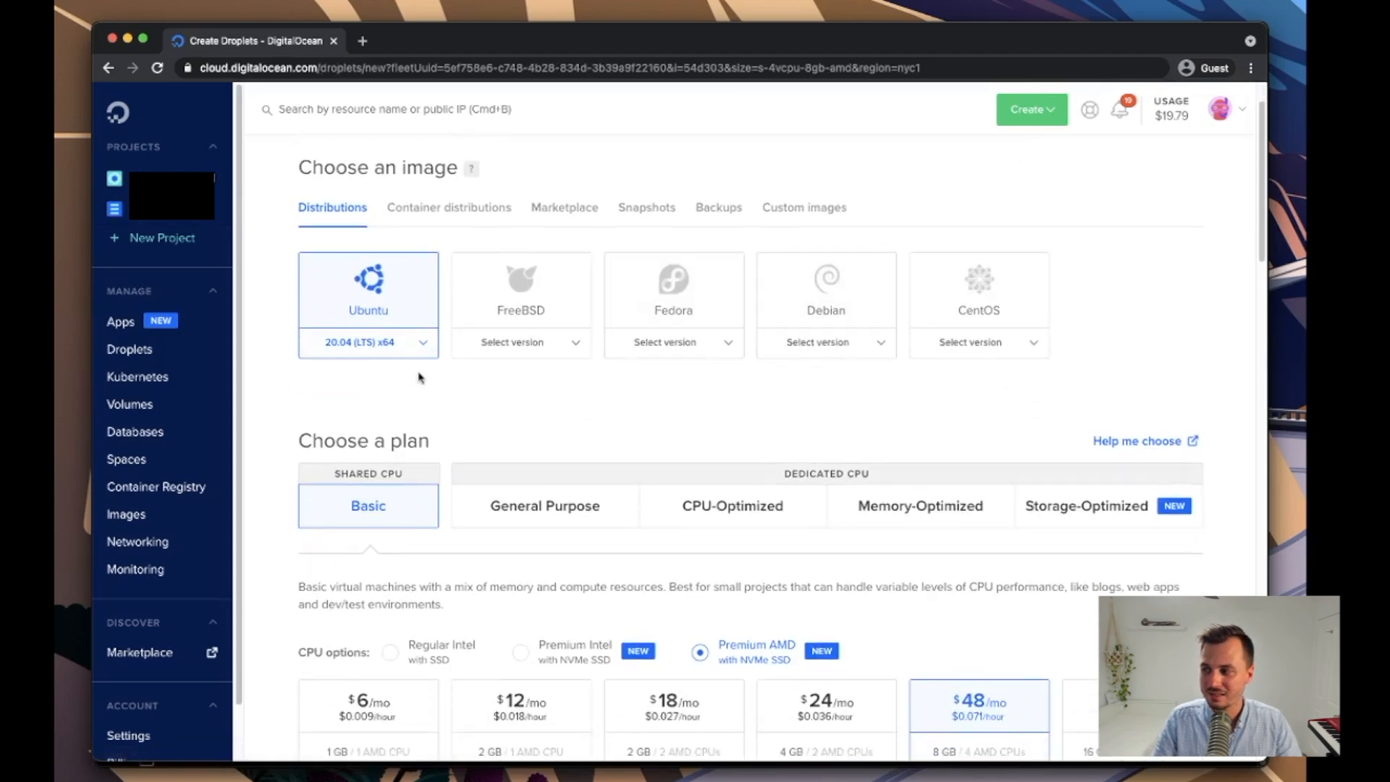
{"action": "mouse_move", "coordinate": [423, 348]}
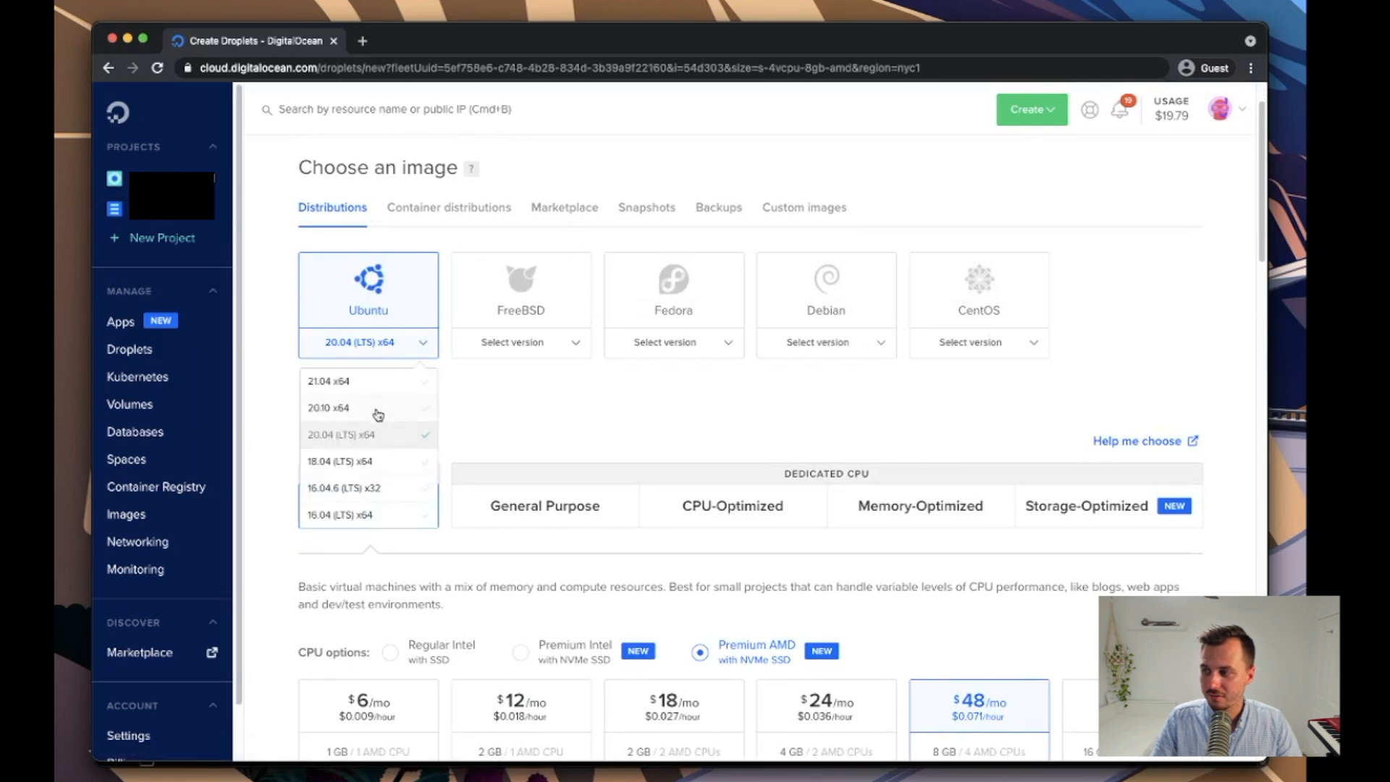
{"action": "left_click", "coordinate": [331, 407]}
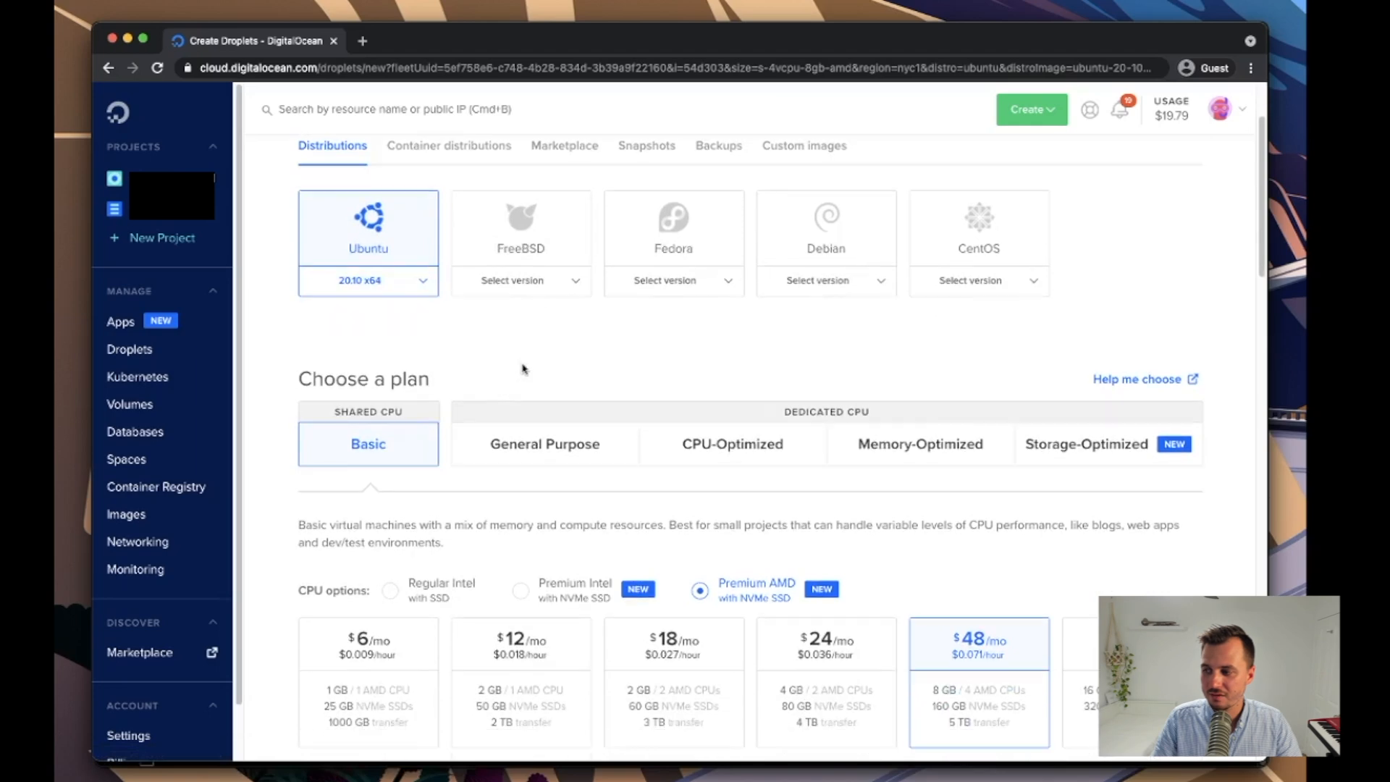
- Select the Regular Intel CPU option with the $5/month Basic plan
{"action": "scroll", "scroll_direction": "down", "scroll_amount": 3}
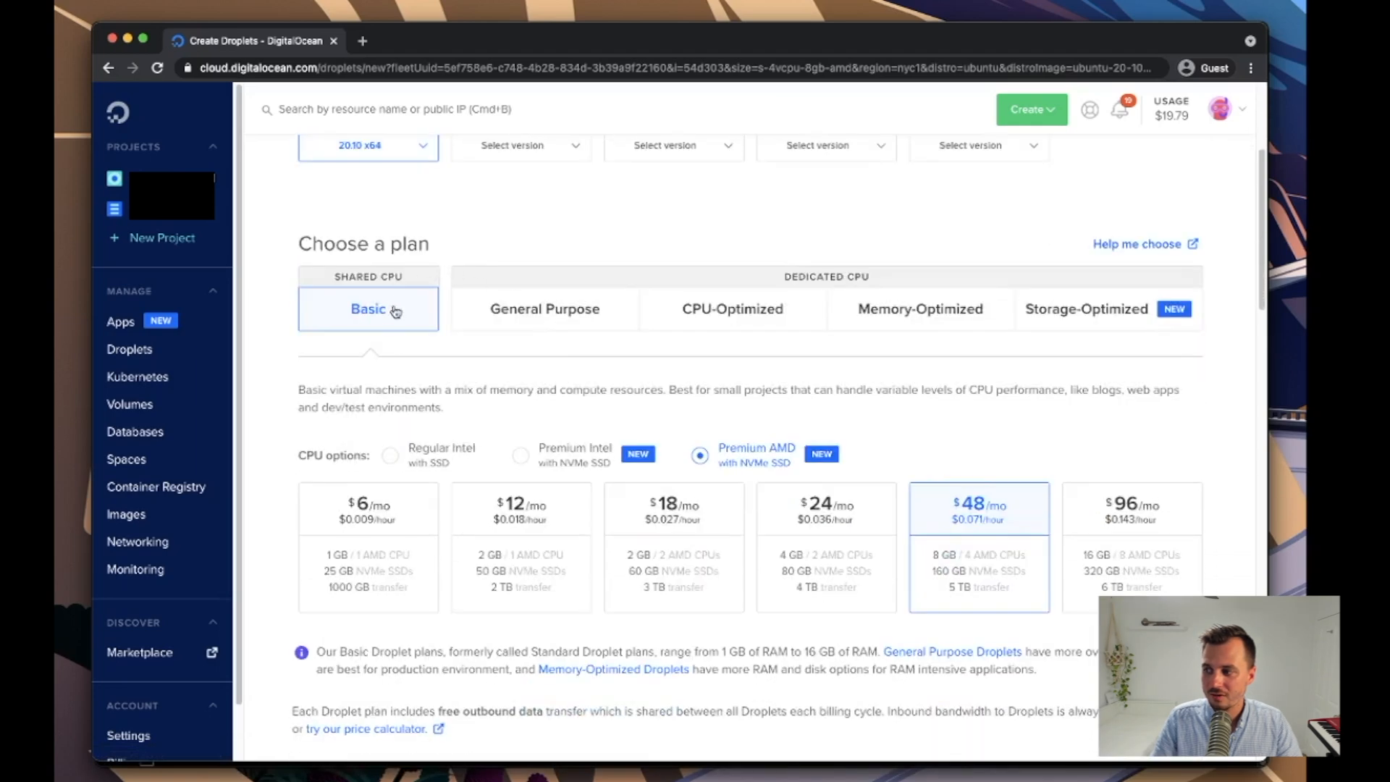
{"action": "mouse_move", "coordinate": [394, 453]}
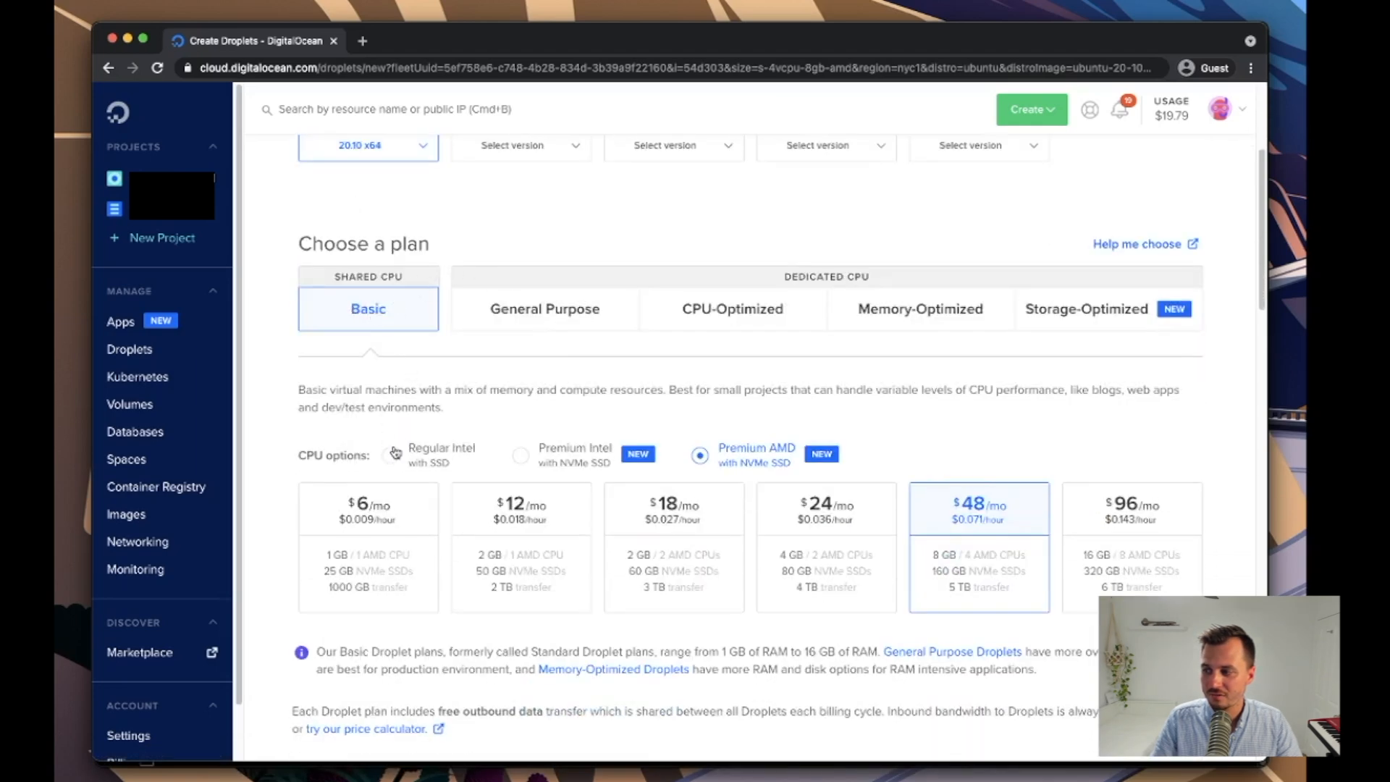
{"action": "left_click", "coordinate": [391, 398]}
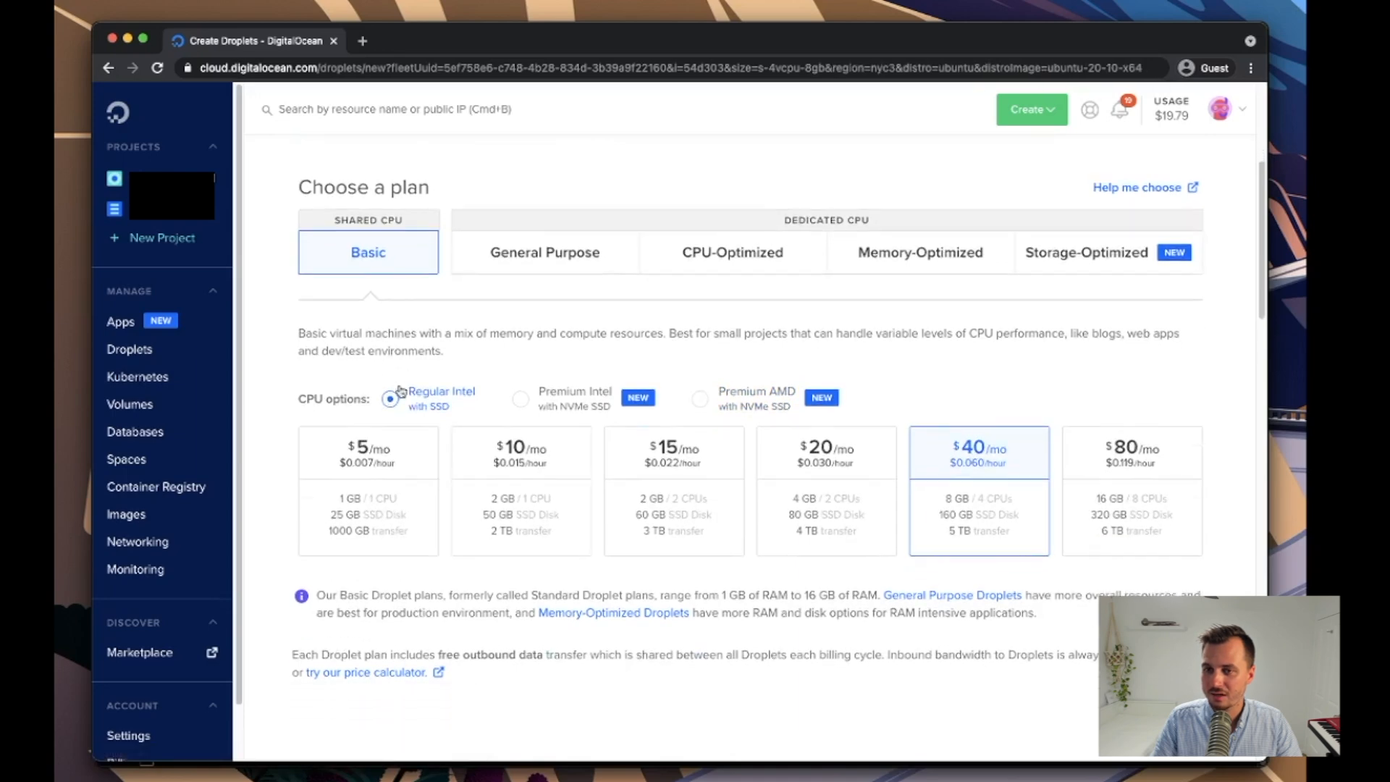
{"action": "scroll", "scroll_direction": "down", "scroll_amount": 3}
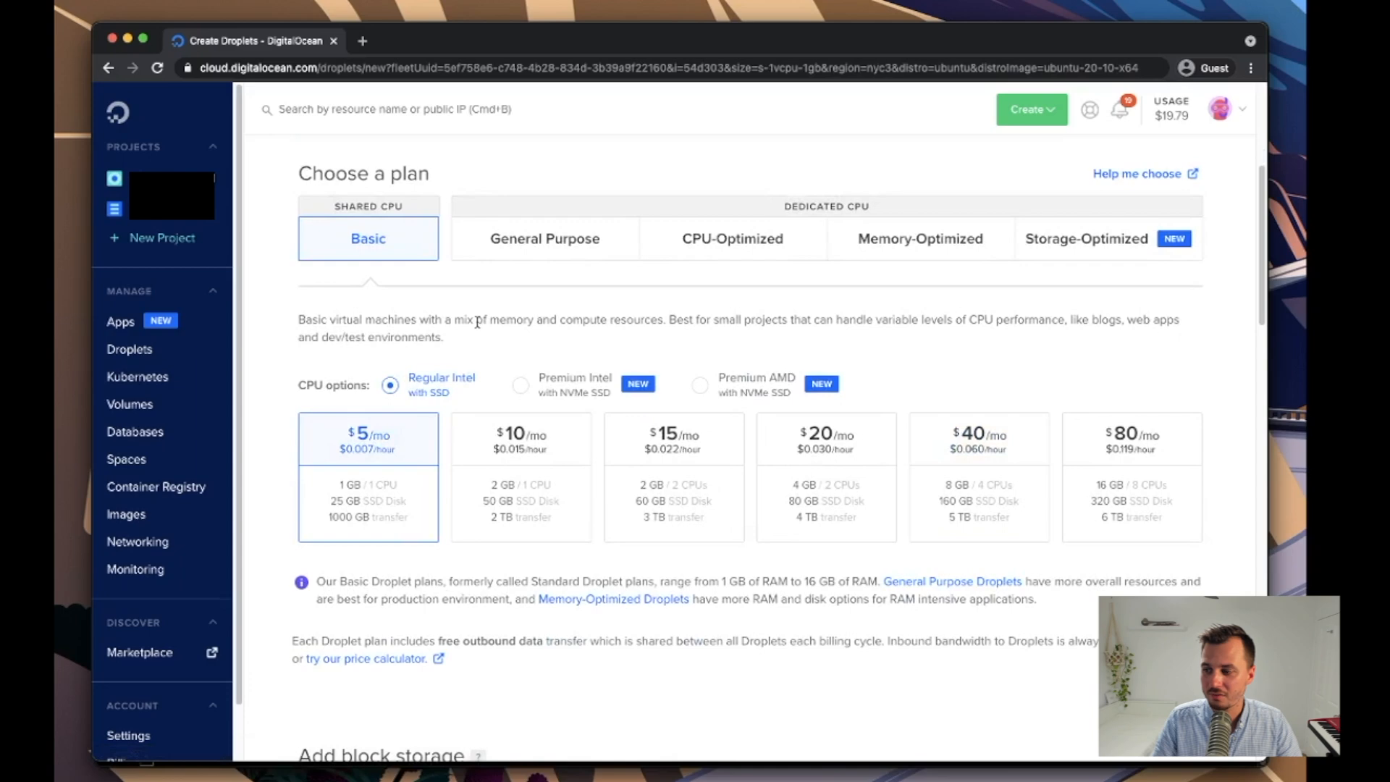
{"action": "scroll", "scroll_direction": "down", "scroll_amount": 3}
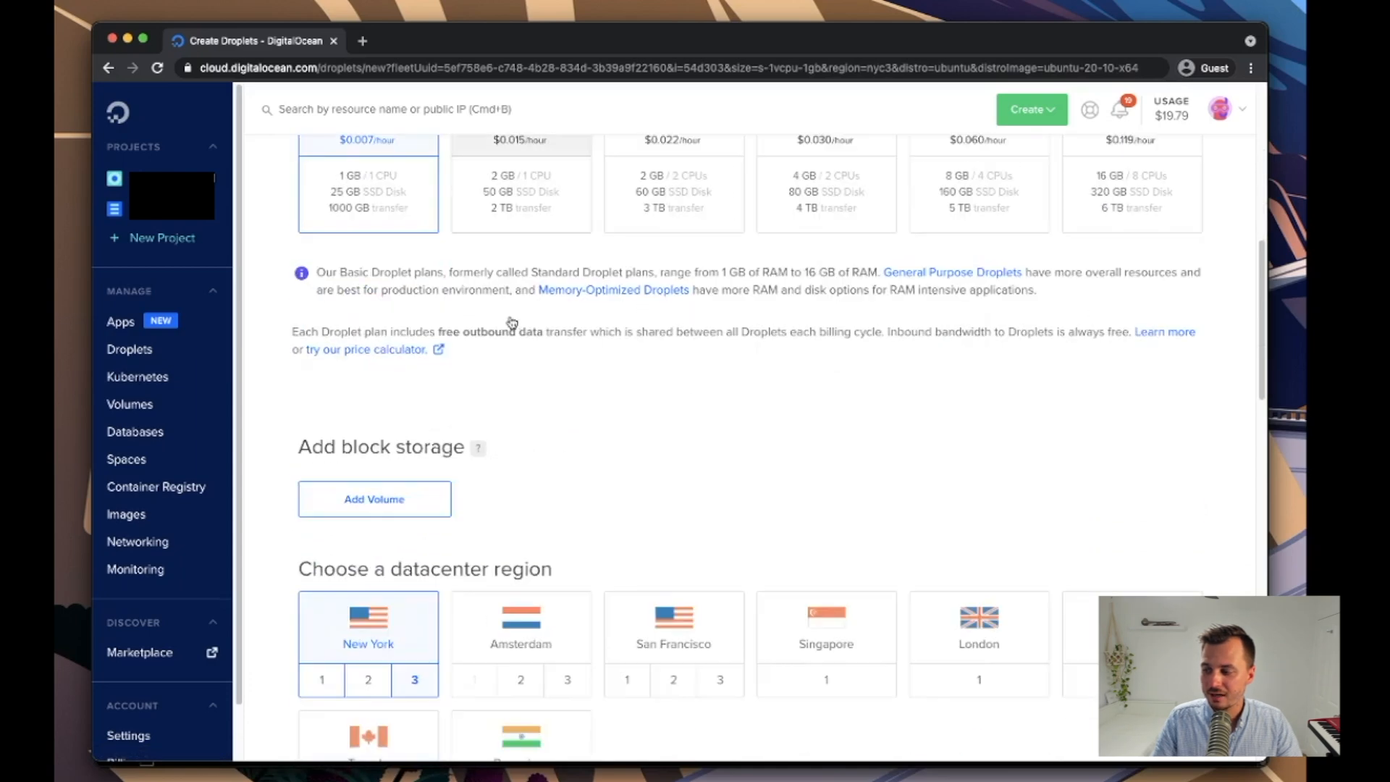
{"action": "scroll", "scroll_direction": "down", "scroll_amount": 3}
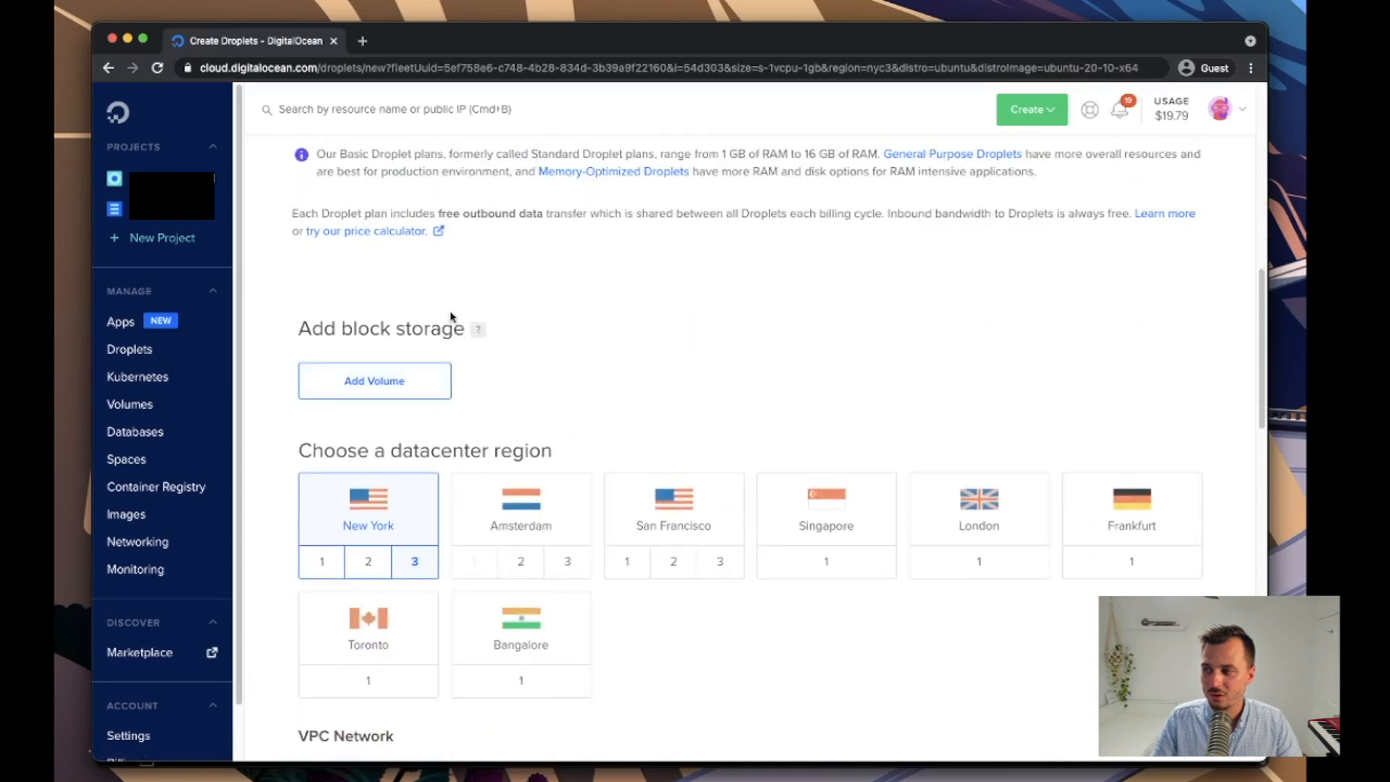
{"action": "scroll", "scroll_direction": "down", "scroll_amount": 3}
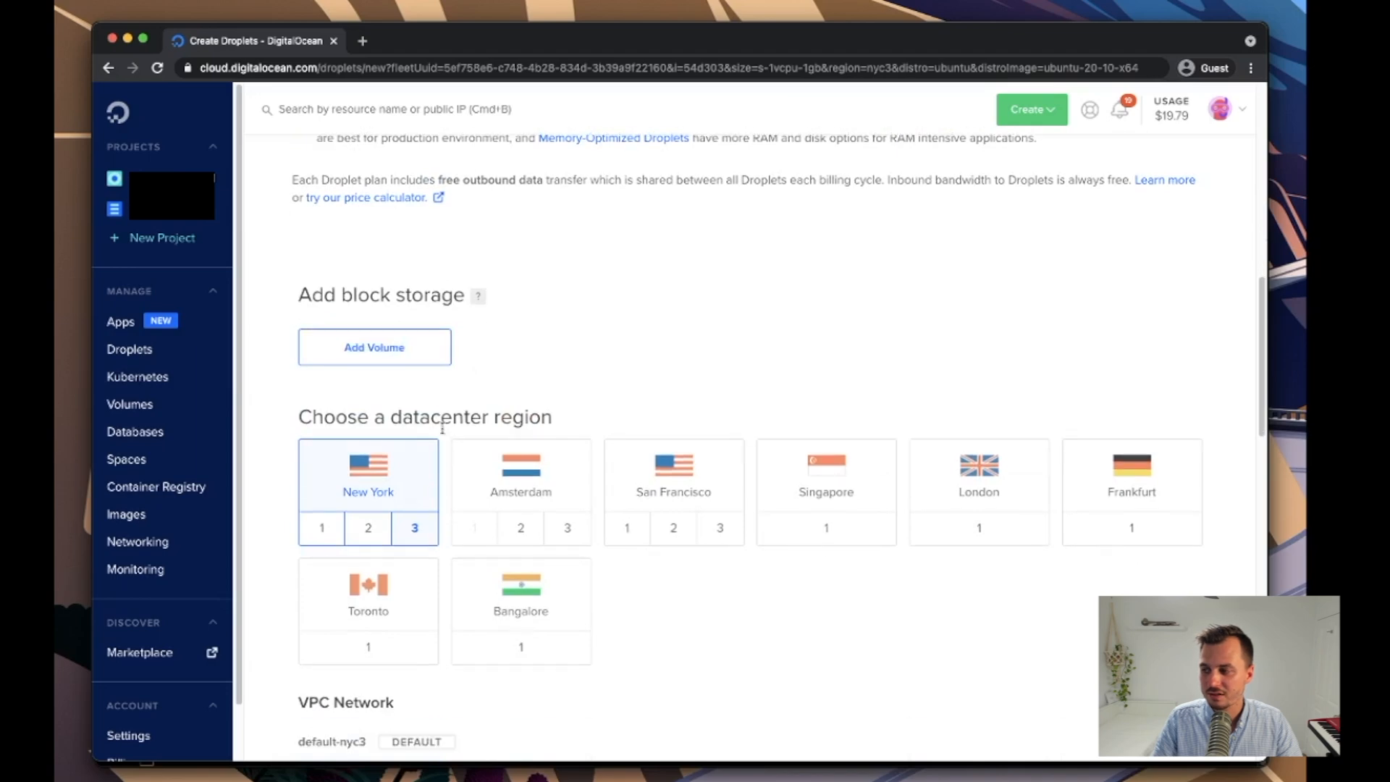
{"action": "scroll", "scroll_direction": "down", "scroll_amount": 3}
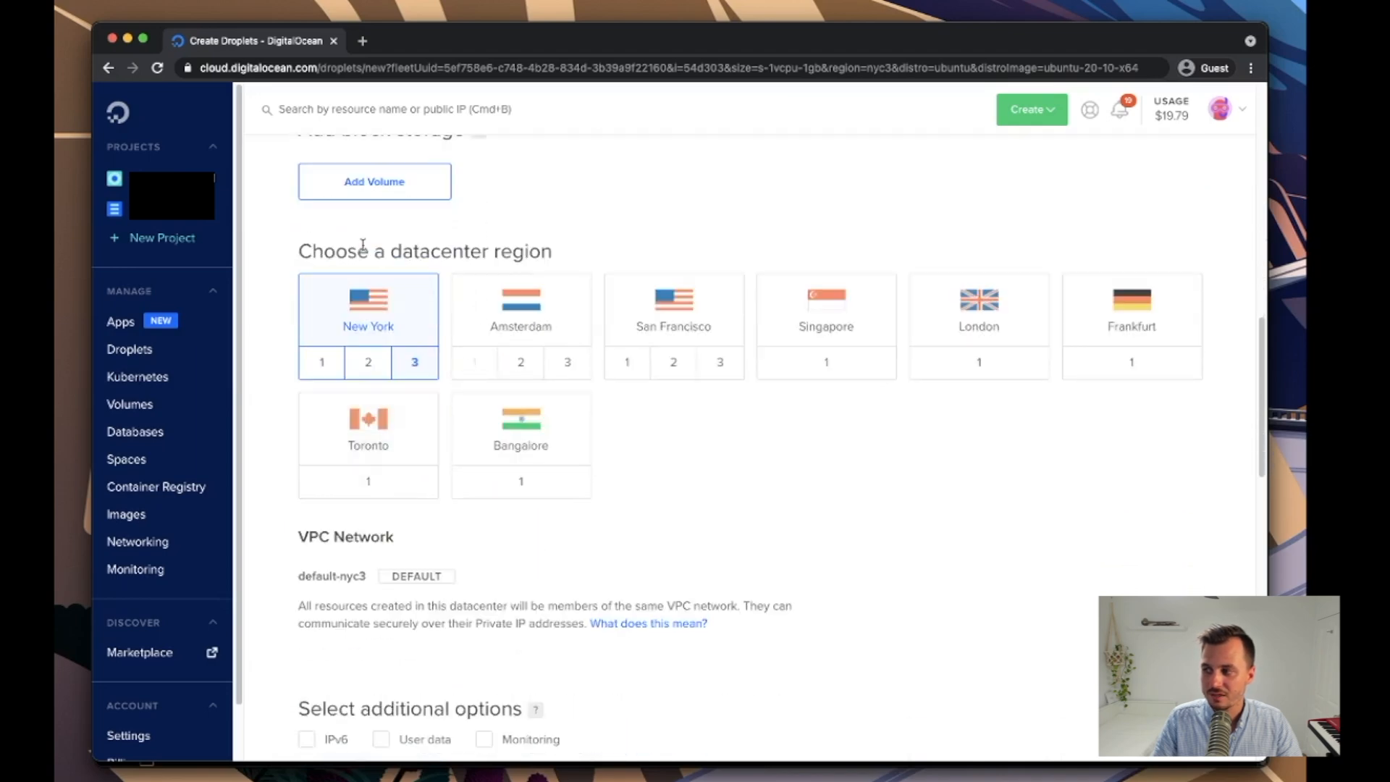
{"action": "scroll", "scroll_direction": "down", "scroll_amount": 3}
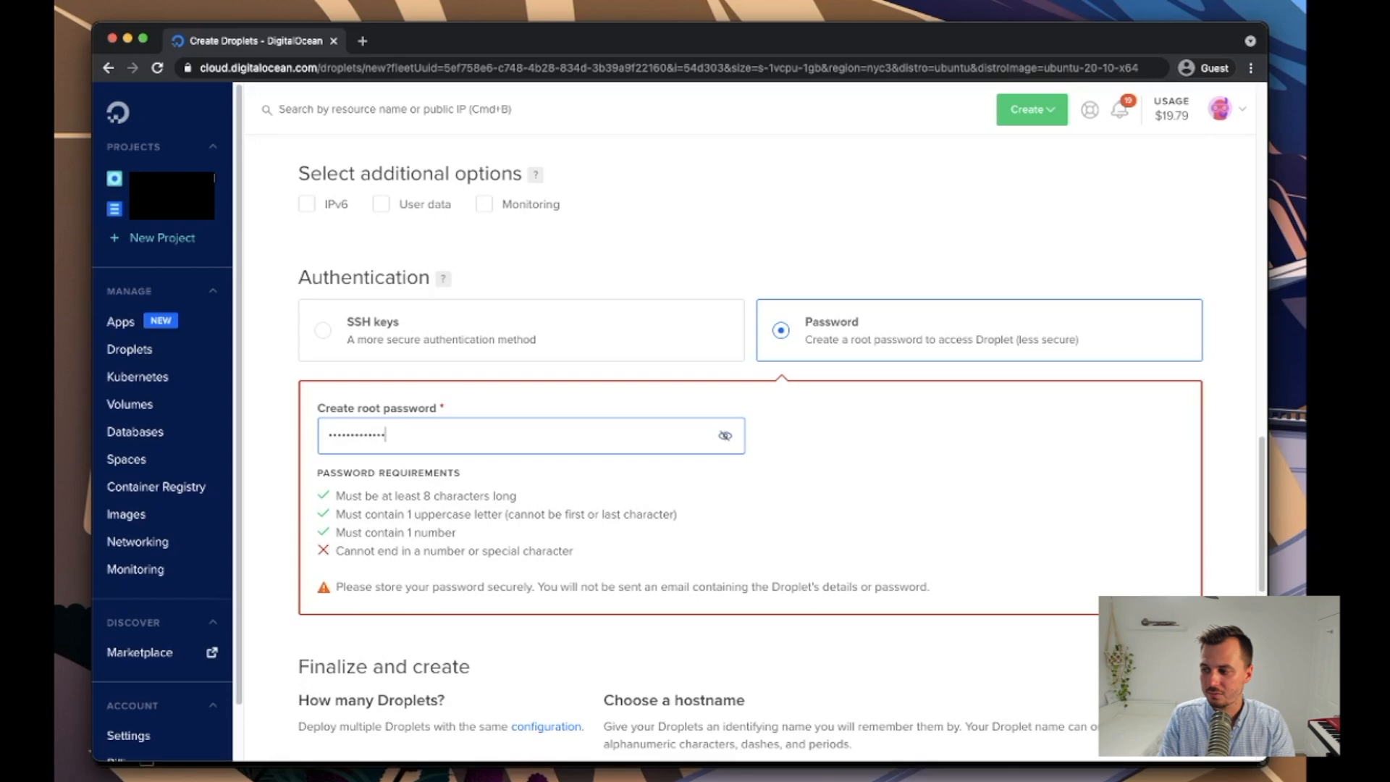
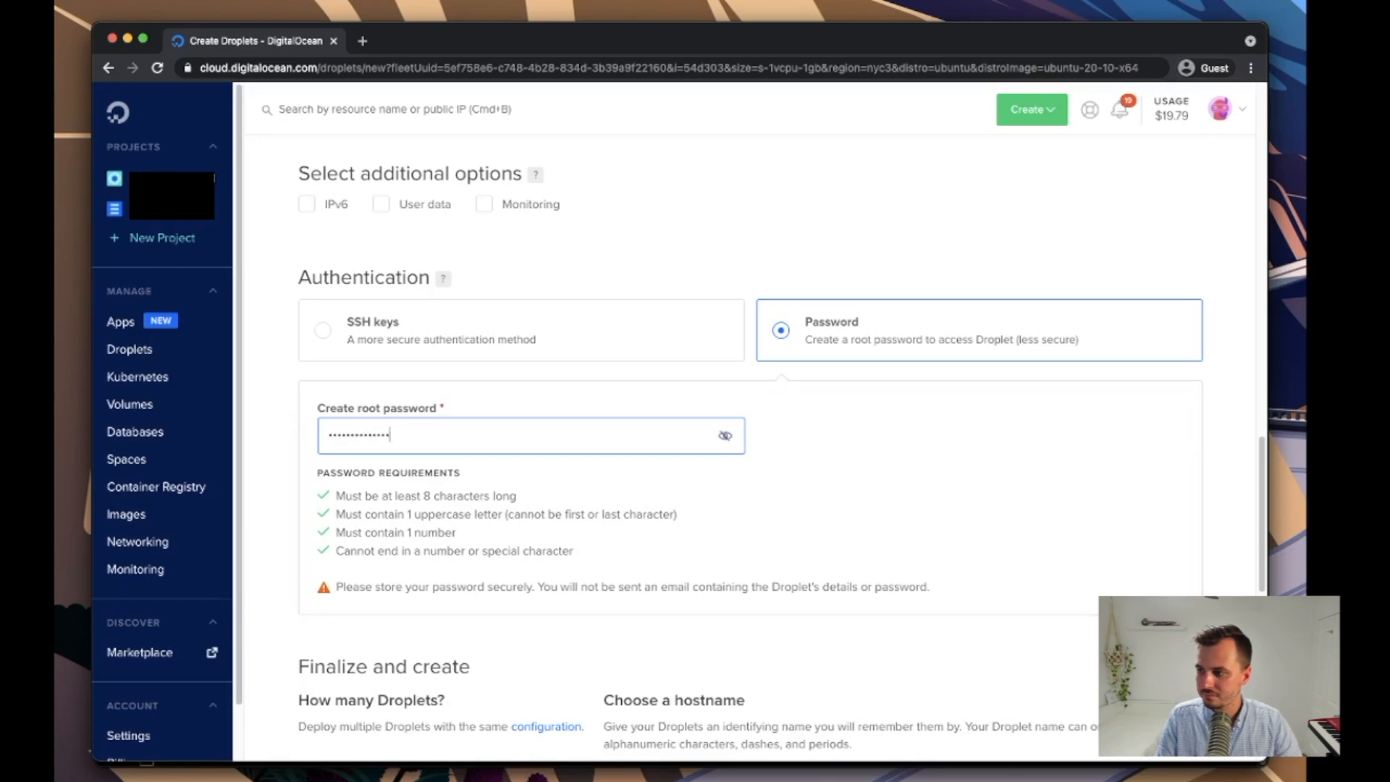
- Set a root password, name the host 'automation' and submit Create Droplet
{"action": "scroll", "scroll_direction": "down", "scroll_amount": 3}
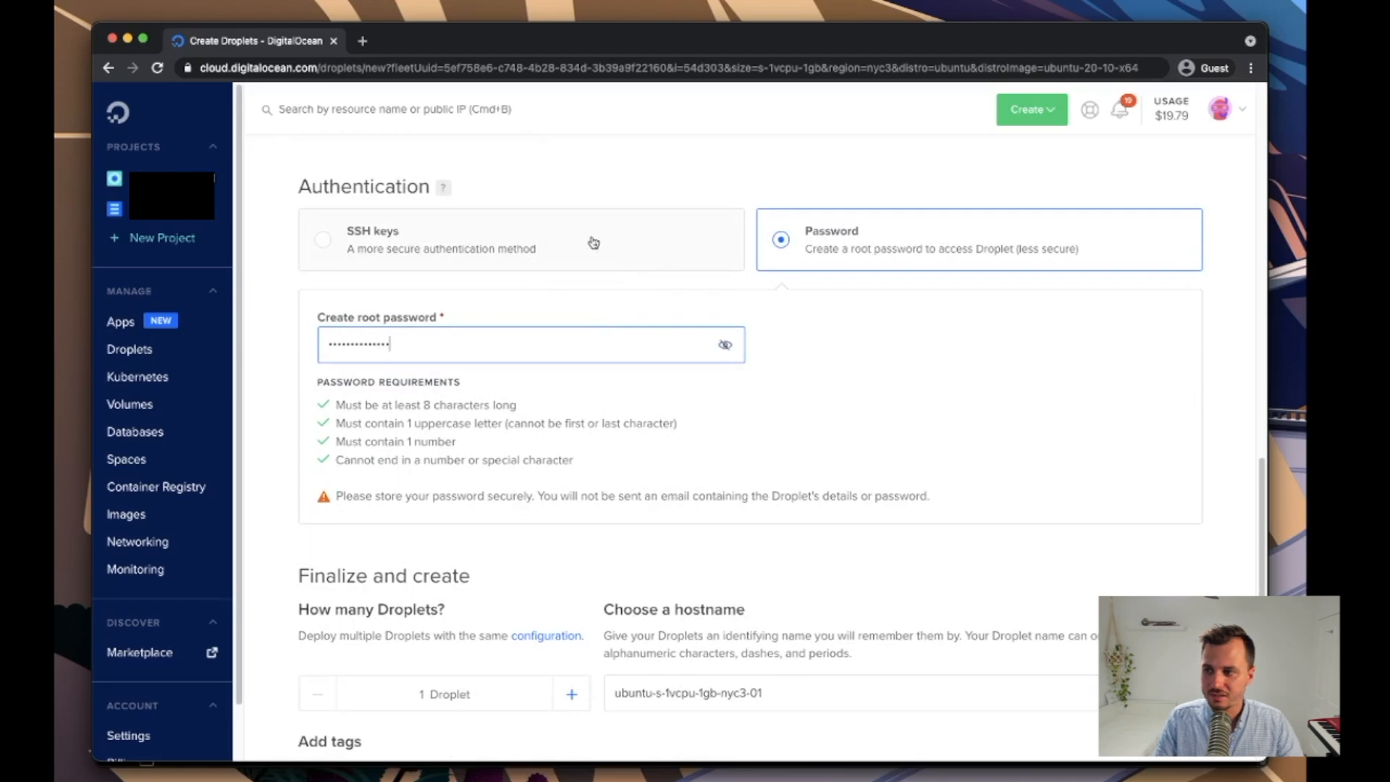
{"action": "scroll", "scroll_direction": "down", "scroll_amount": 3}
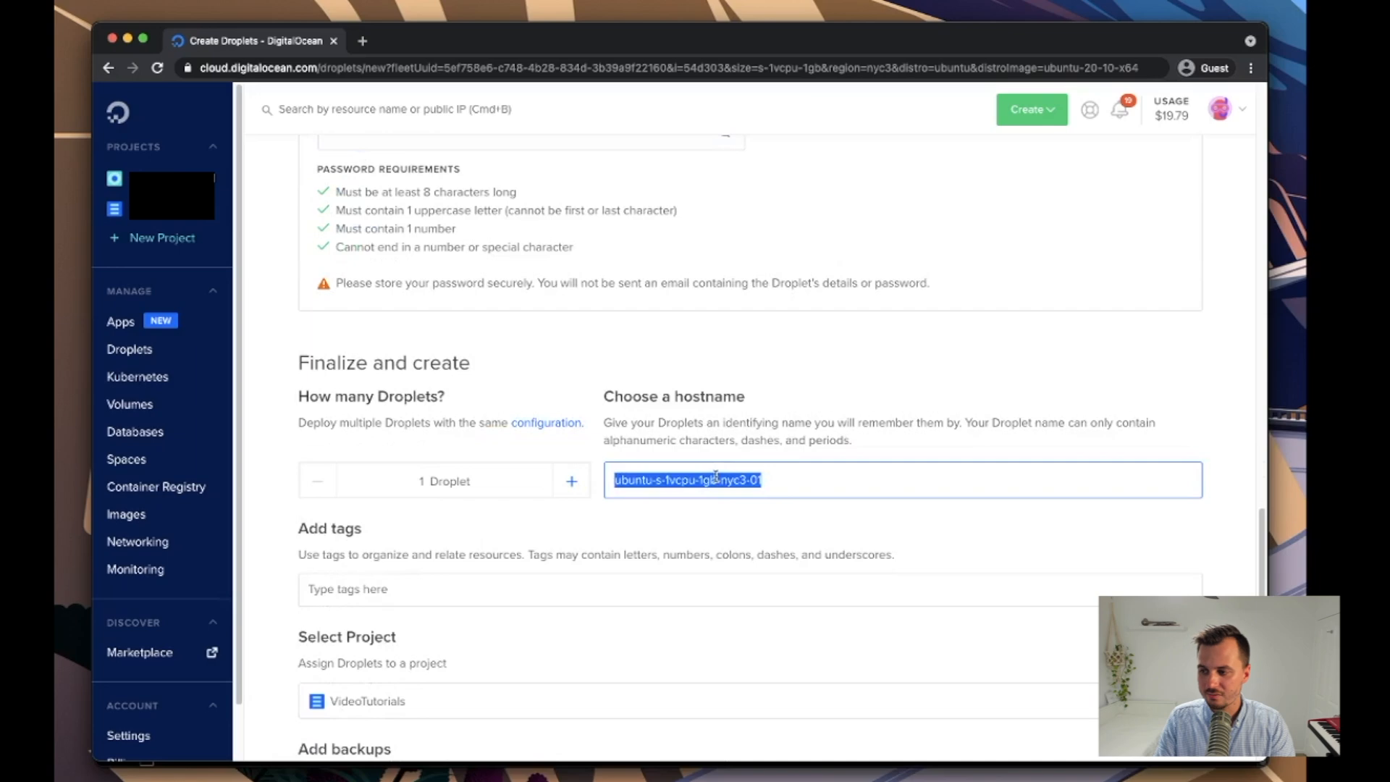
{"action": "type", "text": "automation"}
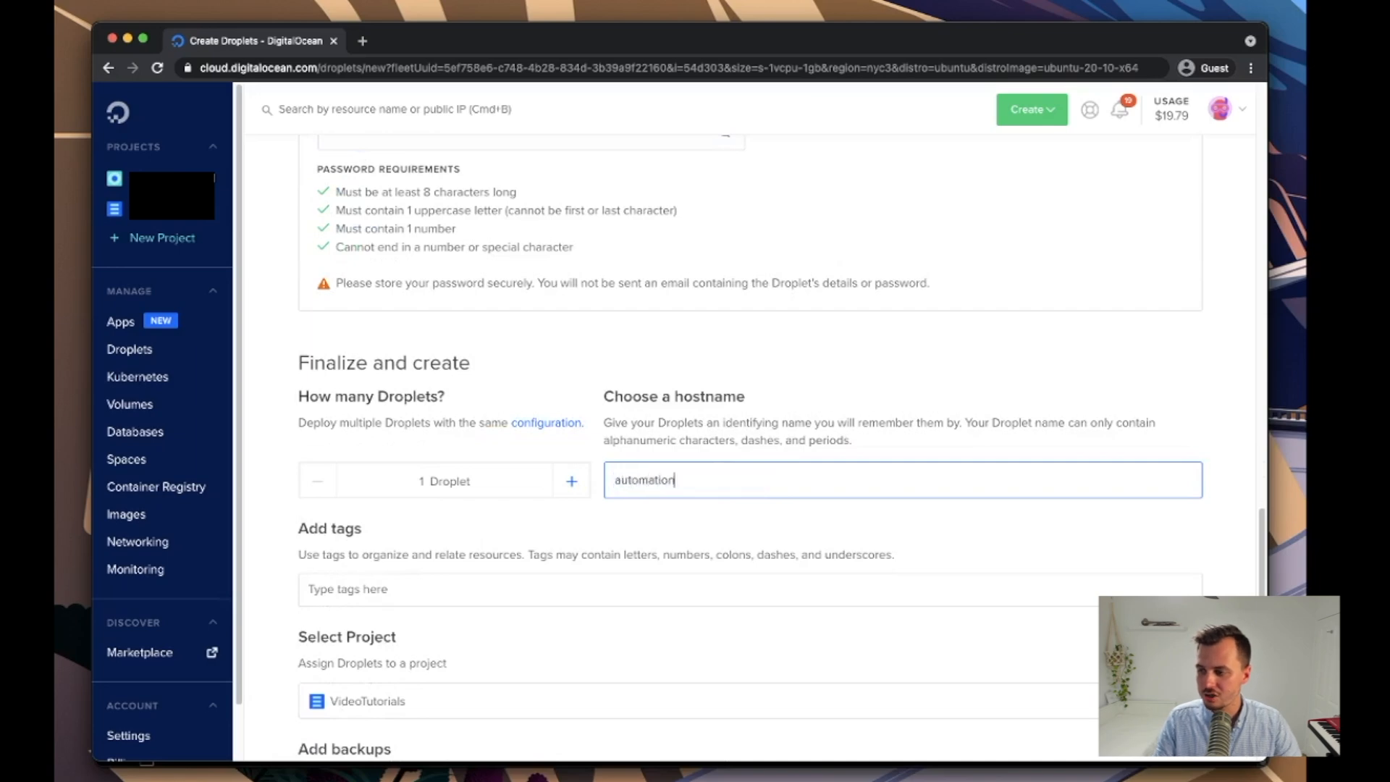
{"action": "scroll", "scroll_direction": "down", "scroll_amount": 3}
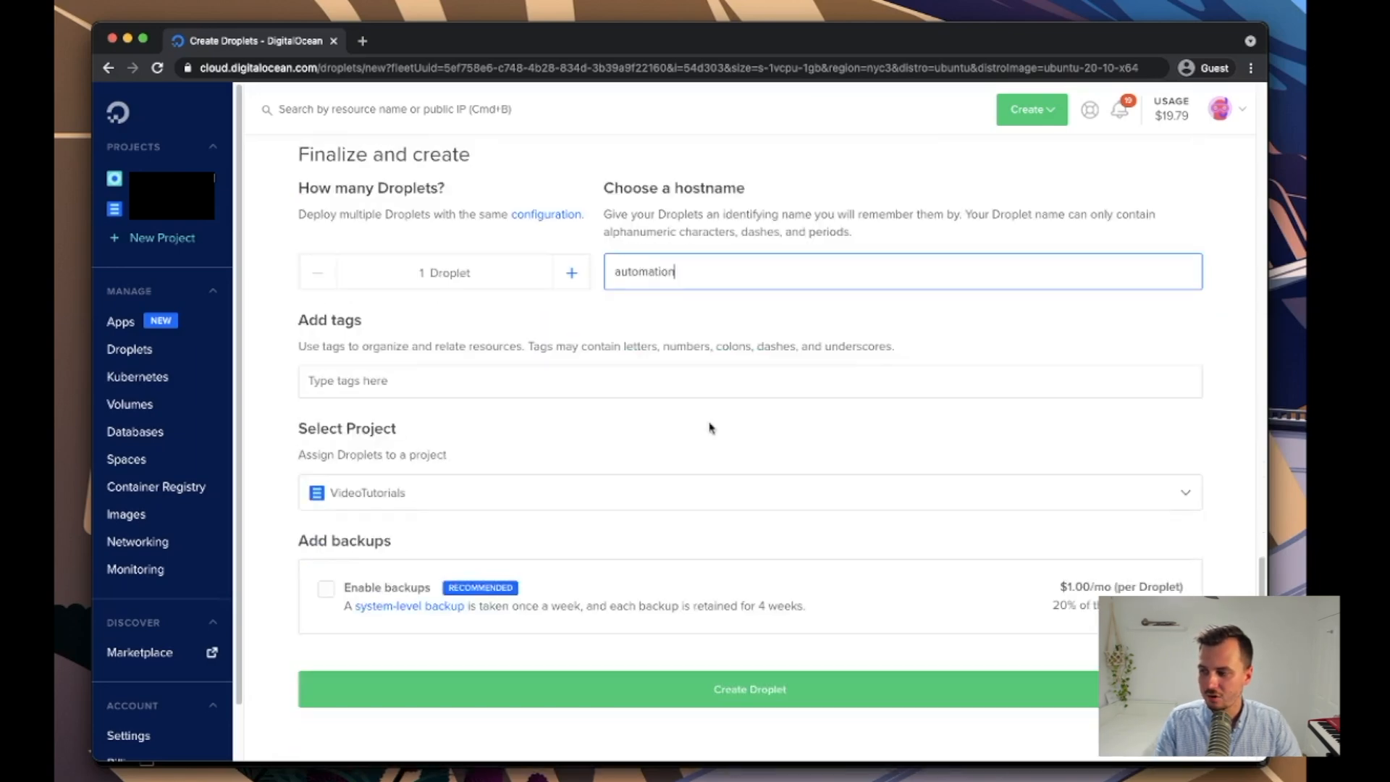
{"action": "scroll", "scroll_direction": "down", "scroll_amount": 3}
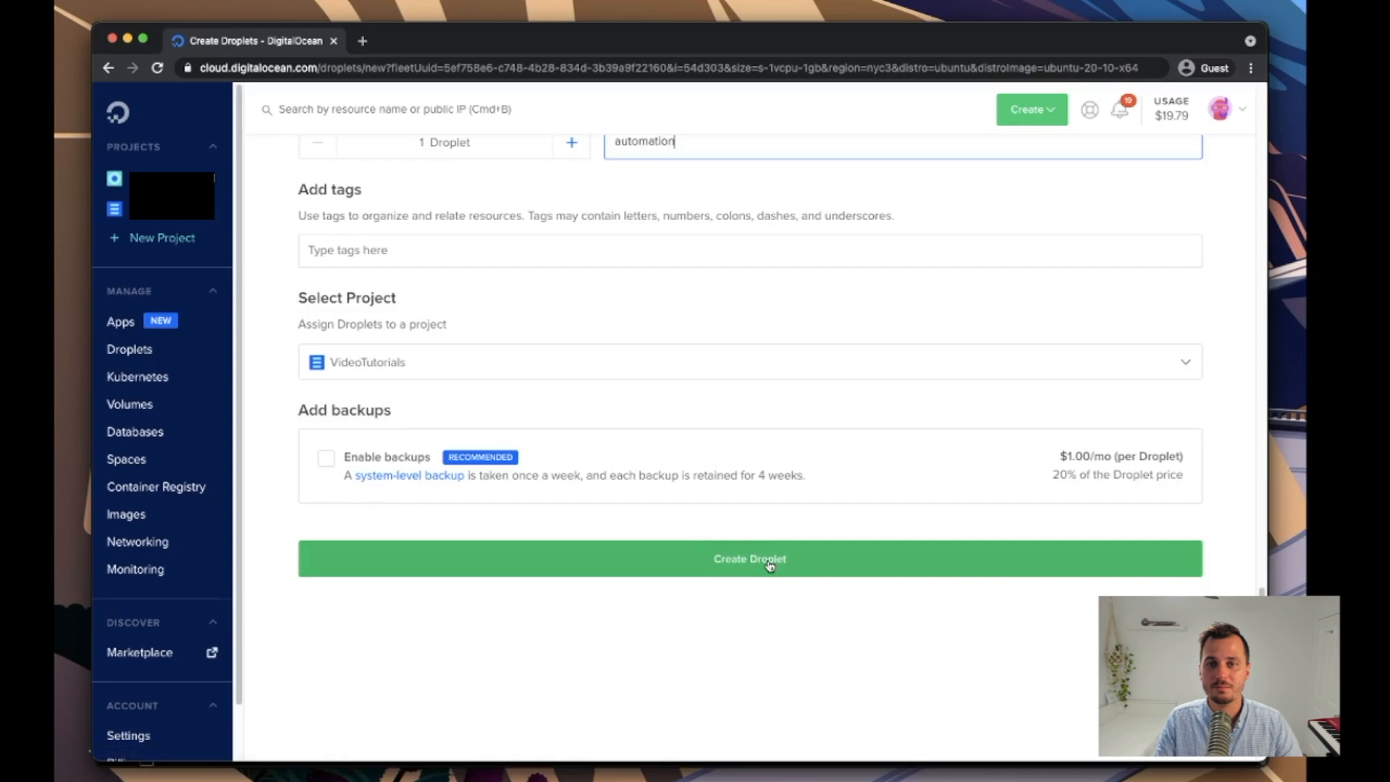
{"action": "left_click", "coordinate": [748, 559]}
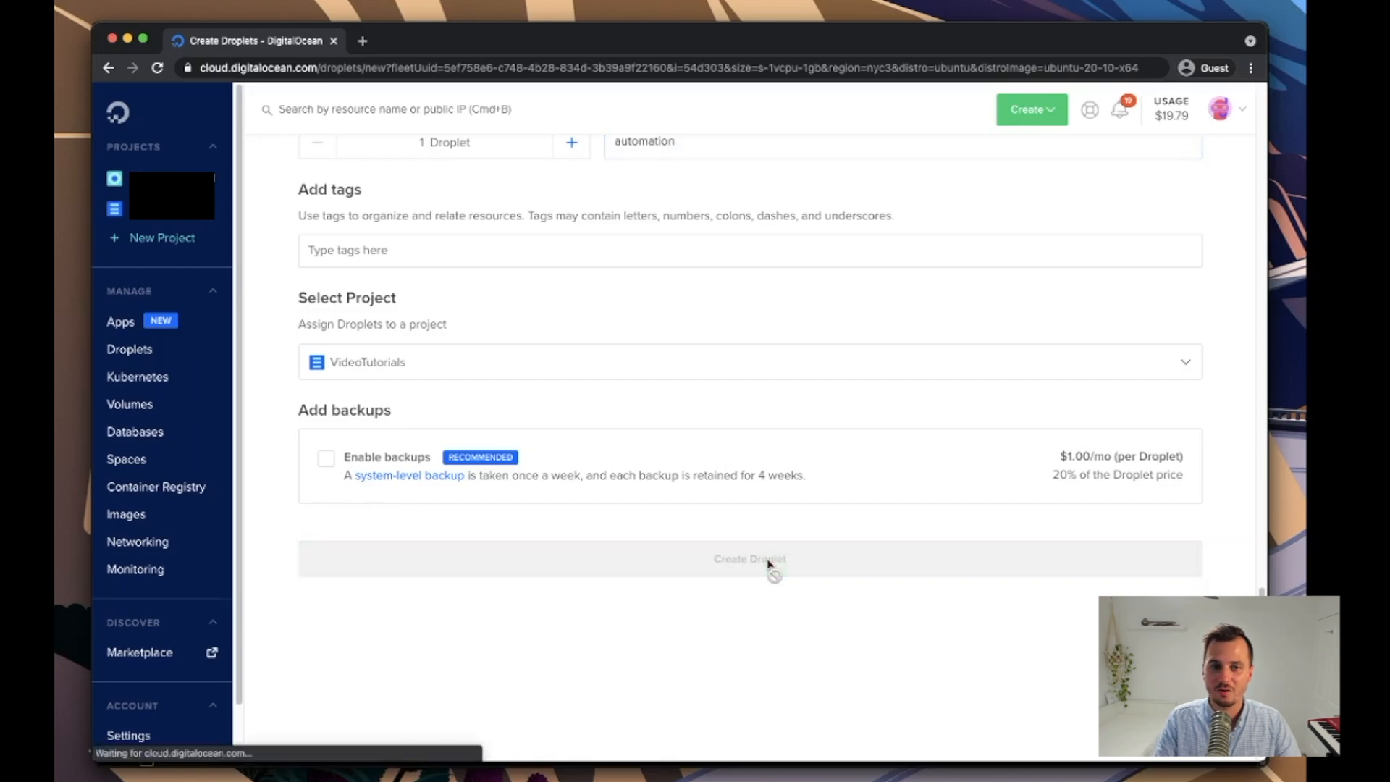
- Confirm creation so the automation droplet appears in VideoTutorials with IP 159.65.255.2
{"action": "left_click", "coordinate": [749, 559]}
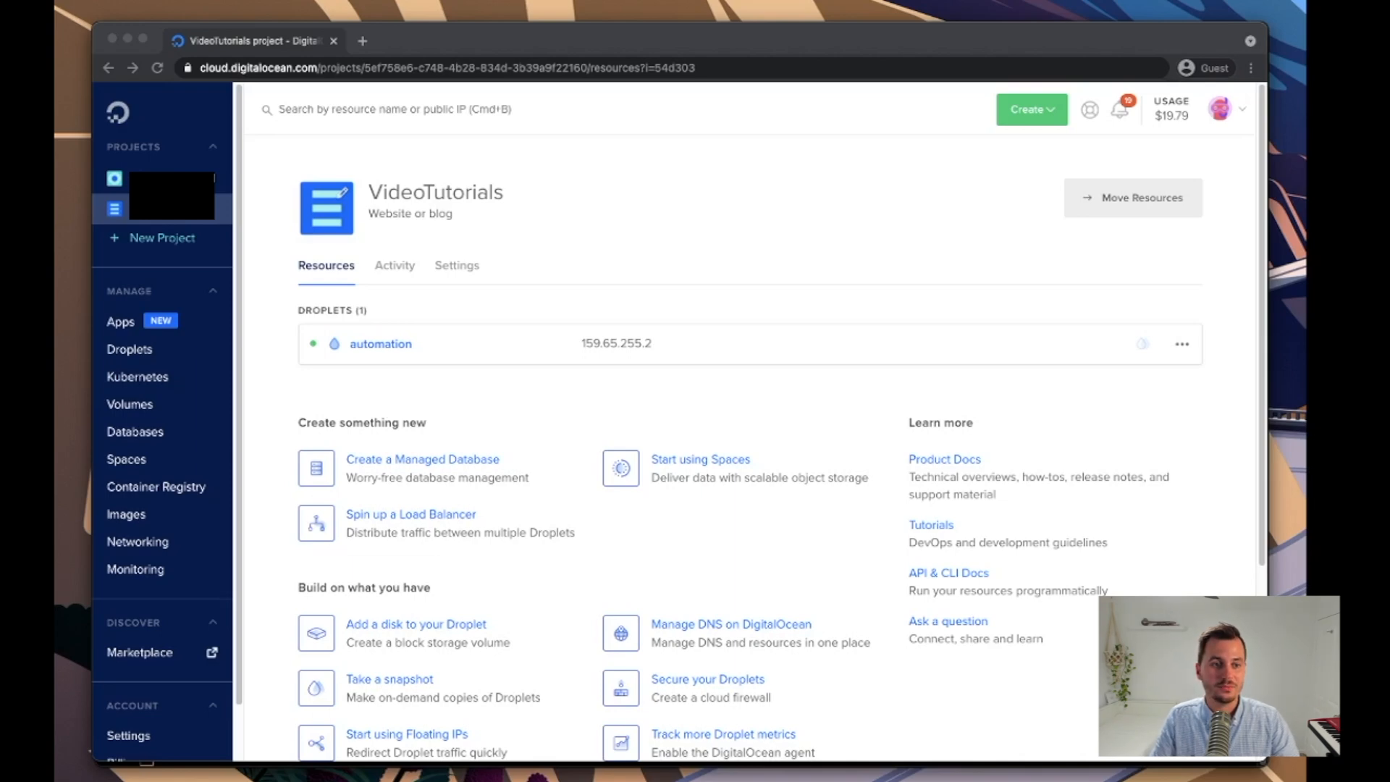
{"action": "mouse_move", "coordinate": [656, 362]}
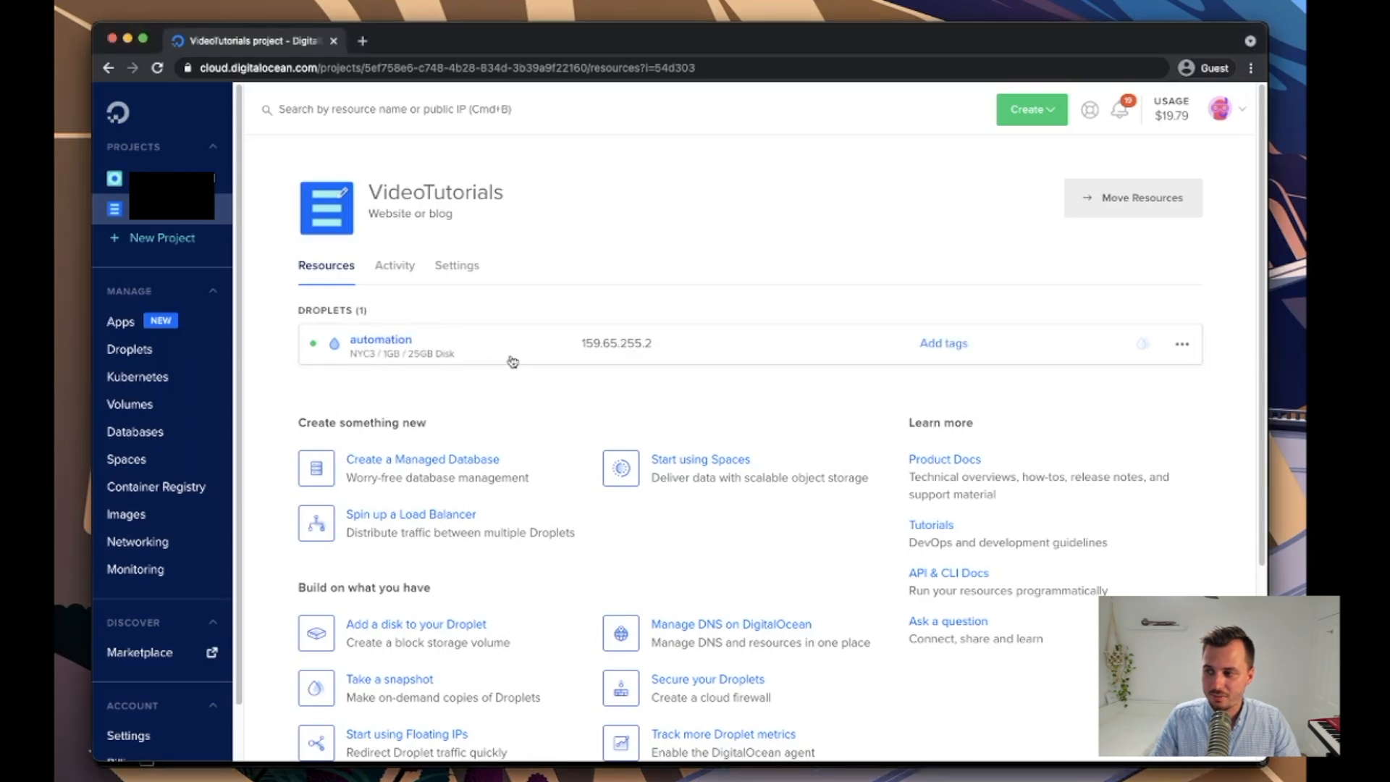
{"action": "mouse_move", "coordinate": [664, 349]}
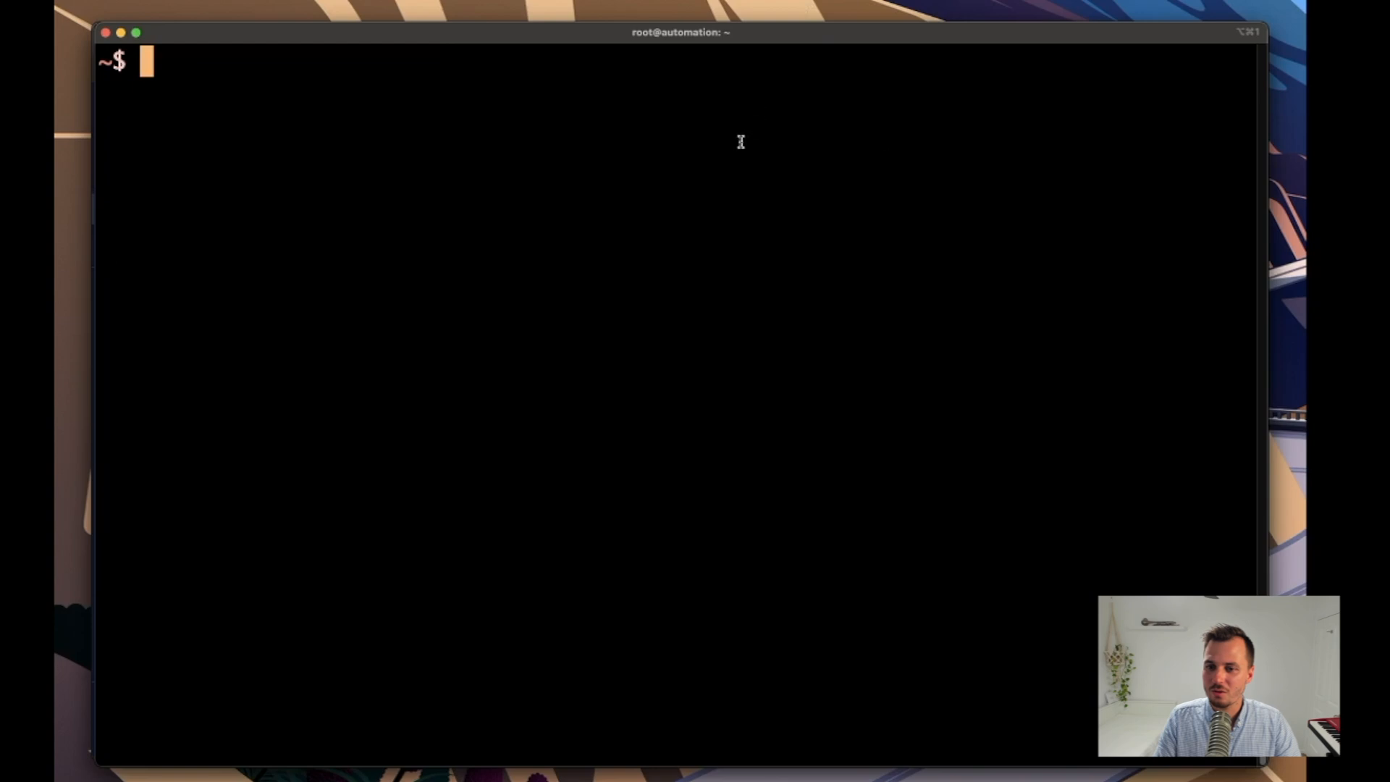
- SSH as root into 159.65.255.2 and log in with the root password
{"action": "type", "text": "ssh root@"}
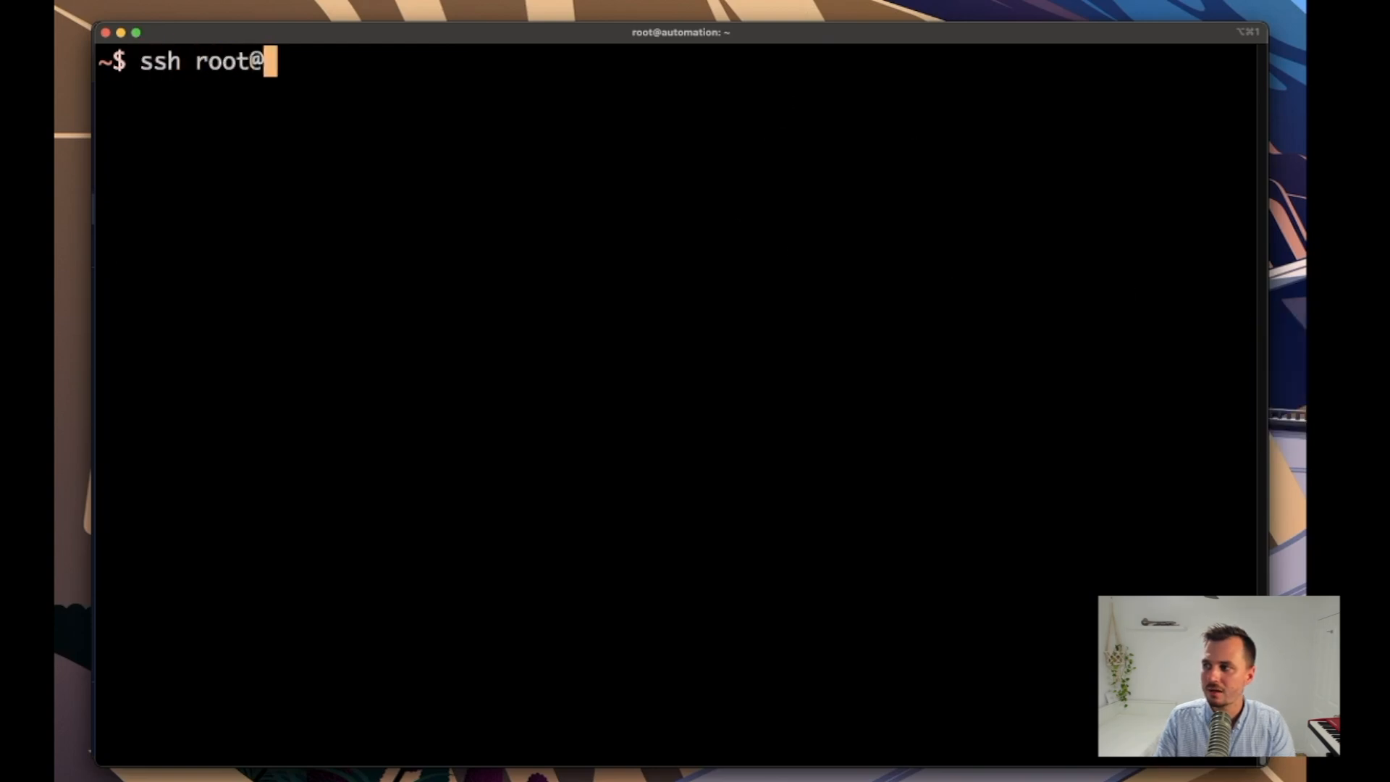
{"action": "type", "text": "159.65.255.2"}
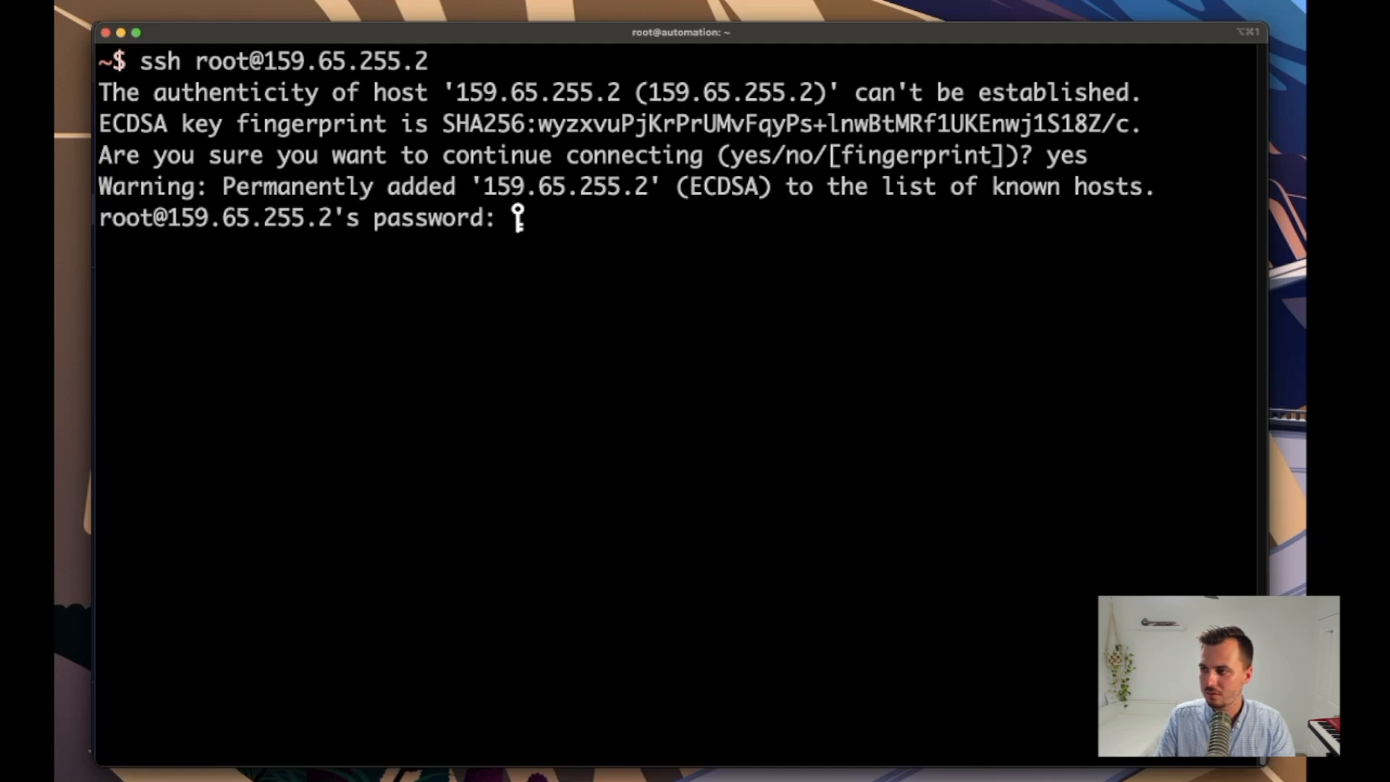
{"action": "key", "text": "Return"}
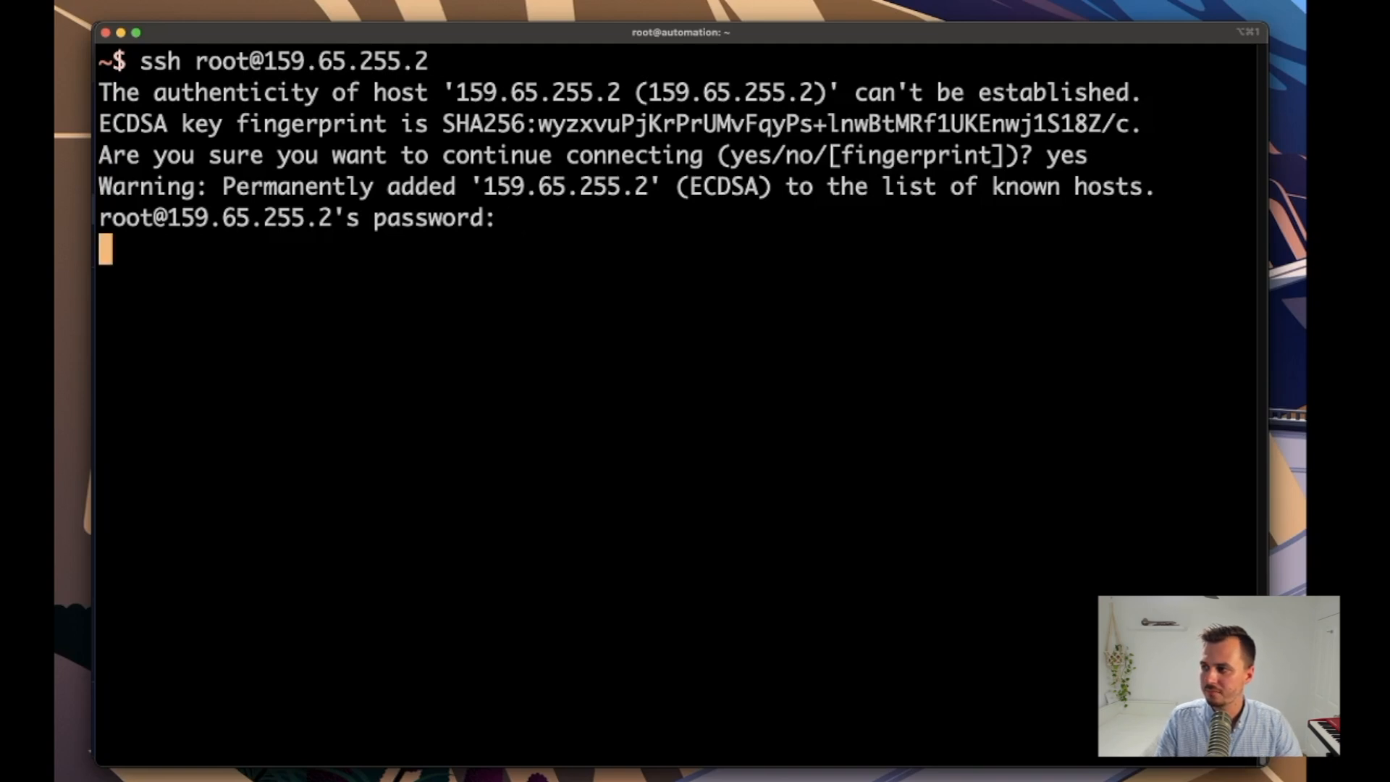
{"action": "mouse_move", "coordinate": [633, 242]}
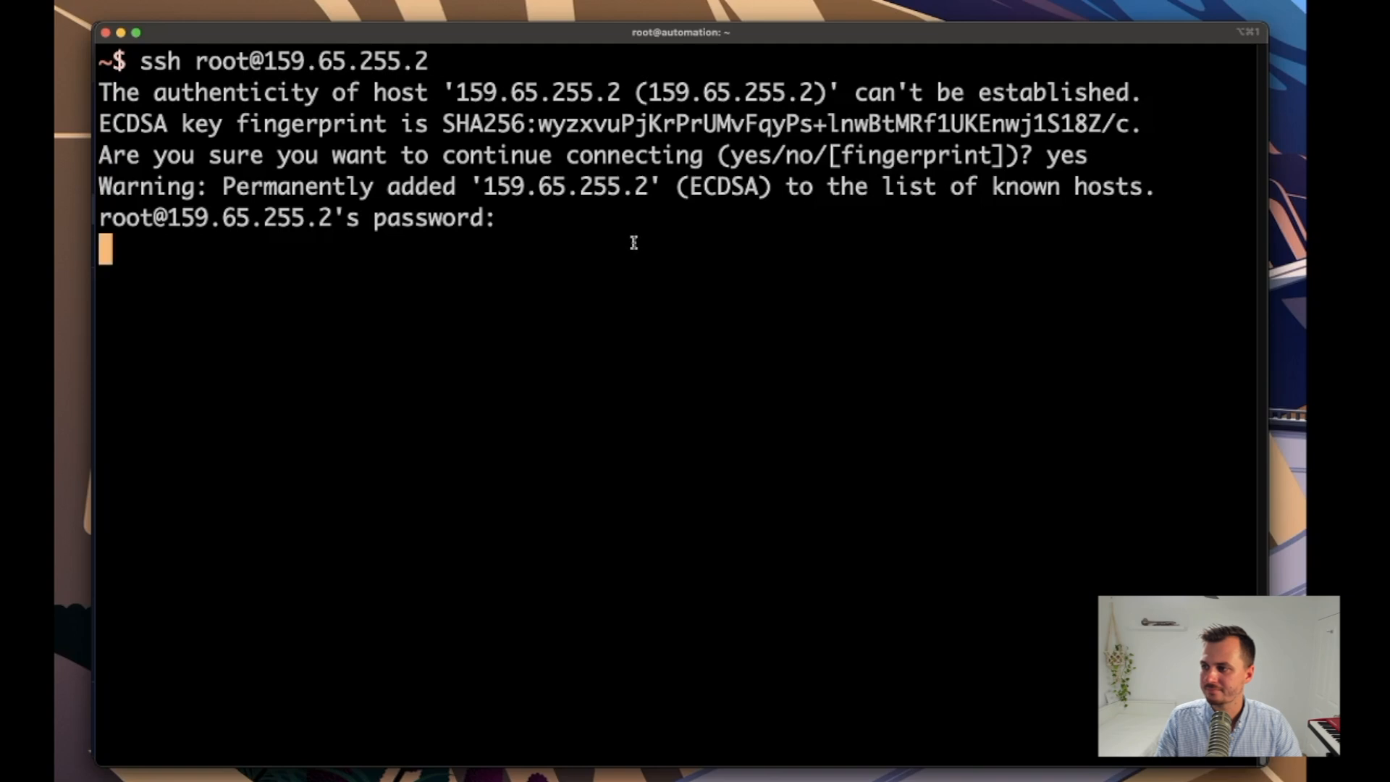
{"action": "key", "text": "Return"}
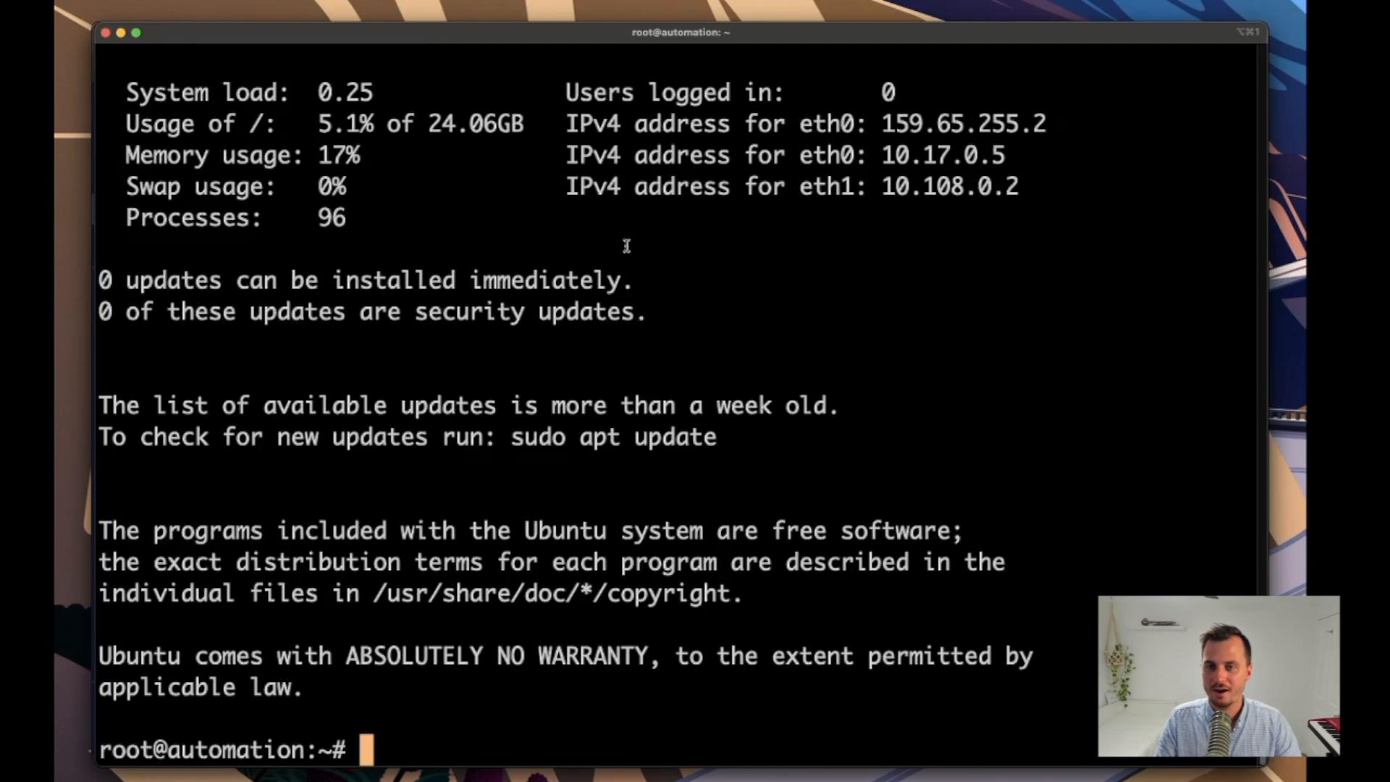
- Refresh the droplet's package lists with apt update
{"action": "type", "text": "a"}
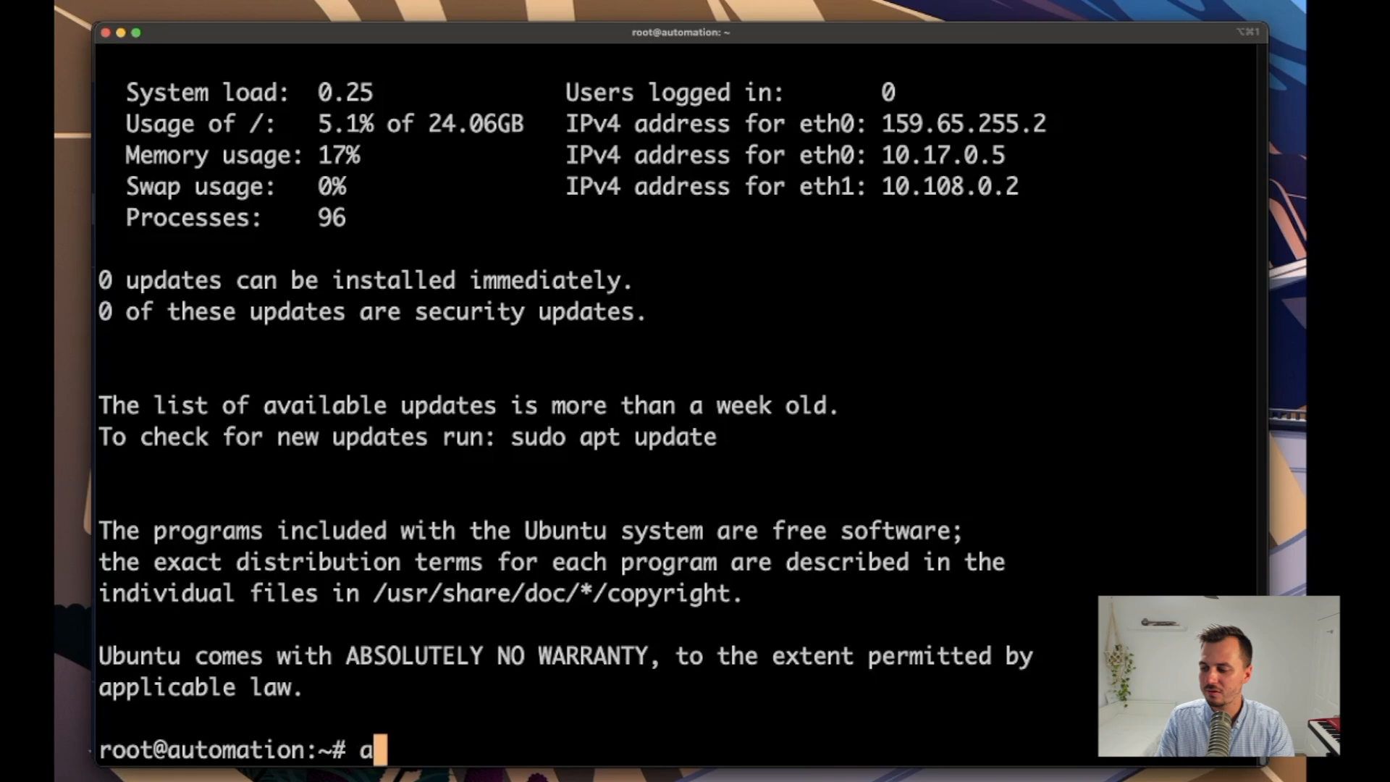
{"action": "type", "text": "pt upd"}
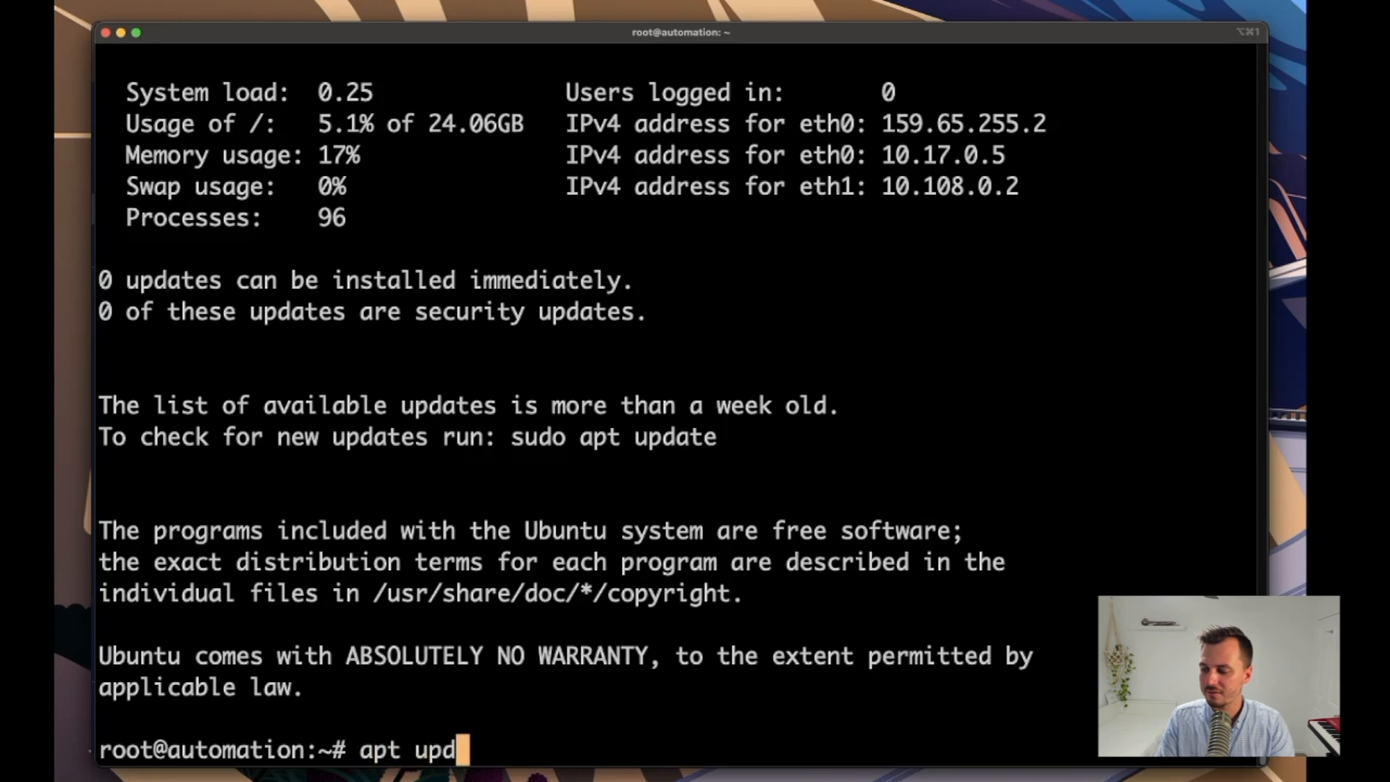
{"action": "type", "text": "ate"}
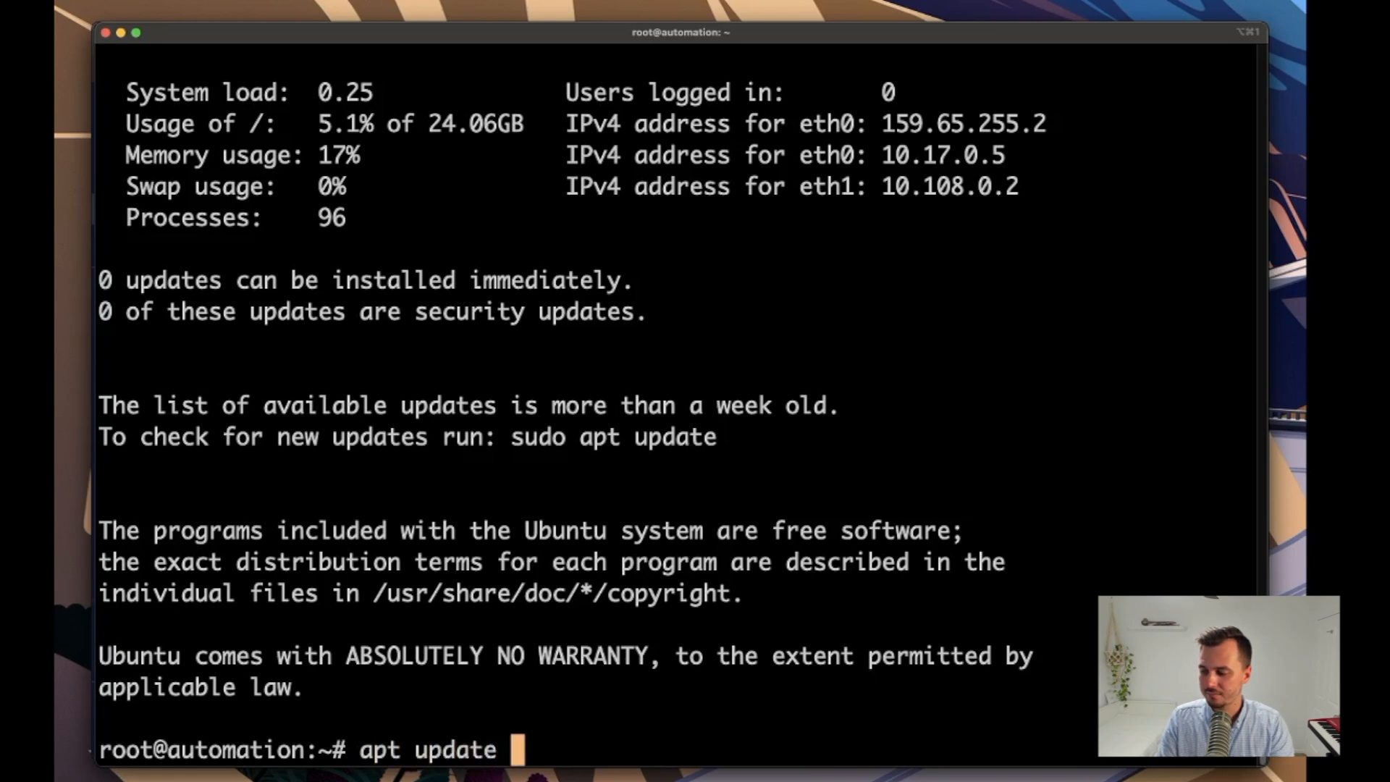
{"action": "key", "text": "Return"}
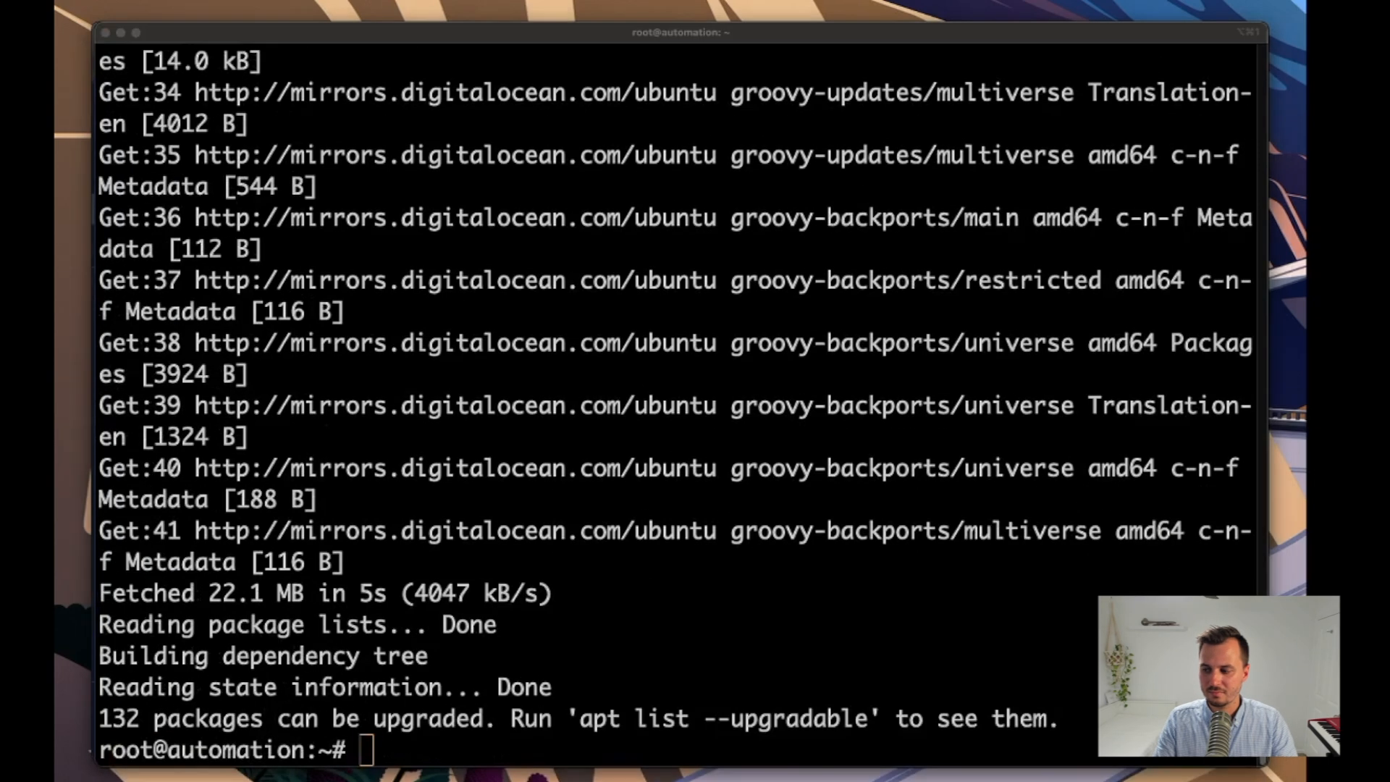
- Enter the apt install tmux command
{"action": "type", "text": "ap"}
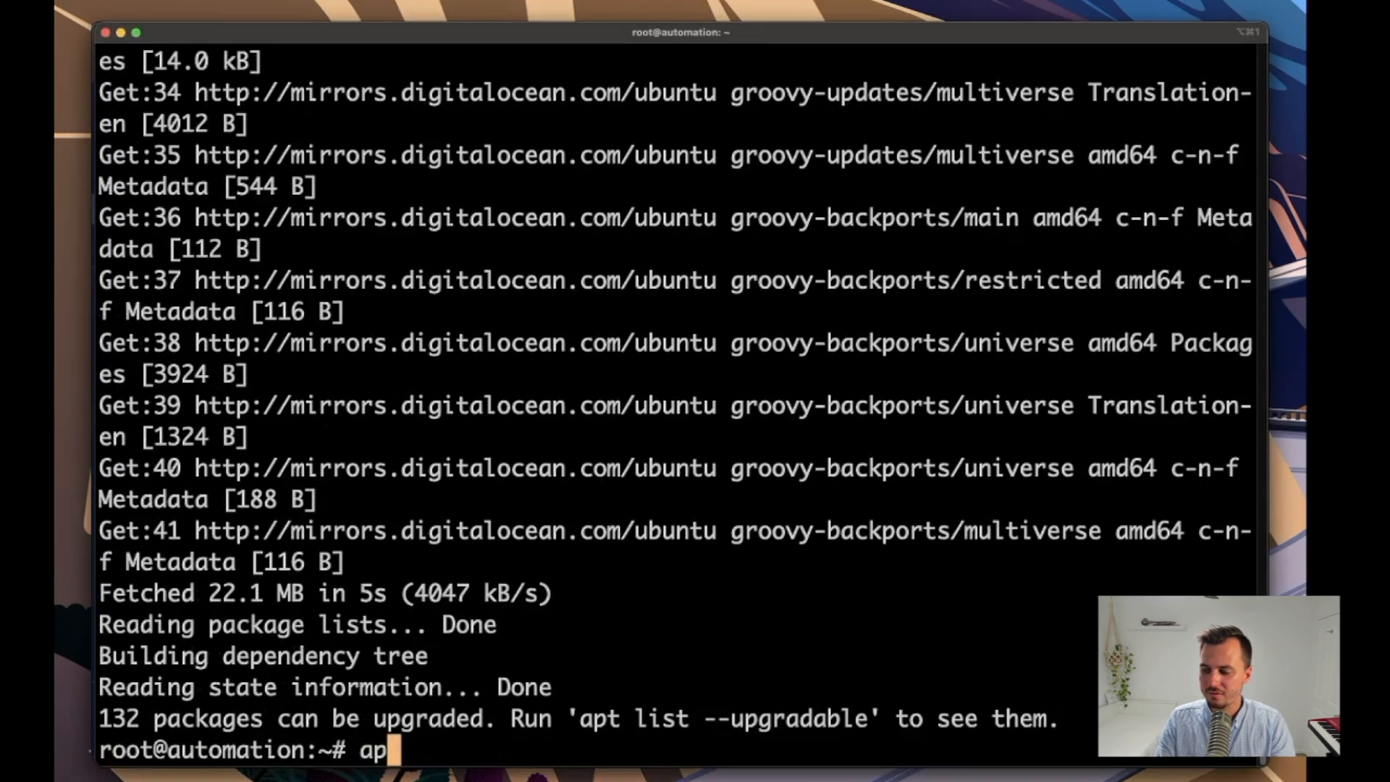
{"action": "type", "text": "t install t"}
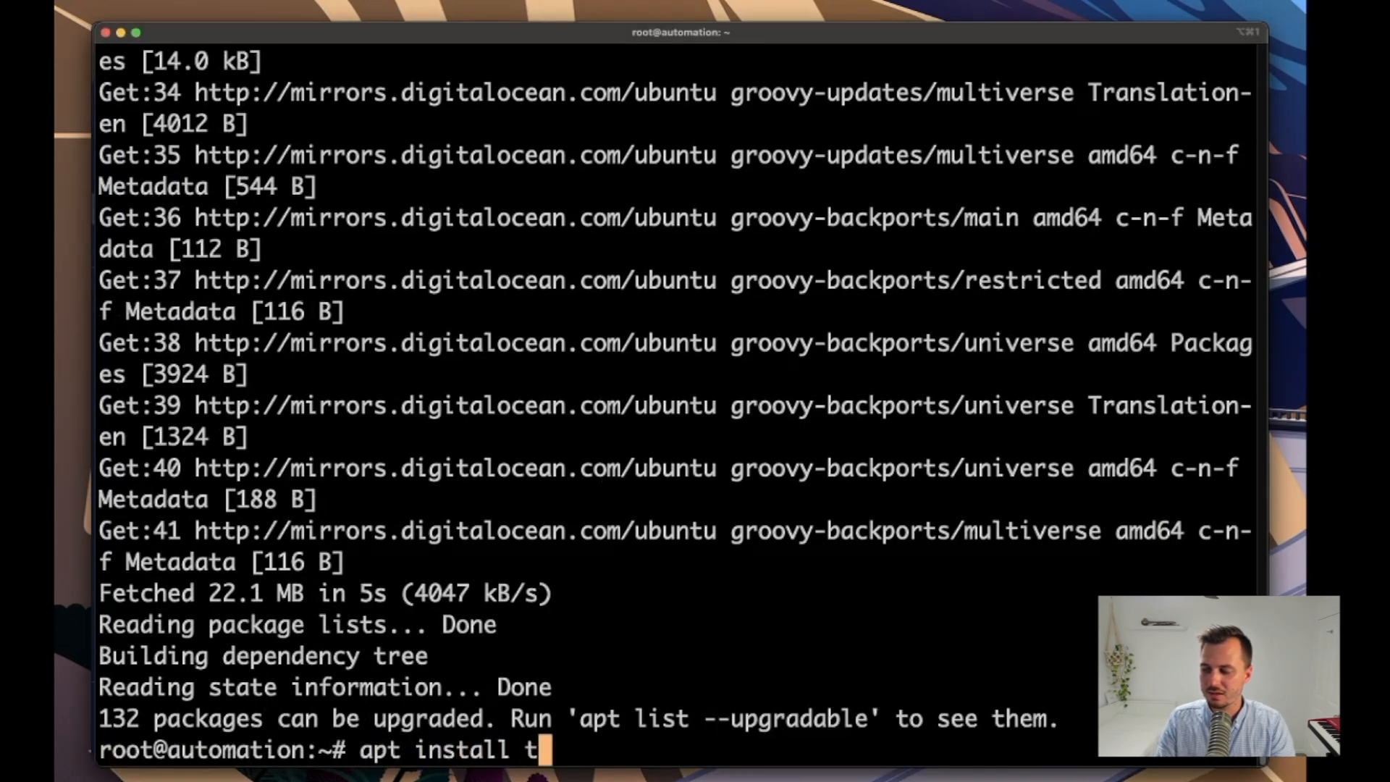
{"action": "type", "text": "mux"}
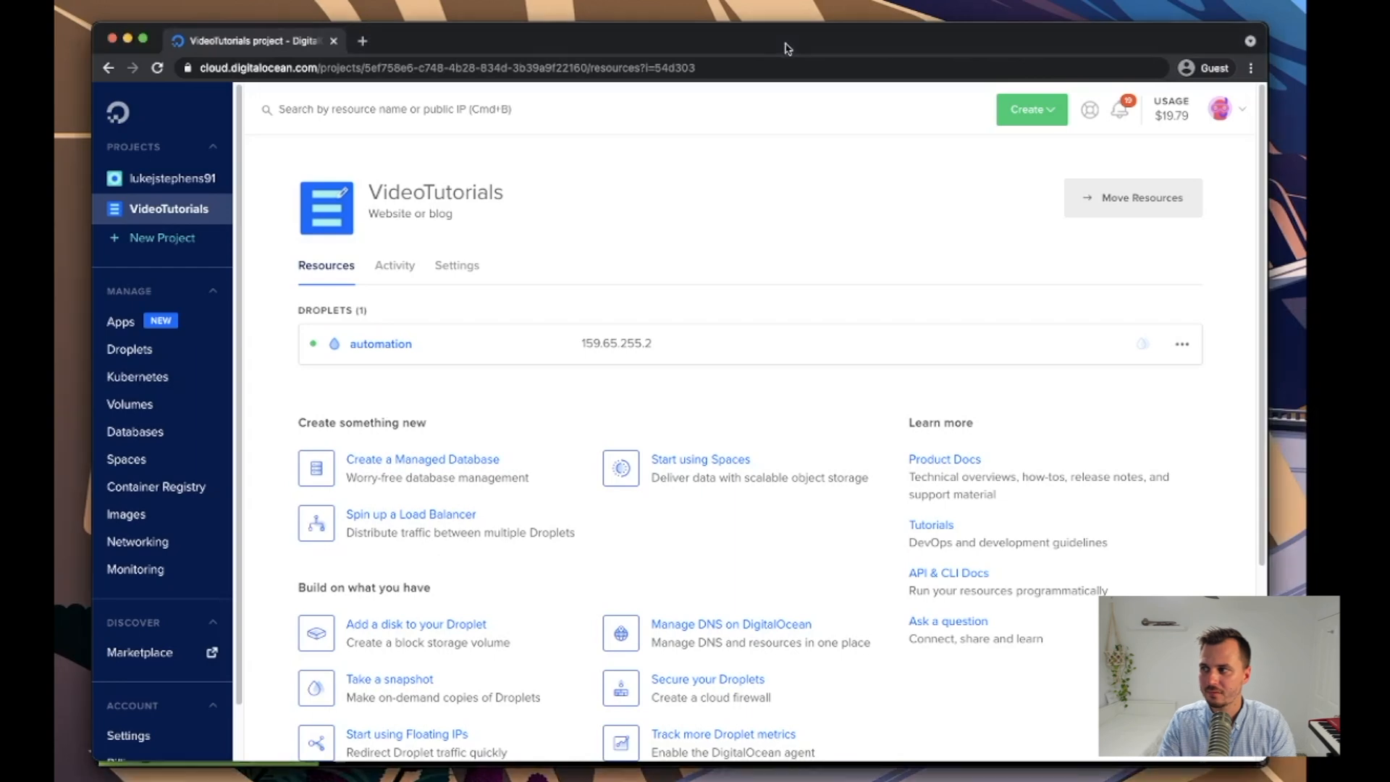
- Browse to github.com/hakluke/haktrails and locate its install section
{"action": "type", "text": "github"}
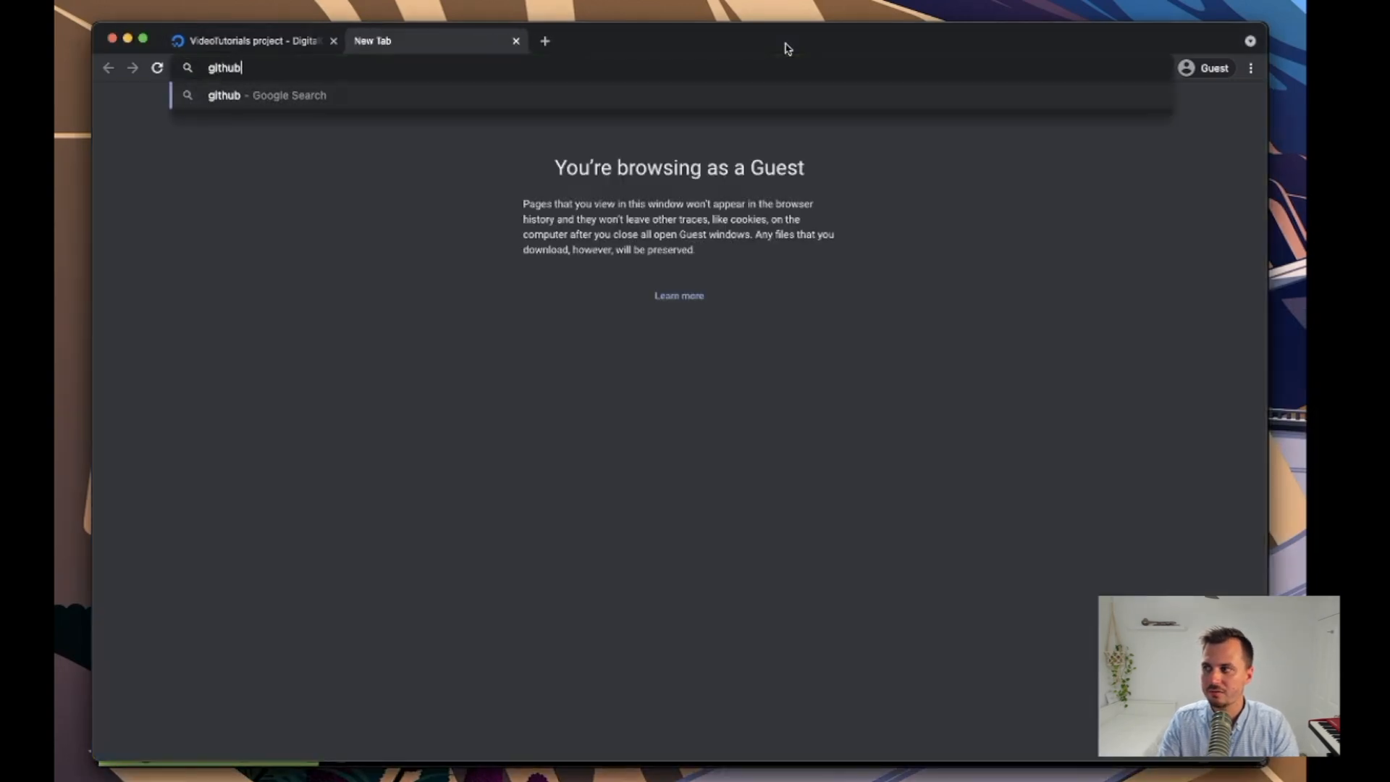
{"action": "type", "text": ".com/hakluke/haktrails"}
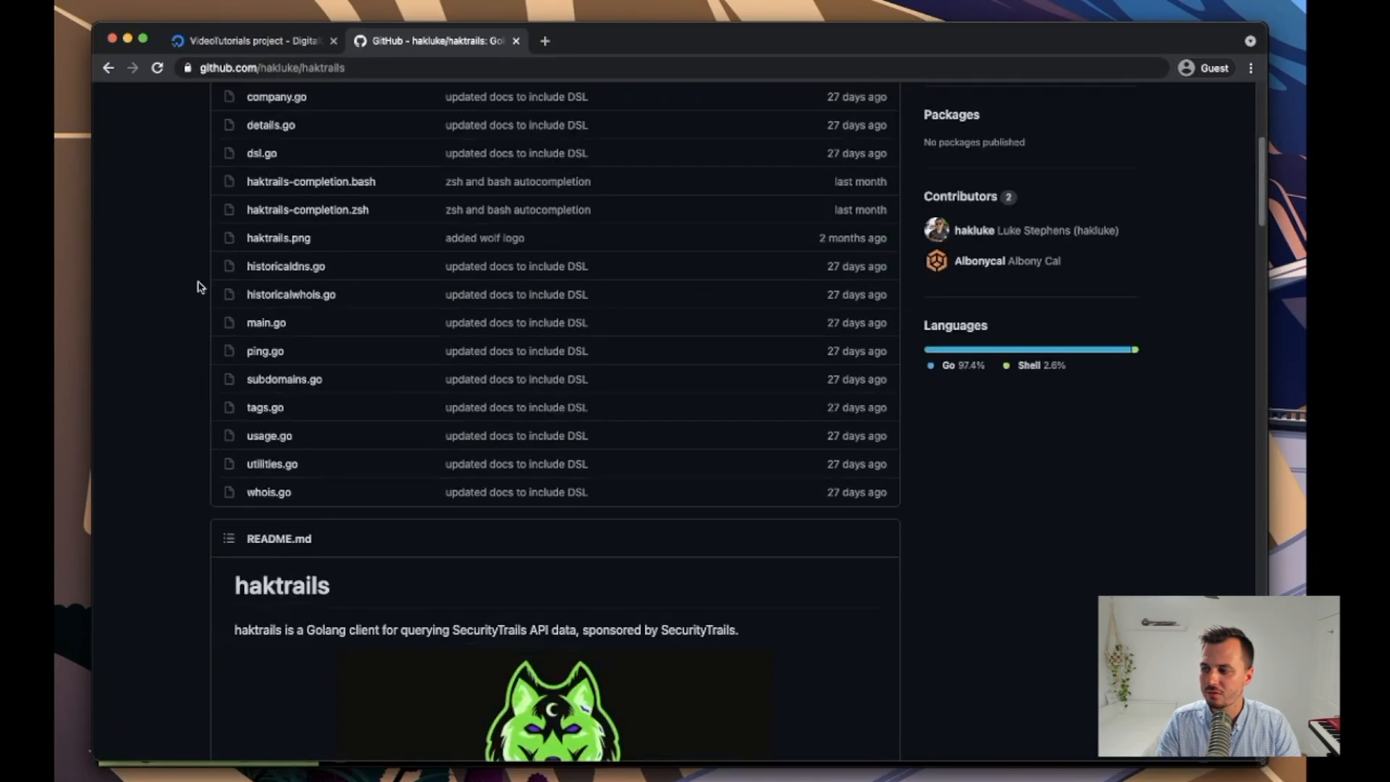
{"action": "scroll", "scroll_direction": "down", "scroll_amount": 3}
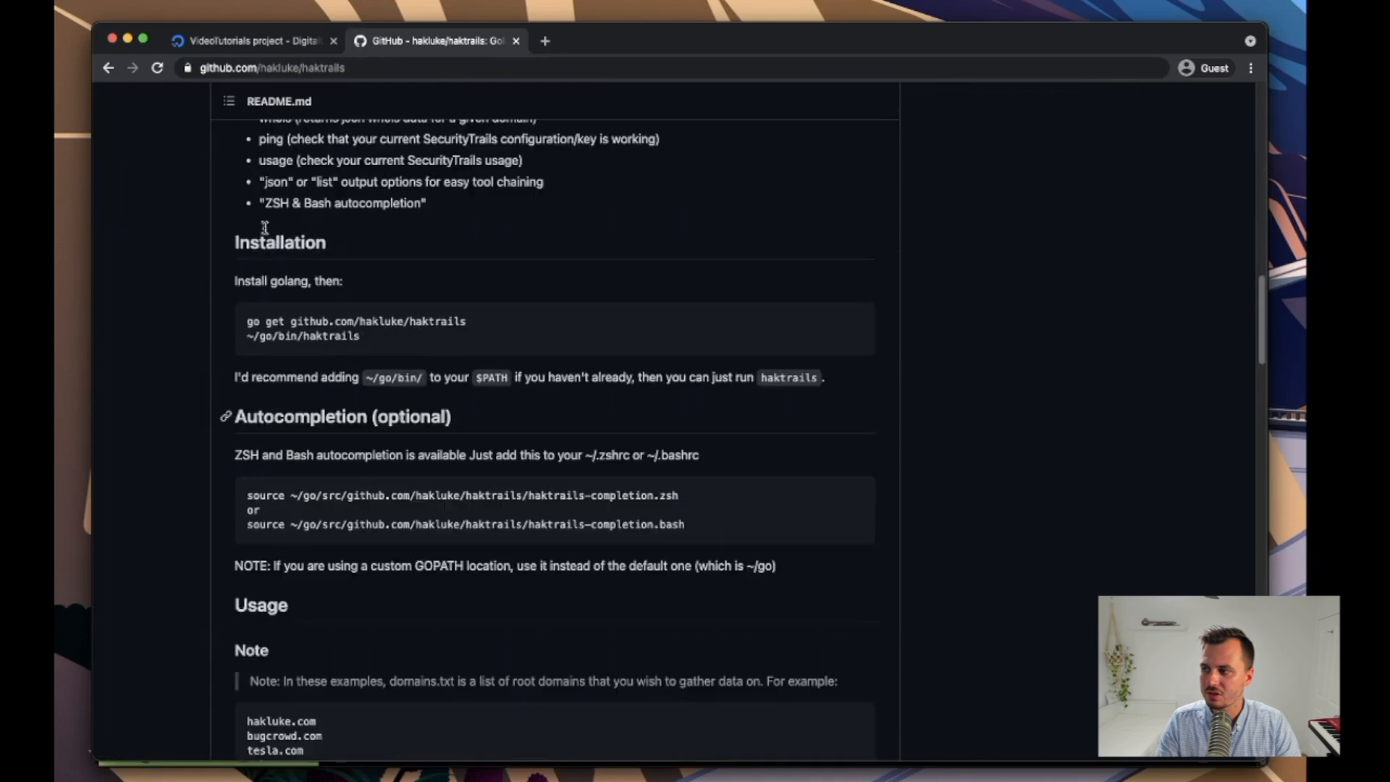
{"action": "double_click", "coordinate": [355, 322]}
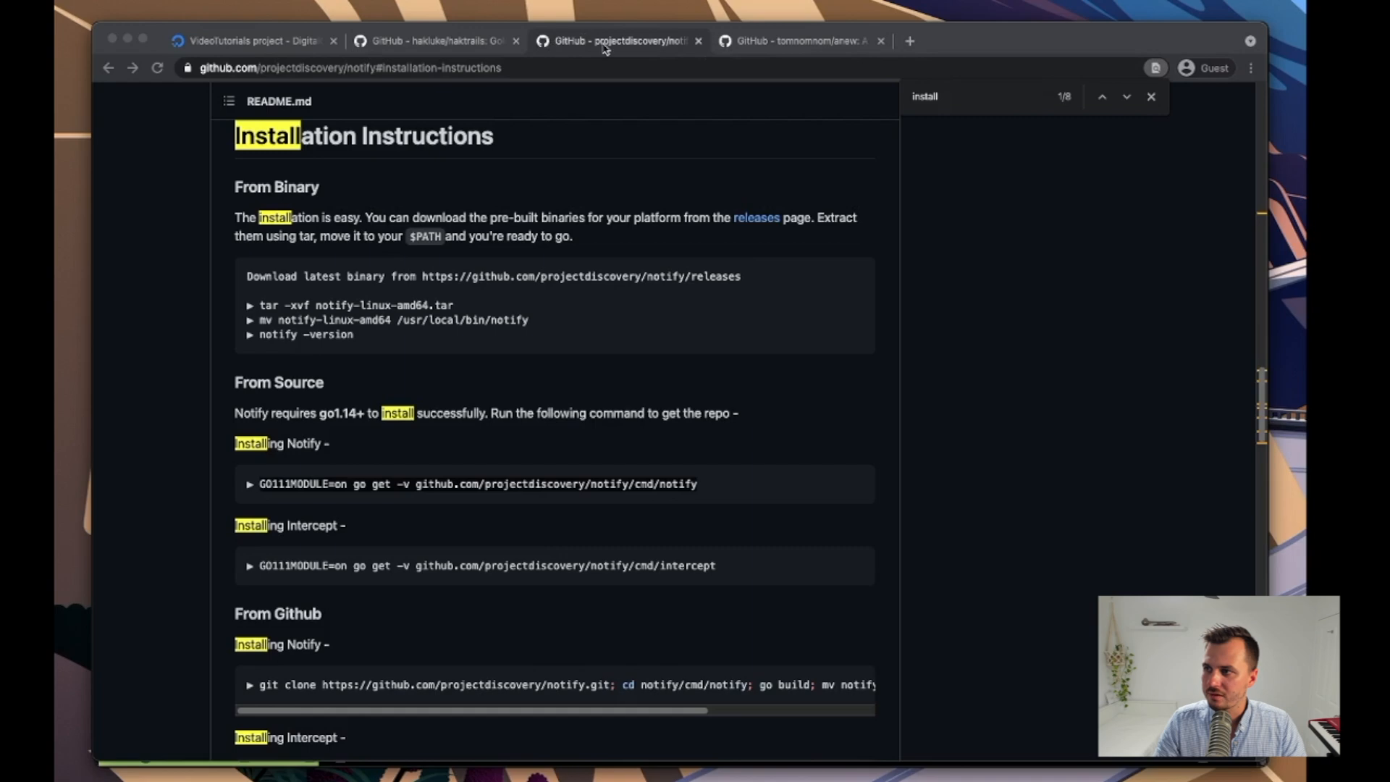
- Review the haktrails page, then view notify's installation instructions
{"action": "left_click", "coordinate": [434, 41]}
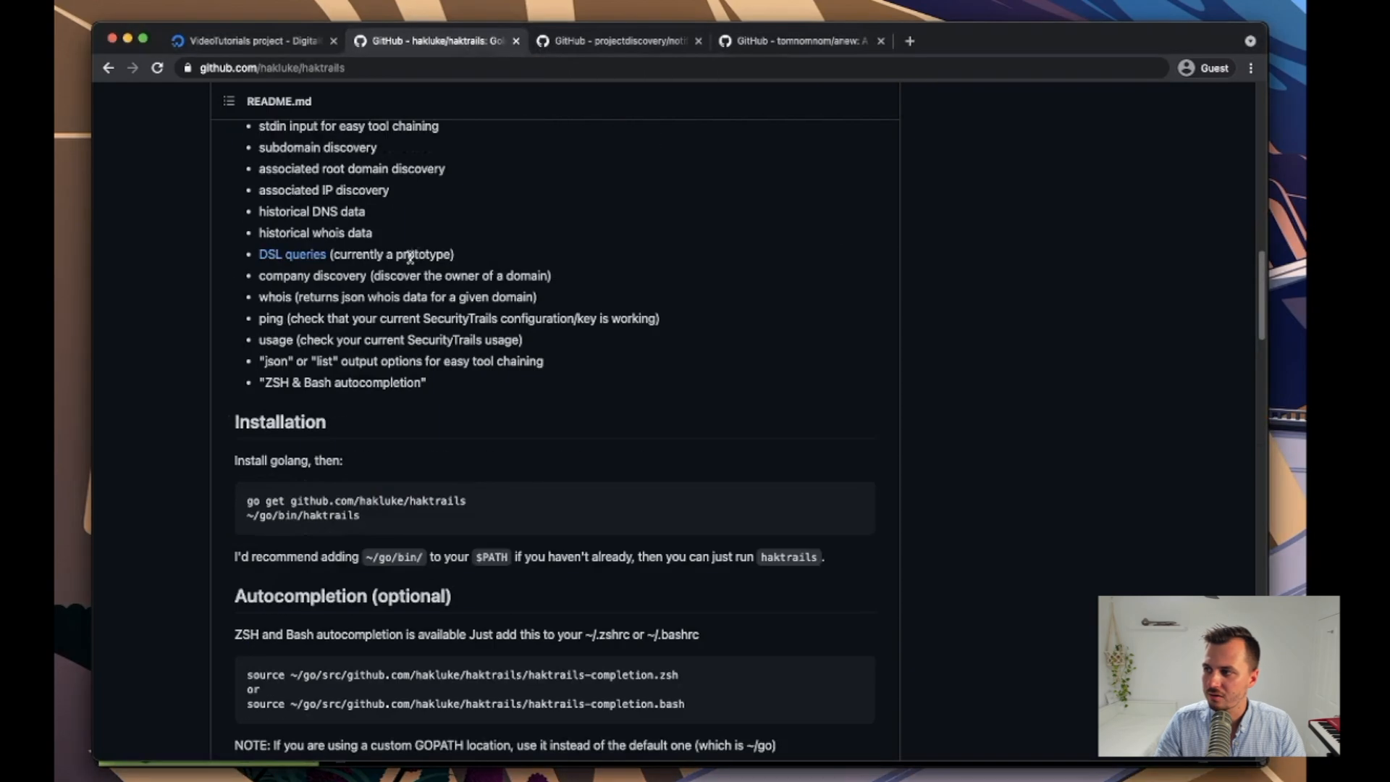
{"action": "scroll", "scroll_direction": "up", "scroll_amount": 3}
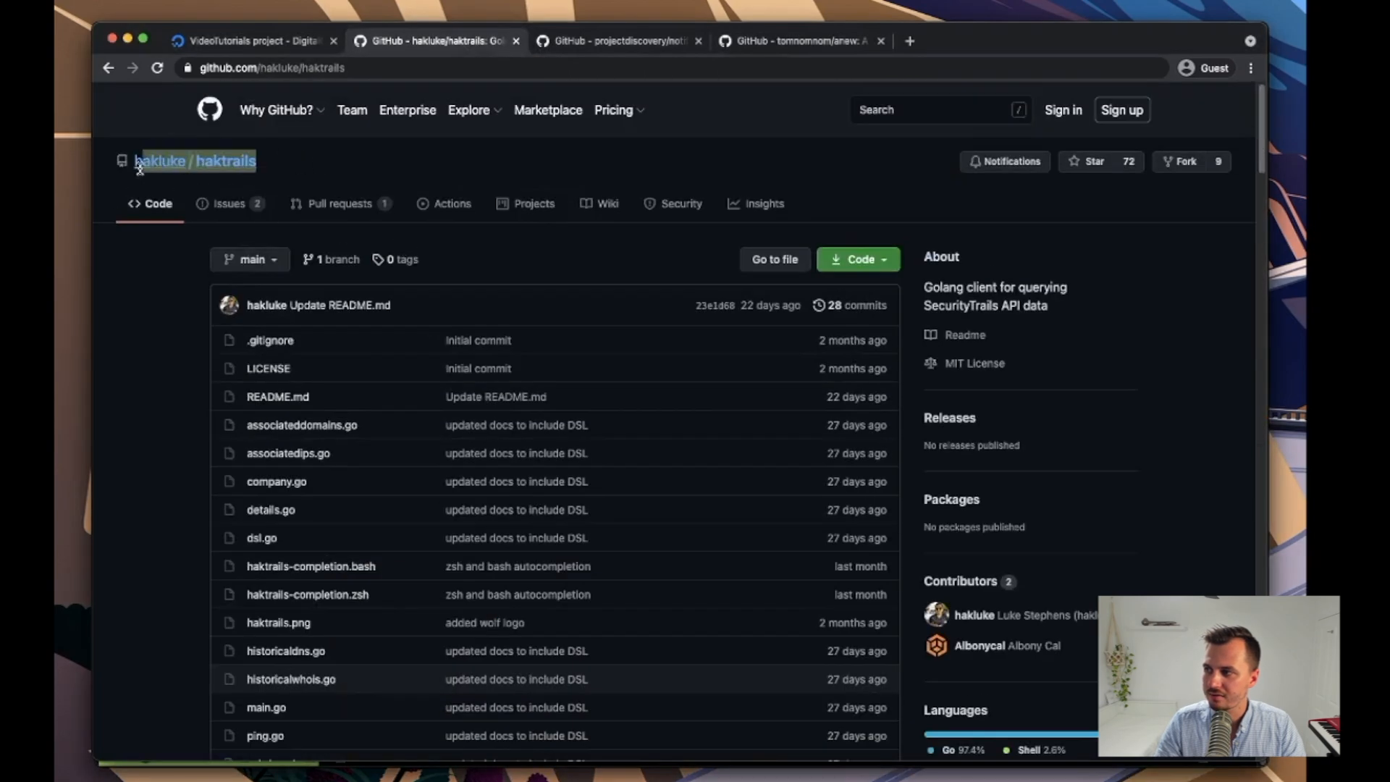
{"action": "scroll", "scroll_direction": "down", "scroll_amount": 3}
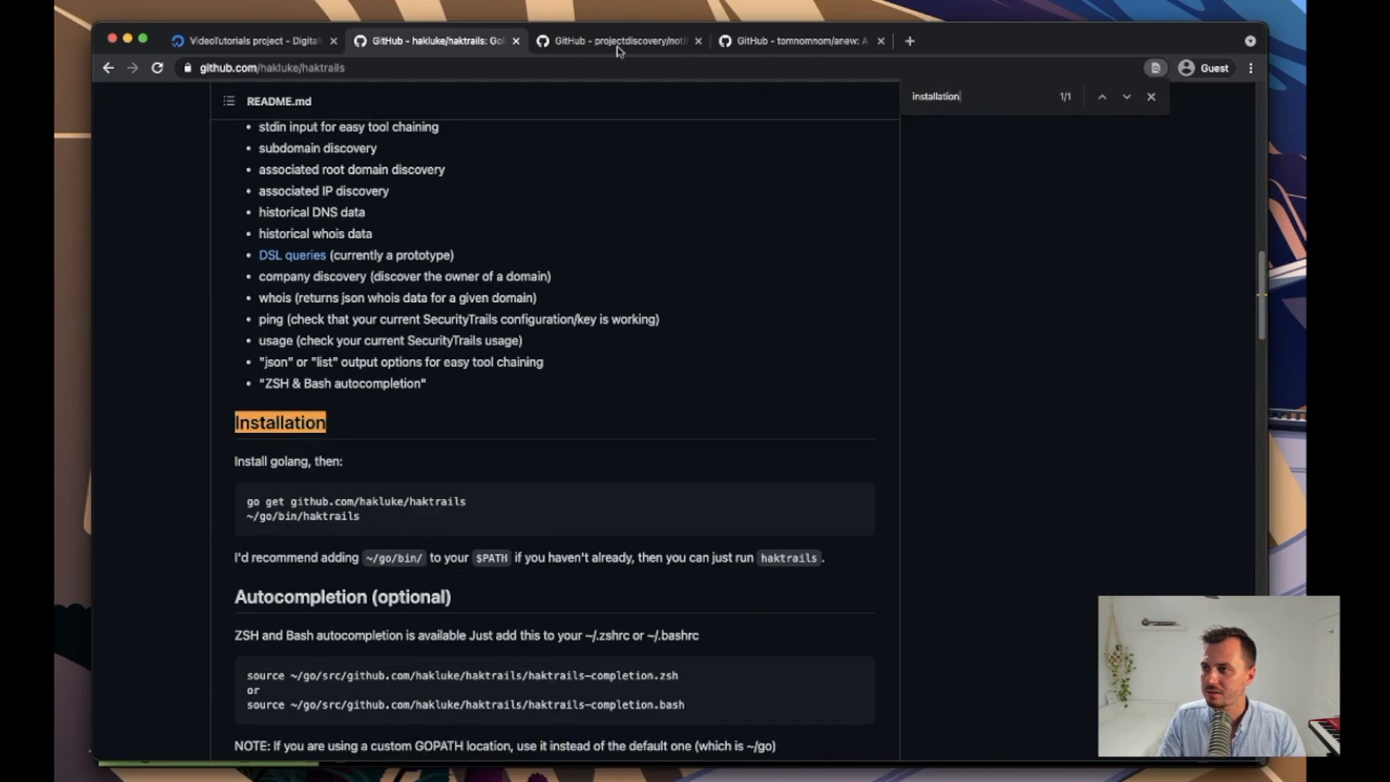
{"action": "left_click", "coordinate": [618, 40]}
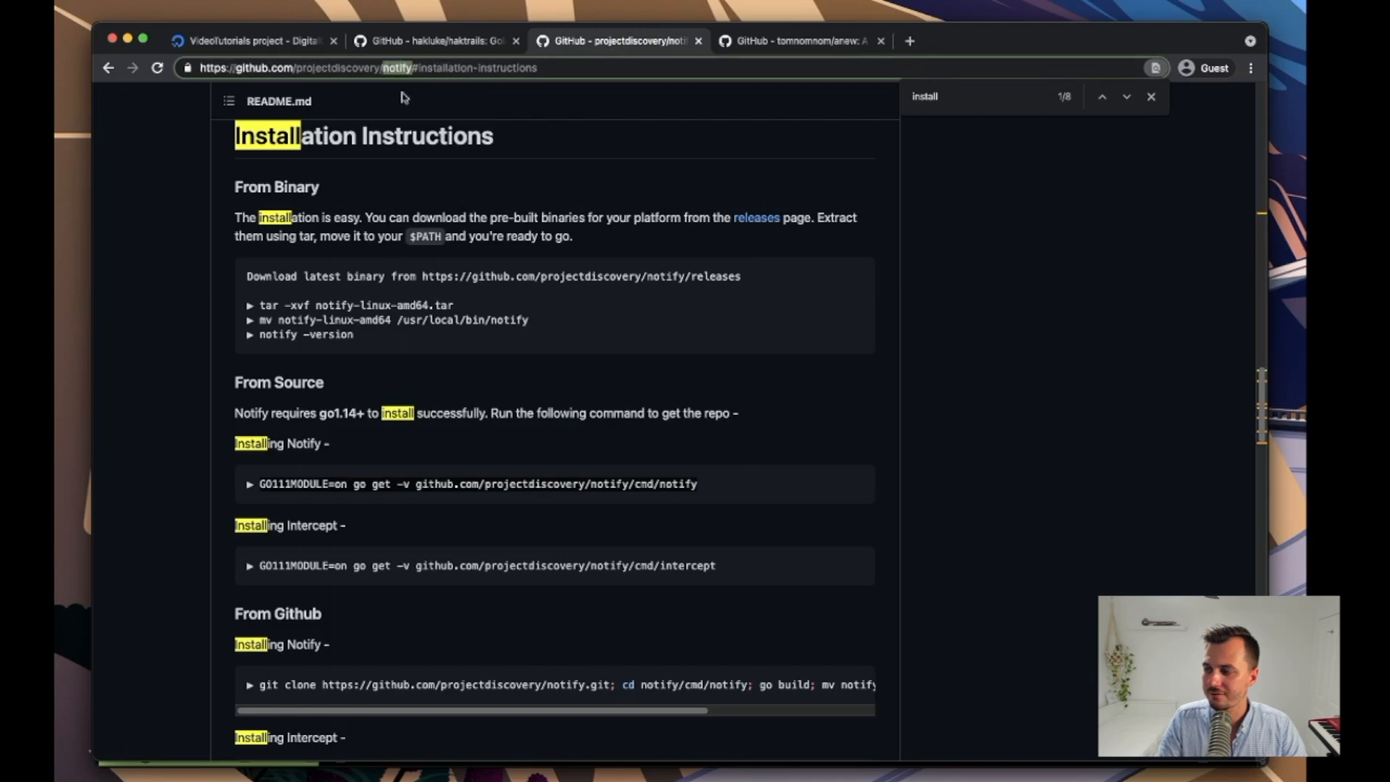
{"action": "mouse_move", "coordinate": [496, 240]}
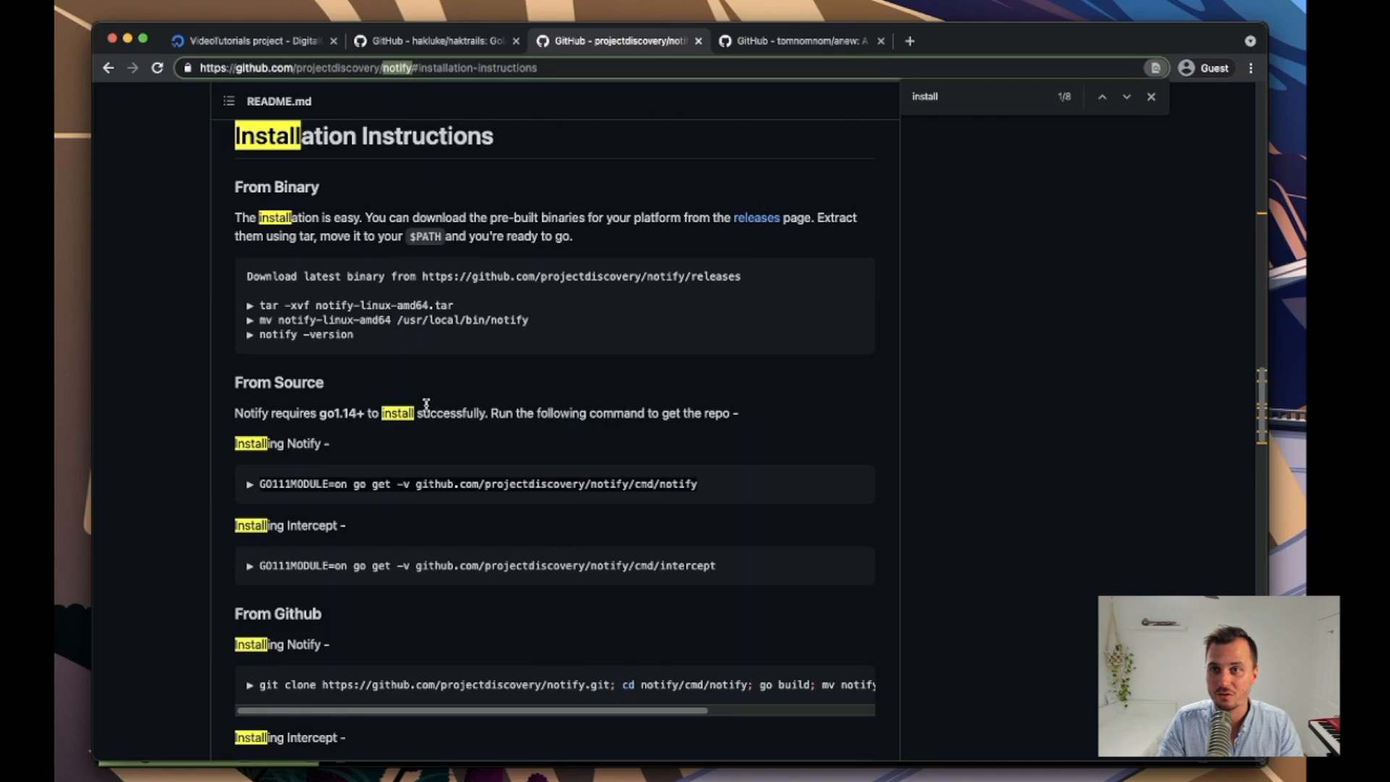
{"action": "mouse_move", "coordinate": [802, 41]}
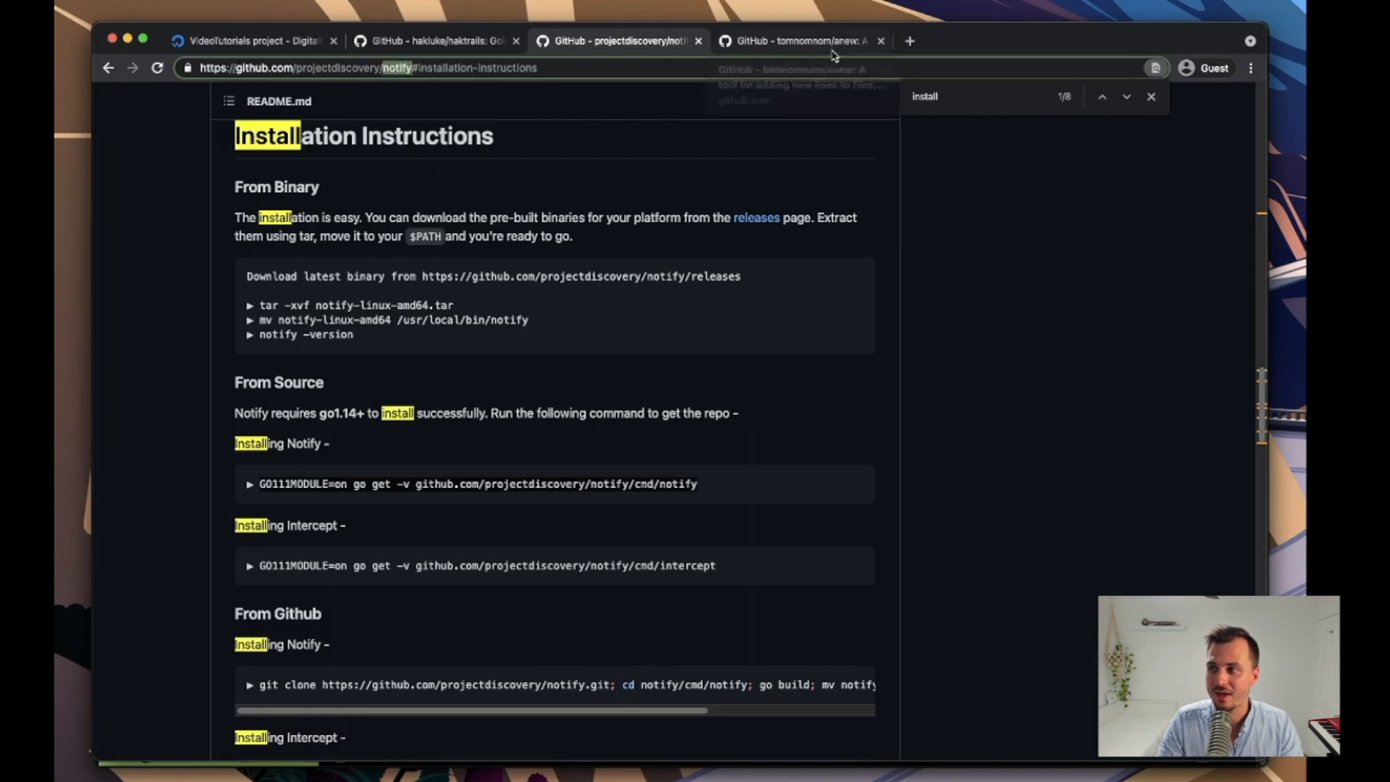
- Read the anew README's 'anew things.txt' usage example
{"action": "left_click", "coordinate": [798, 41]}
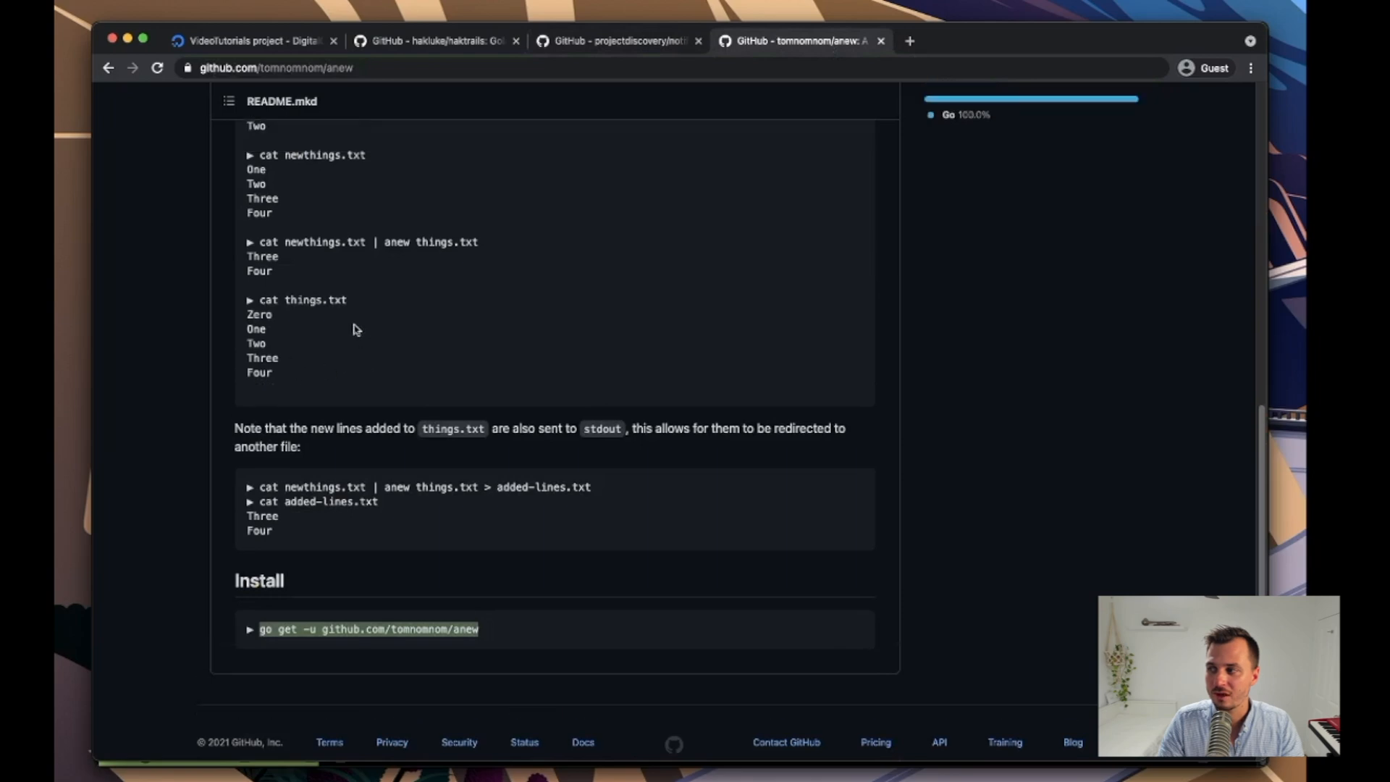
{"action": "scroll", "scroll_direction": "up", "scroll_amount": 3}
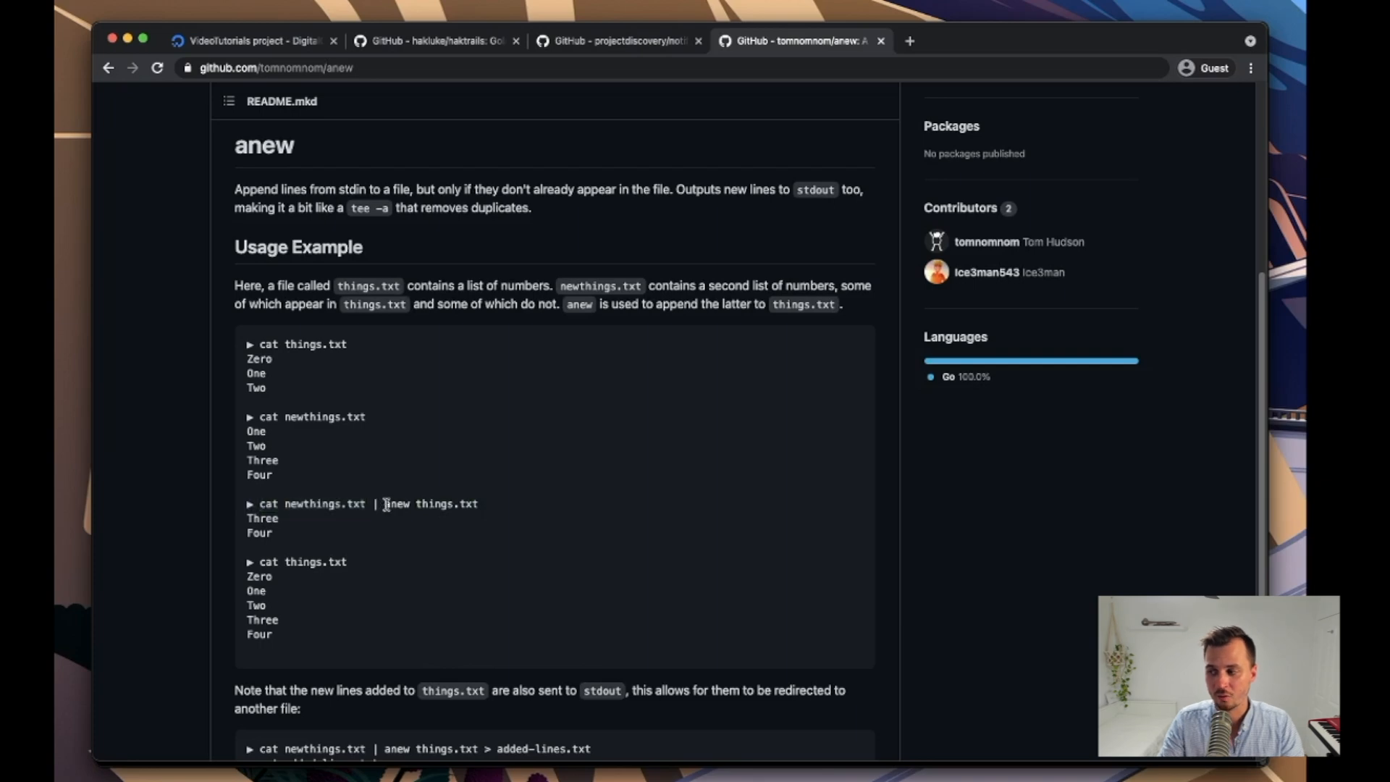
{"action": "double_click", "coordinate": [430, 504]}
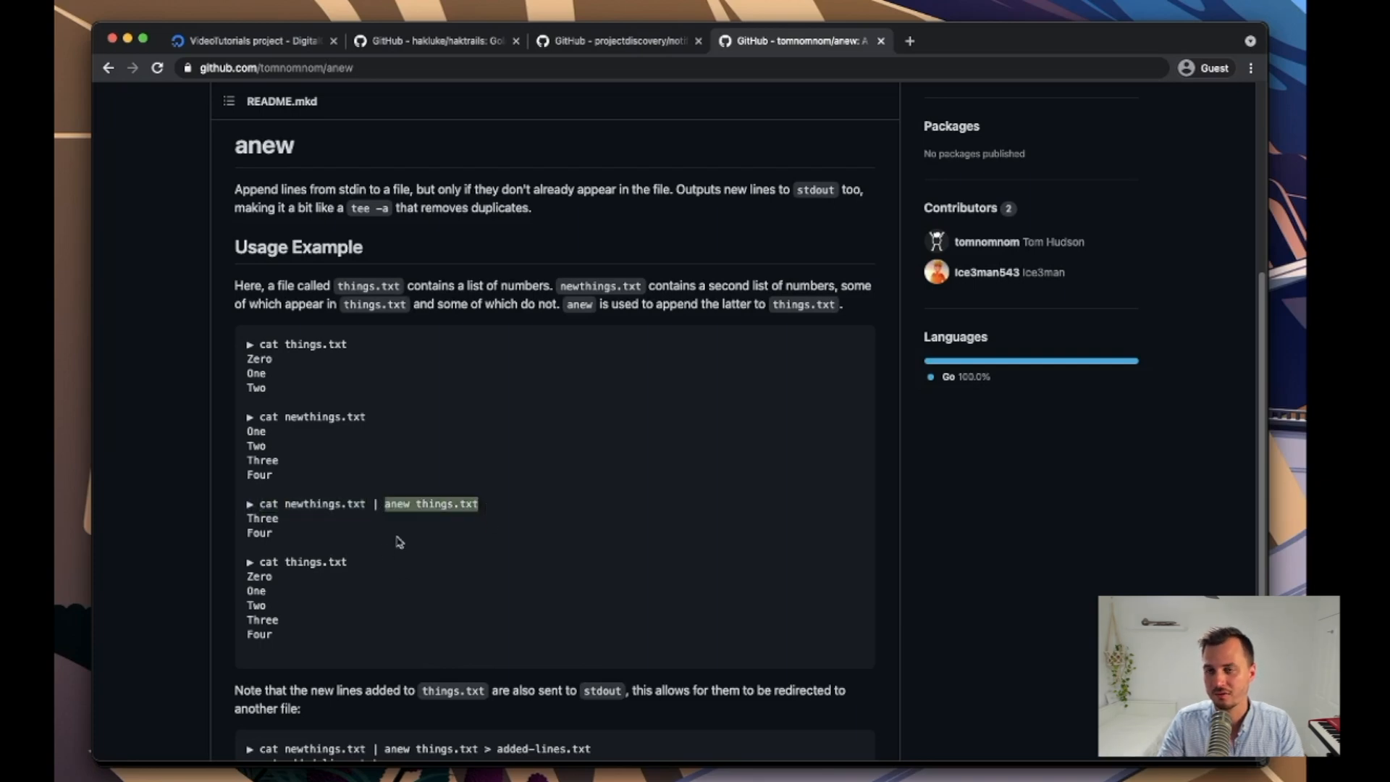
{"action": "mouse_move", "coordinate": [668, 19]}
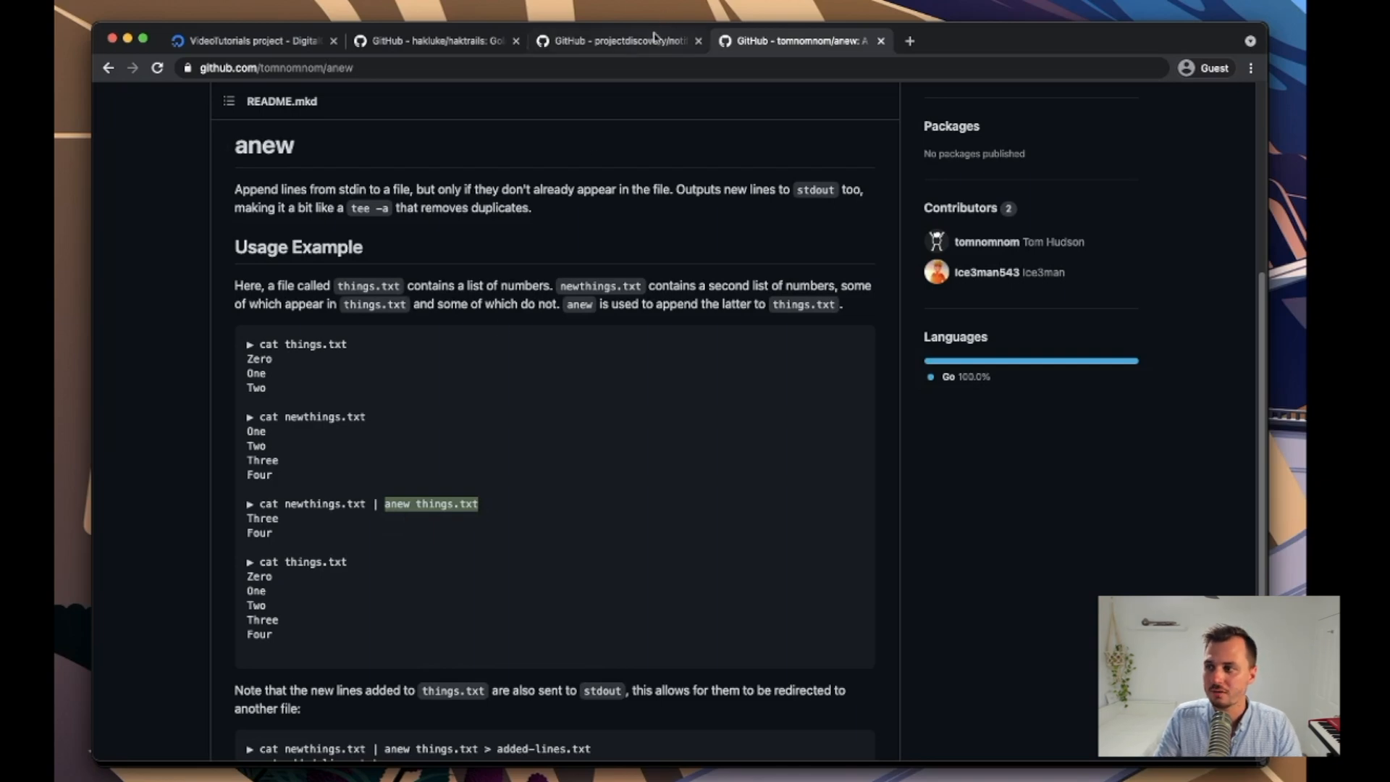
{"action": "left_click", "coordinate": [617, 40]}
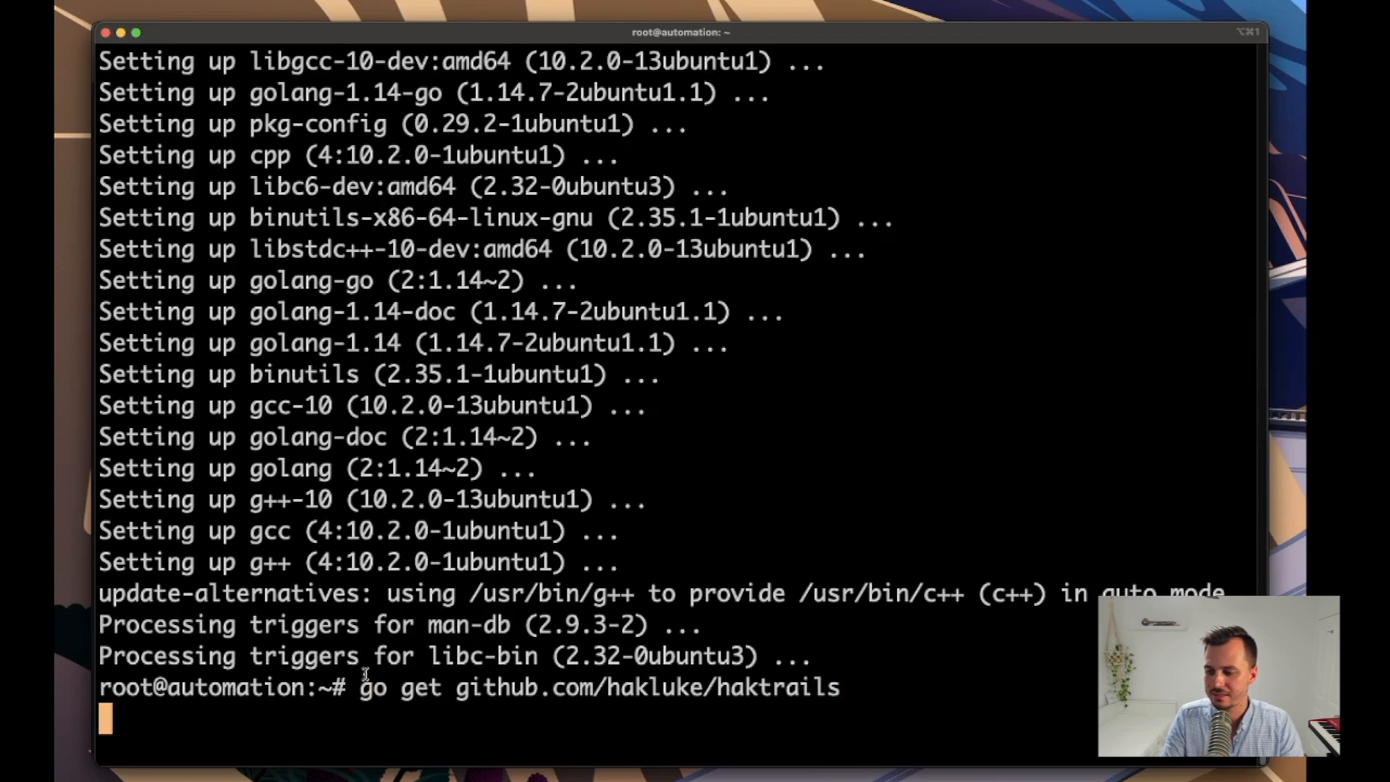
- Install haktrails and anew on the droplet via go get, using 'go get -u github.com/tomnomnom/anew'
{"action": "key", "text": "Return"}
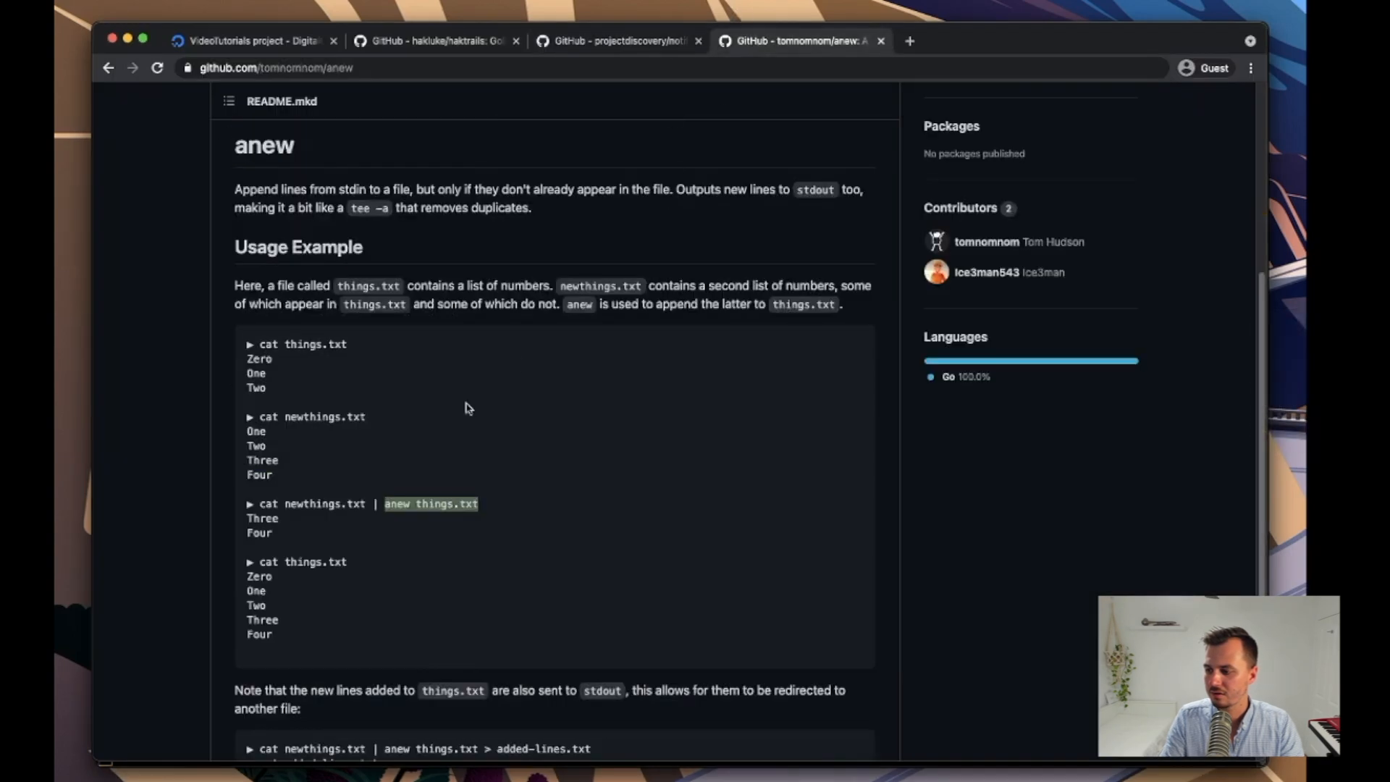
{"action": "scroll", "scroll_direction": "down", "scroll_amount": 3}
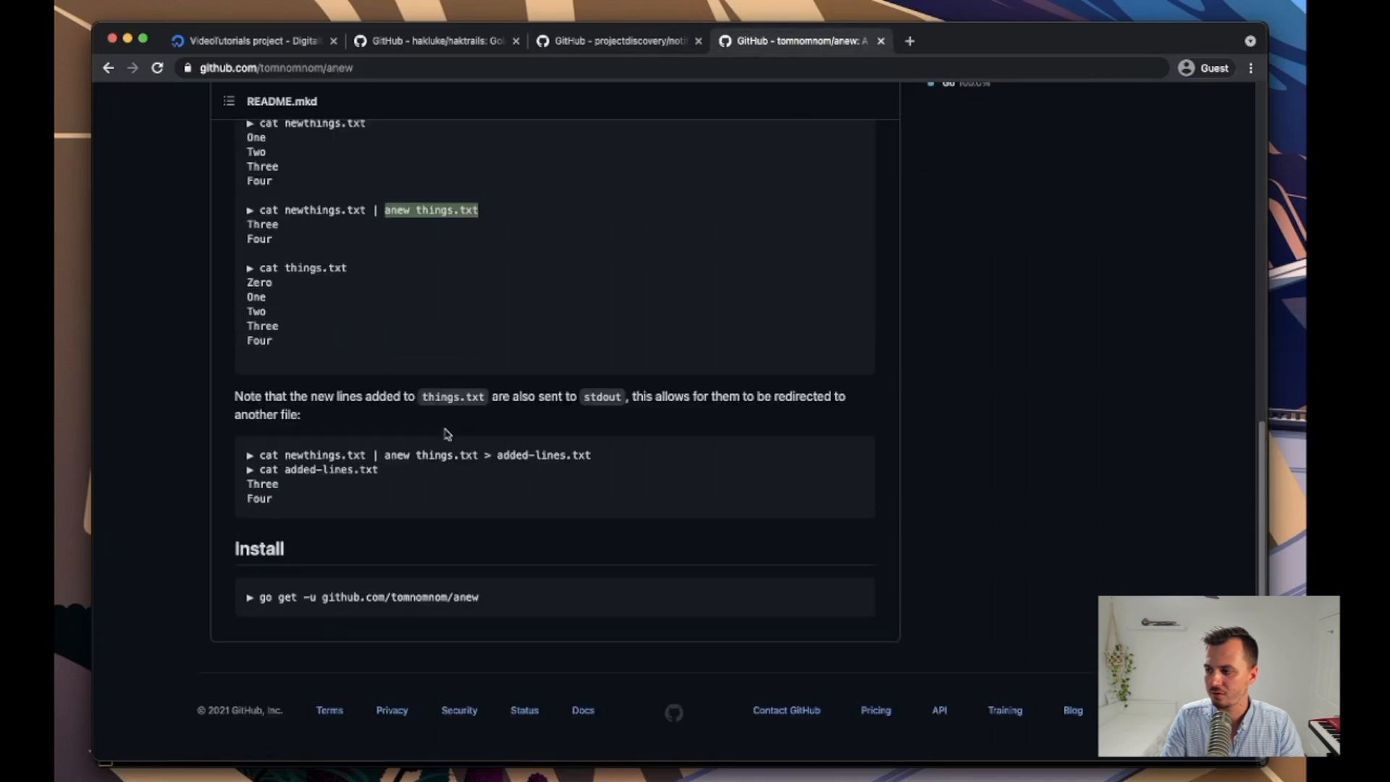
{"action": "double_click", "coordinate": [366, 597]}
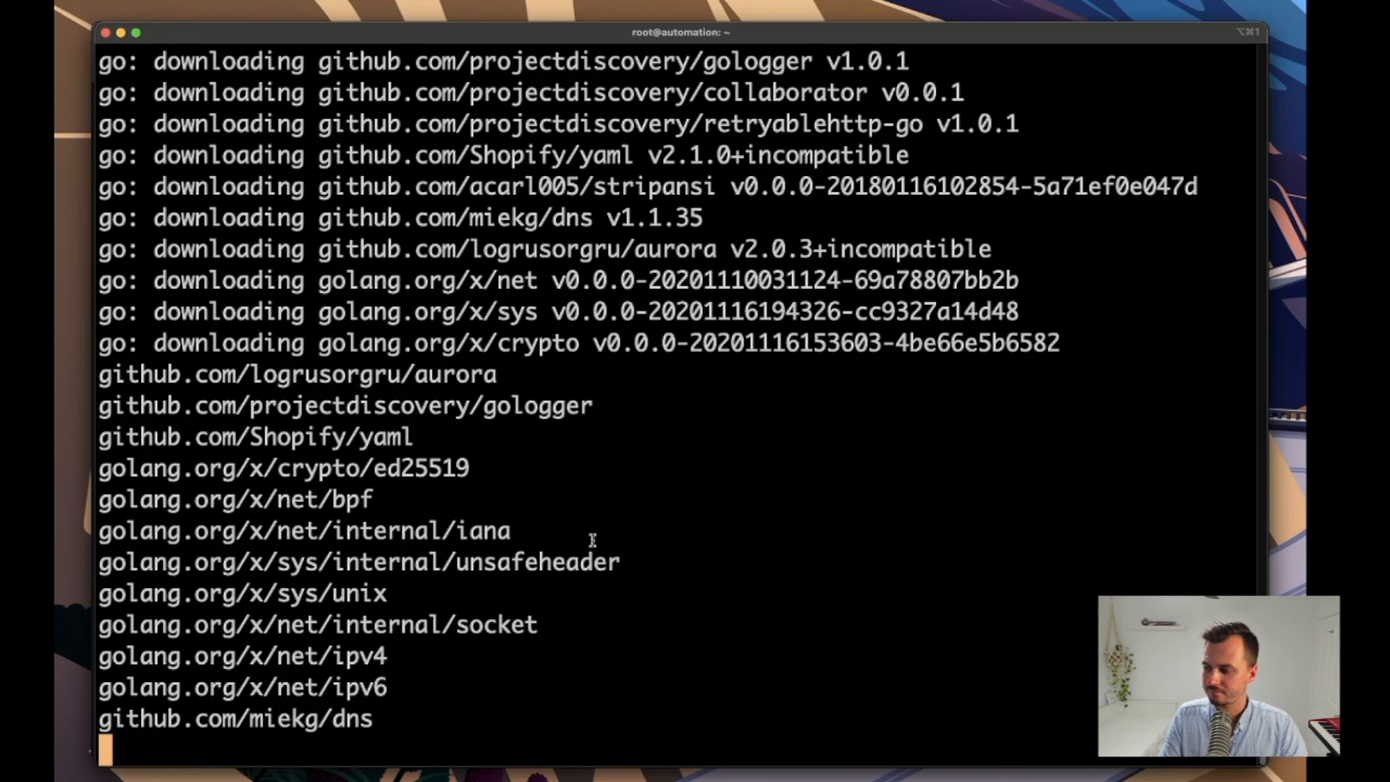
{"action": "scroll", "scroll_direction": "down", "scroll_amount": 3}
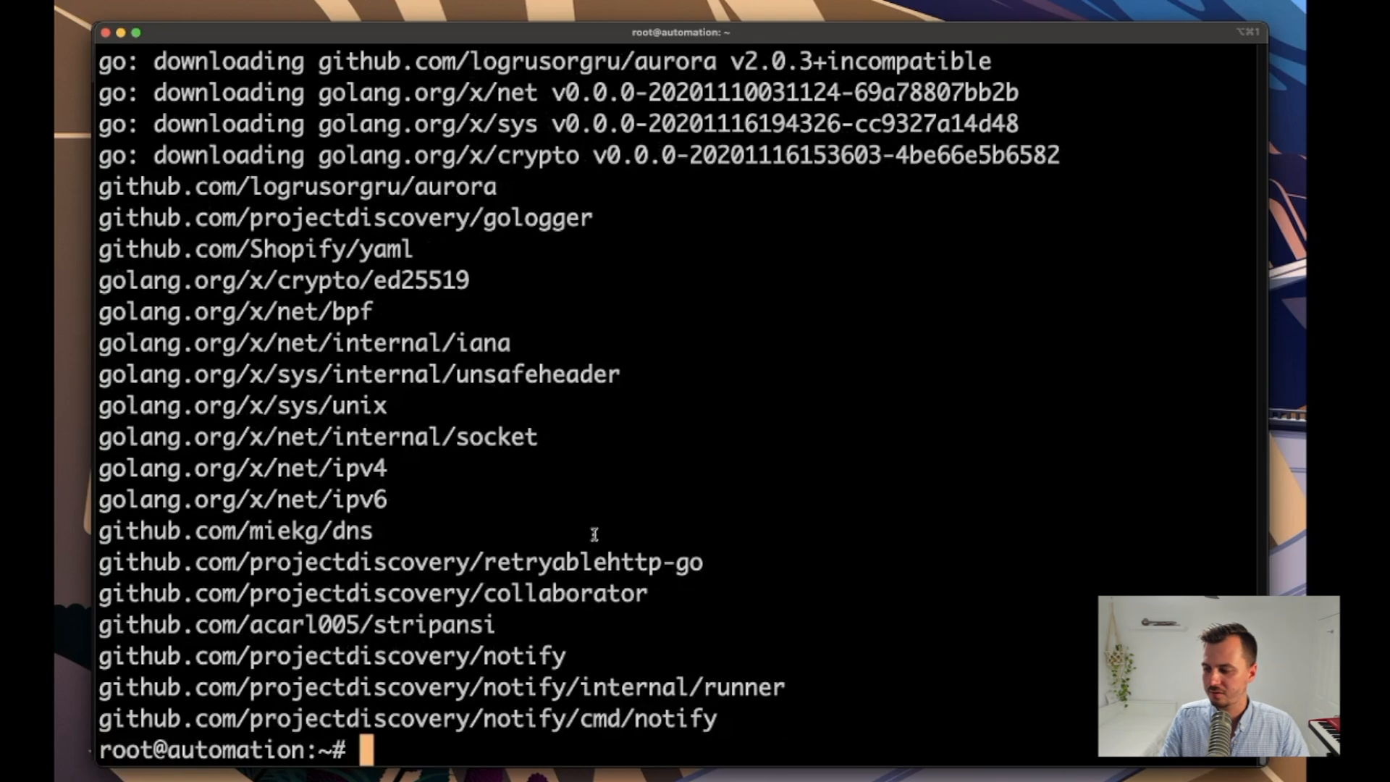
{"action": "type", "text": "go get -u github.com/tomnomnom/anew"}
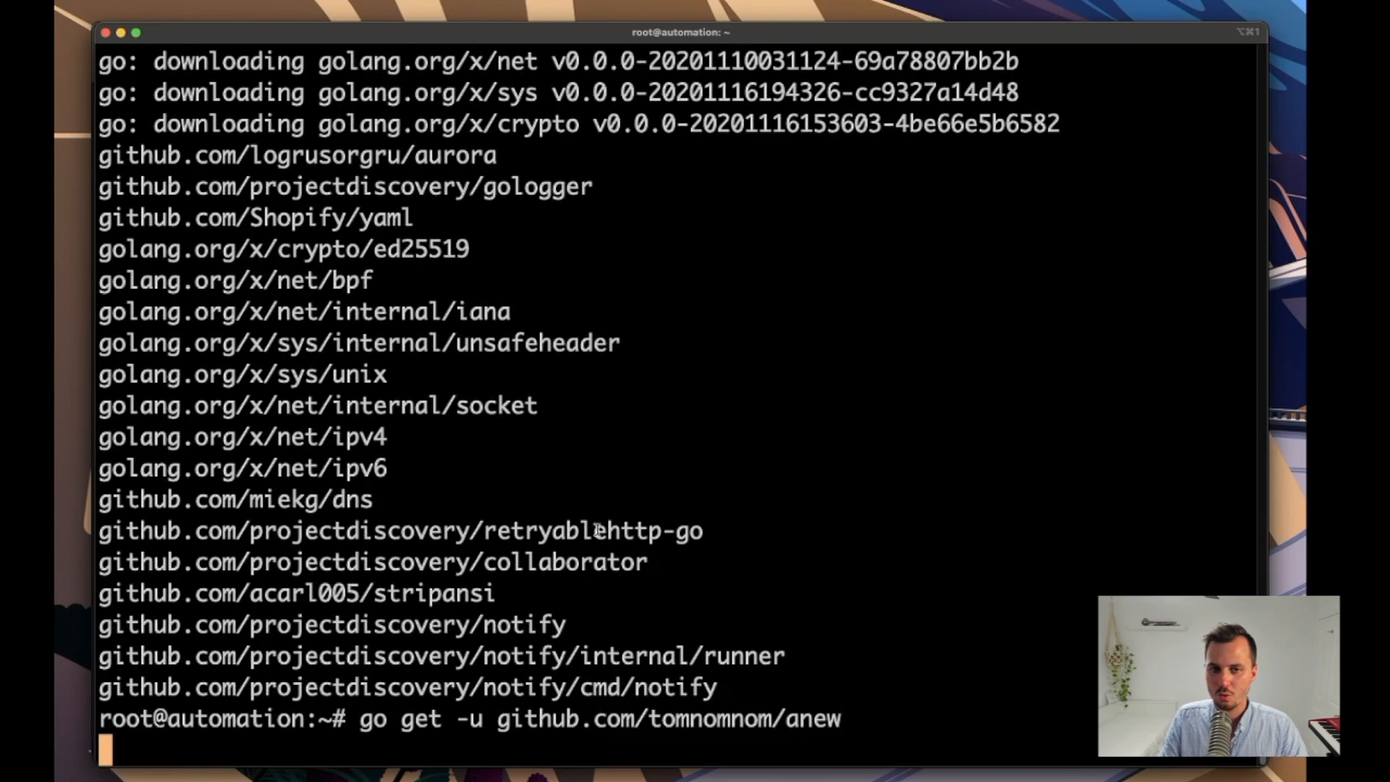
{"action": "key", "text": "Return"}
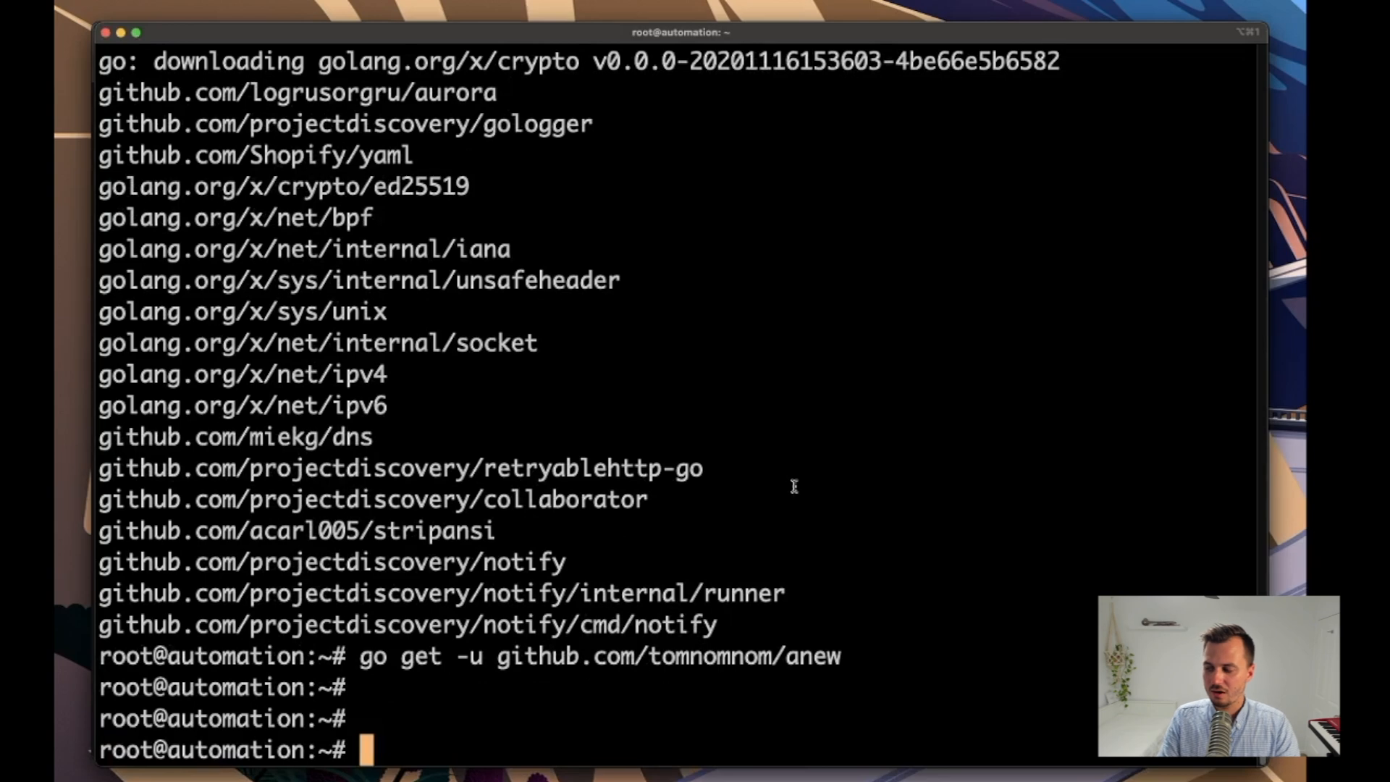
{"action": "type", "text": "vim monit"}
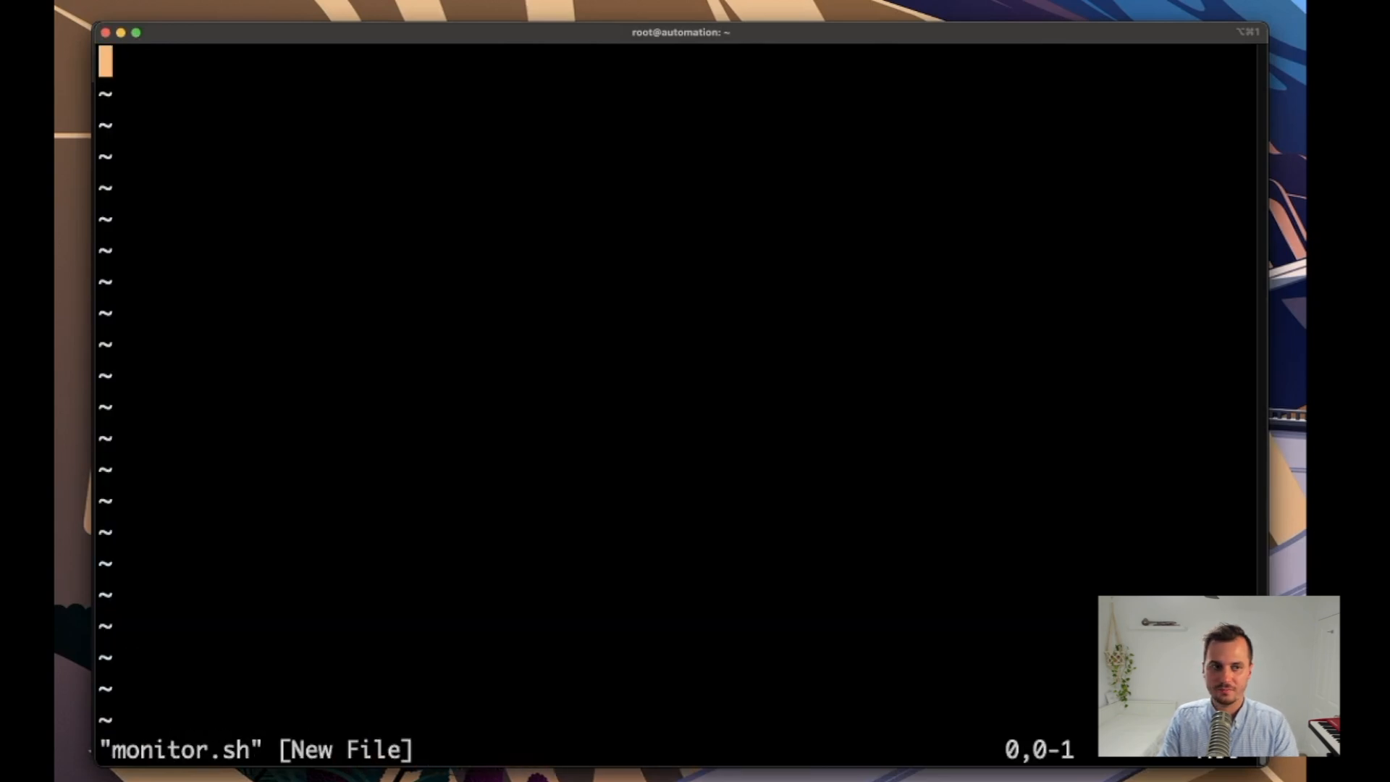
- Write the while loop piping haktrails subdomains into anew subdomains.txt with sleep 3600
{"action": "key", "text": "i"}
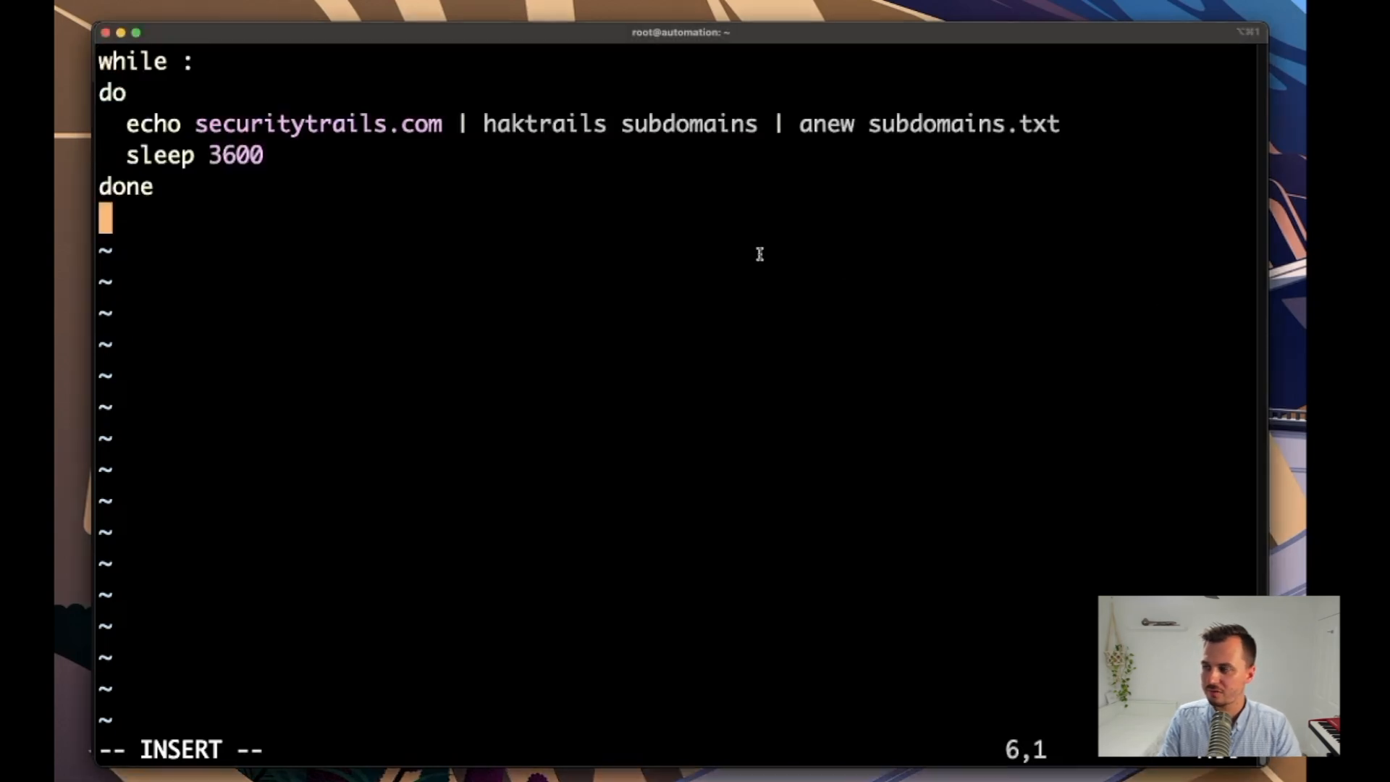
{"action": "key", "text": "Escape"}
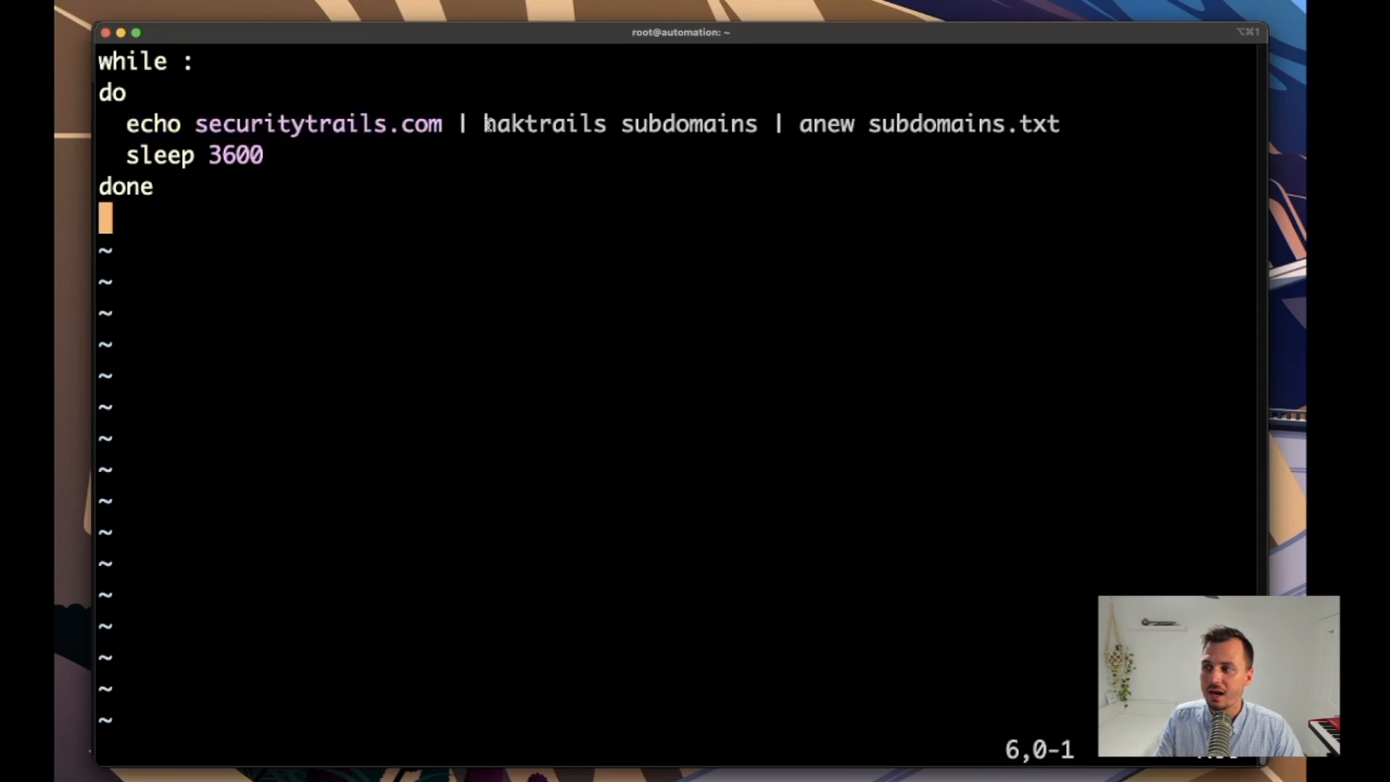
{"action": "double_click", "coordinate": [622, 125]}
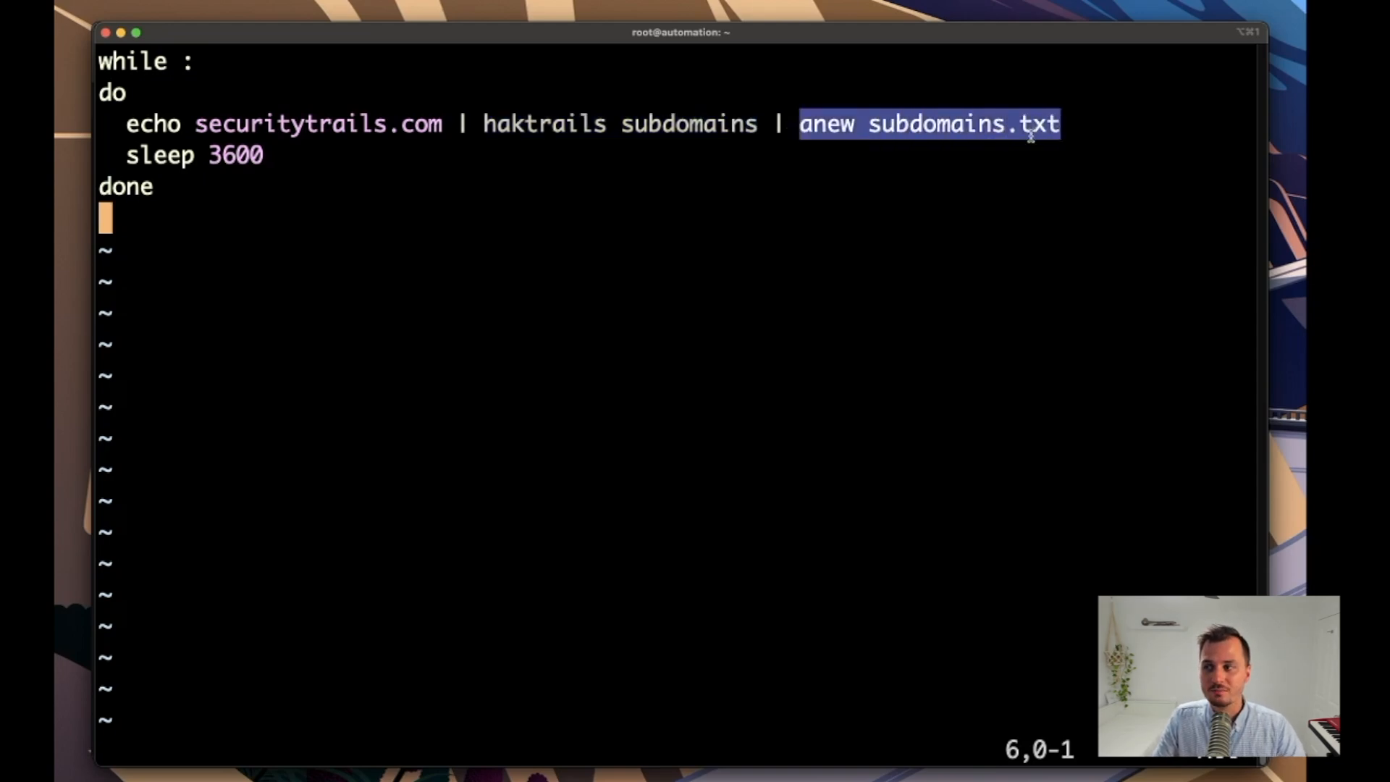
{"action": "mouse_move", "coordinate": [903, 124]}
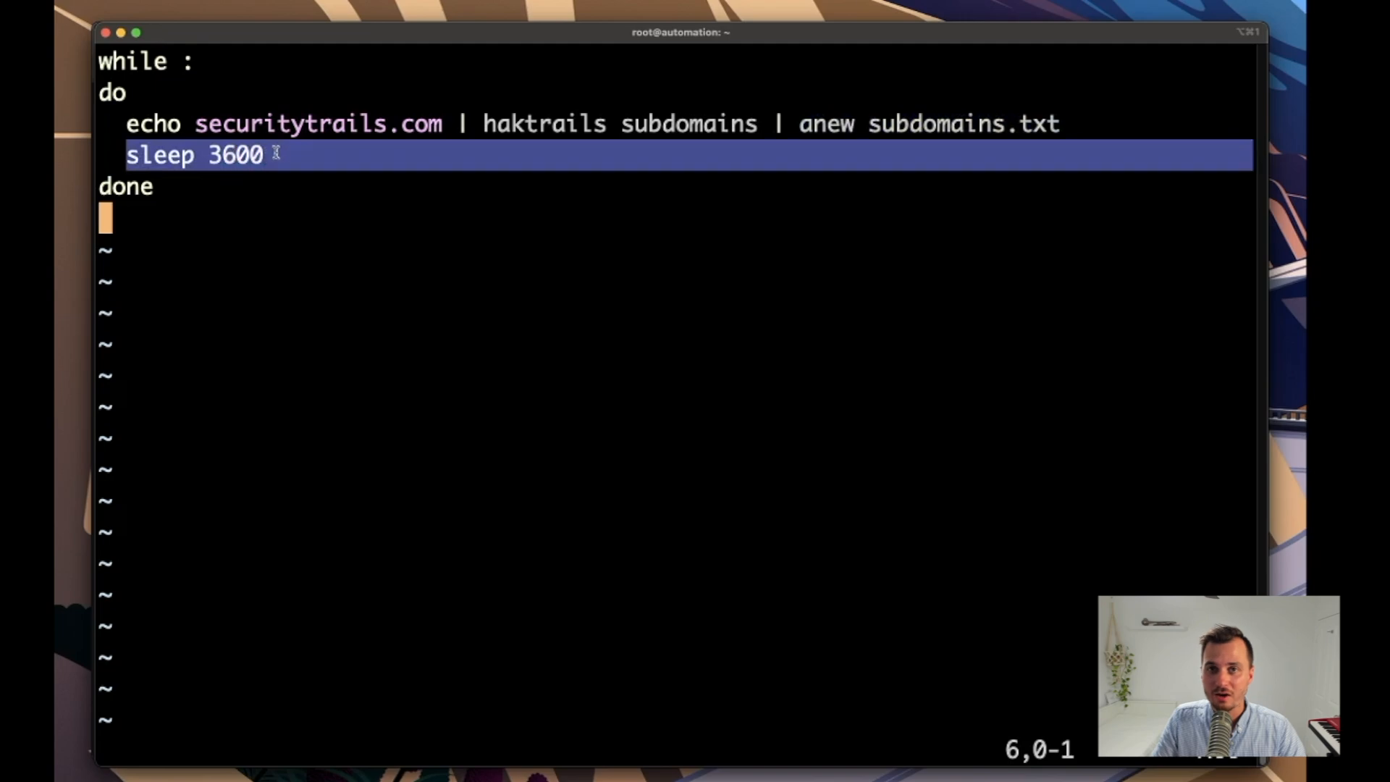
{"action": "double_click", "coordinate": [235, 155]}
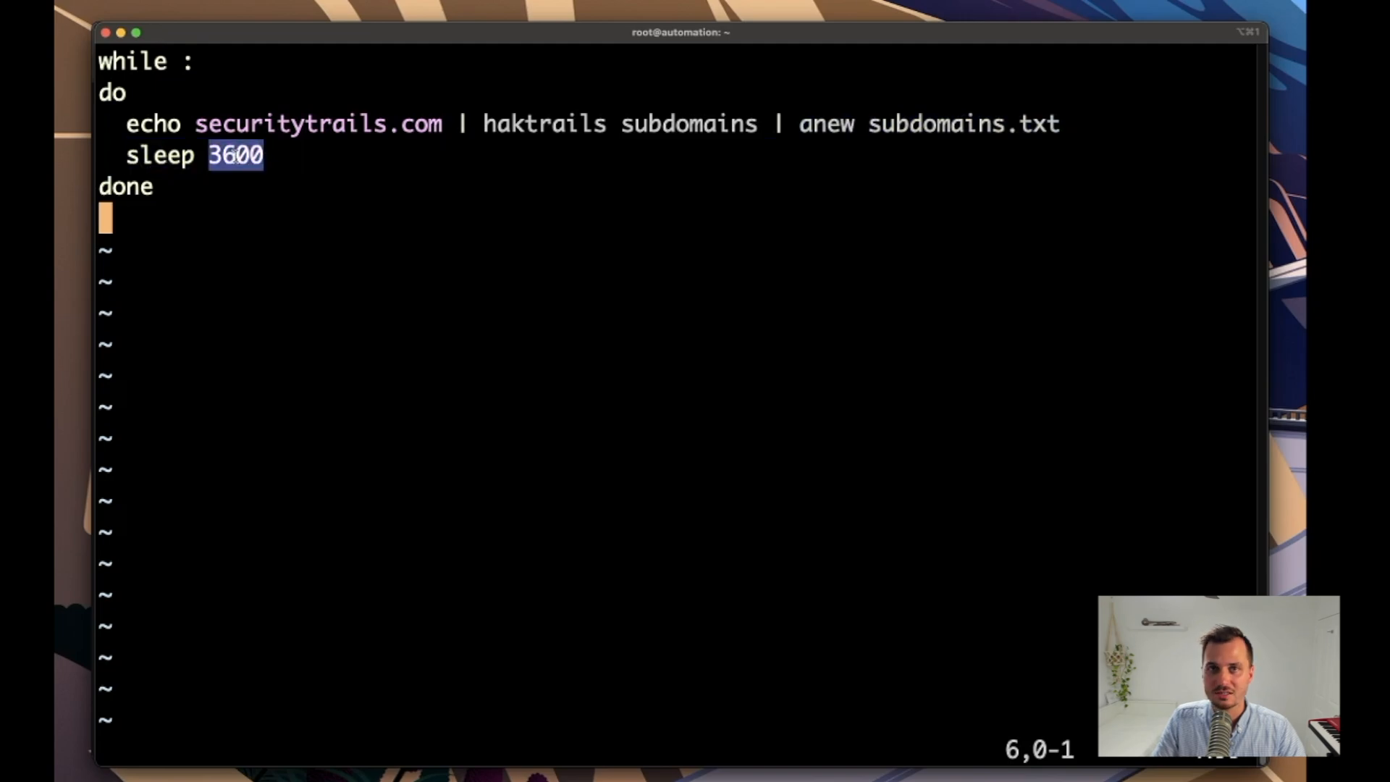
{"action": "mouse_move", "coordinate": [279, 154]}
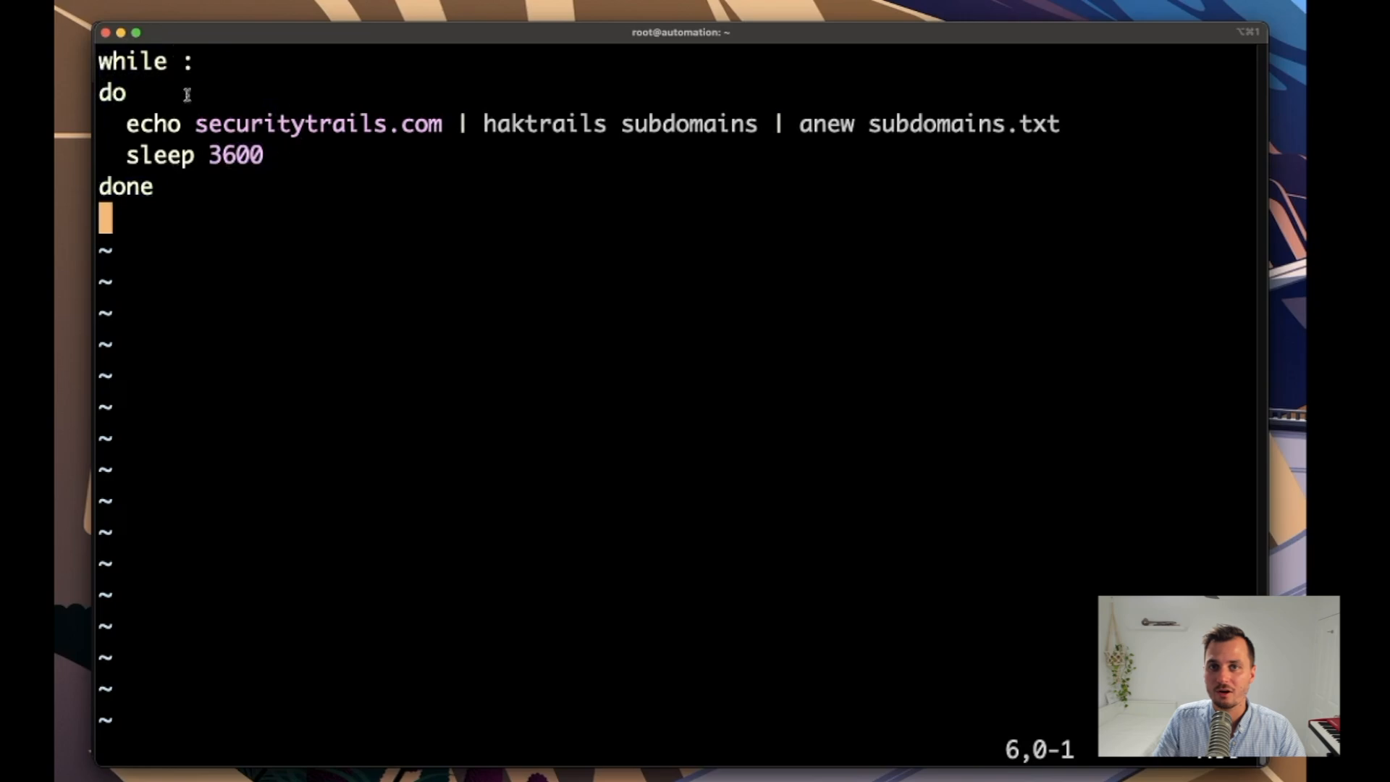
{"action": "mouse_move", "coordinate": [217, 144]}
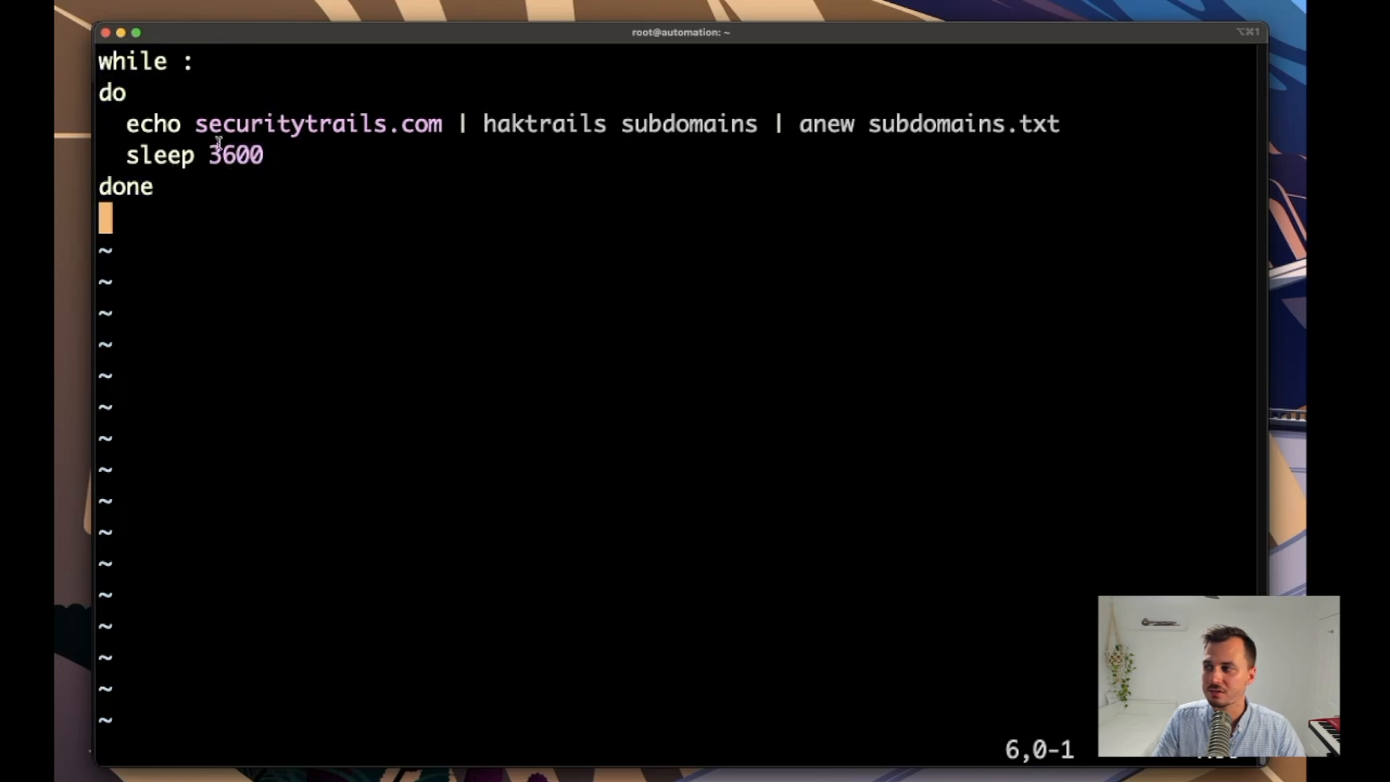
{"action": "mouse_move", "coordinate": [292, 155]}
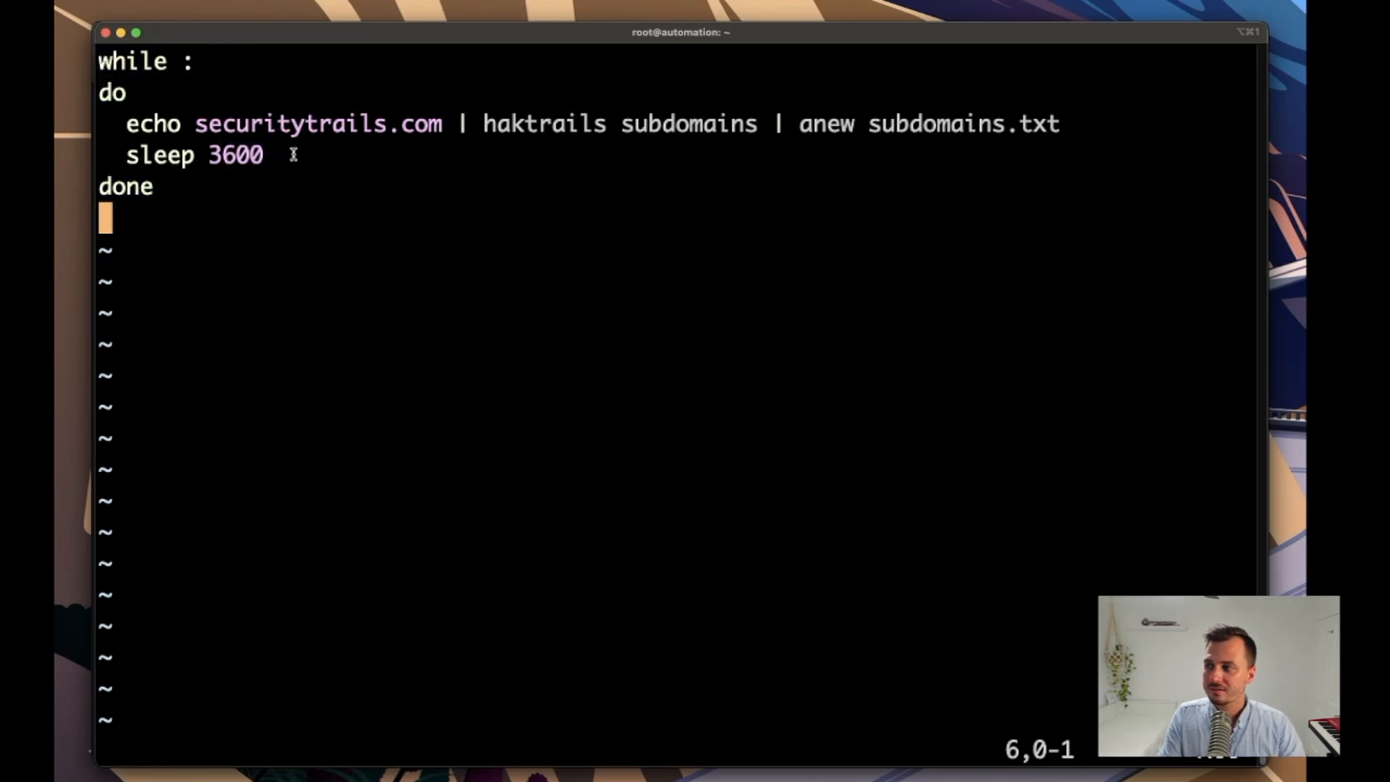
{"action": "mouse_move", "coordinate": [993, 122]}
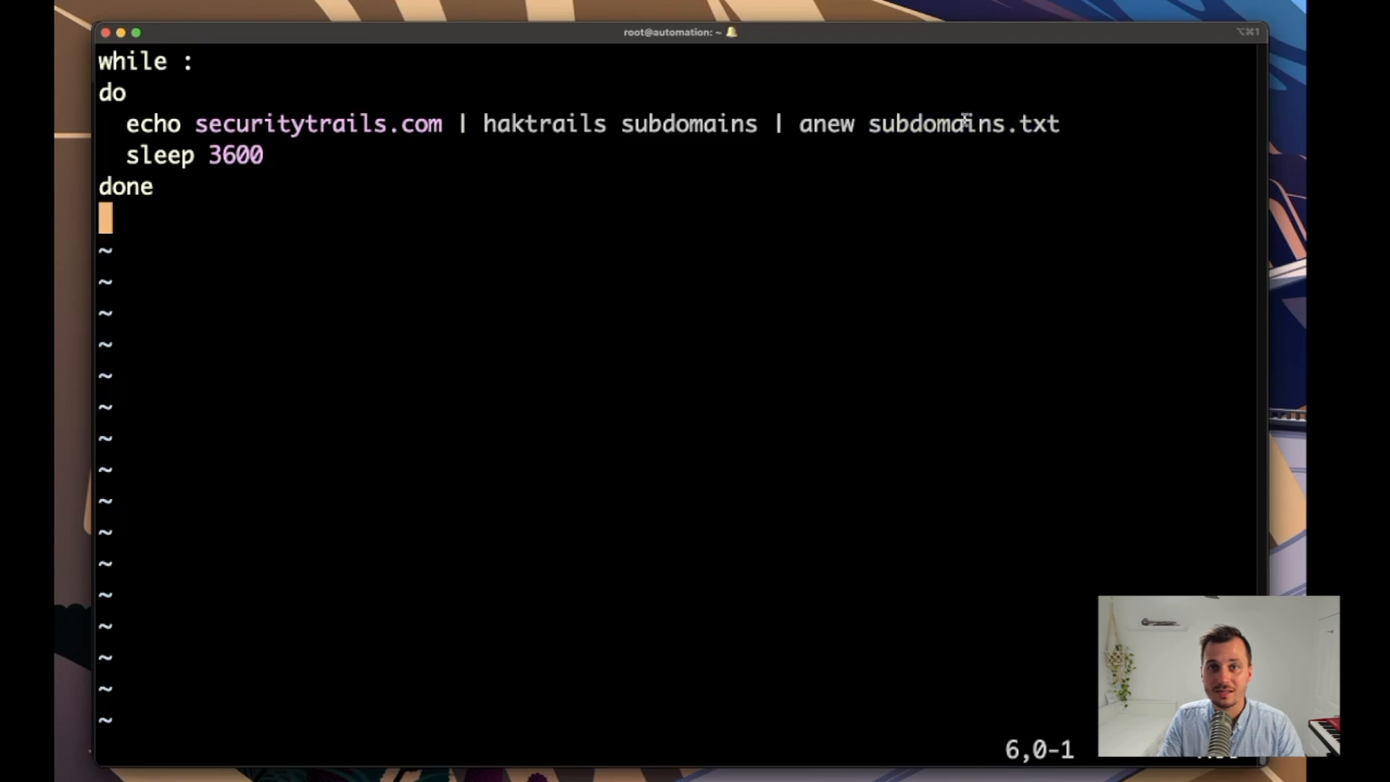
{"action": "mouse_move", "coordinate": [931, 153]}
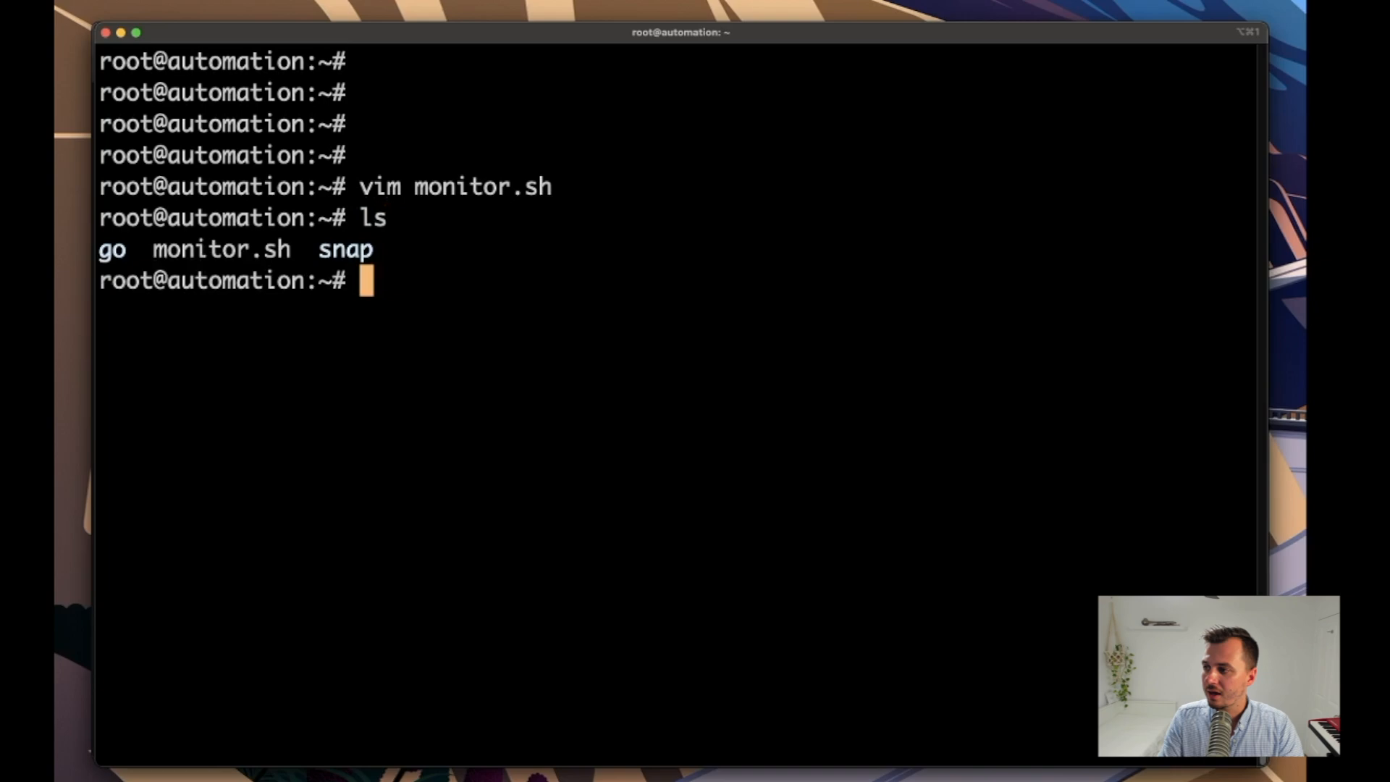
- Make monitor.sh executable with chmod +x
{"action": "type", "text": "chmod"}
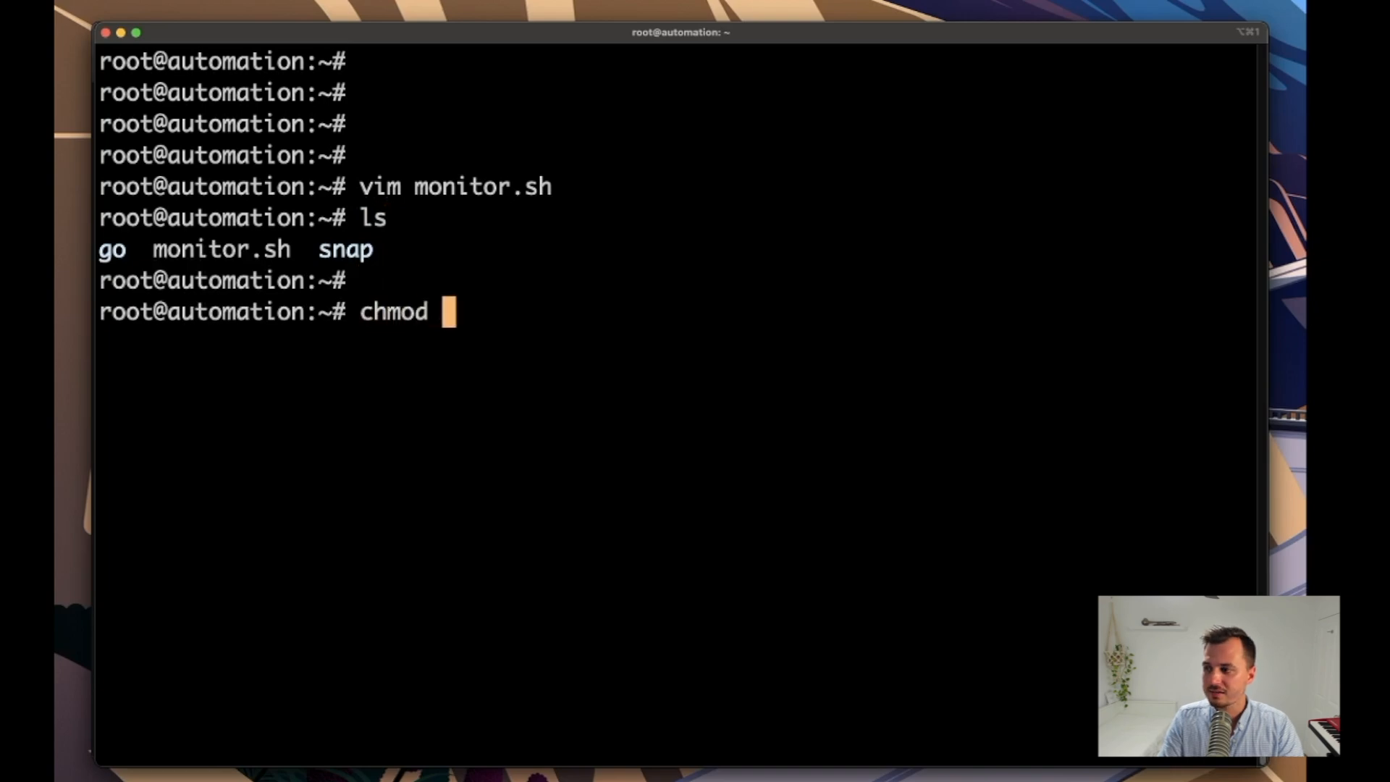
{"action": "type", "text": "+x ./monitor.sh"}
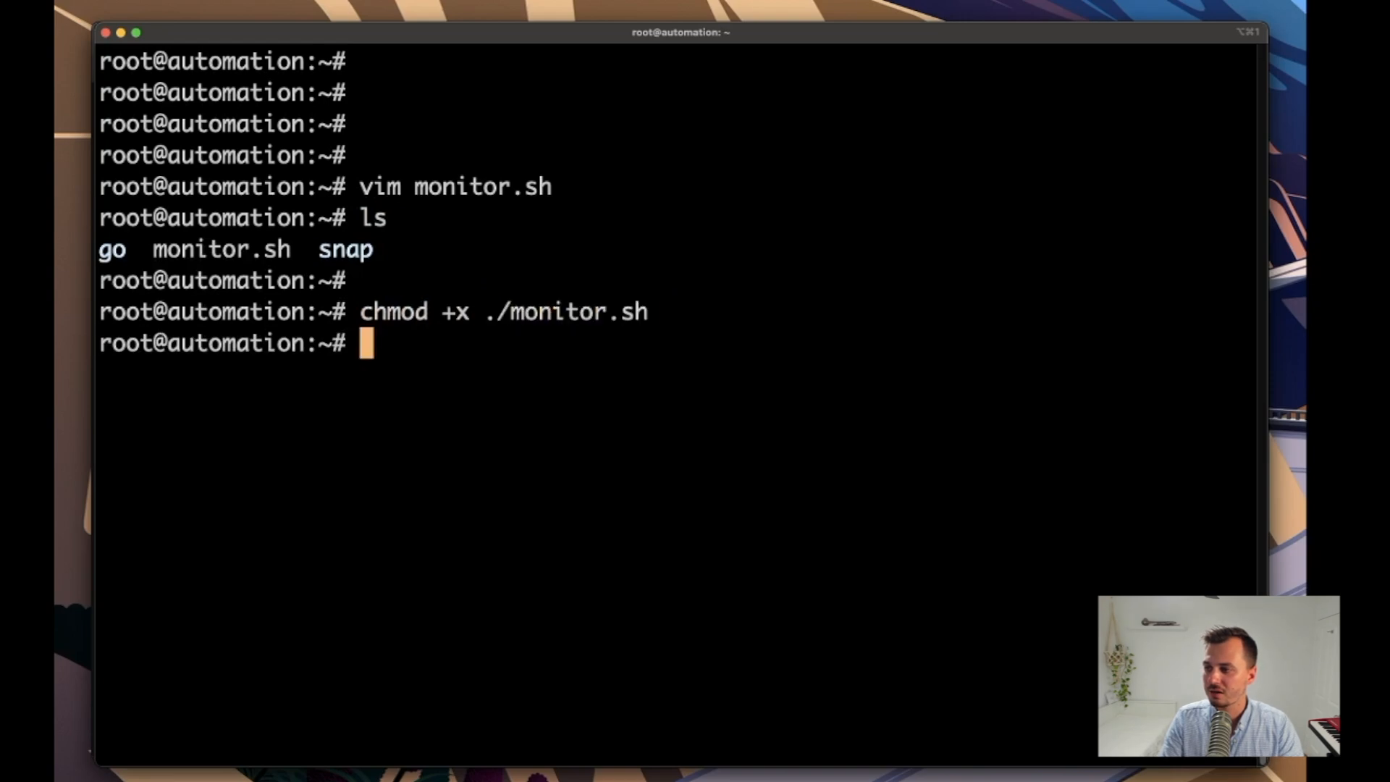
{"action": "mouse_move", "coordinate": [476, 294]}
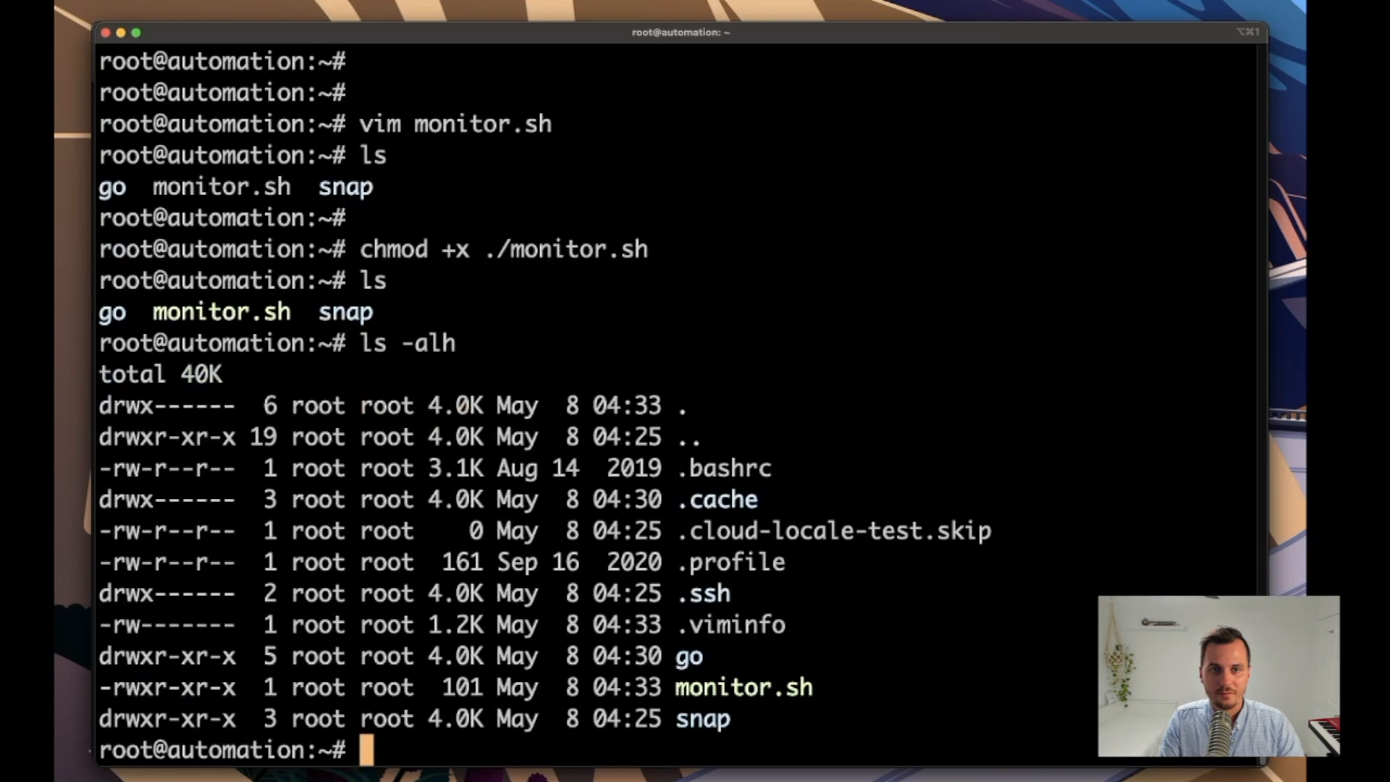
{"action": "mouse_move", "coordinate": [718, 361]}
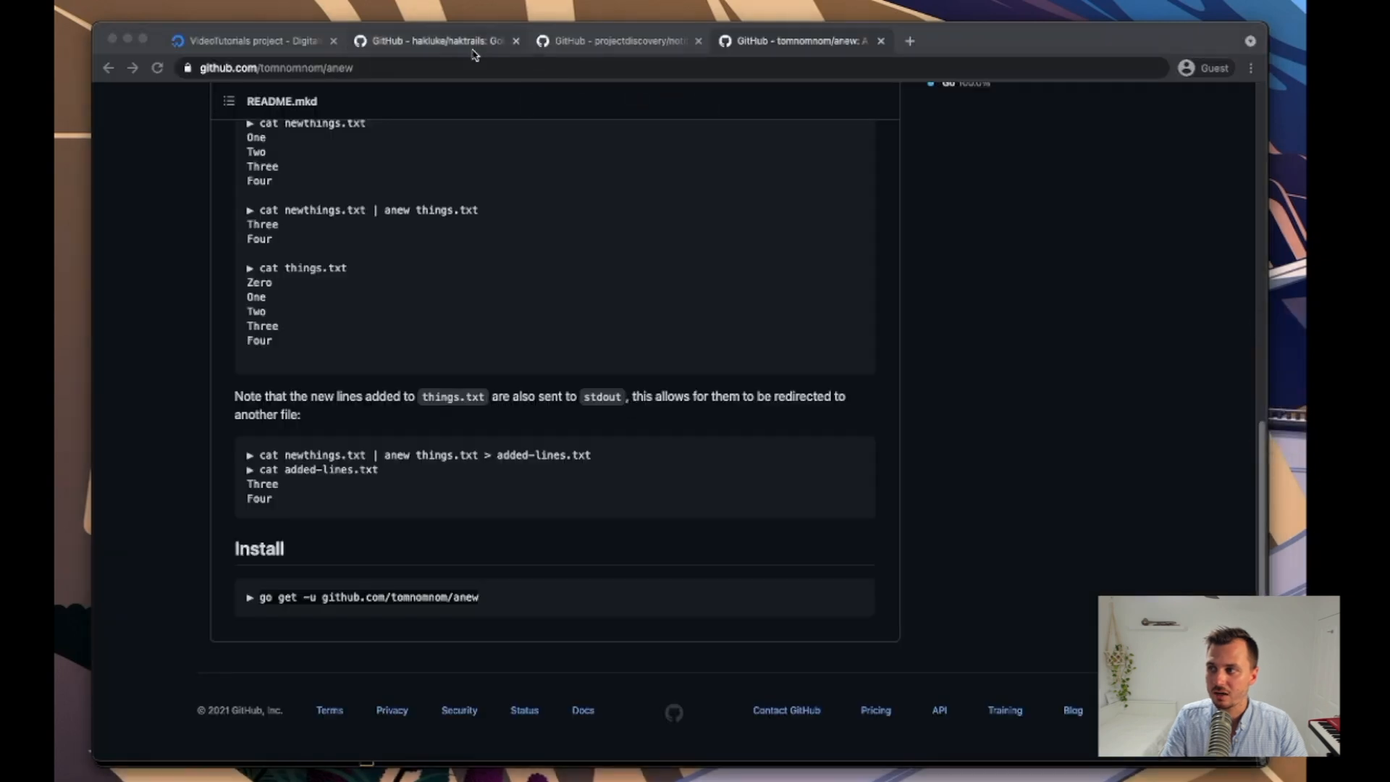
- Close the anew page and search the haktrails README for 'config' to reach the setup instructions
{"action": "left_click", "coordinate": [435, 41]}
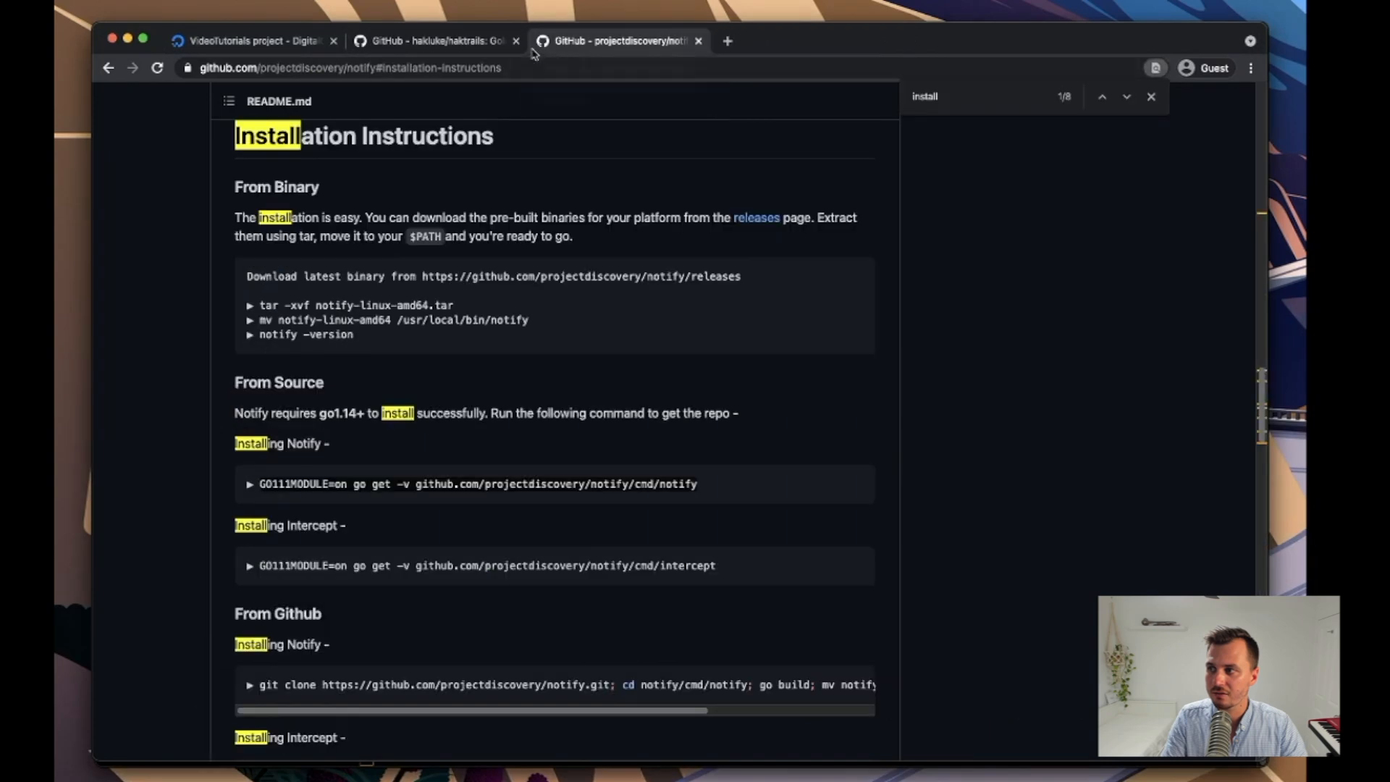
{"action": "left_click", "coordinate": [434, 41]}
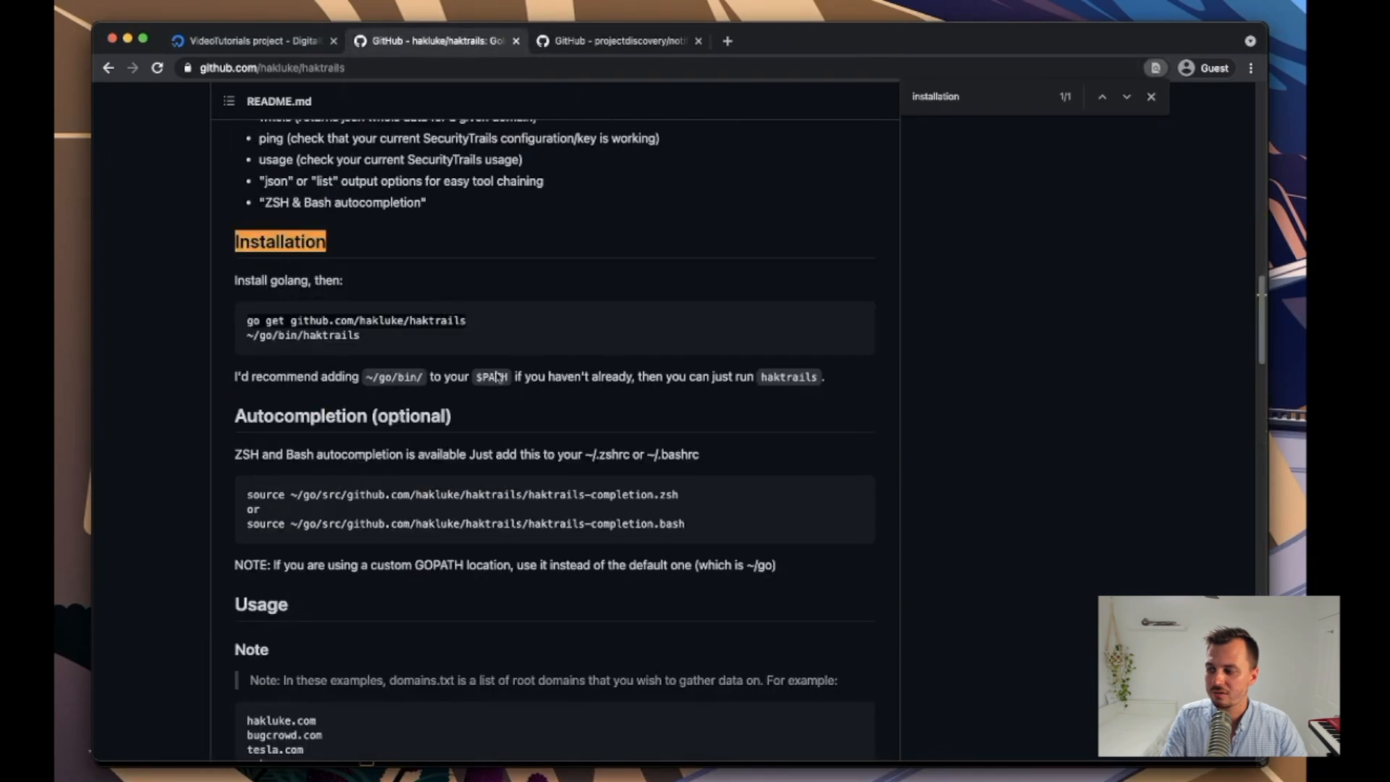
{"action": "scroll", "scroll_direction": "down", "scroll_amount": 3}
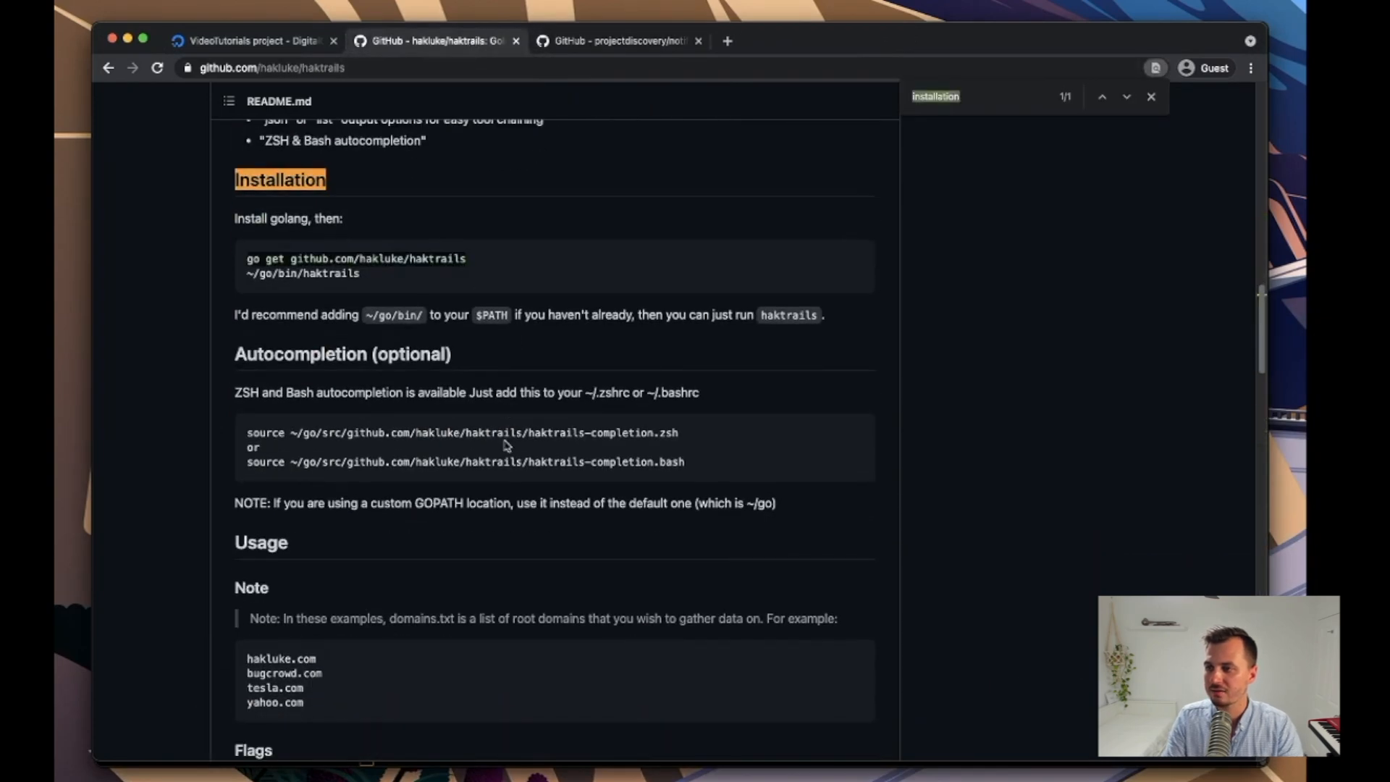
{"action": "type", "text": "config"}
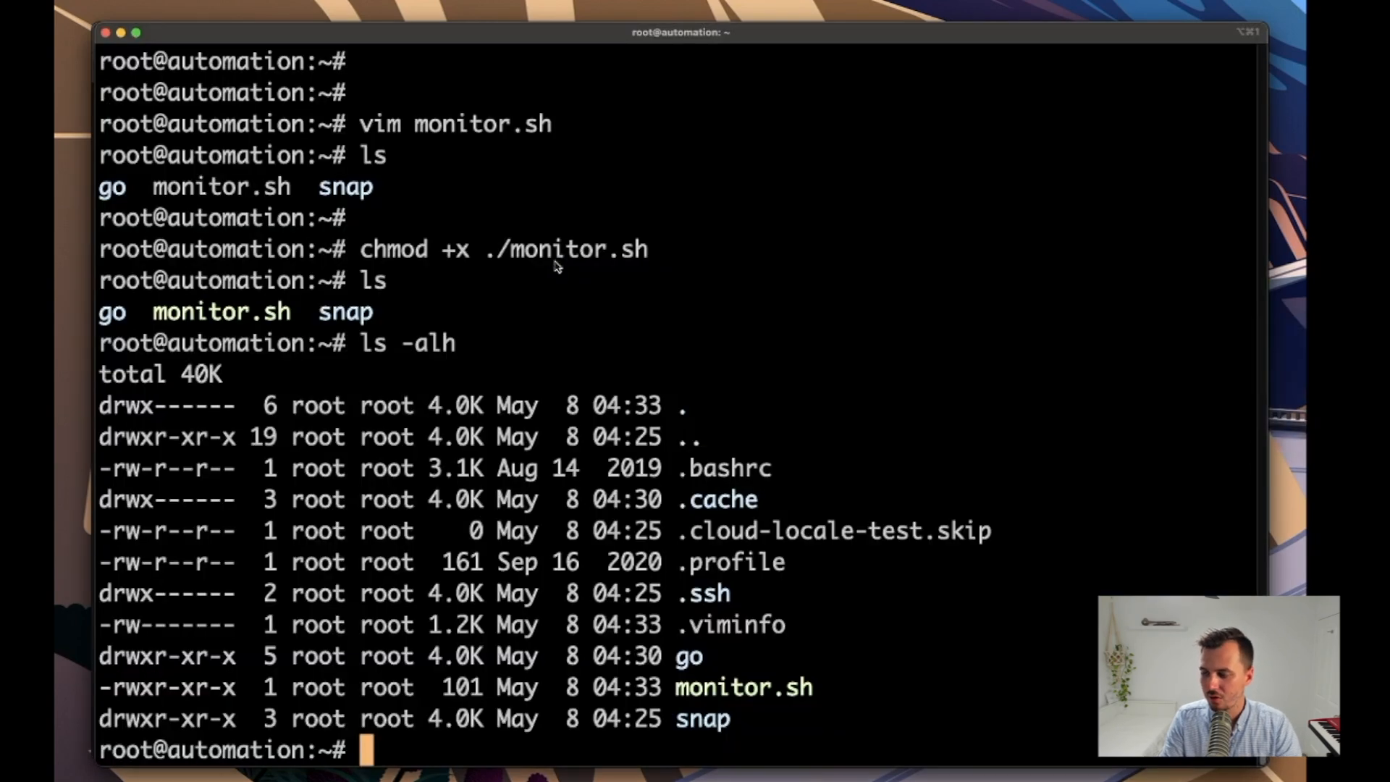
- Create ~/.config and a haktools folder inside it, moving into each
{"action": "type", "text": "mkdir ~"}
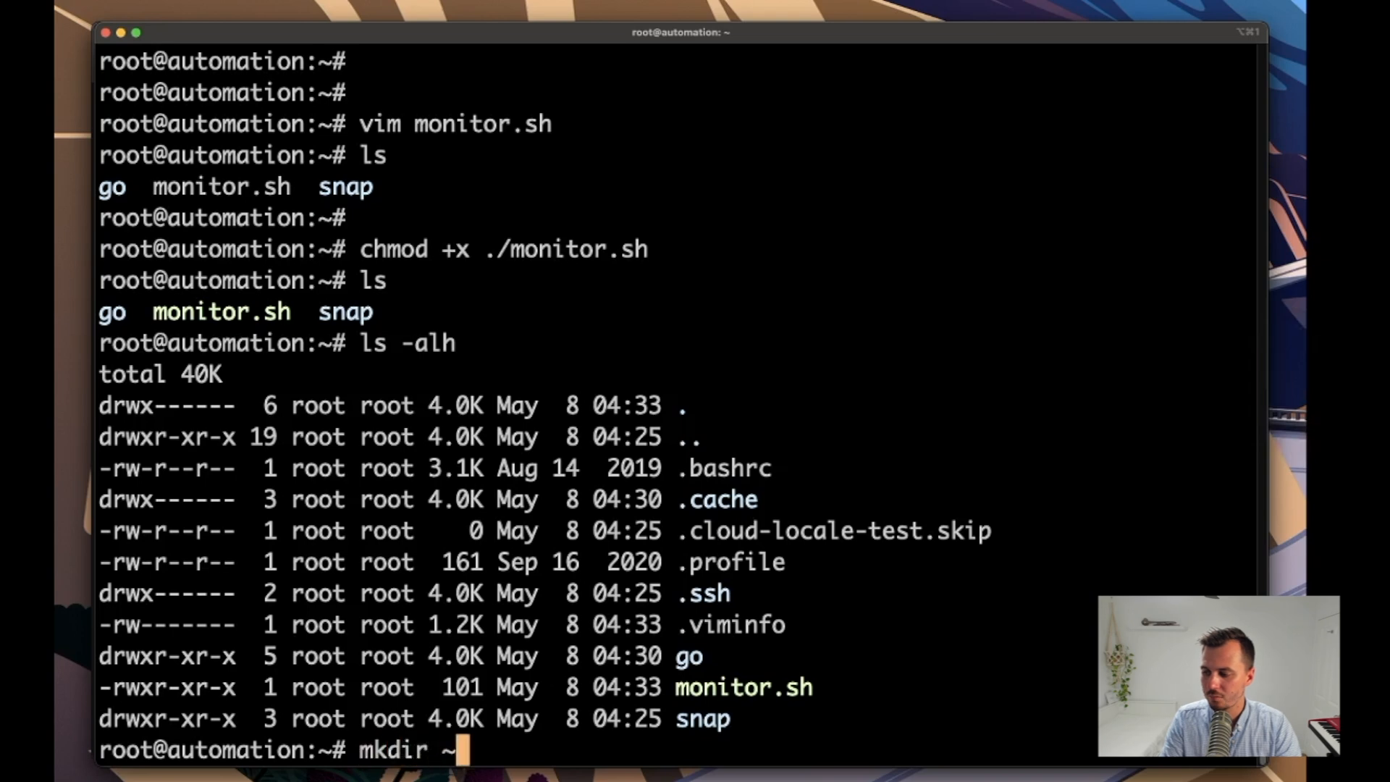
{"action": "type", "text": "/.config"}
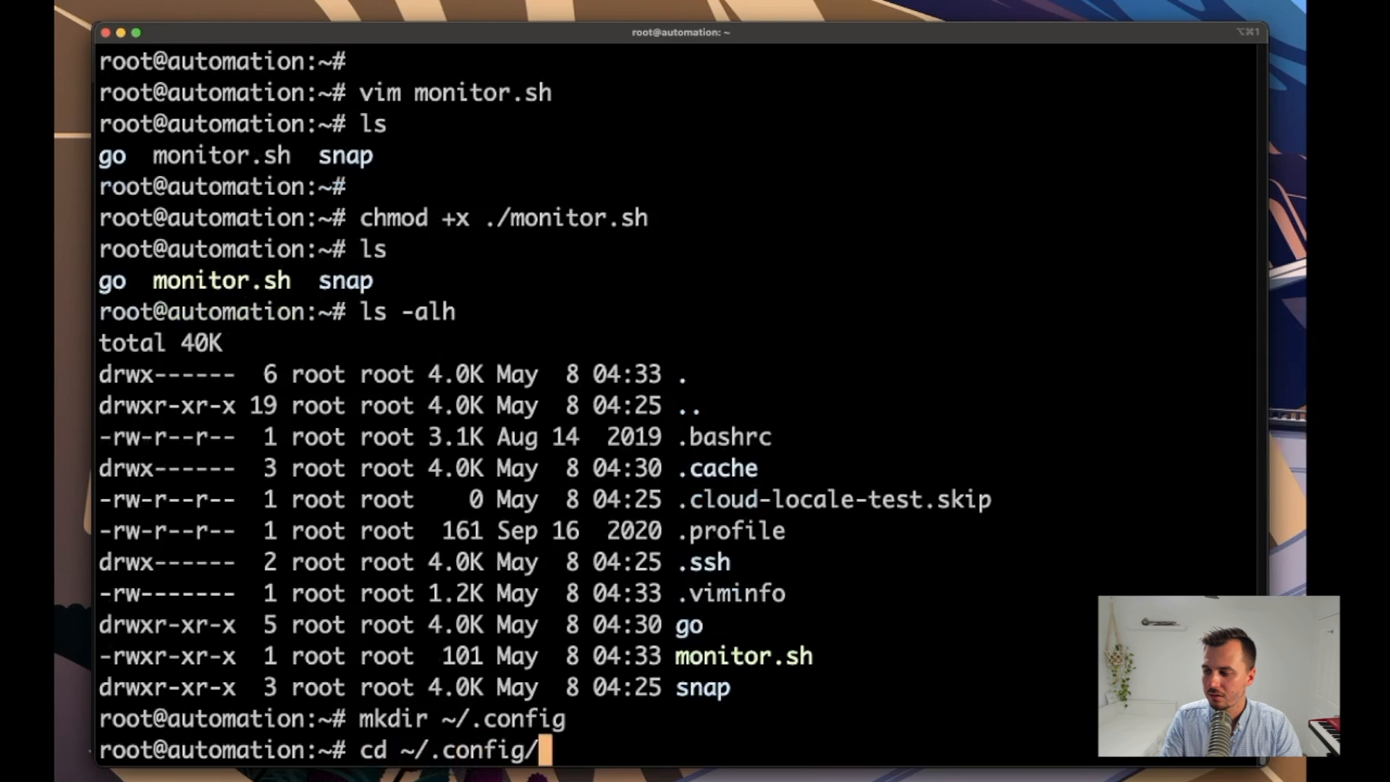
{"action": "key", "text": "Return"}
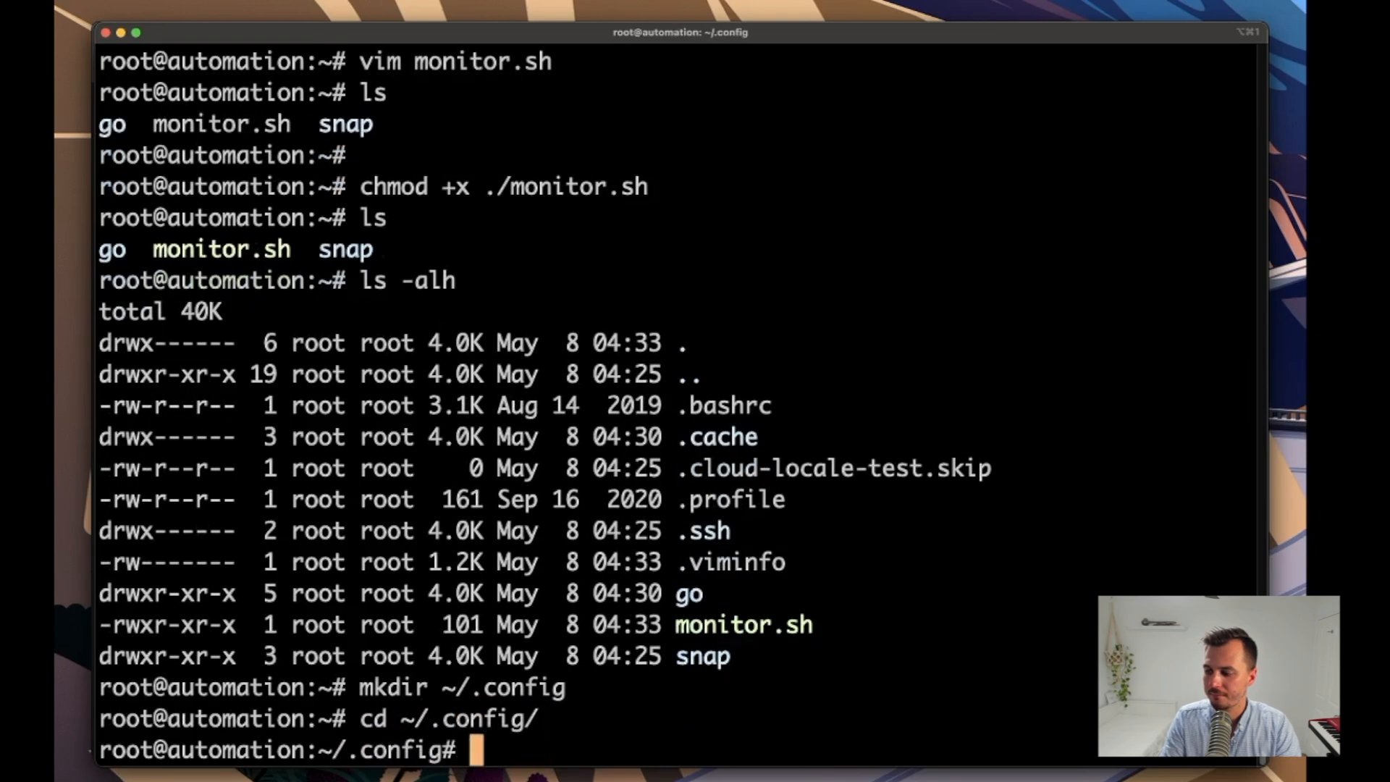
{"action": "type", "text": "mkdir hakto"}
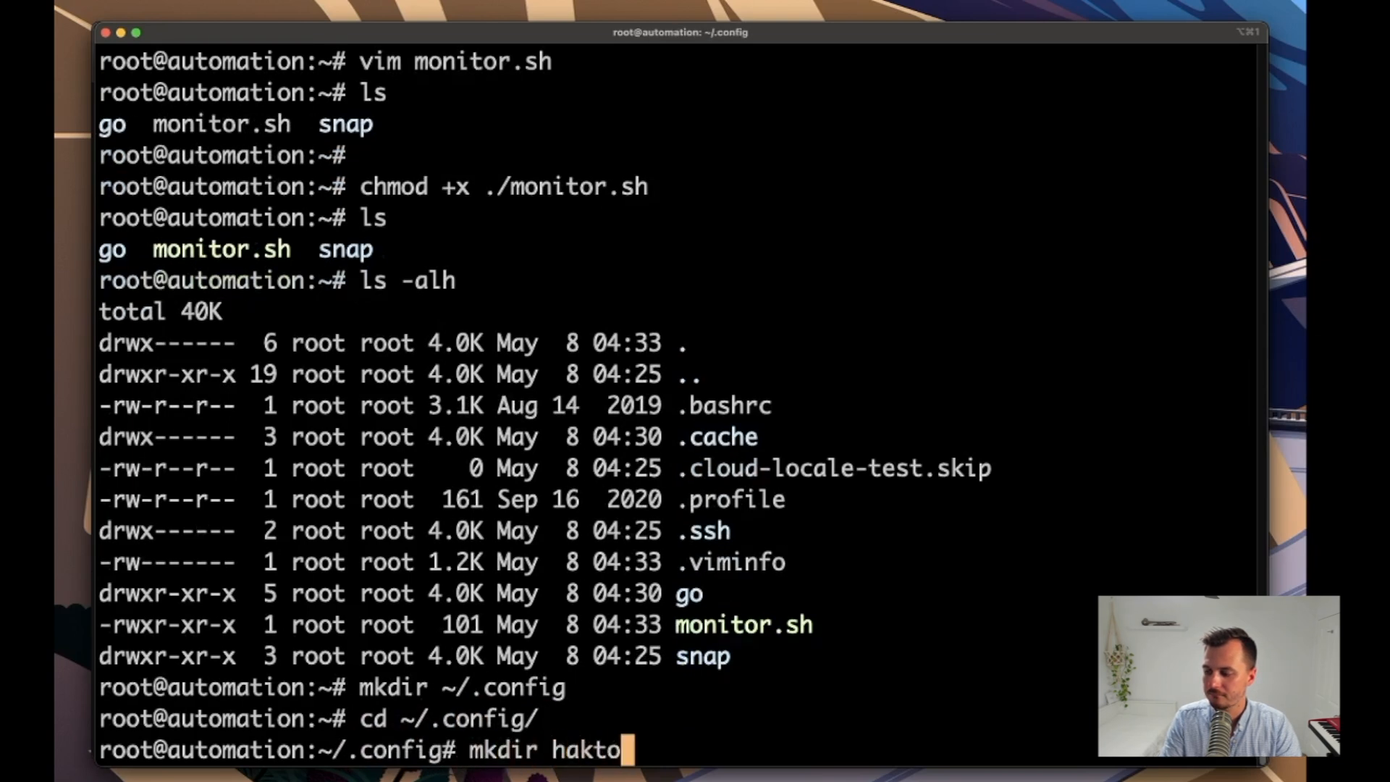
{"action": "key", "text": "Return"}
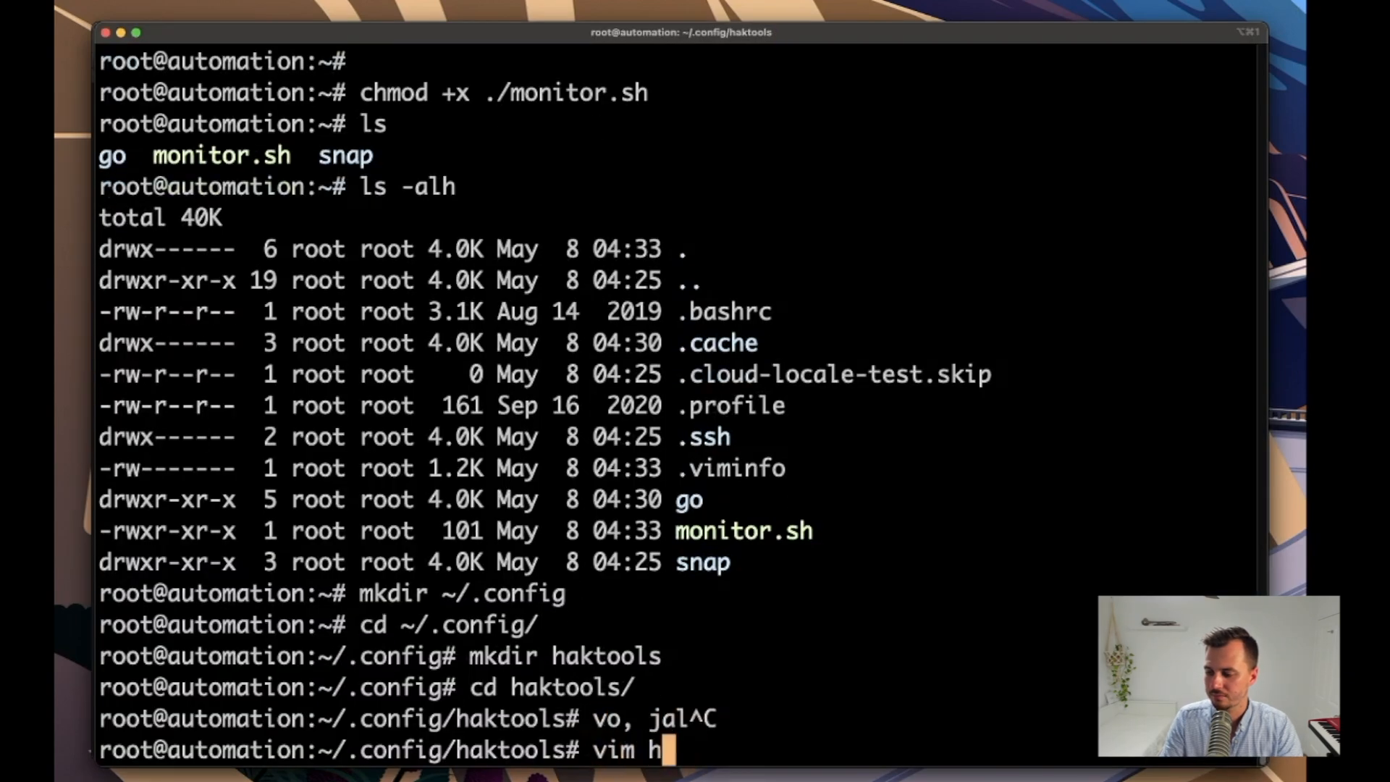
- Start editing a new haktrails-config.yml file in vim
{"action": "type", "text": "aktrails"}
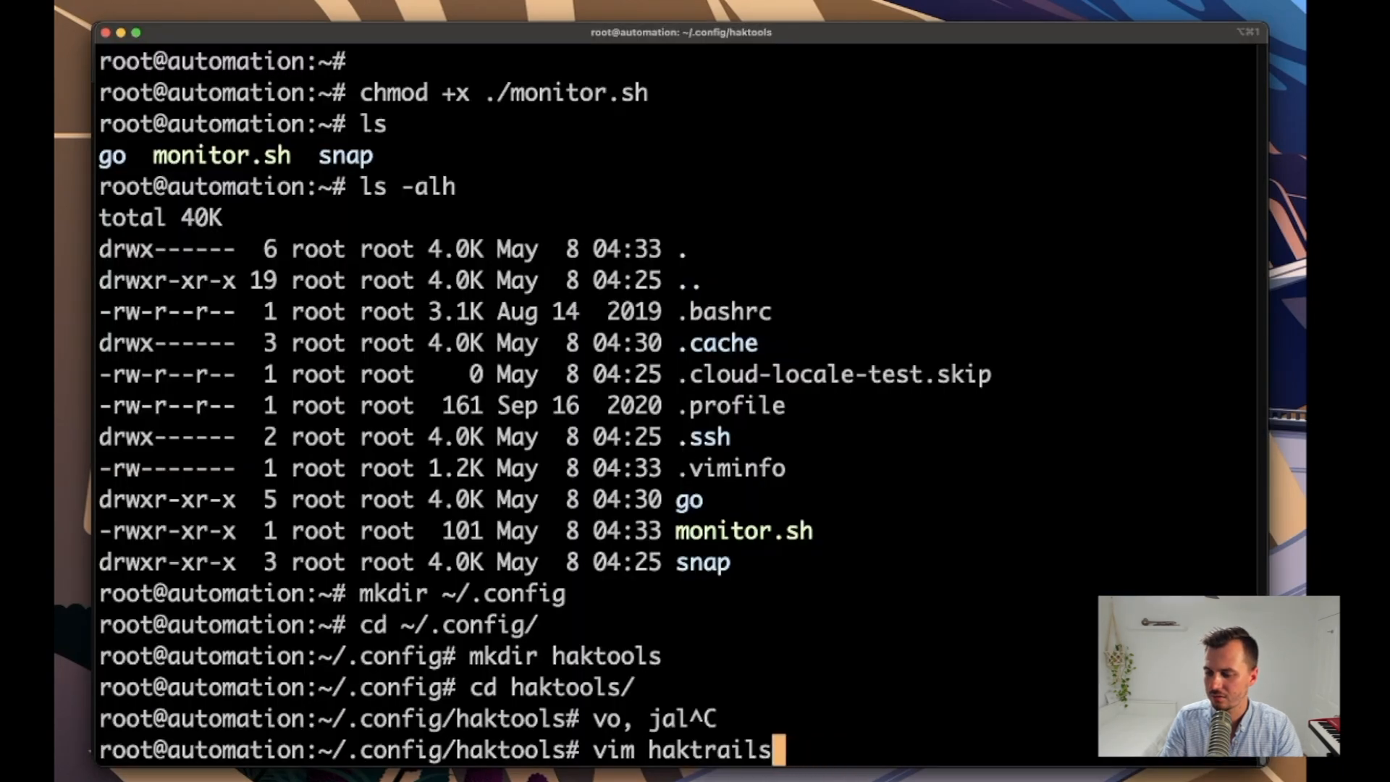
{"action": "type", "text": "-config.yml"}
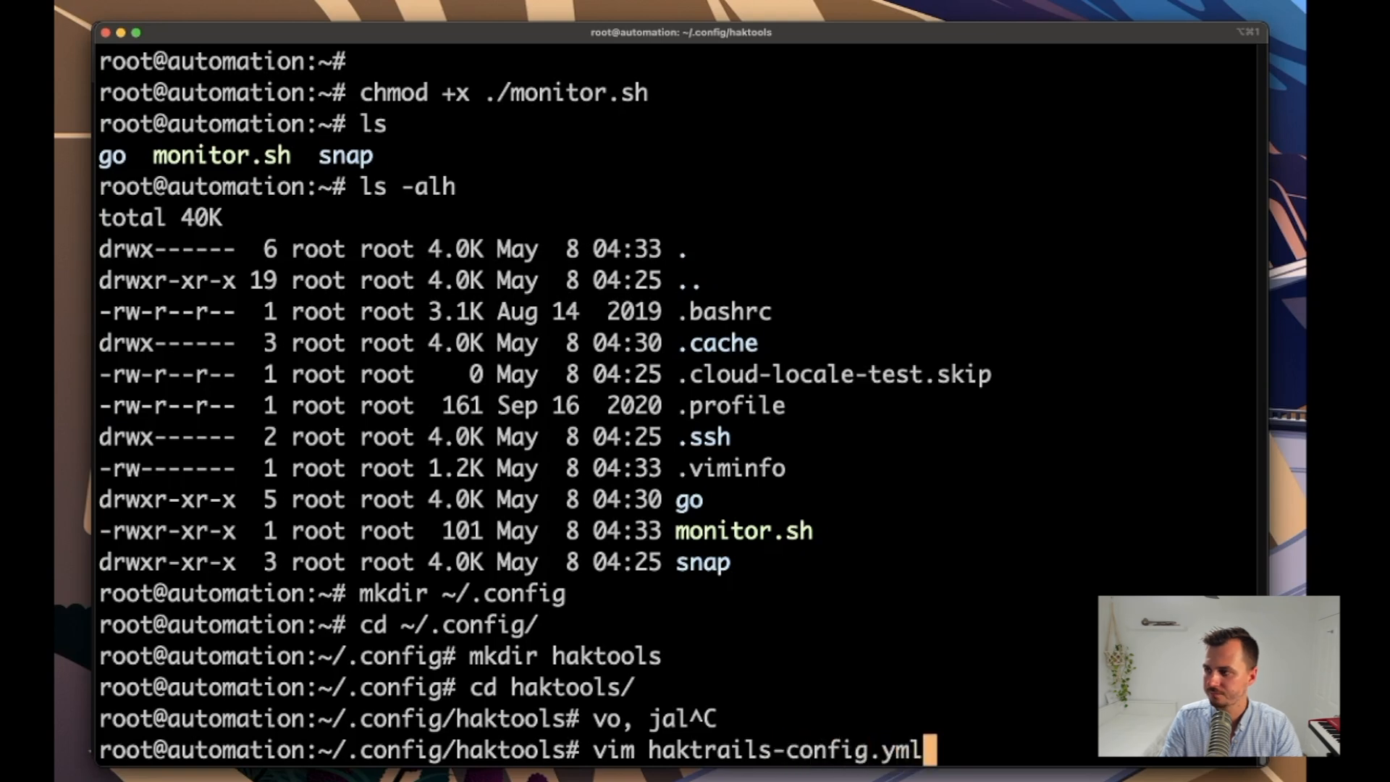
{"action": "key", "text": "Return"}
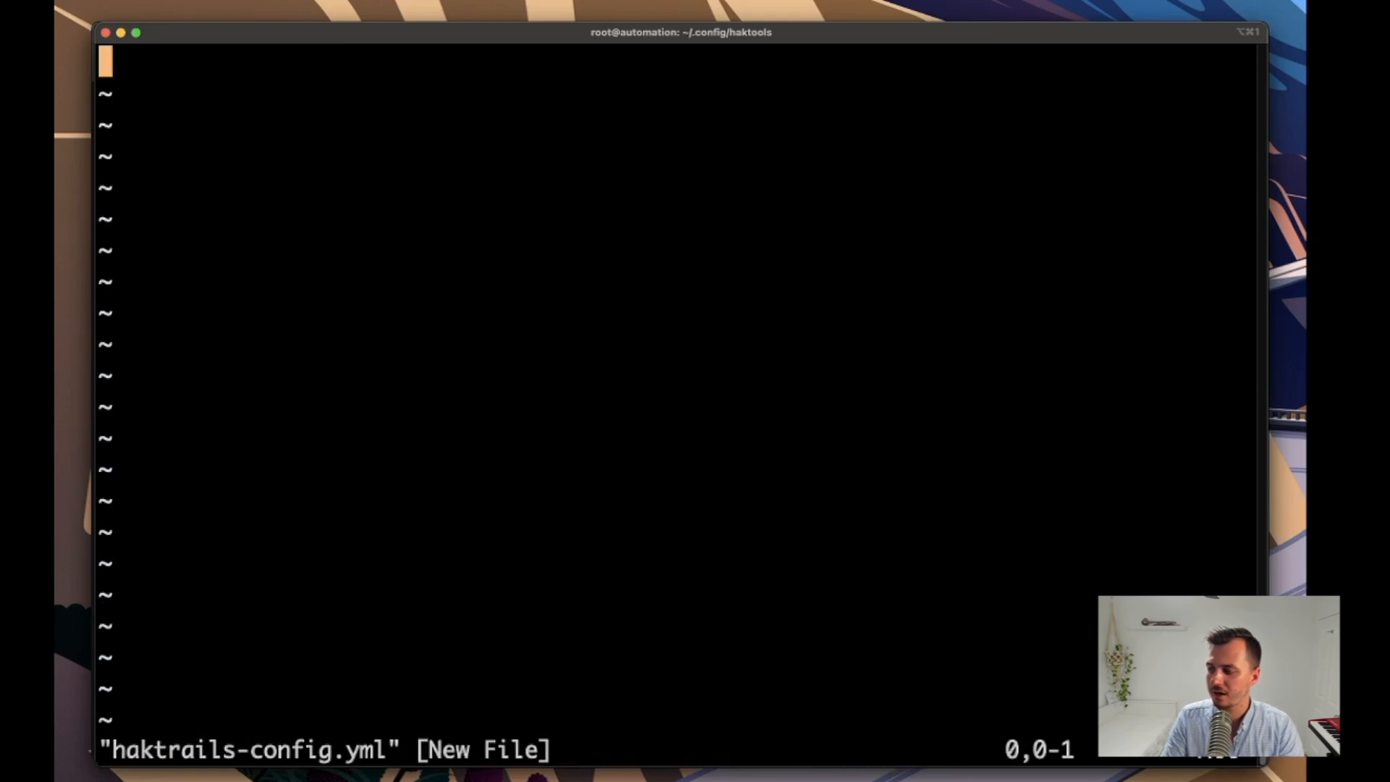
- Enter a securitytrails section with a 'key: <yourkey>' line in haktrails-config.yml
{"action": "key", "text": "i"}
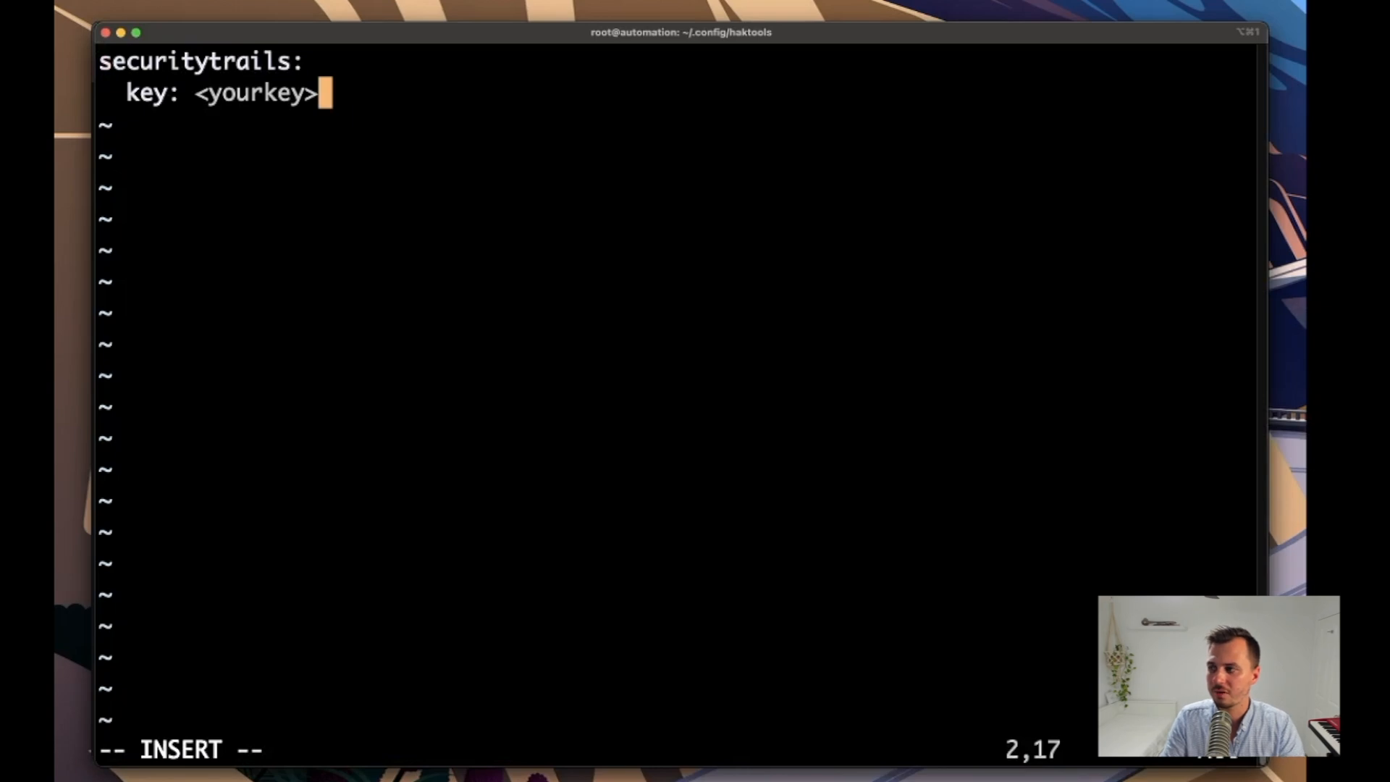
{"action": "key", "text": "Escape"}
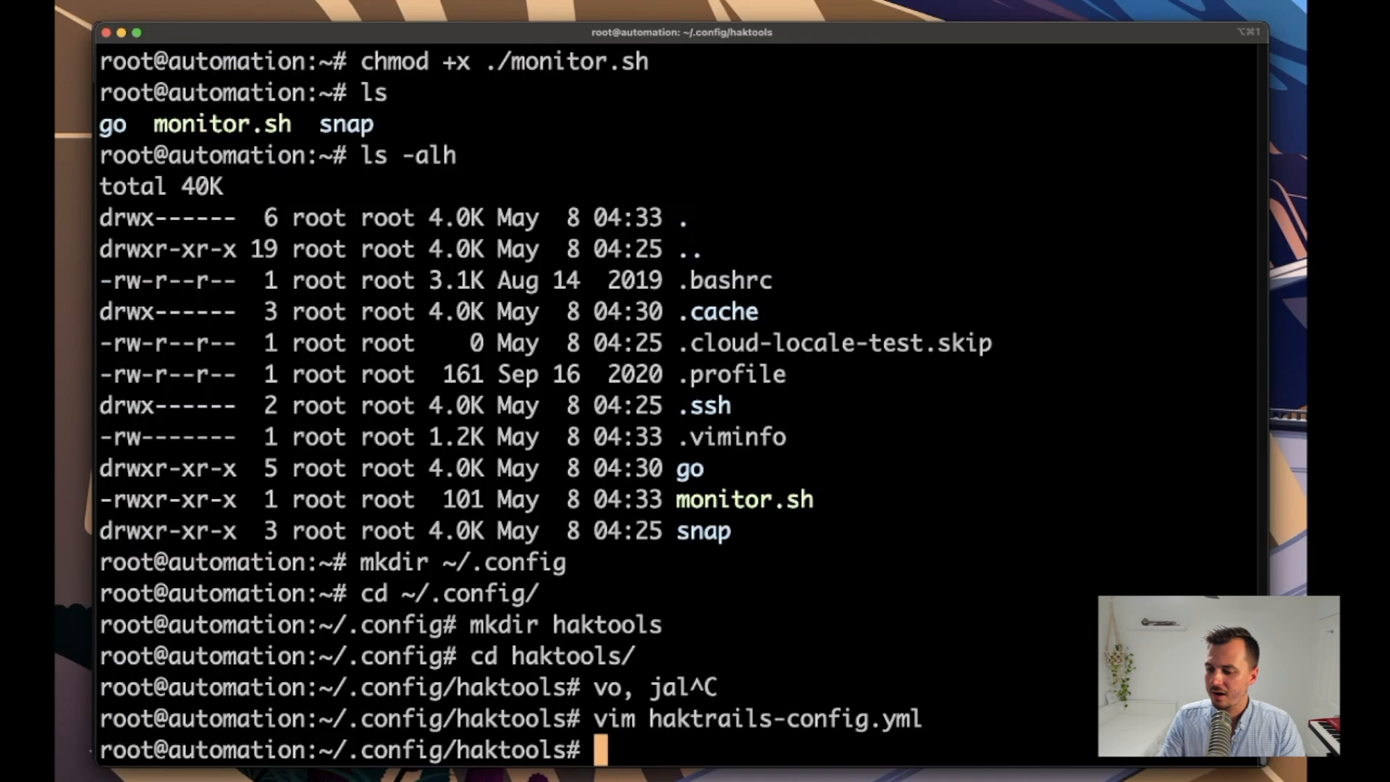
{"action": "mouse_move", "coordinate": [1170, 152]}
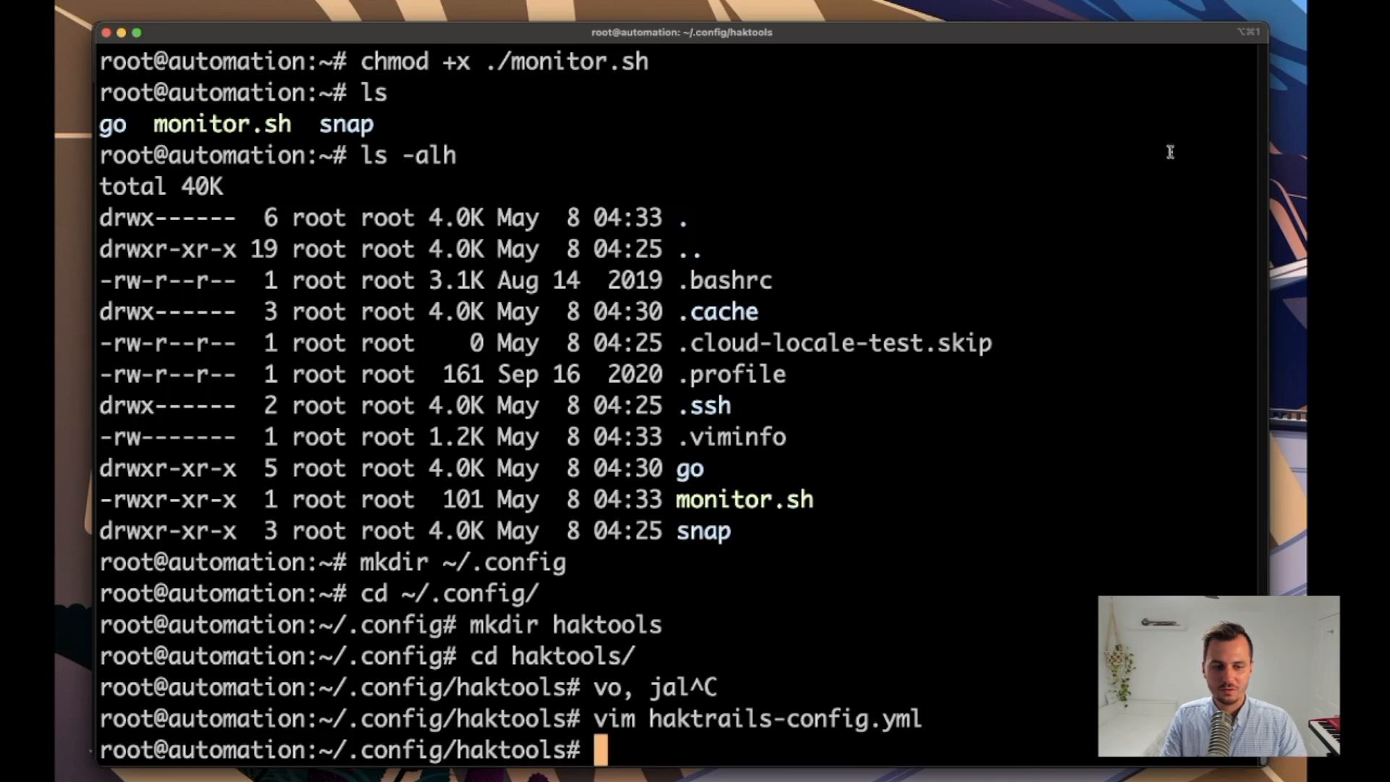
{"action": "mouse_move", "coordinate": [904, 460]}
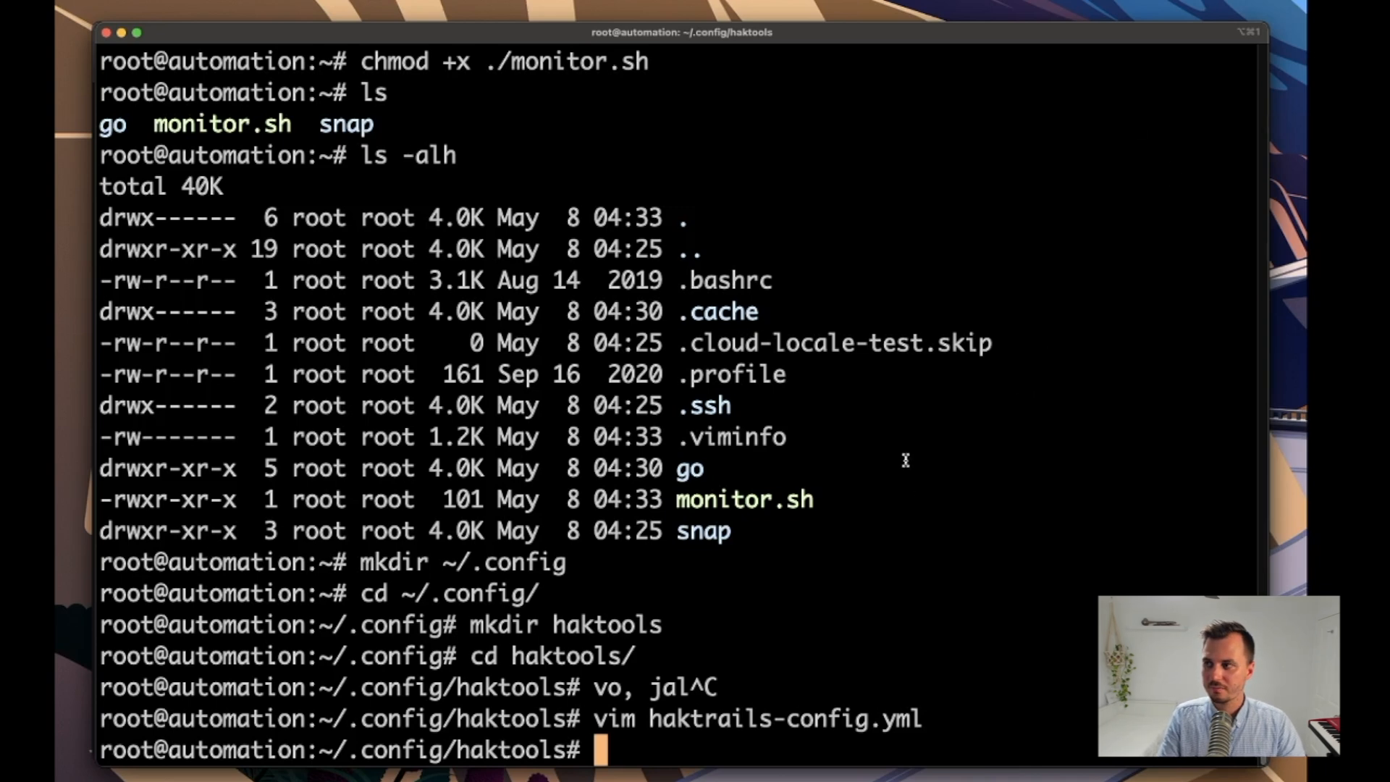
{"action": "mouse_move", "coordinate": [927, 187]}
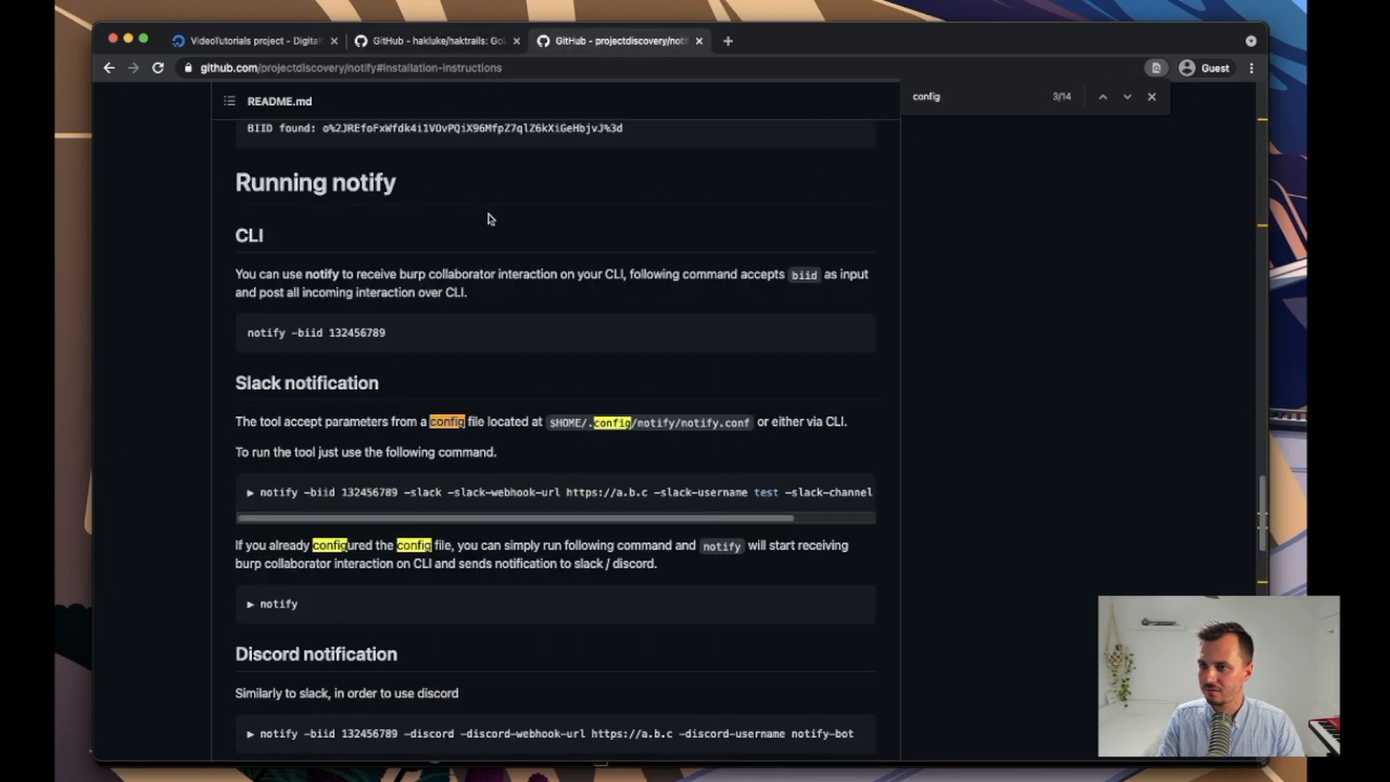
{"action": "mouse_move", "coordinate": [726, 313]}
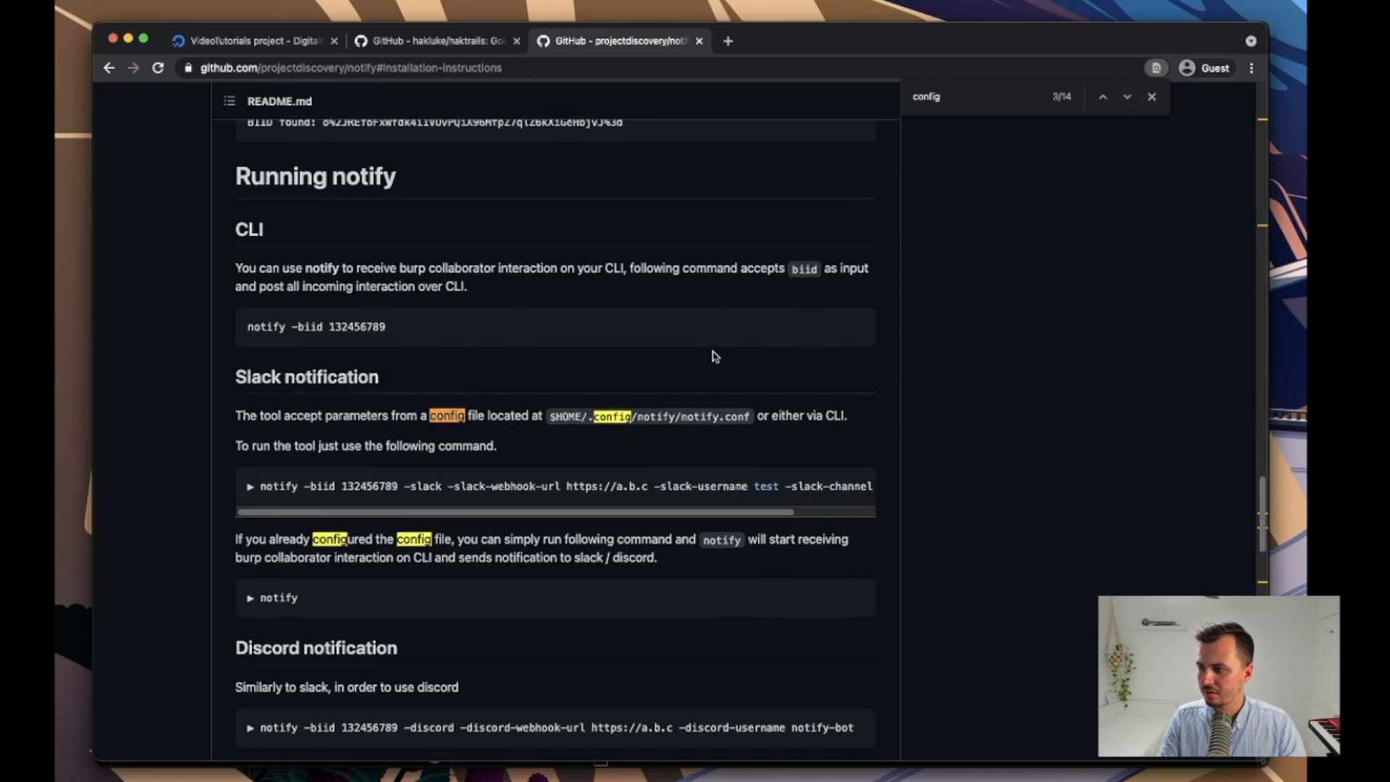
- Jump to the notify README's Config File section and select the Discord settings lines
{"action": "scroll", "scroll_direction": "down", "scroll_amount": 3}
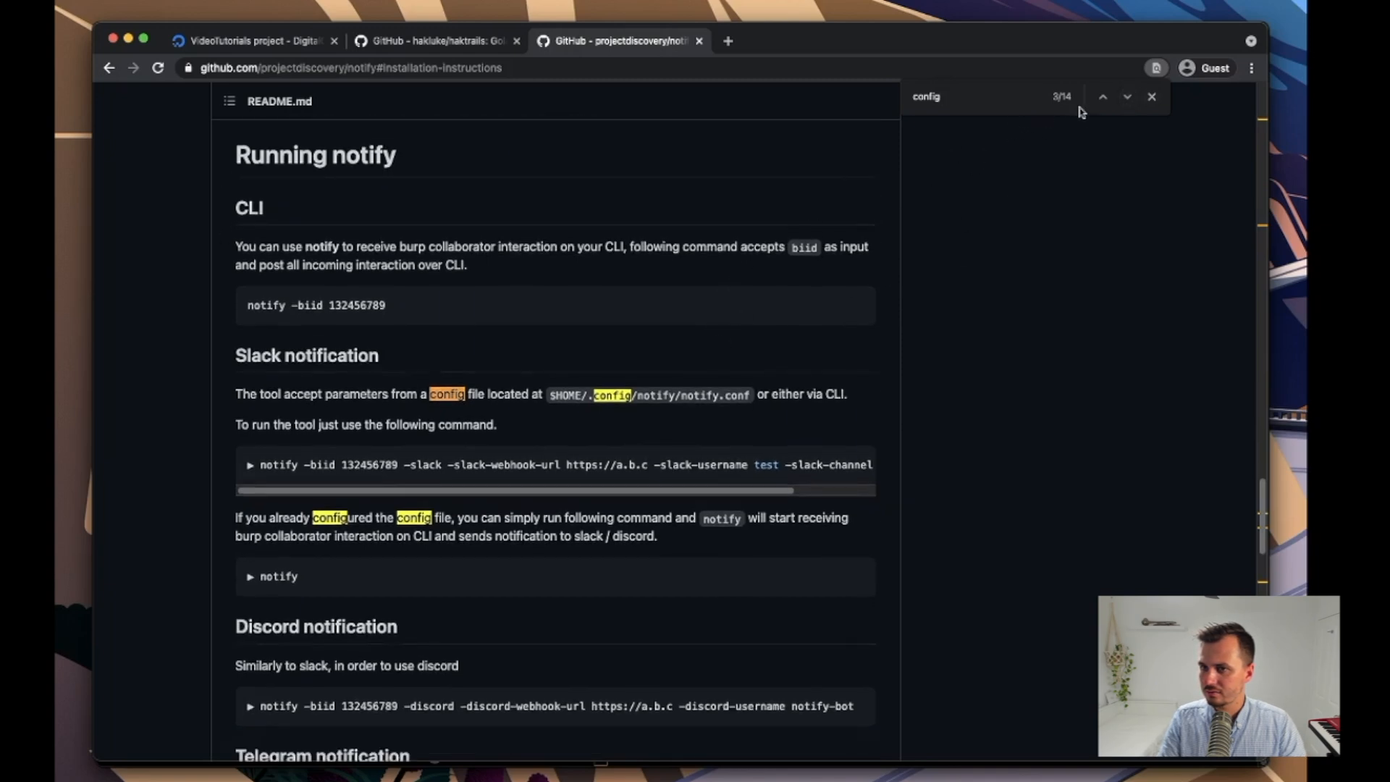
{"action": "left_click", "coordinate": [1103, 97]}
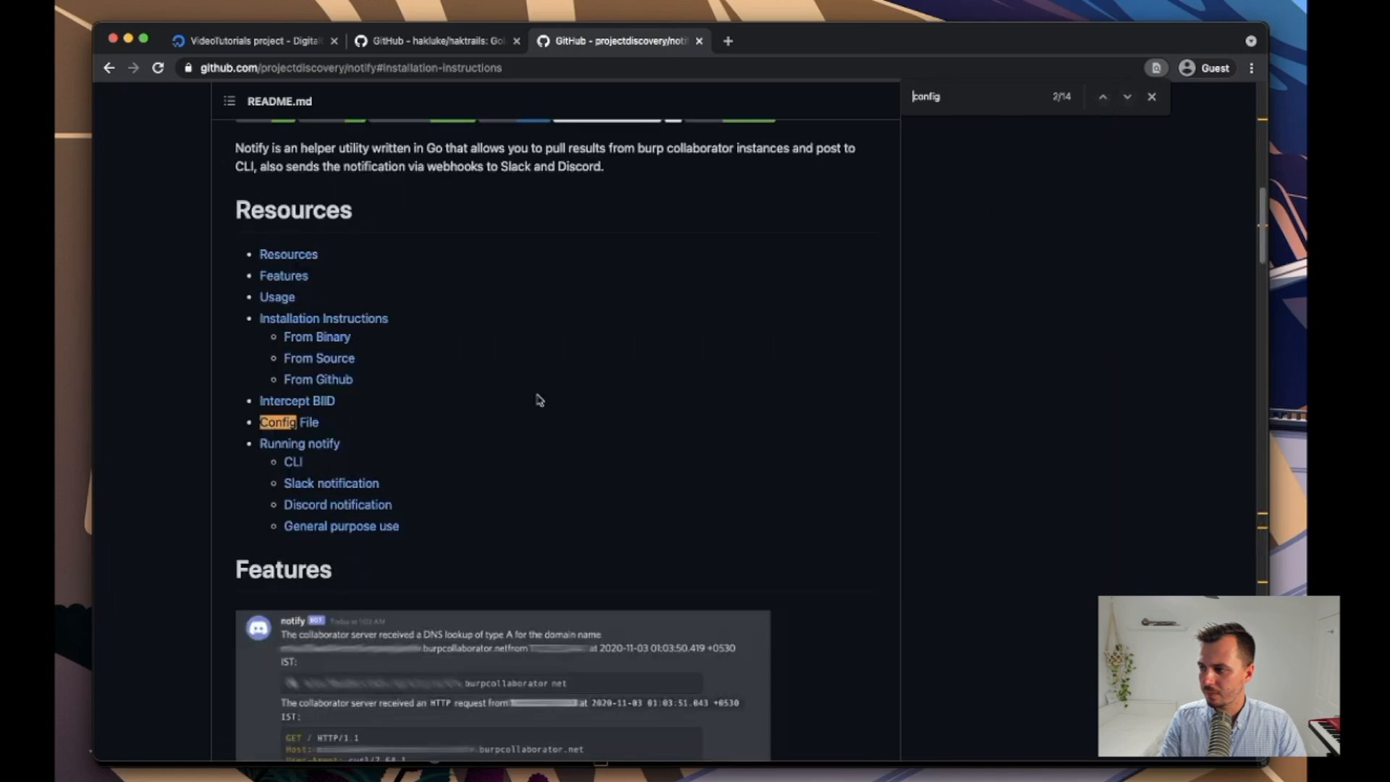
{"action": "left_click", "coordinate": [278, 421]}
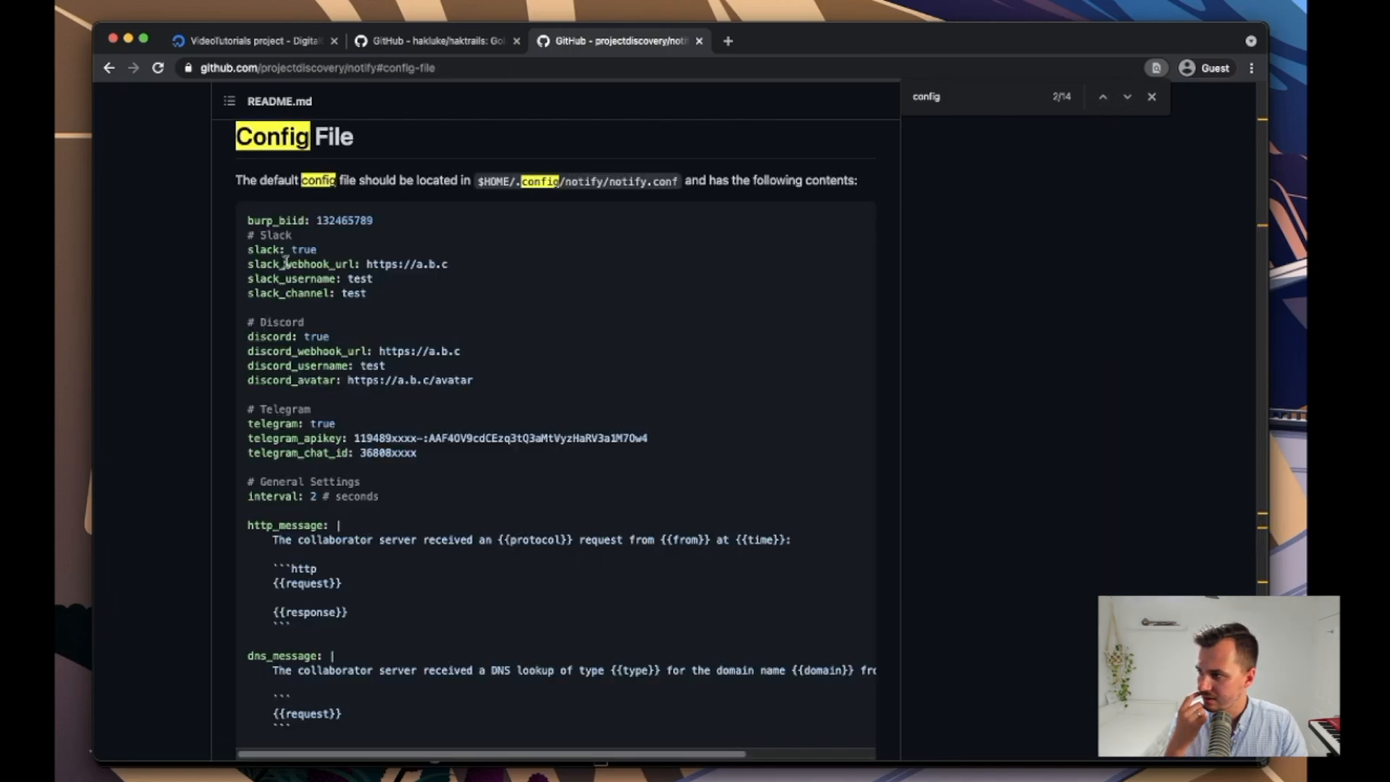
{"action": "left_click_drag", "start_coordinate": [248, 220], "coordinate": [333, 294]}
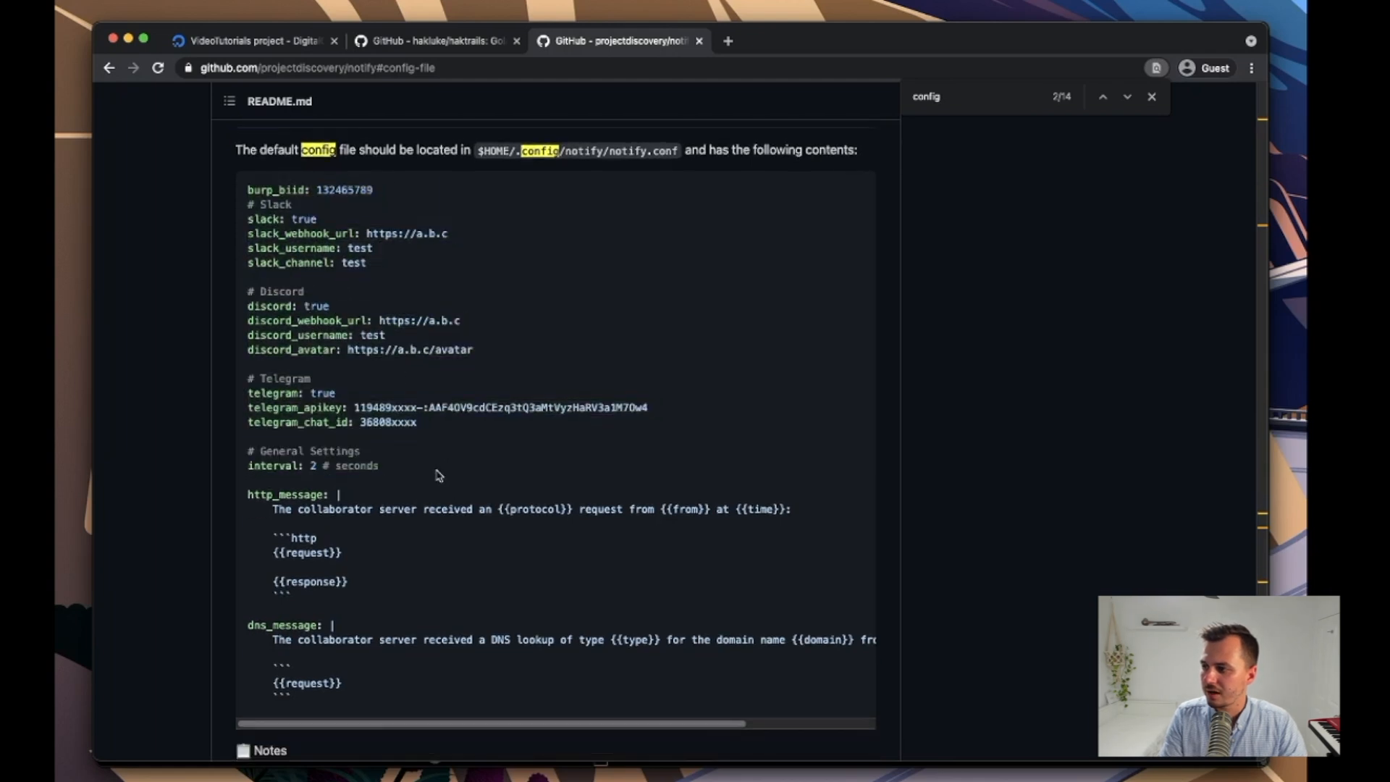
{"action": "scroll", "scroll_direction": "up", "scroll_amount": 3}
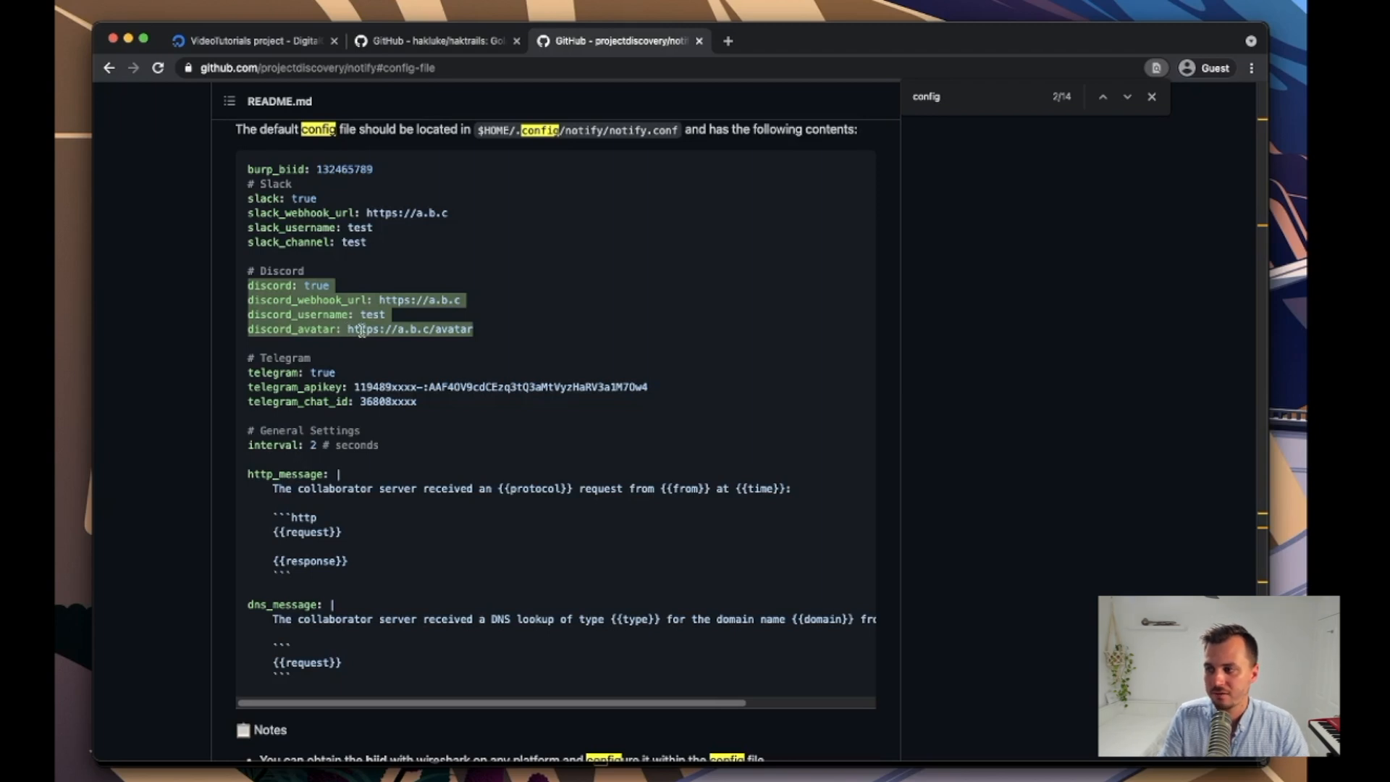
{"action": "mouse_move", "coordinate": [444, 334]}
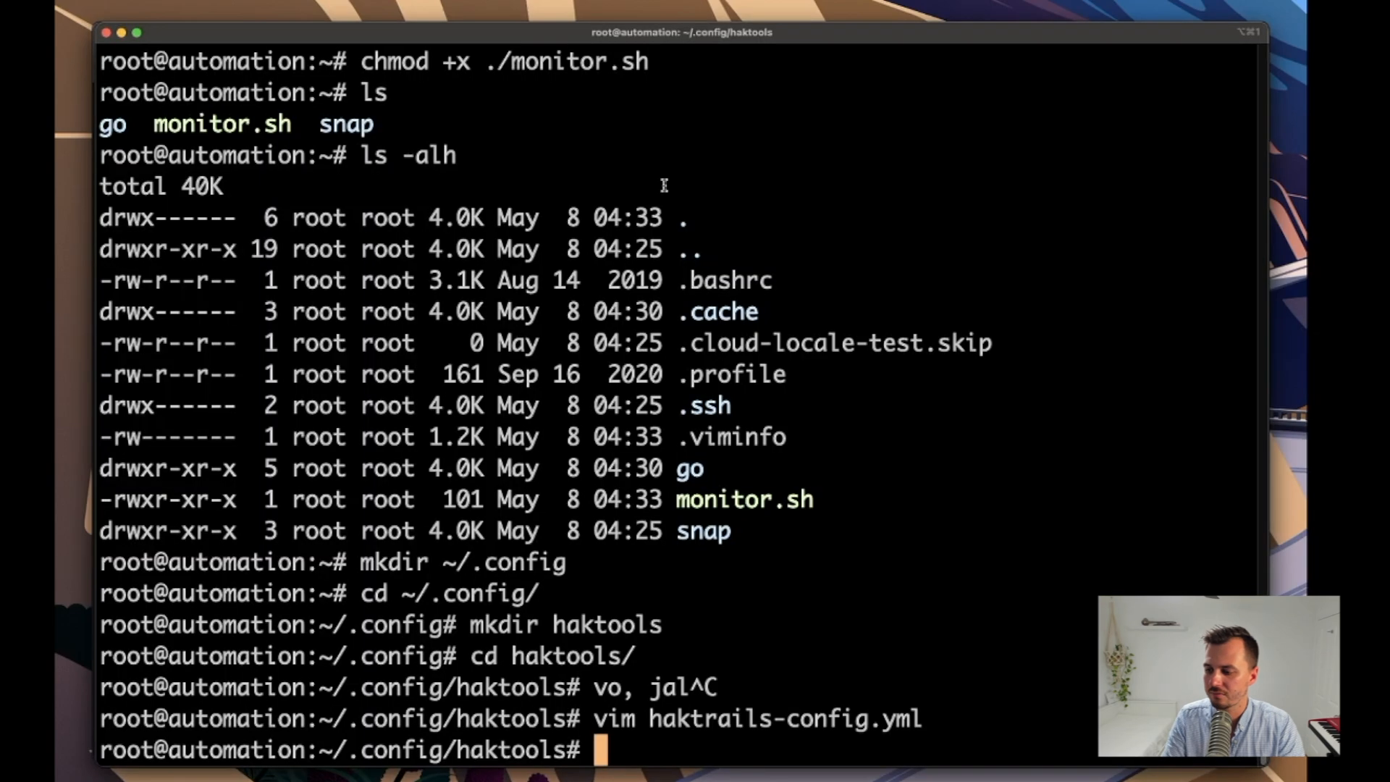
- Create the ~/.config/notify folder with mkdir -p
{"action": "type", "text": "vim ~/."}
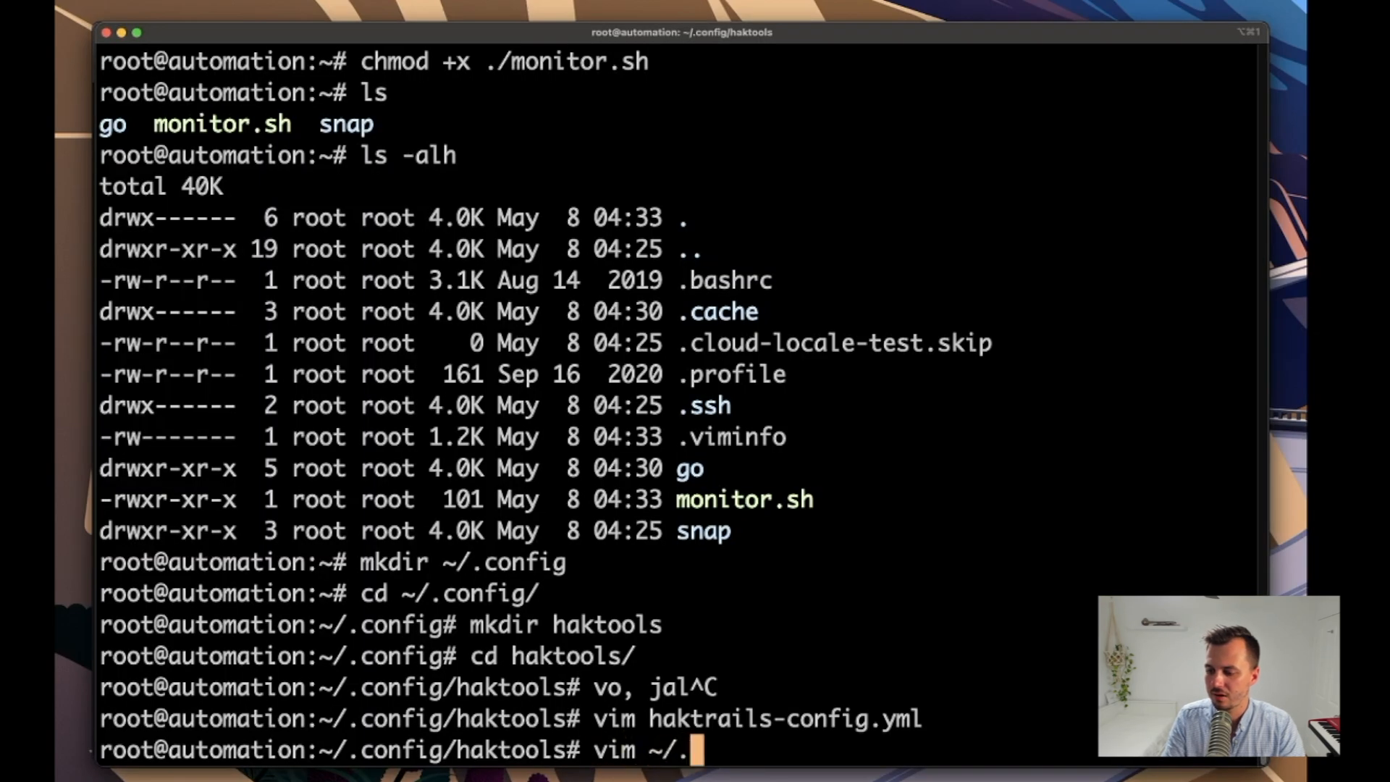
{"action": "type", "text": "config/no^C"}
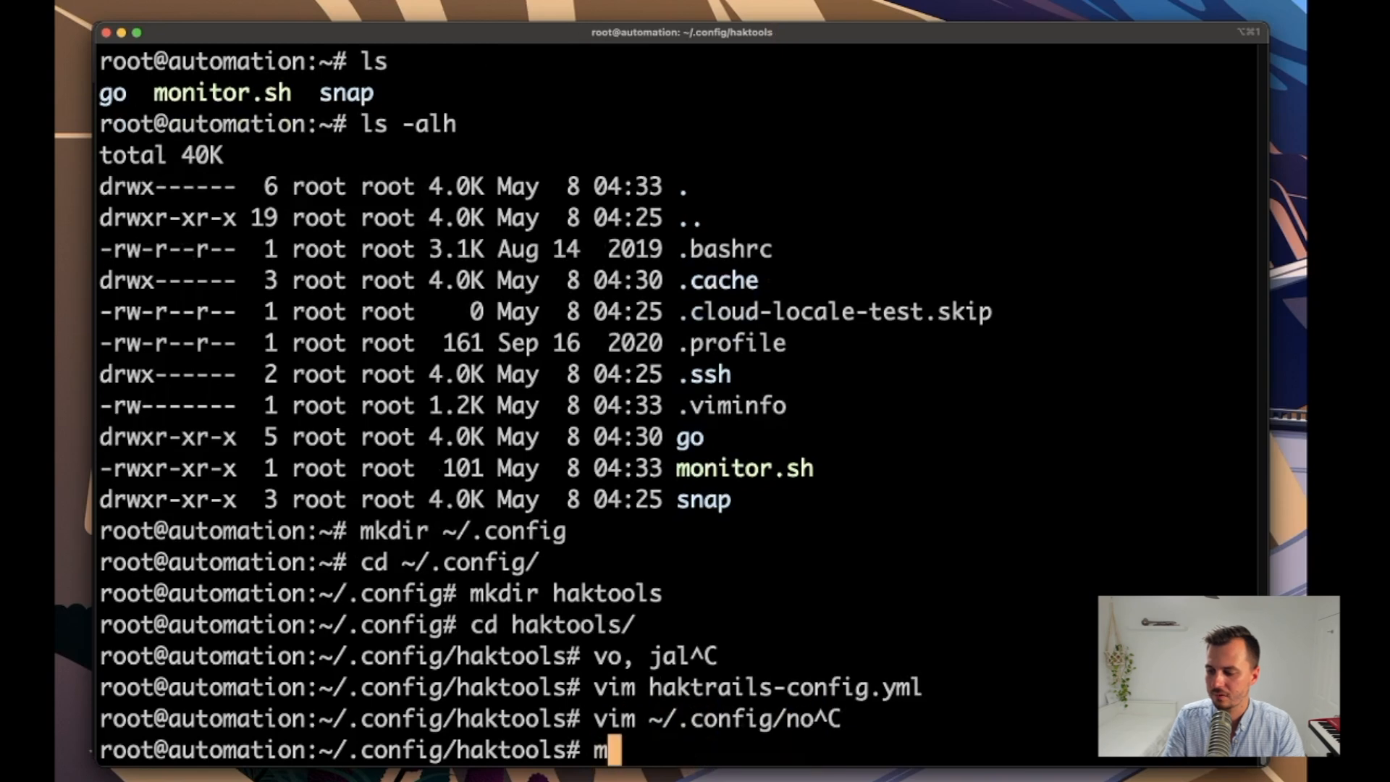
{"action": "type", "text": "kdir -p"}
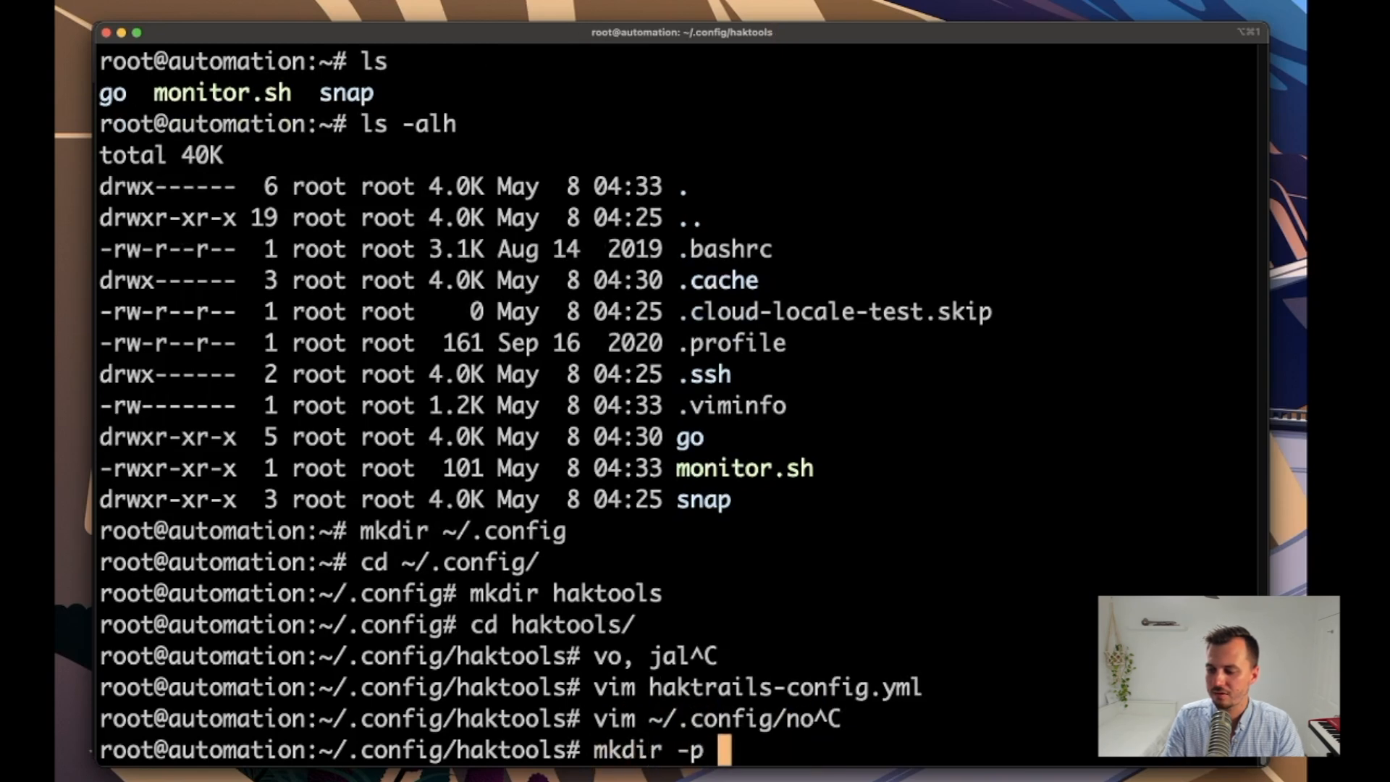
{"action": "type", "text": "~/.config/no"}
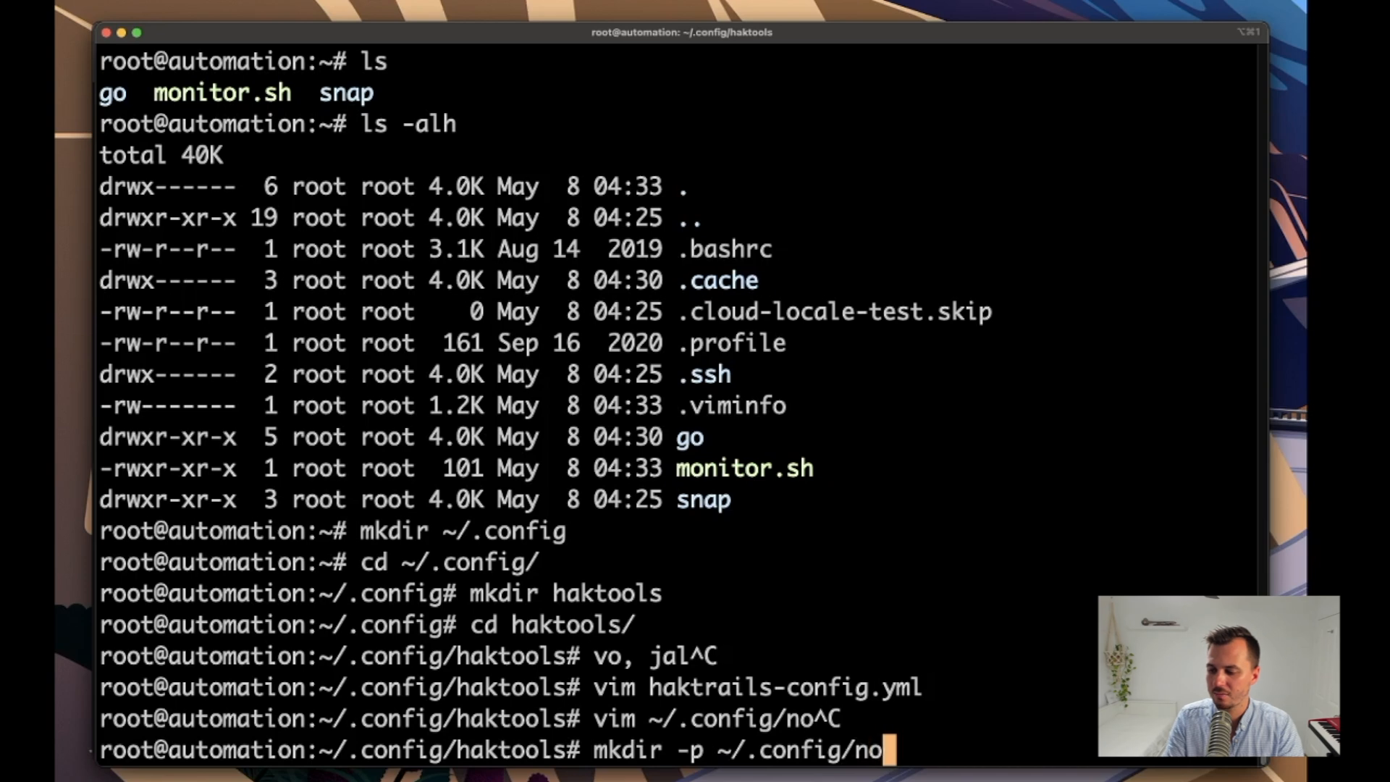
{"action": "key", "text": "Return"}
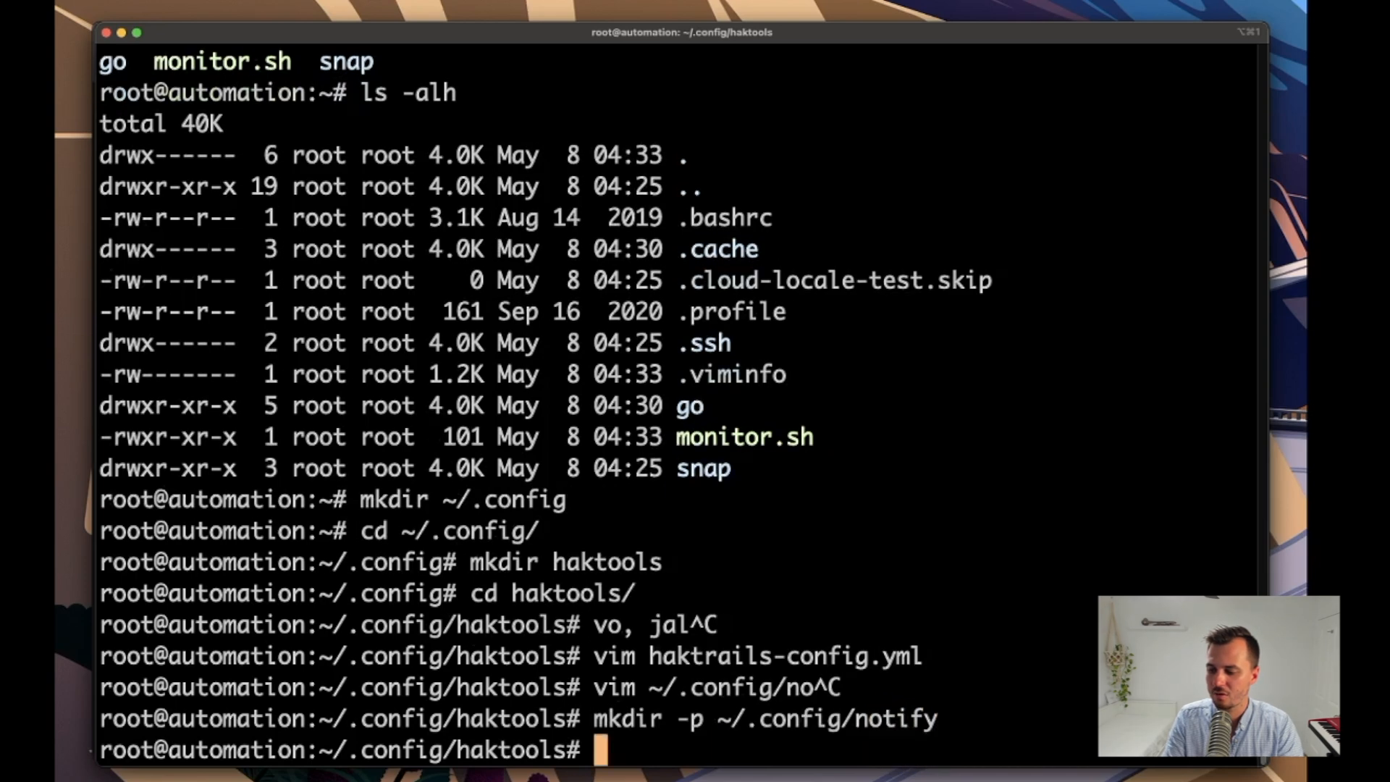
- Start the notify config file in vim to paste the Discord webhook, username and avatar lines
{"action": "type", "text": "cd ~/"}
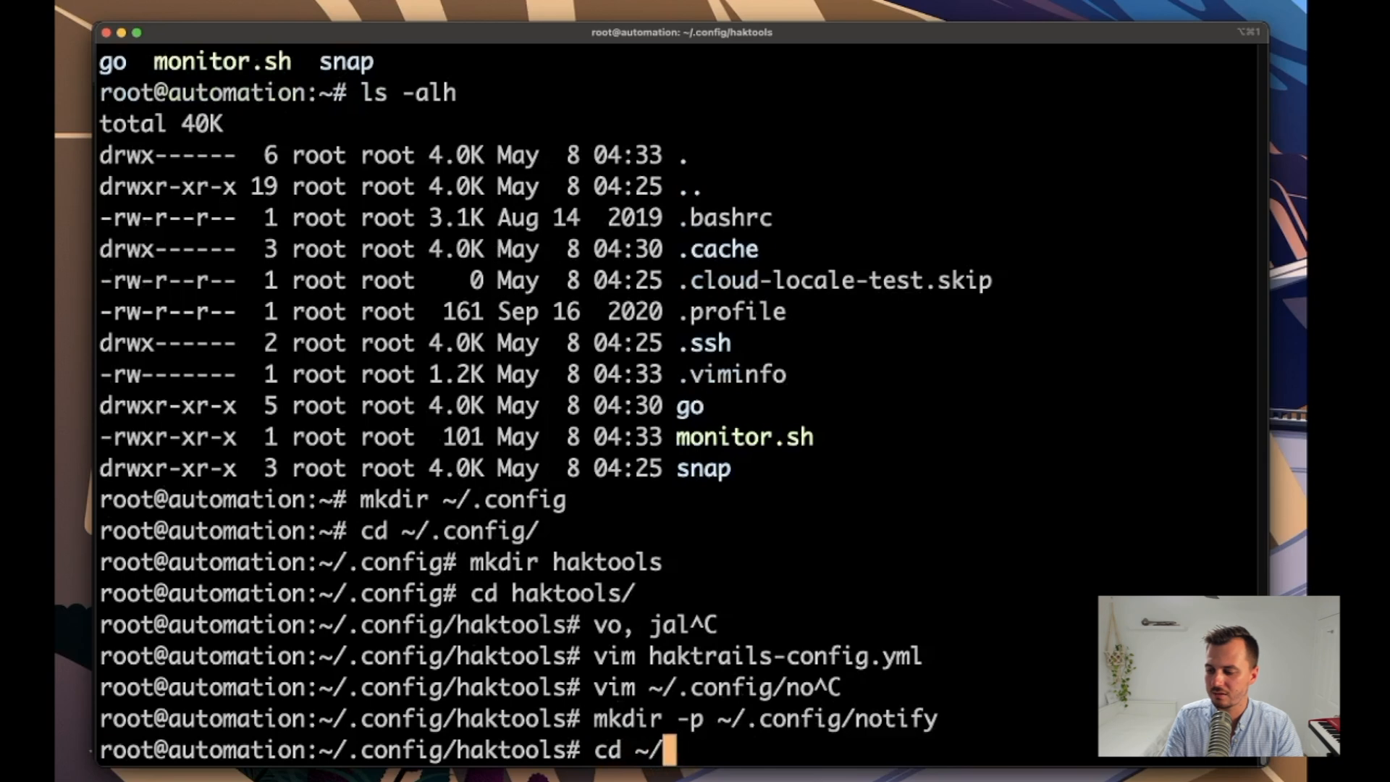
{"action": "type", "text": "vim"}
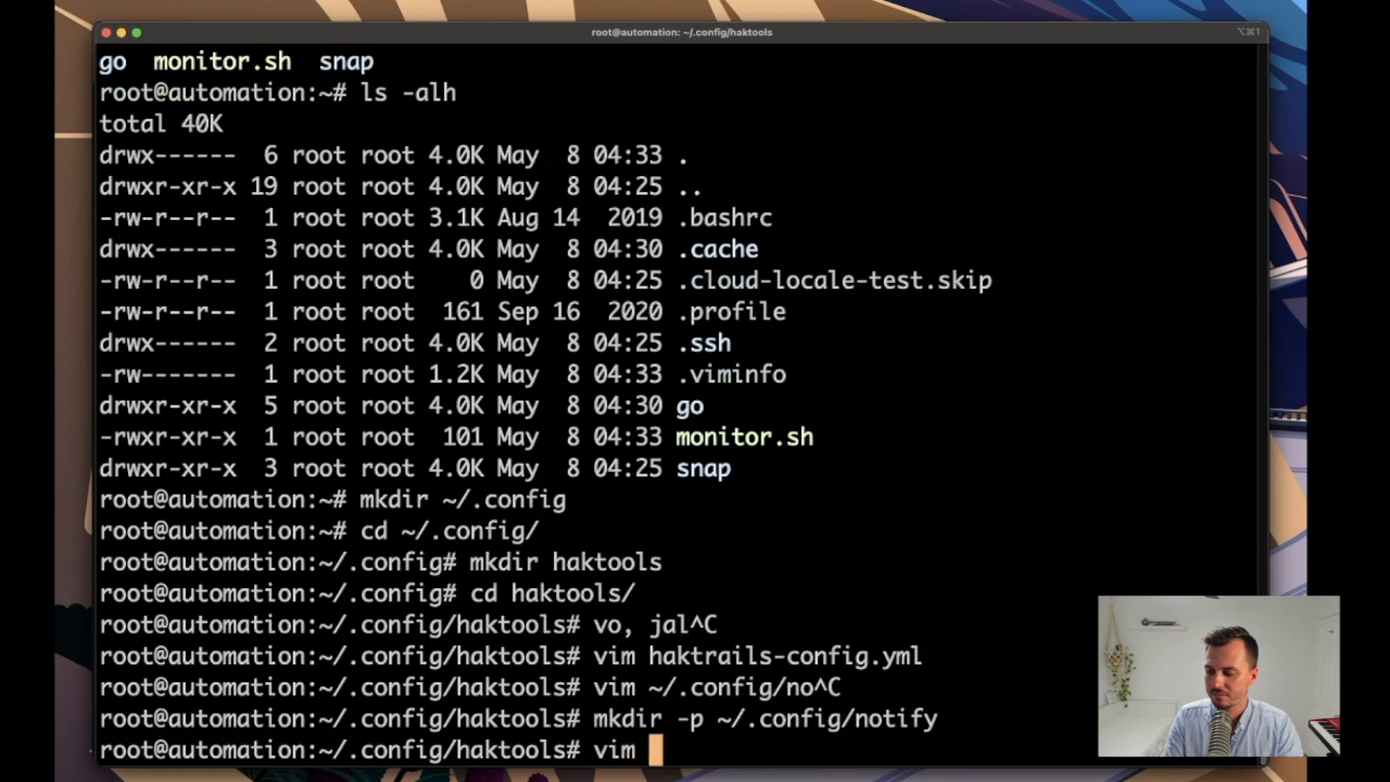
{"action": "type", "text": "~/.config/notify/notify."}
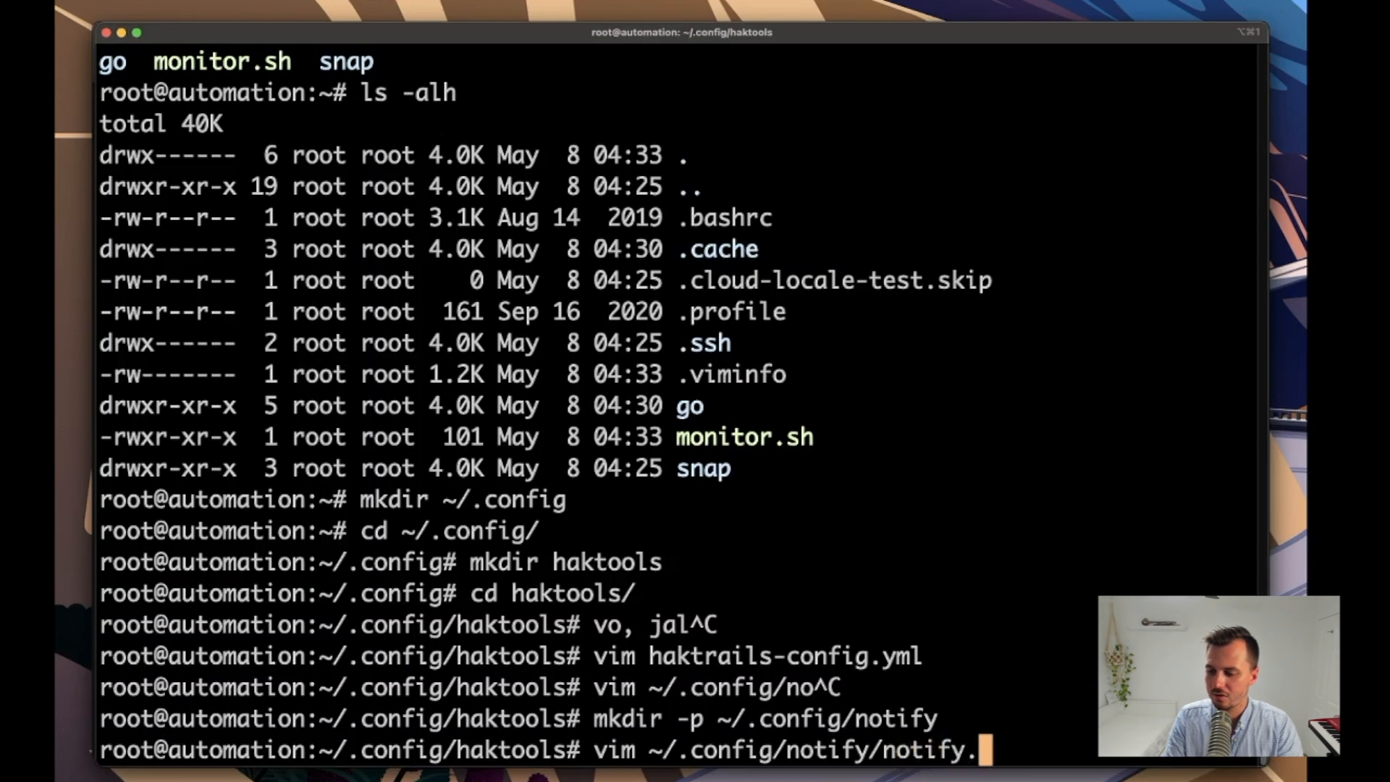
{"action": "key", "text": "Return"}
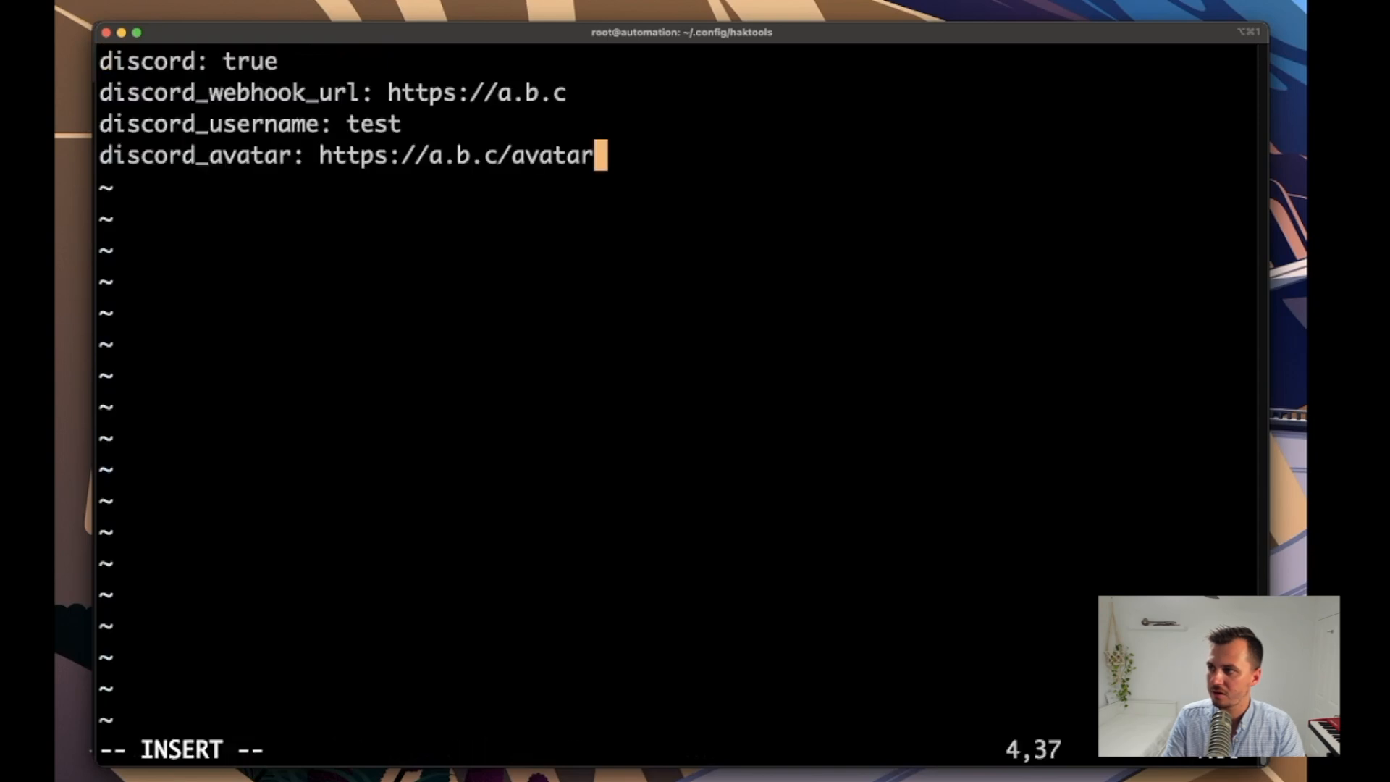
- Save and quit notify.conf with :wq, returning to the ~/.config/haktools prompt
{"action": "key", "text": "Escape"}
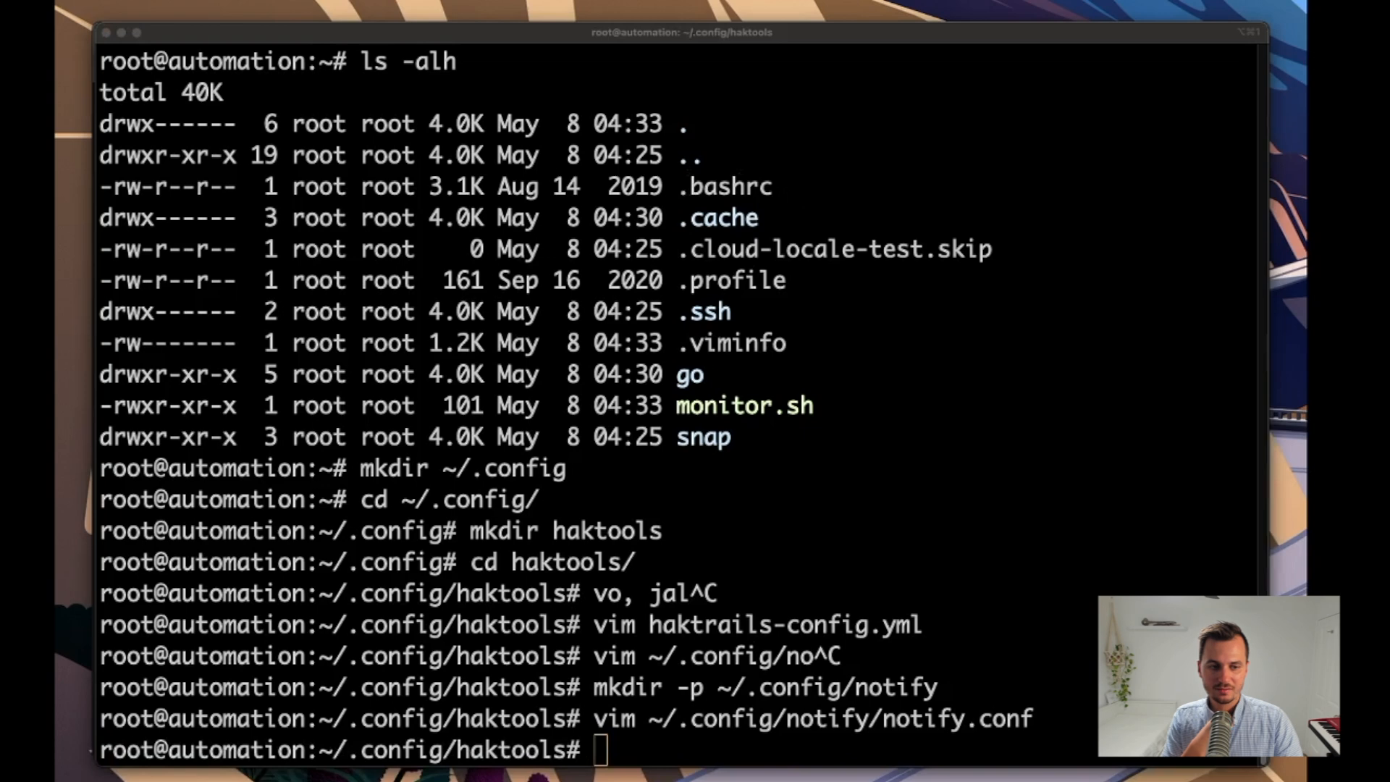
{"action": "mouse_move", "coordinate": [928, 495]}
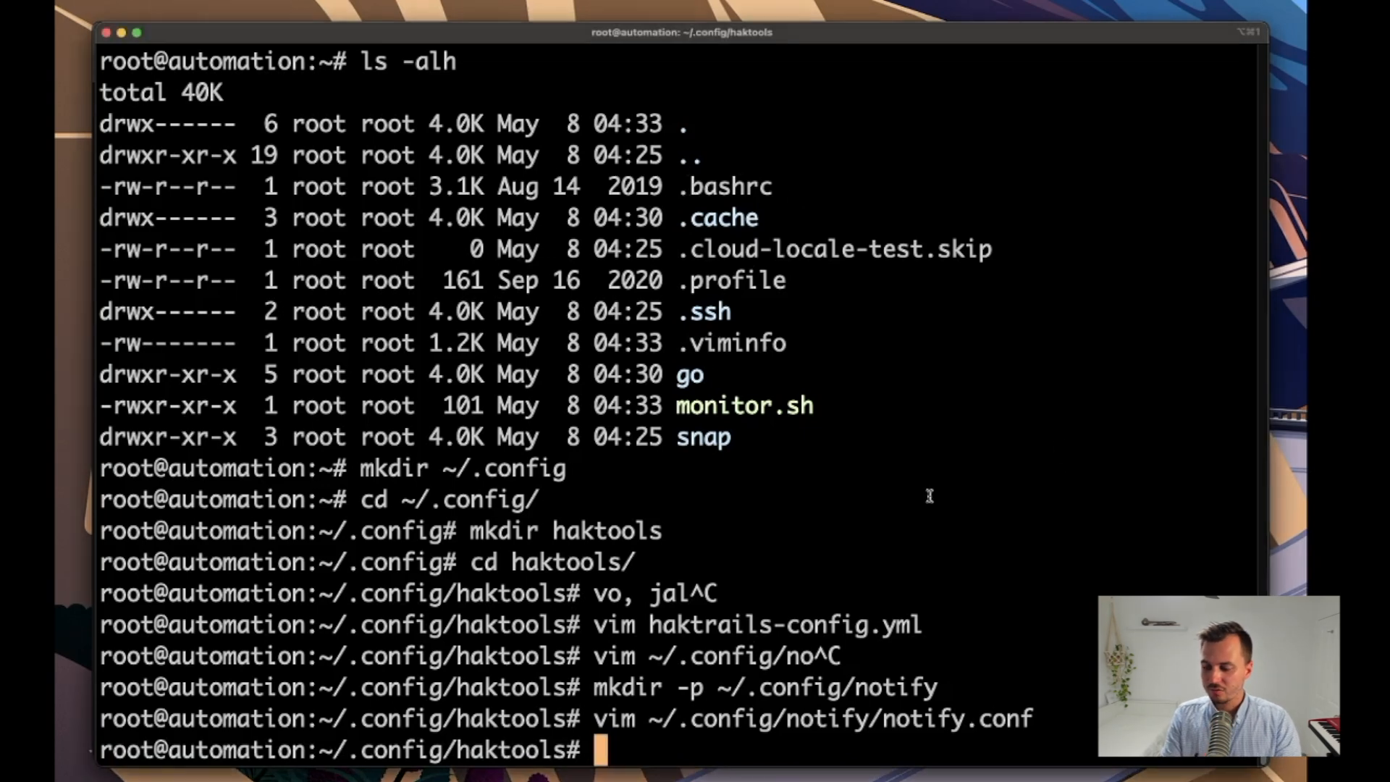
- Edit monitor.sh so the loop echoes $1 into haktrails subdomains and anew, then save
{"action": "type", "text": "vim"}
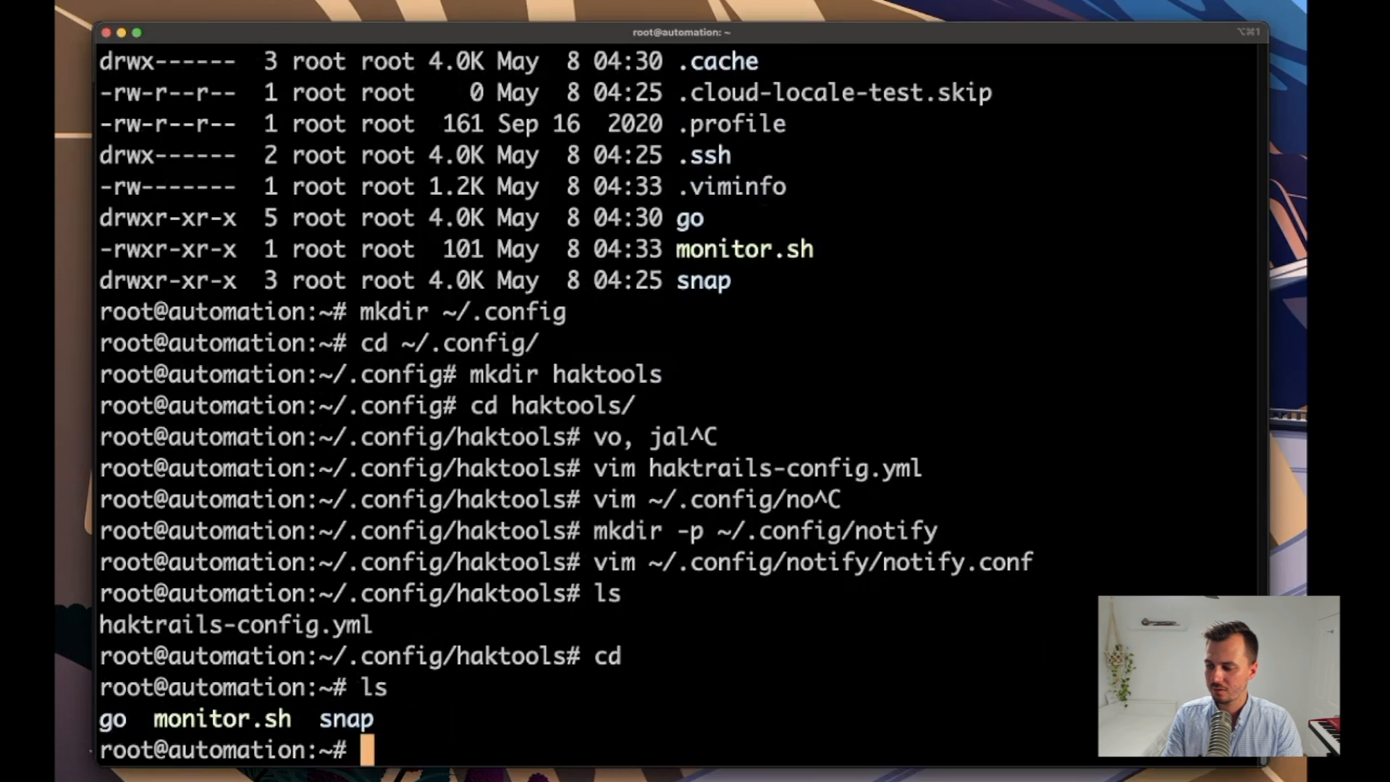
{"action": "type", "text": "vim monitor.sh"}
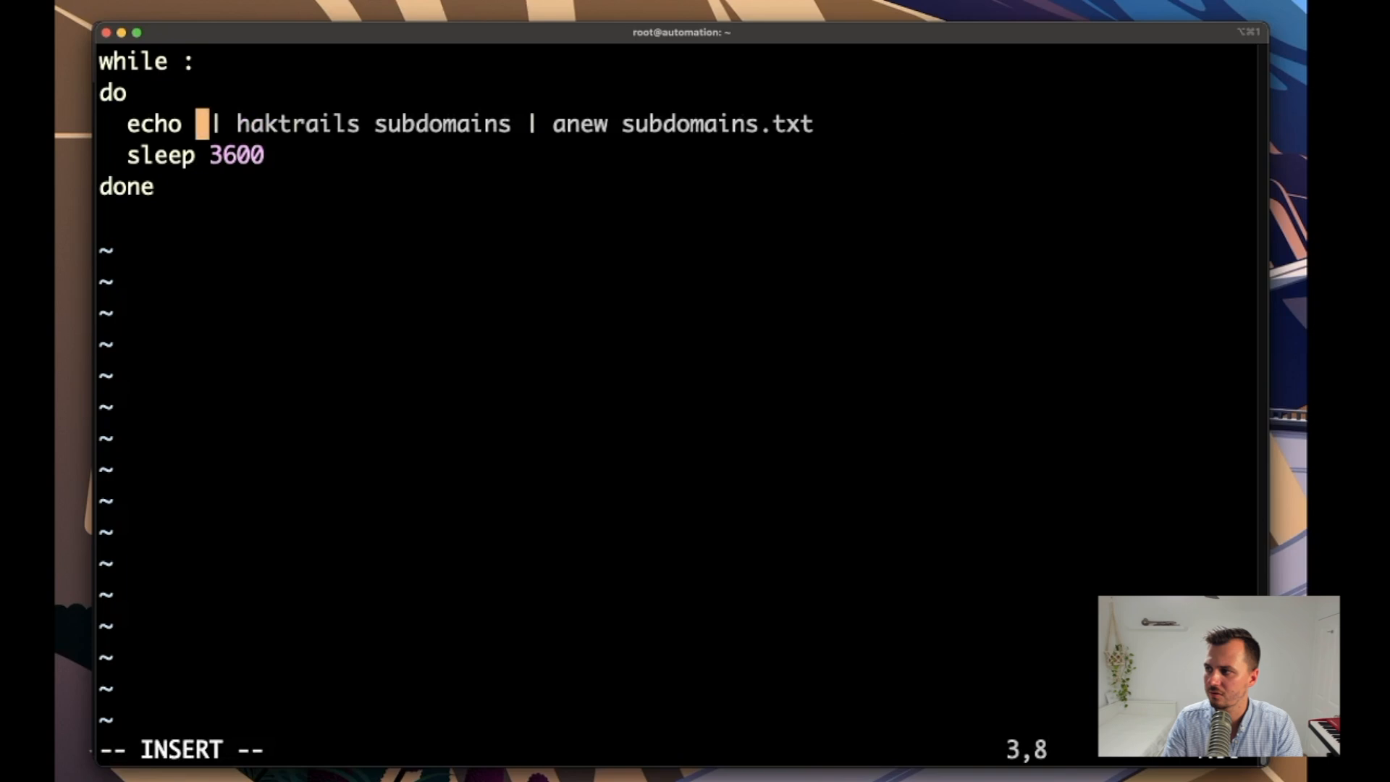
{"action": "type", "text": "$1"}
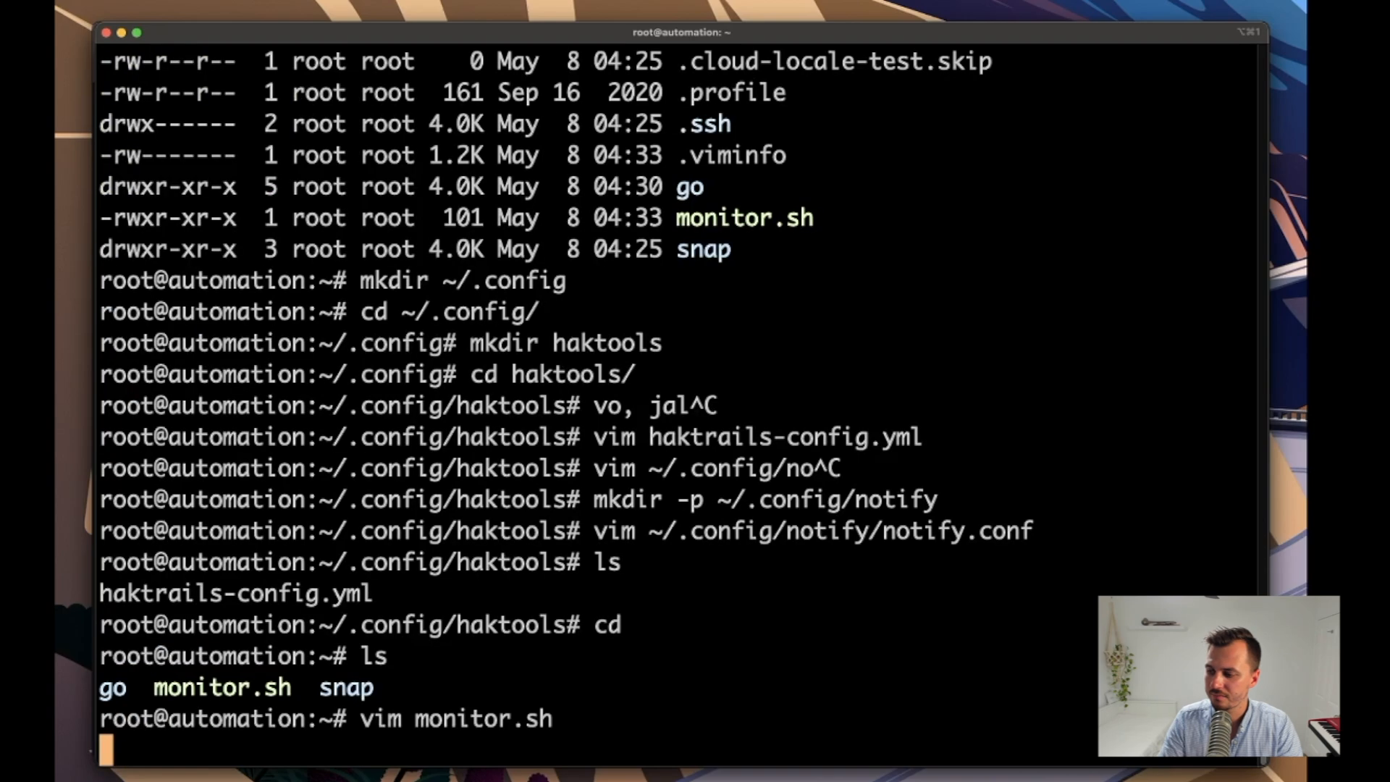
- Run ./monitor.sh securitytrails.com, see haktrails and anew 'command not found', and stop it
{"action": "key", "text": "Return"}
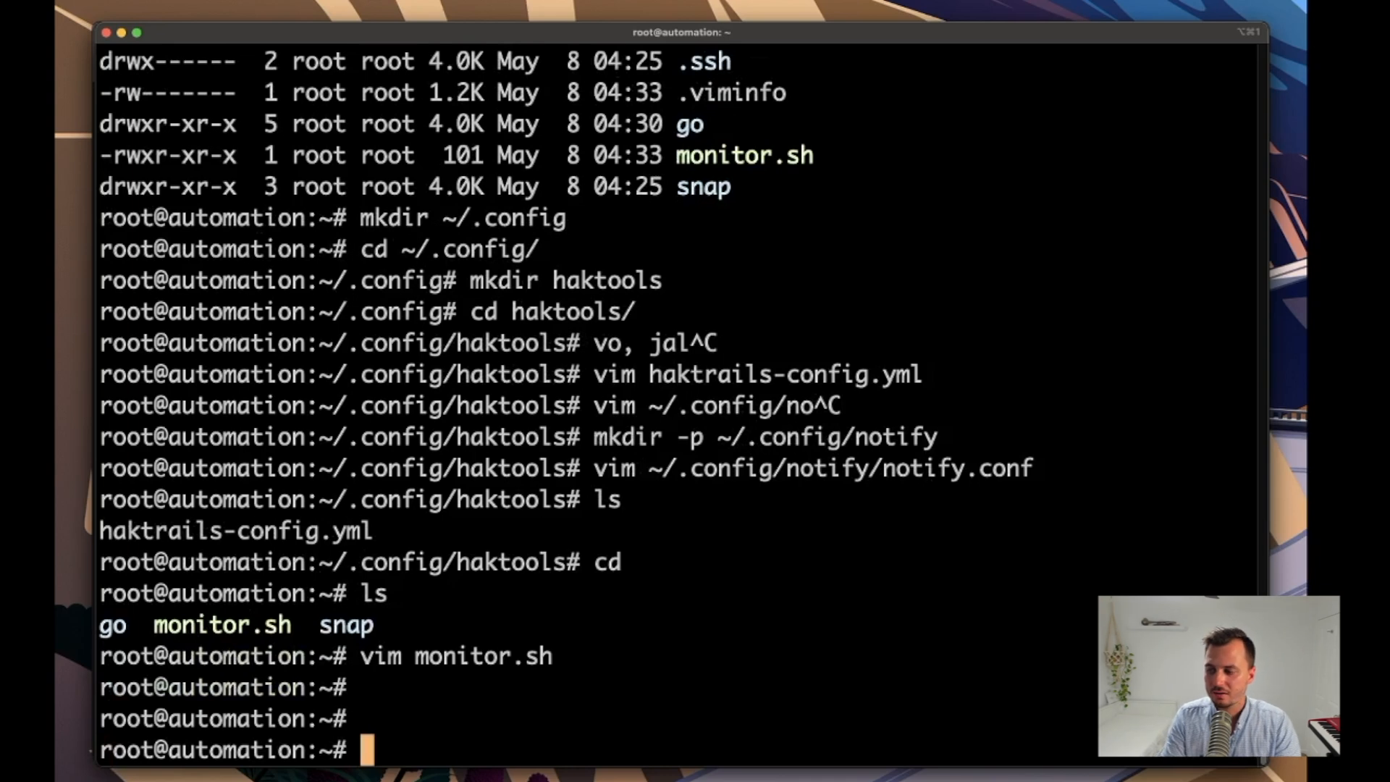
{"action": "type", "text": "./monitor.sh"}
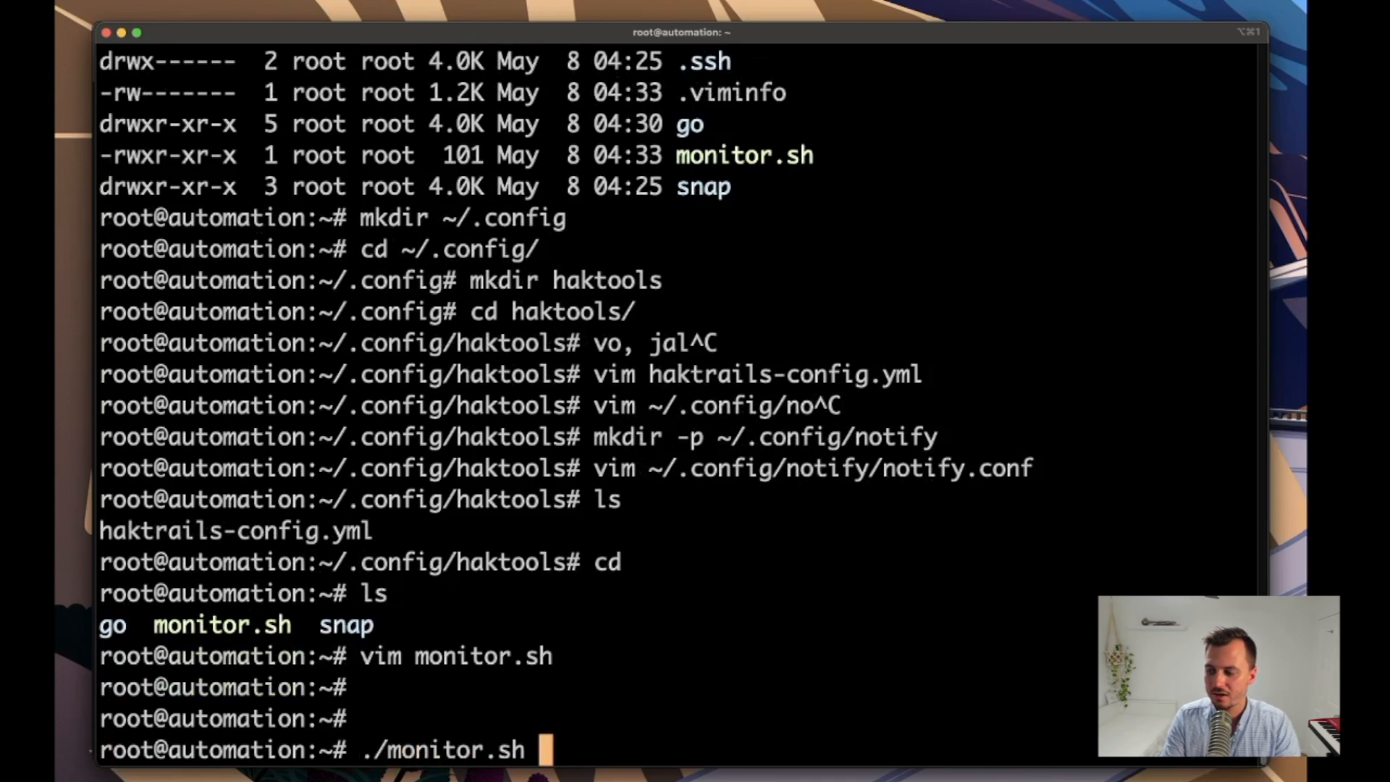
{"action": "type", "text": "security"}
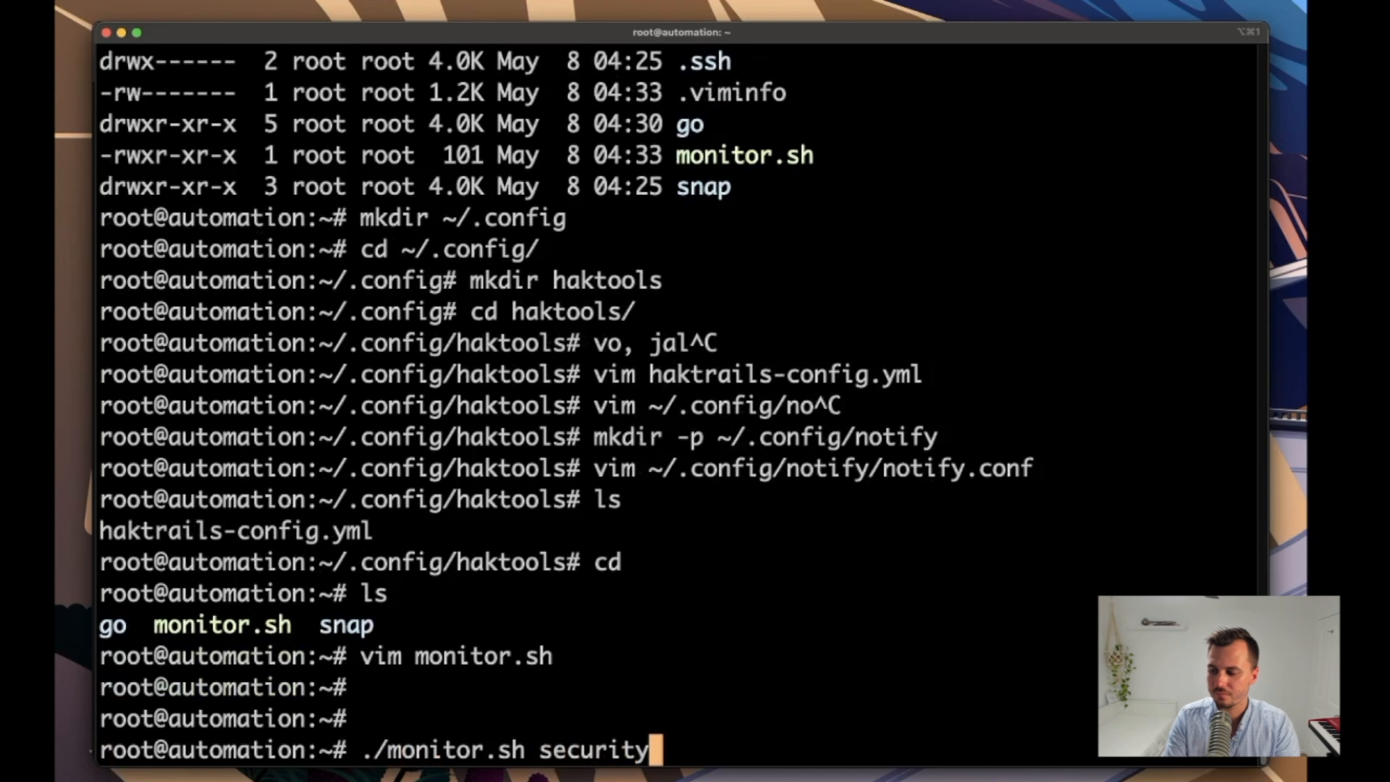
{"action": "type", "text": "trails.com"}
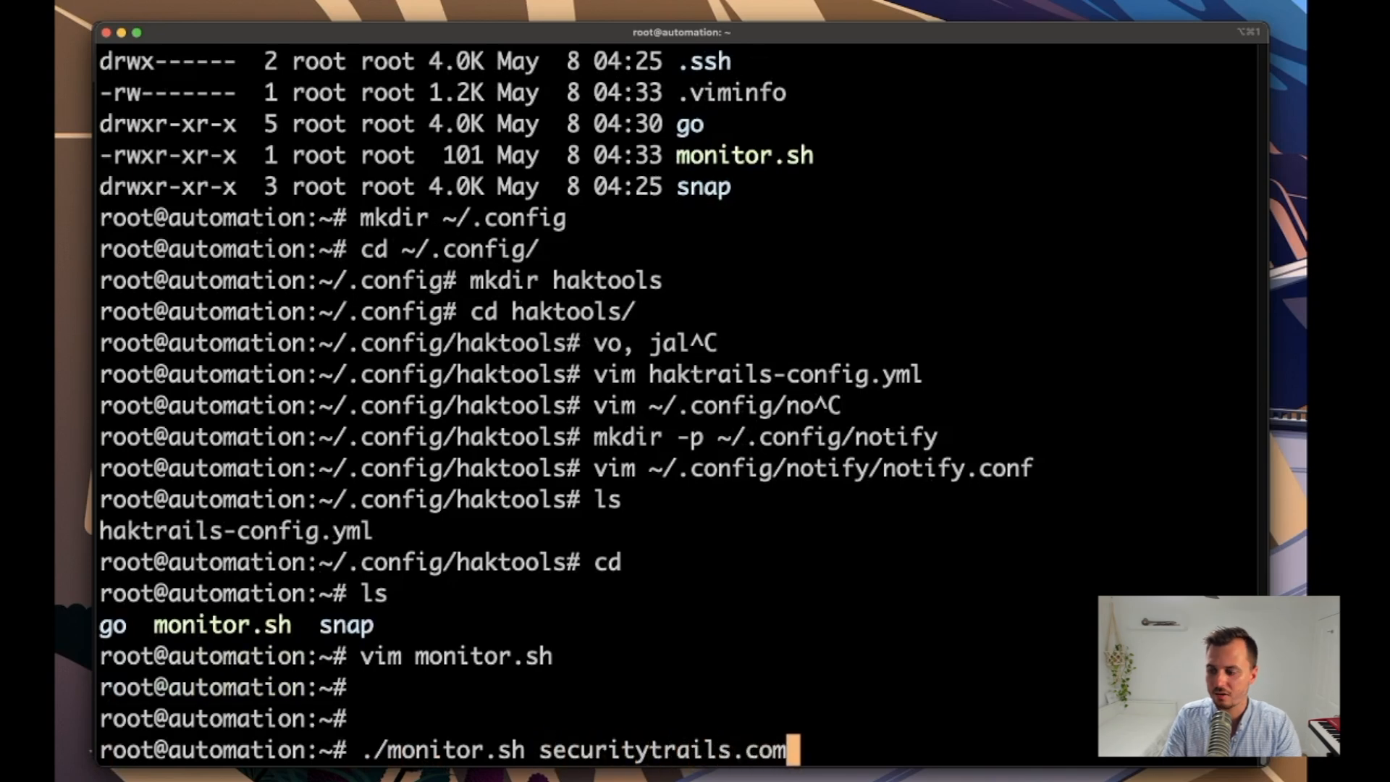
{"action": "key", "text": "Return"}
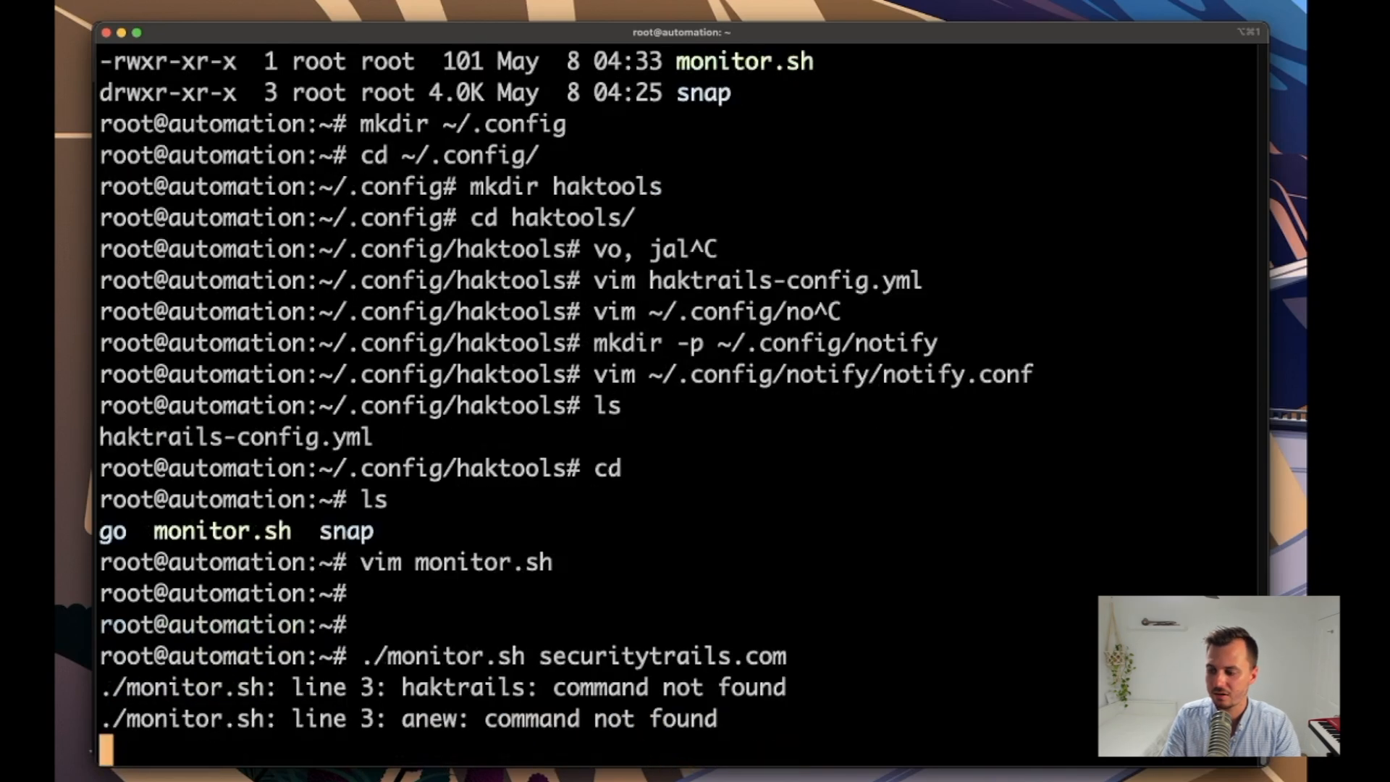
{"action": "key", "text": "ctrl+c"}
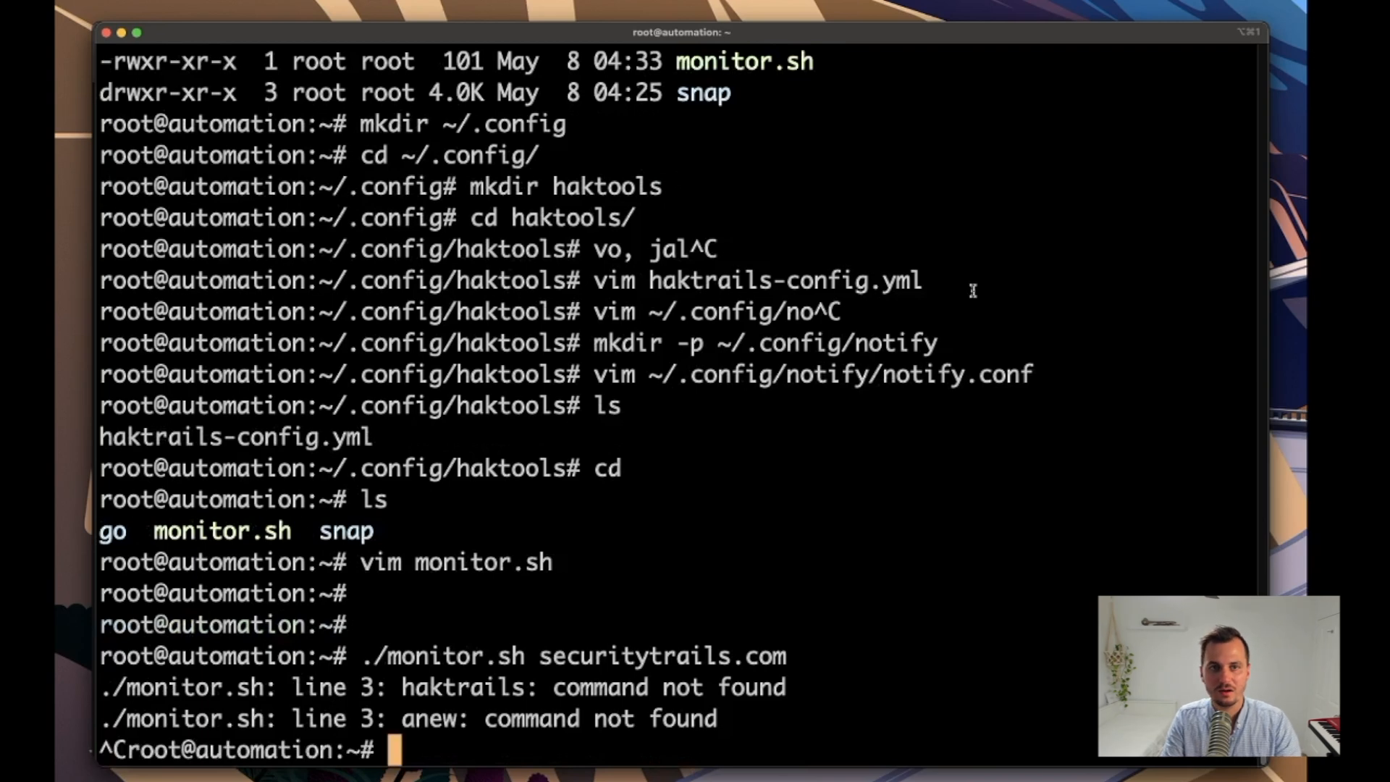
{"action": "mouse_move", "coordinate": [129, 677]}
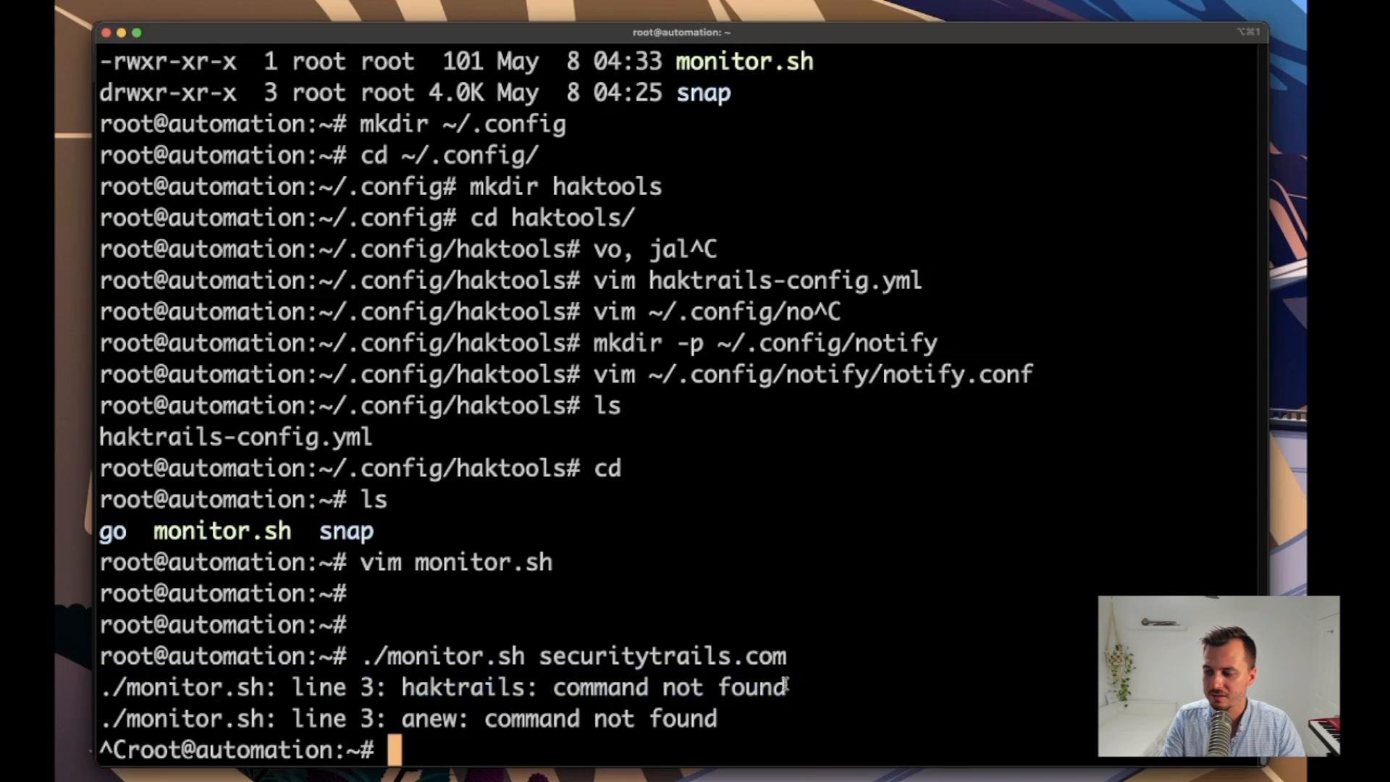
- Pick out the missing haktrails name and begin a ~/go/bin path to it
{"action": "double_click", "coordinate": [462, 686]}
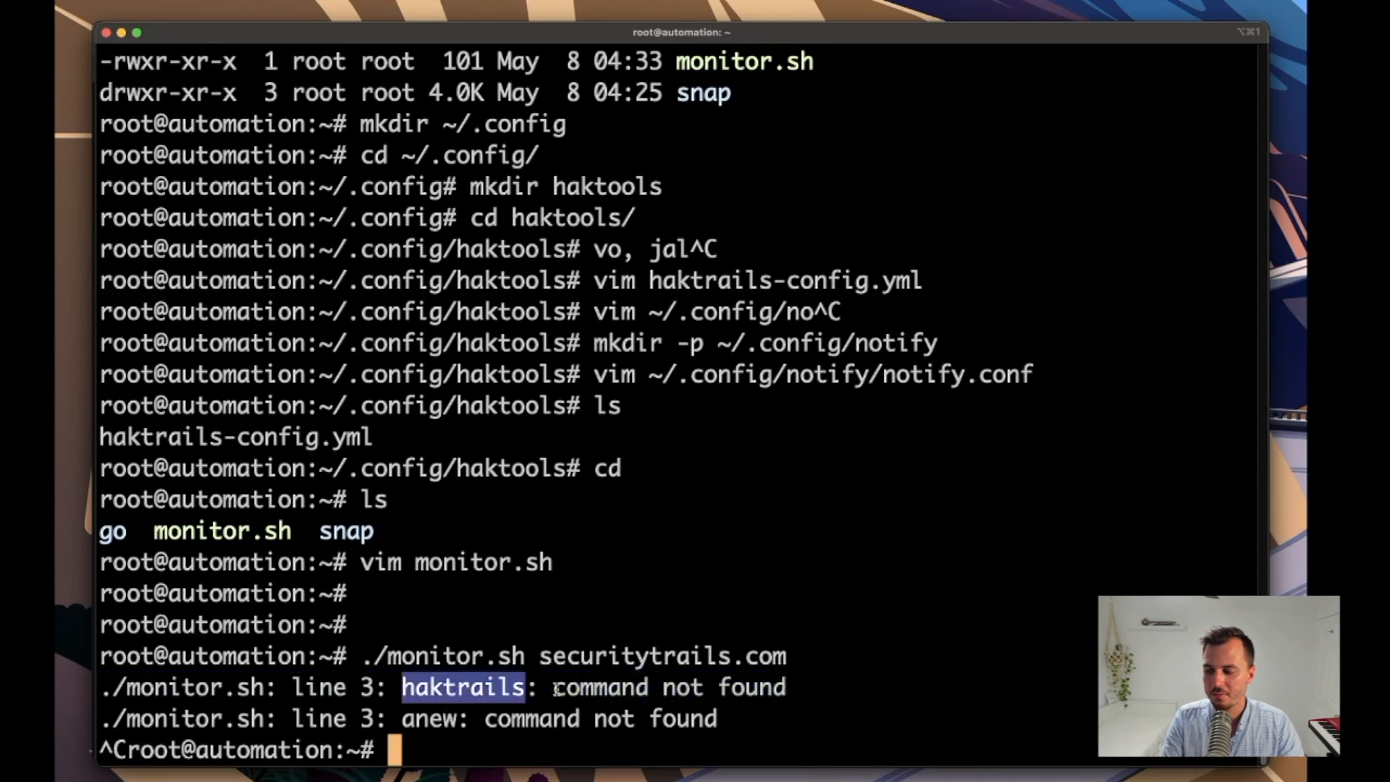
{"action": "type", "text": "~/go/"}
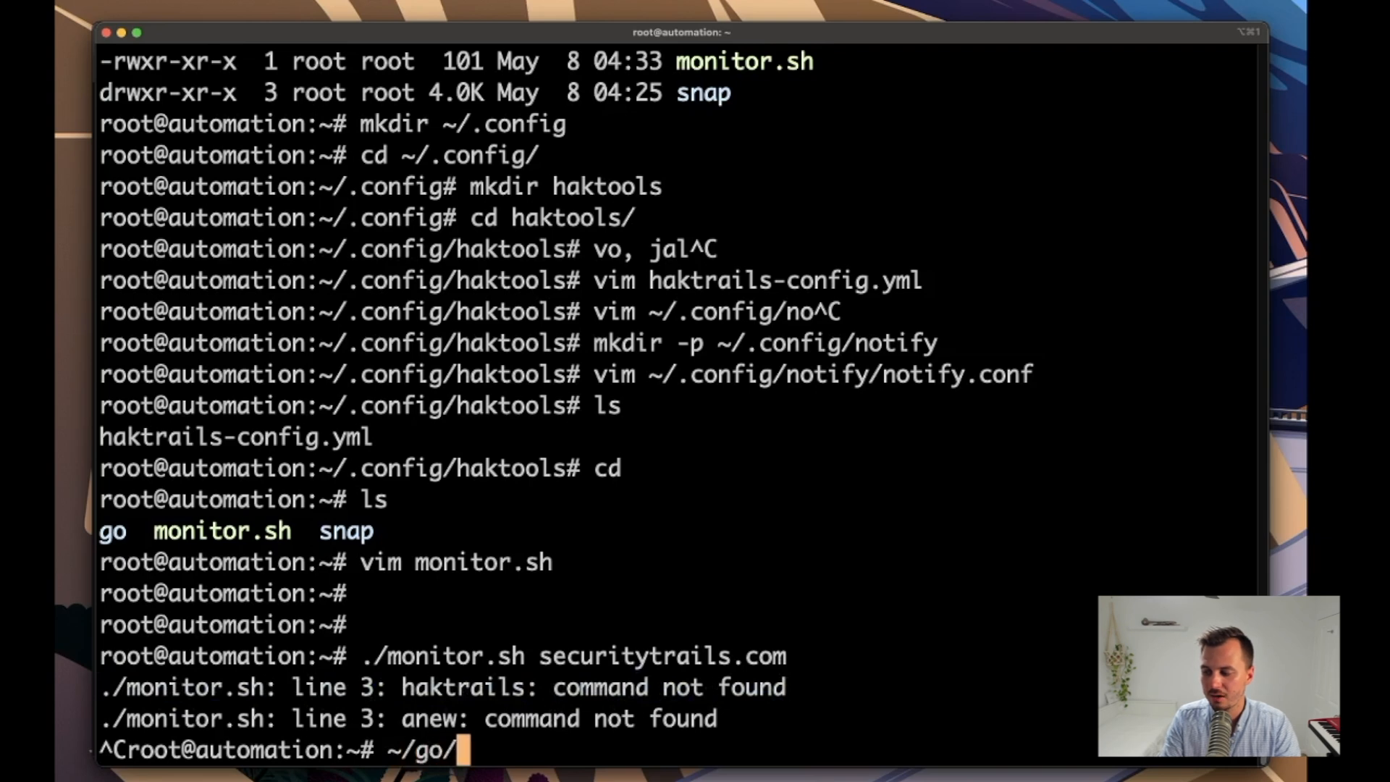
- Run ~/go/bin/haktrails successfully, then plain haktrails, which is still not found
{"action": "type", "text": "bin/haktrails"}
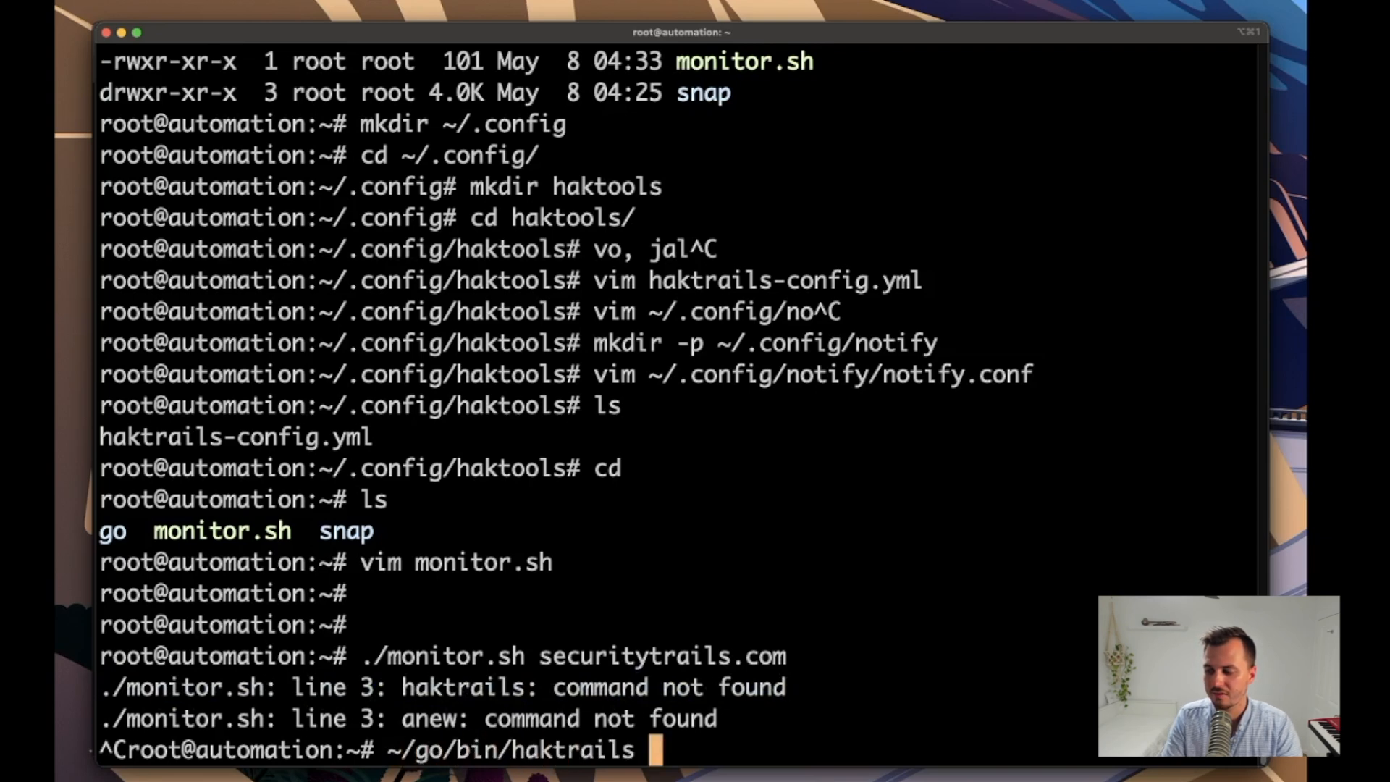
{"action": "key", "text": "Return"}
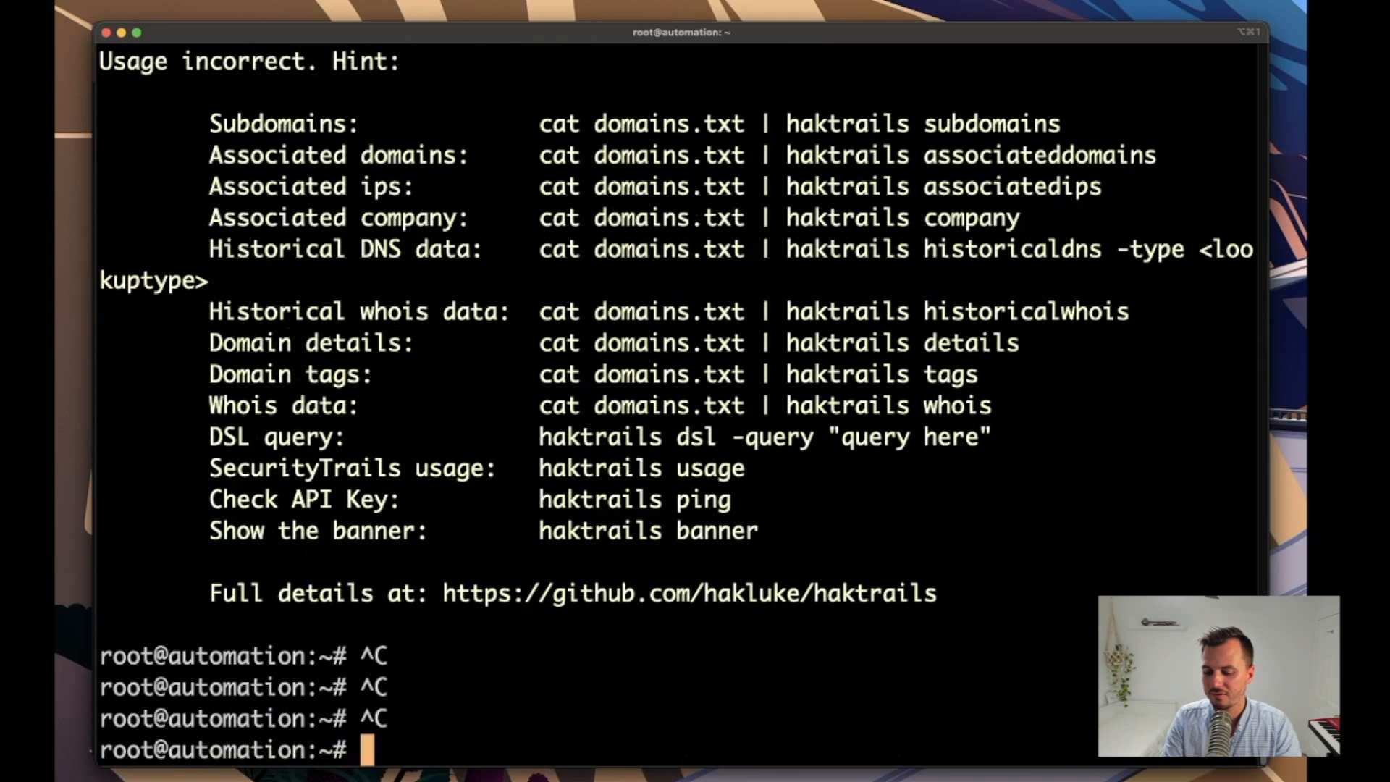
{"action": "type", "text": "haktrails"}
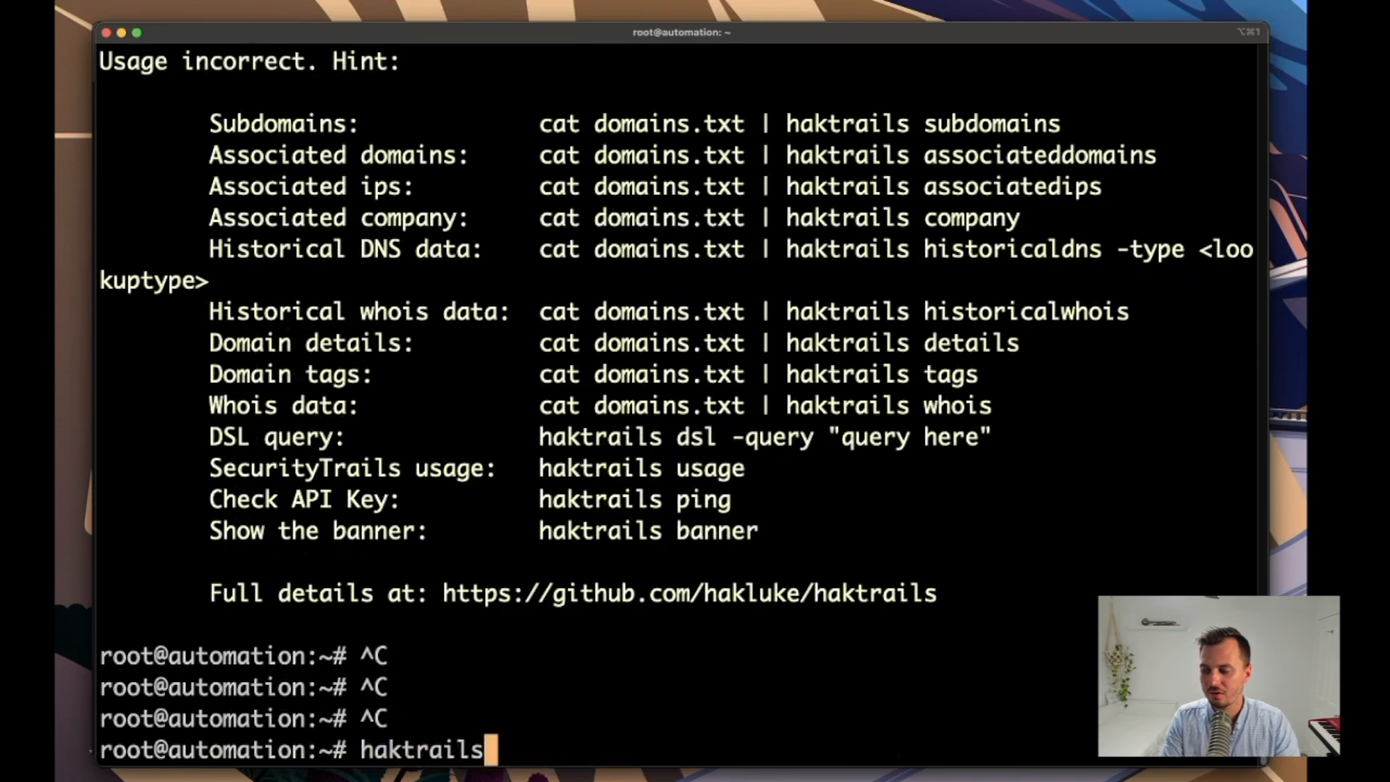
{"action": "key", "text": "Return"}
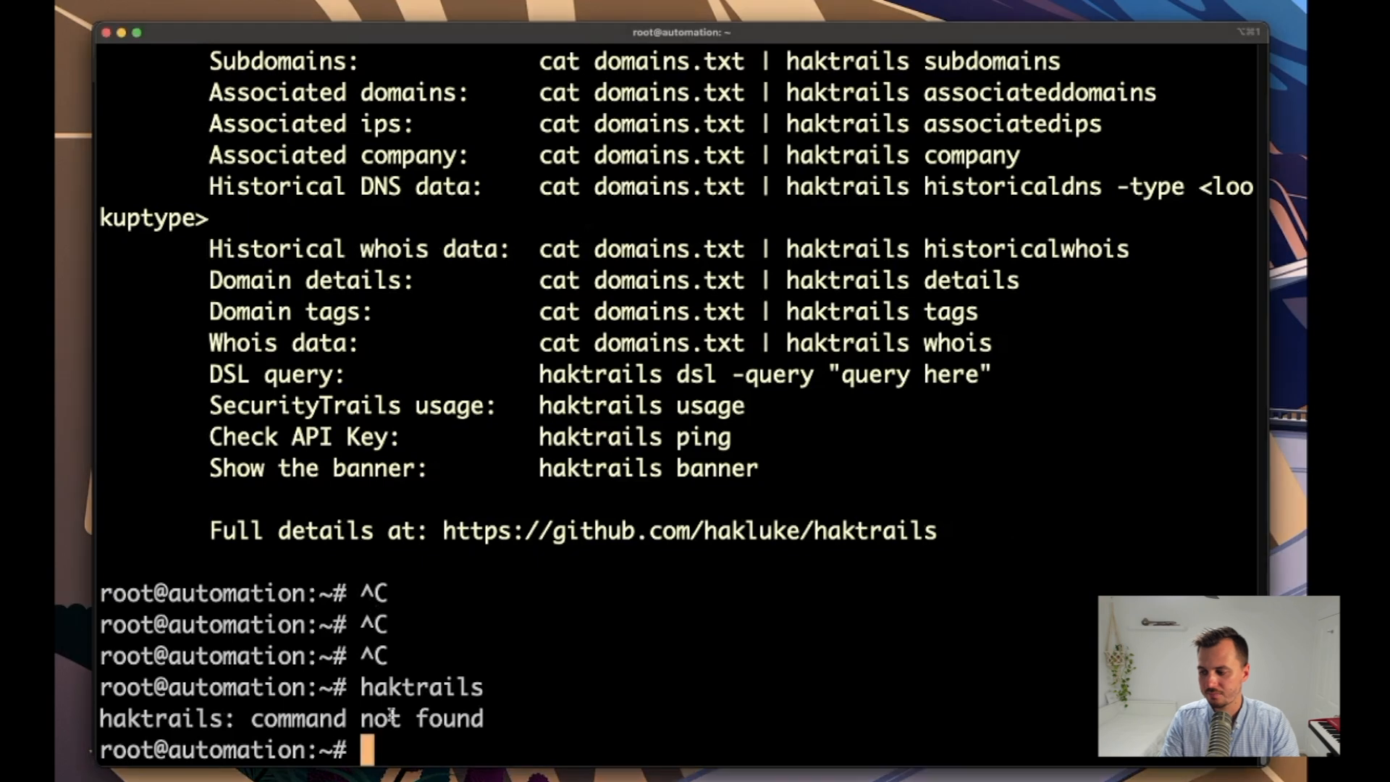
- Note the ~/go/bin folder path, cancel, and echo $PATH to confirm it is missing
{"action": "type", "text": "~/go/"}
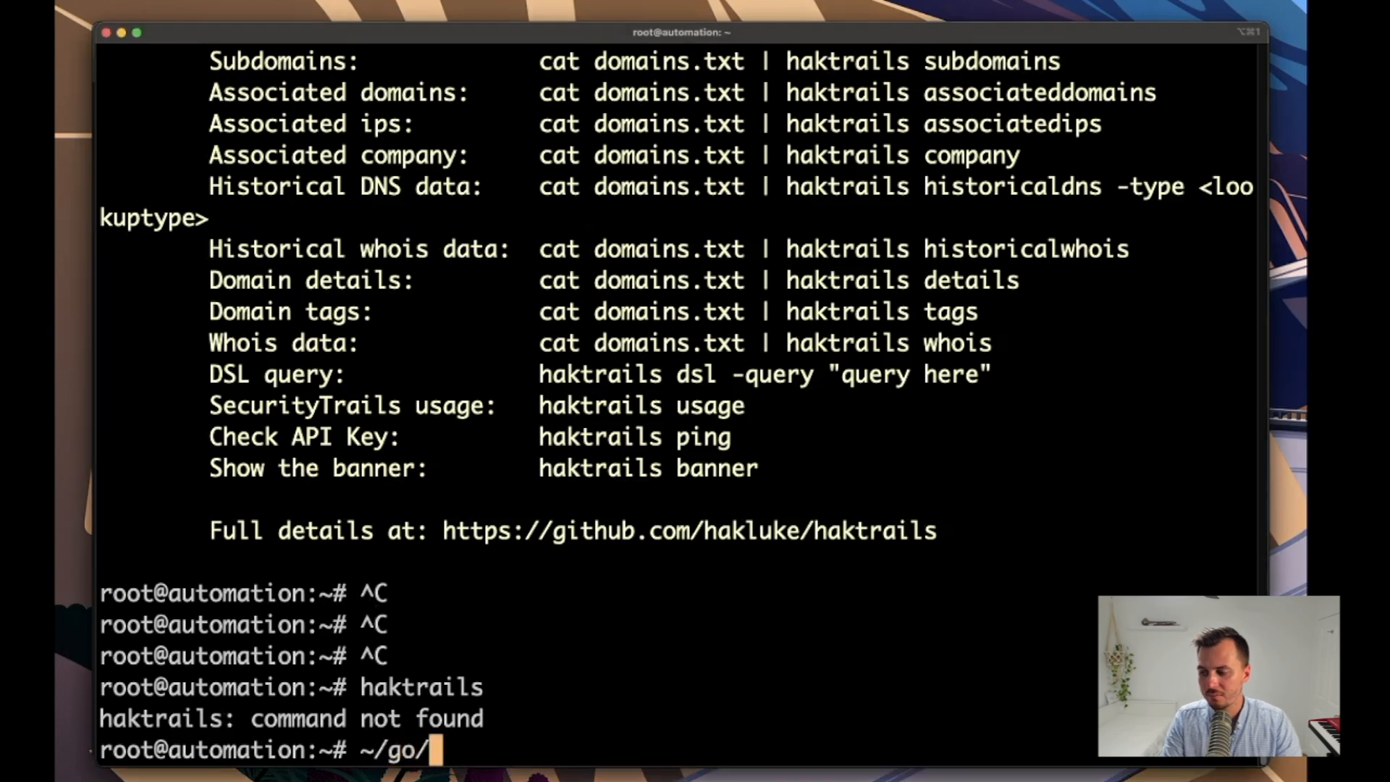
{"action": "type", "text": "bin"}
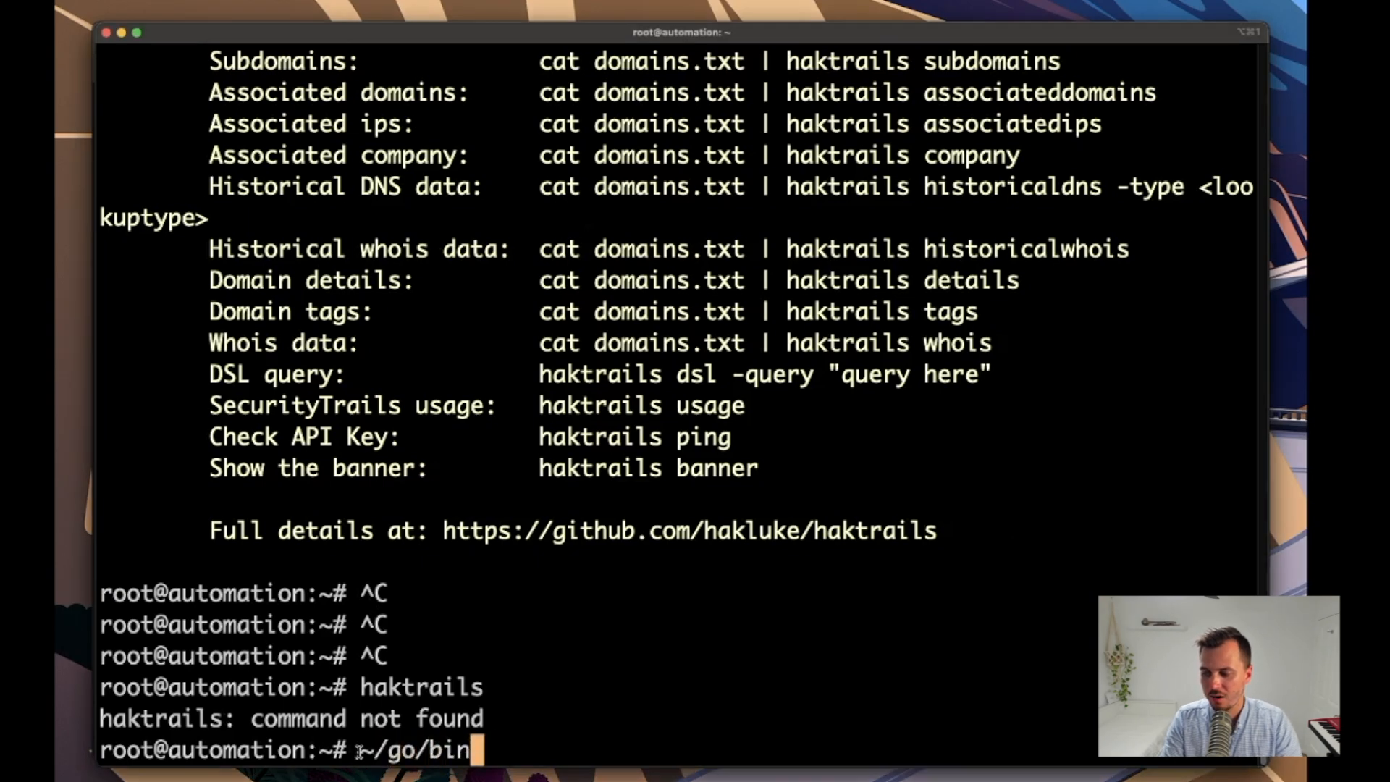
{"action": "double_click", "coordinate": [412, 751]}
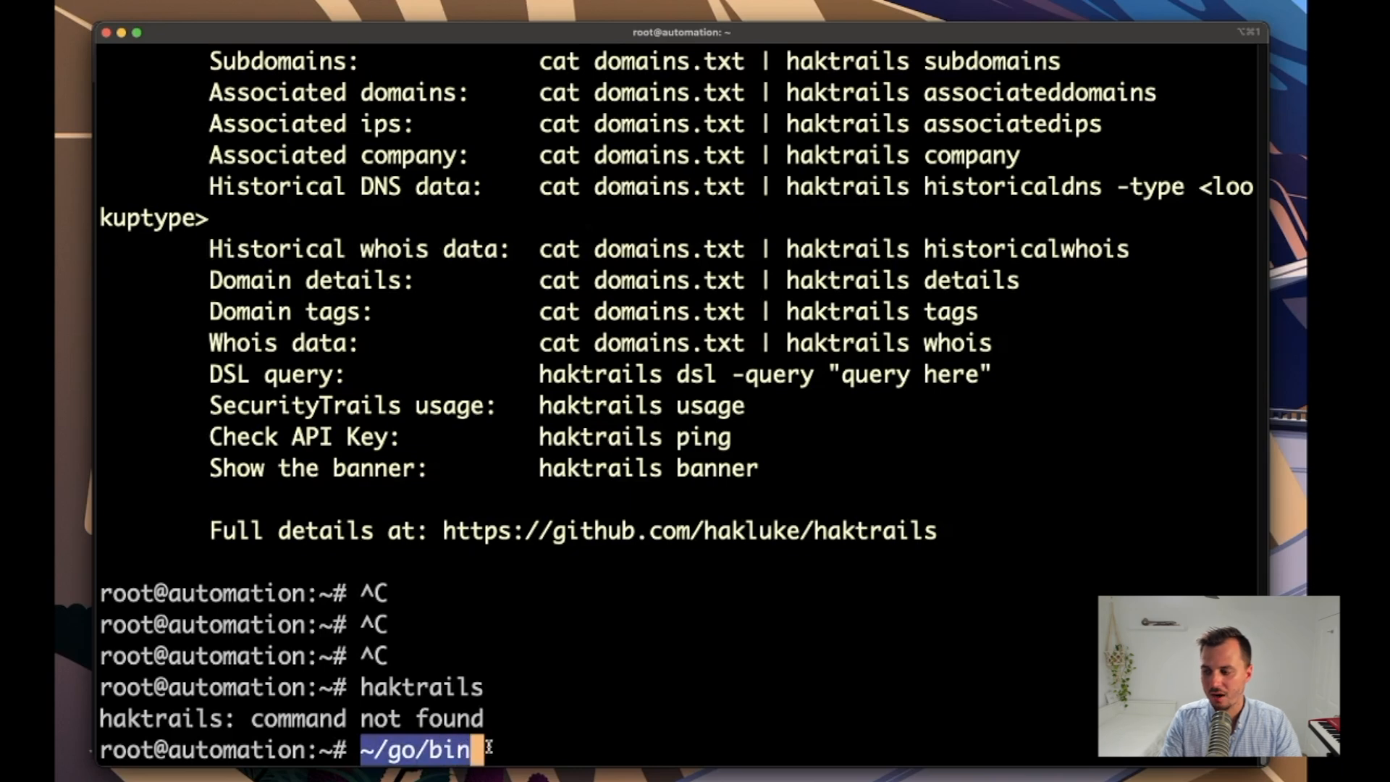
{"action": "key", "text": "ctrl+c"}
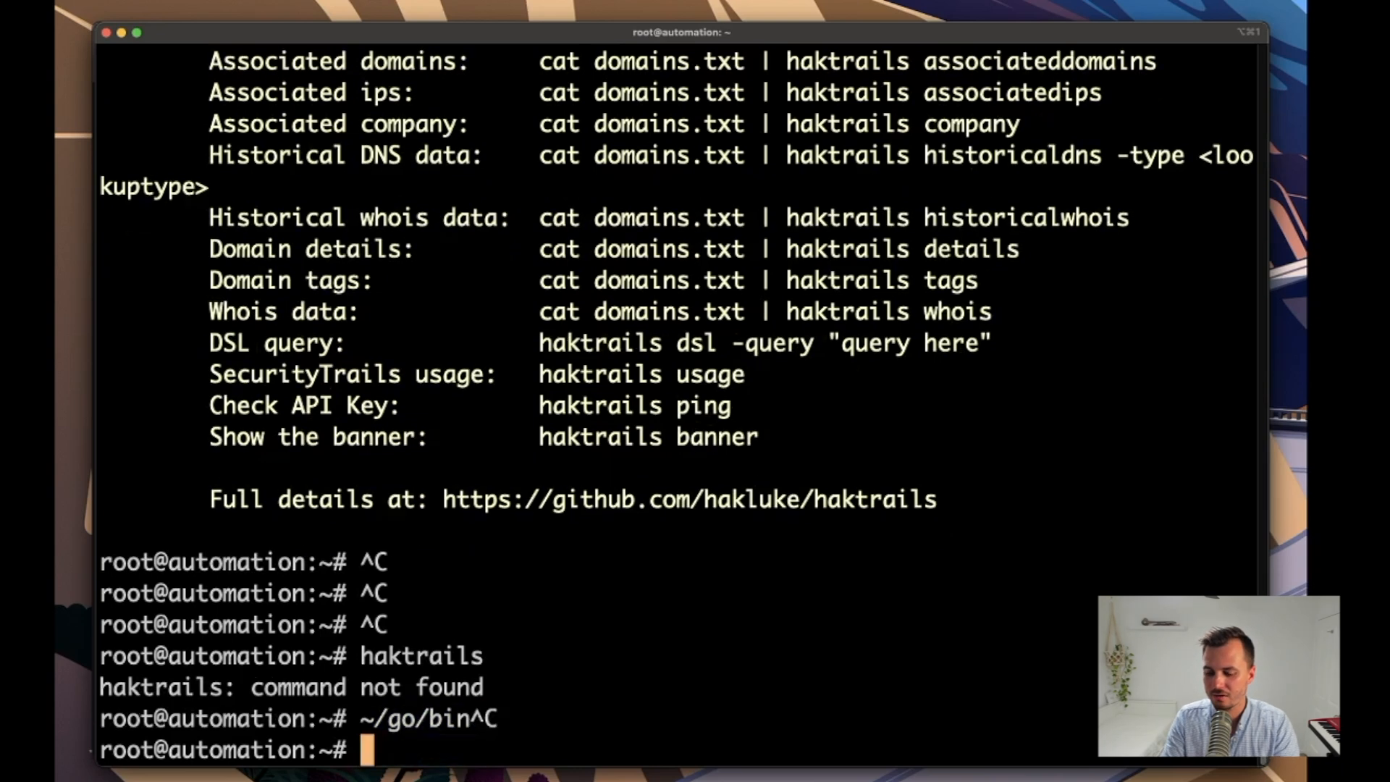
{"action": "type", "text": "echo $PATH"}
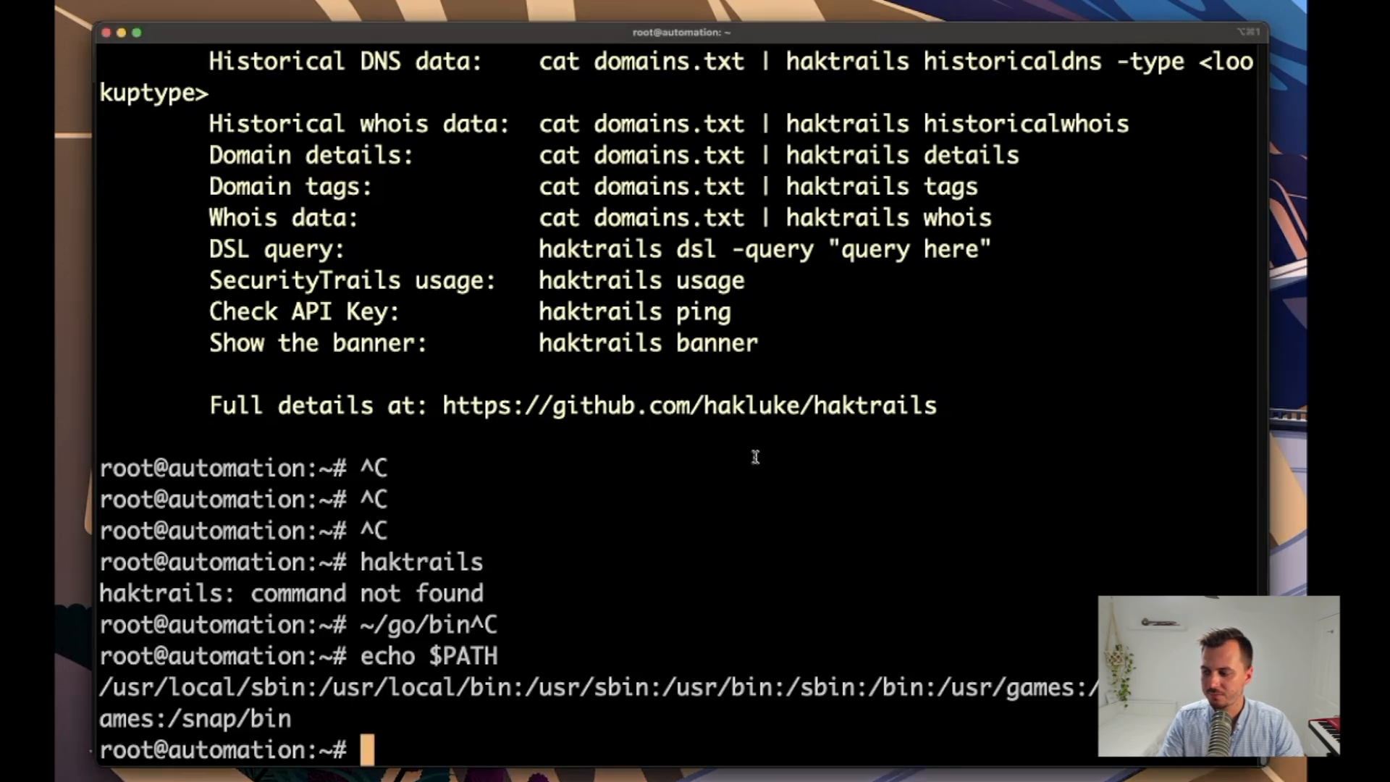
- Export PATH with ~/go/bin/ appended and add the same export line to ~/.bashrc
{"action": "type", "text": "export PATH=\"$PATH:~/go/bin/\""}
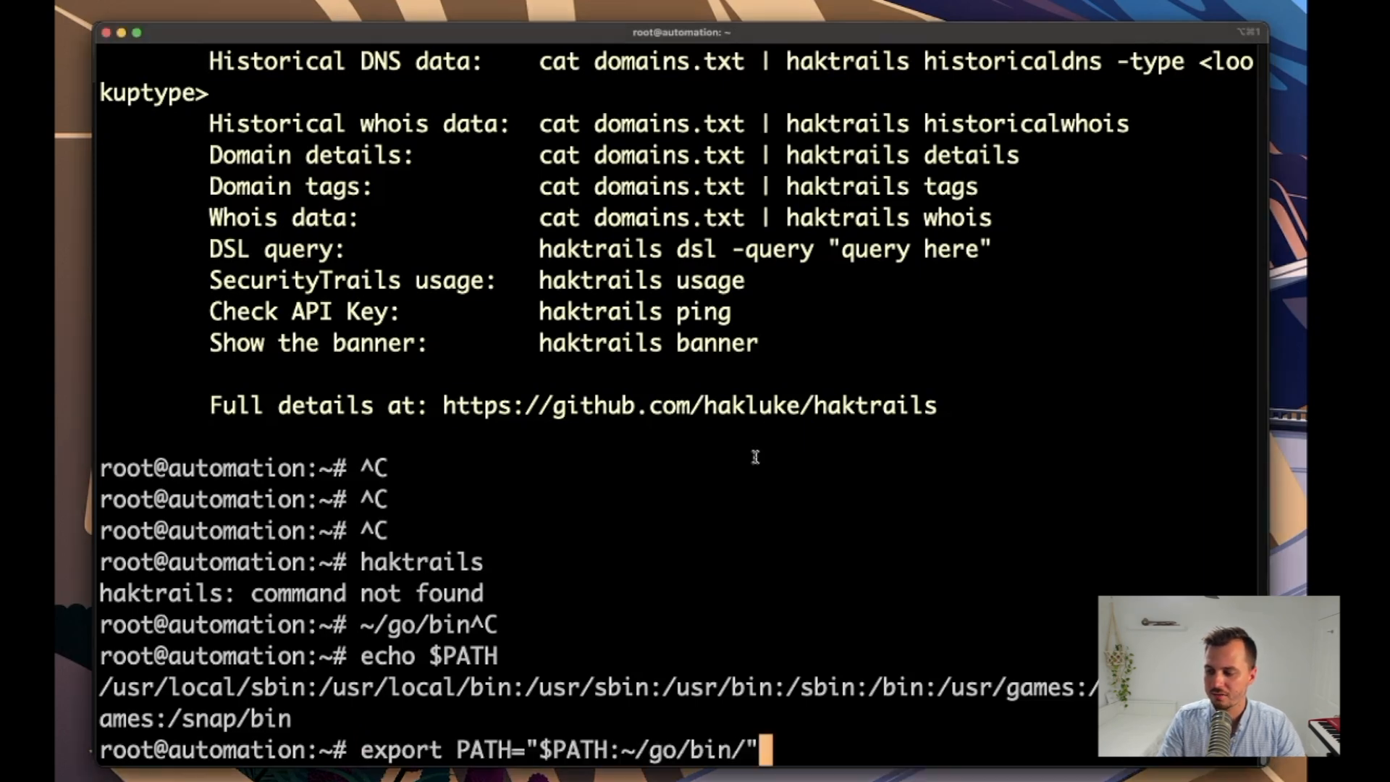
{"action": "mouse_move", "coordinate": [552, 724]}
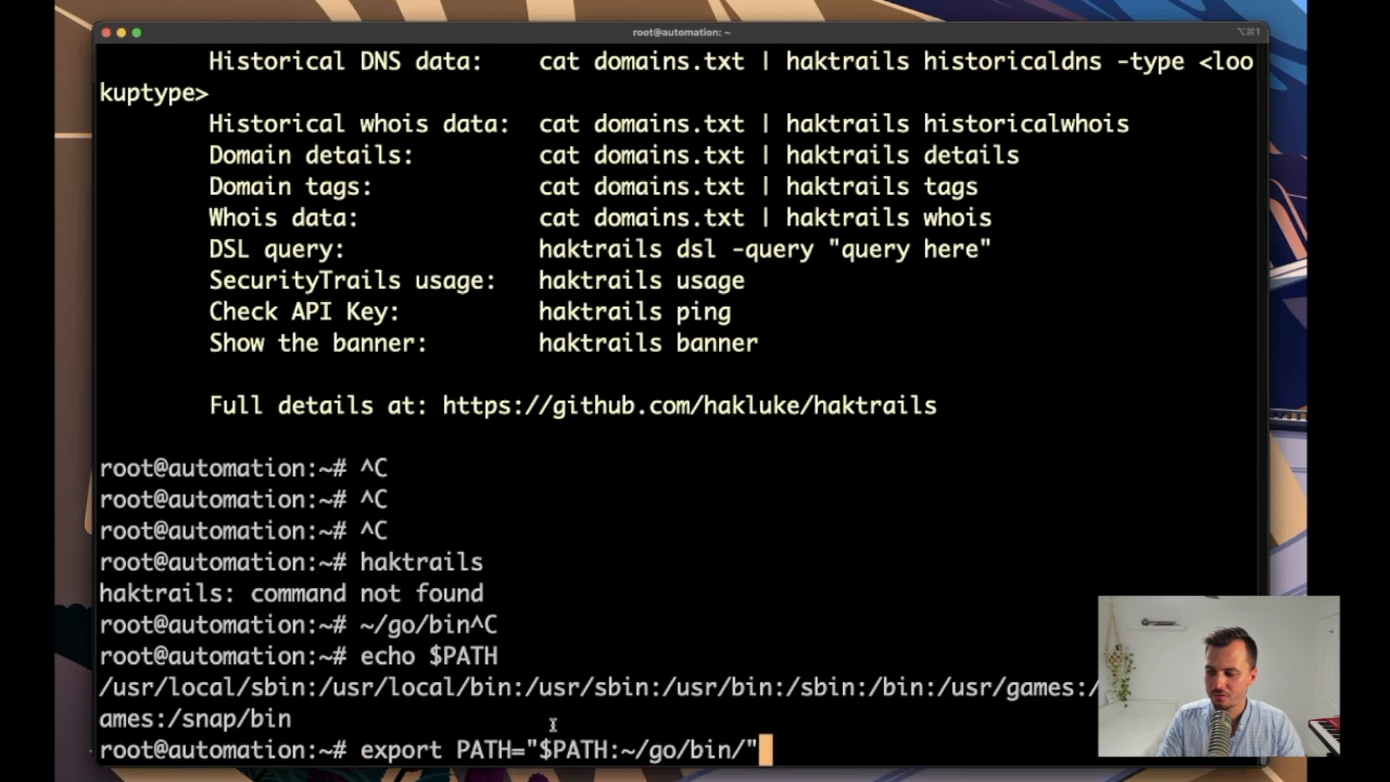
{"action": "key", "text": "Return"}
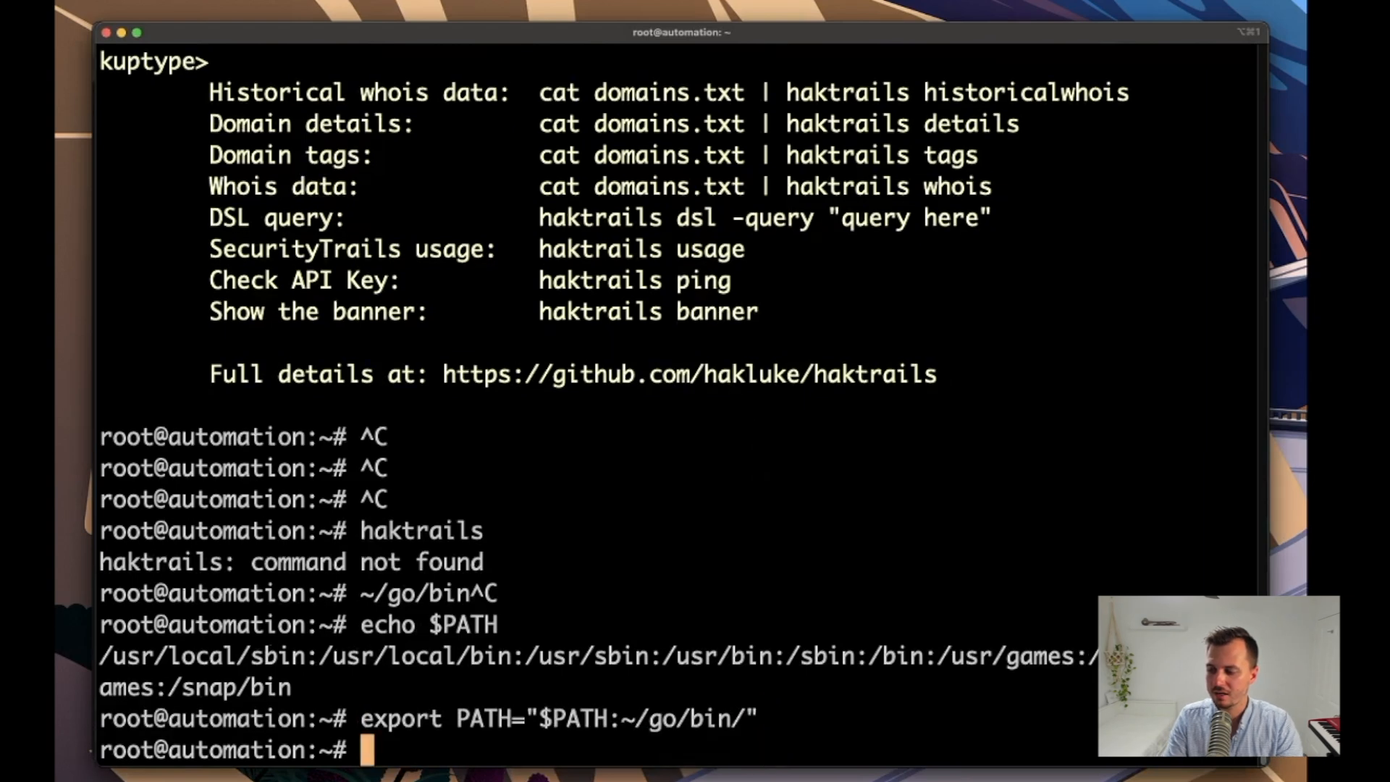
{"action": "type", "text": "vim ~/."}
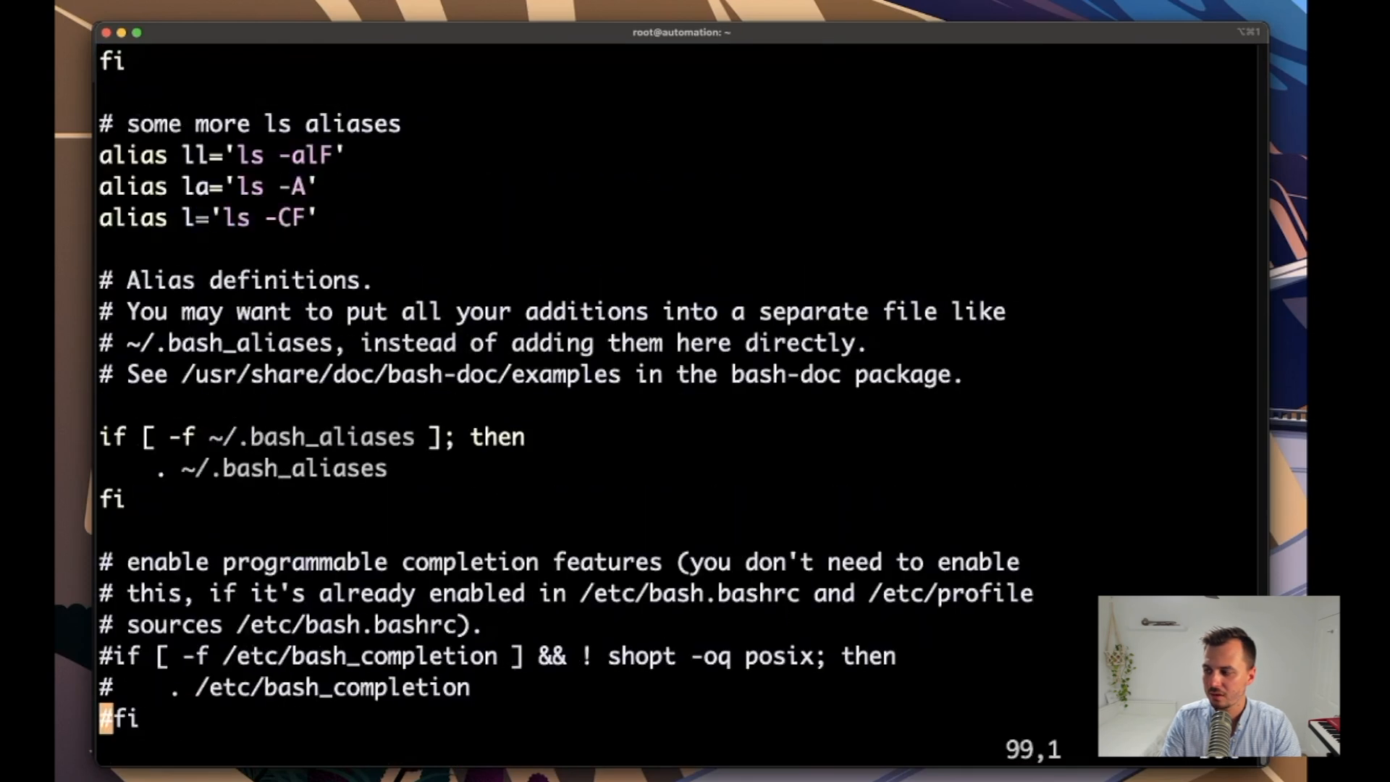
{"action": "key", "text": "o"}
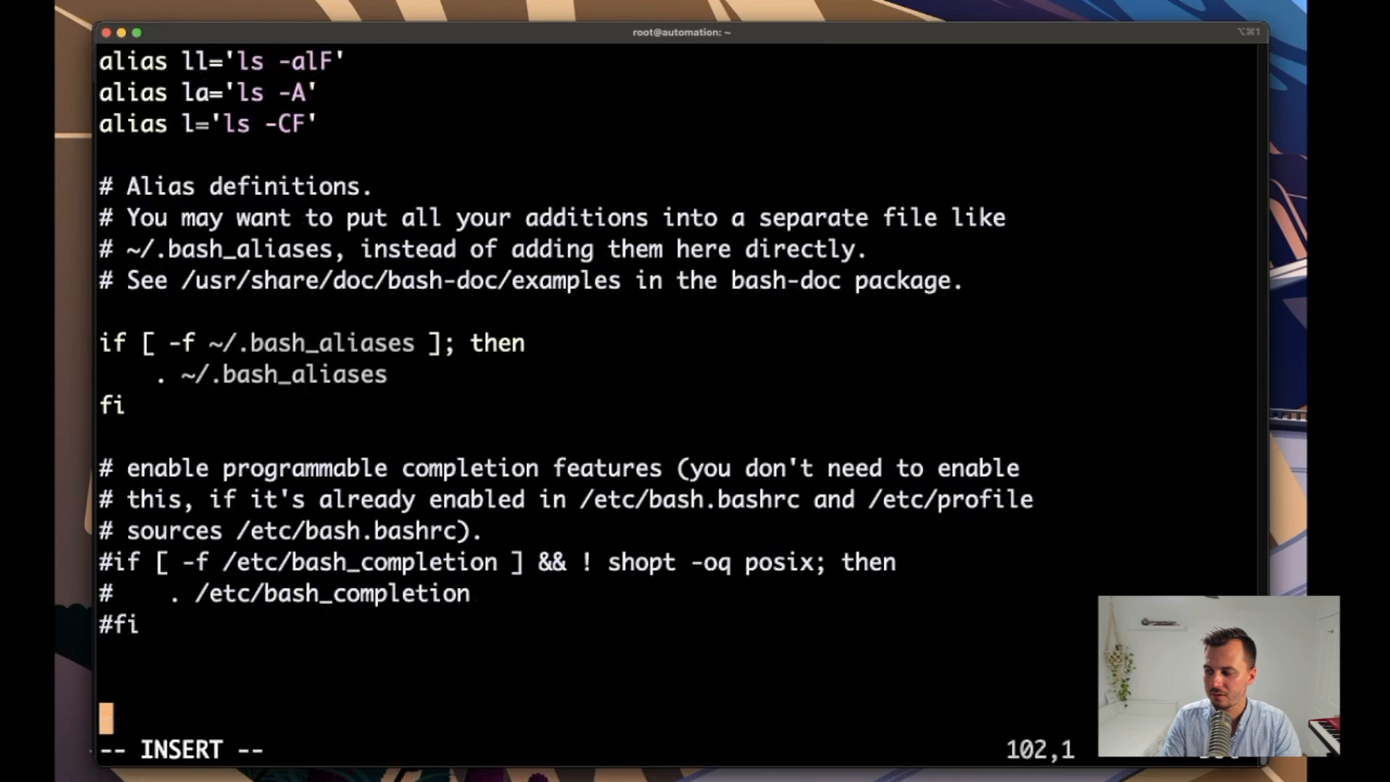
{"action": "type", "text": "export PATH=\"$PATH:~/go/bin/"}
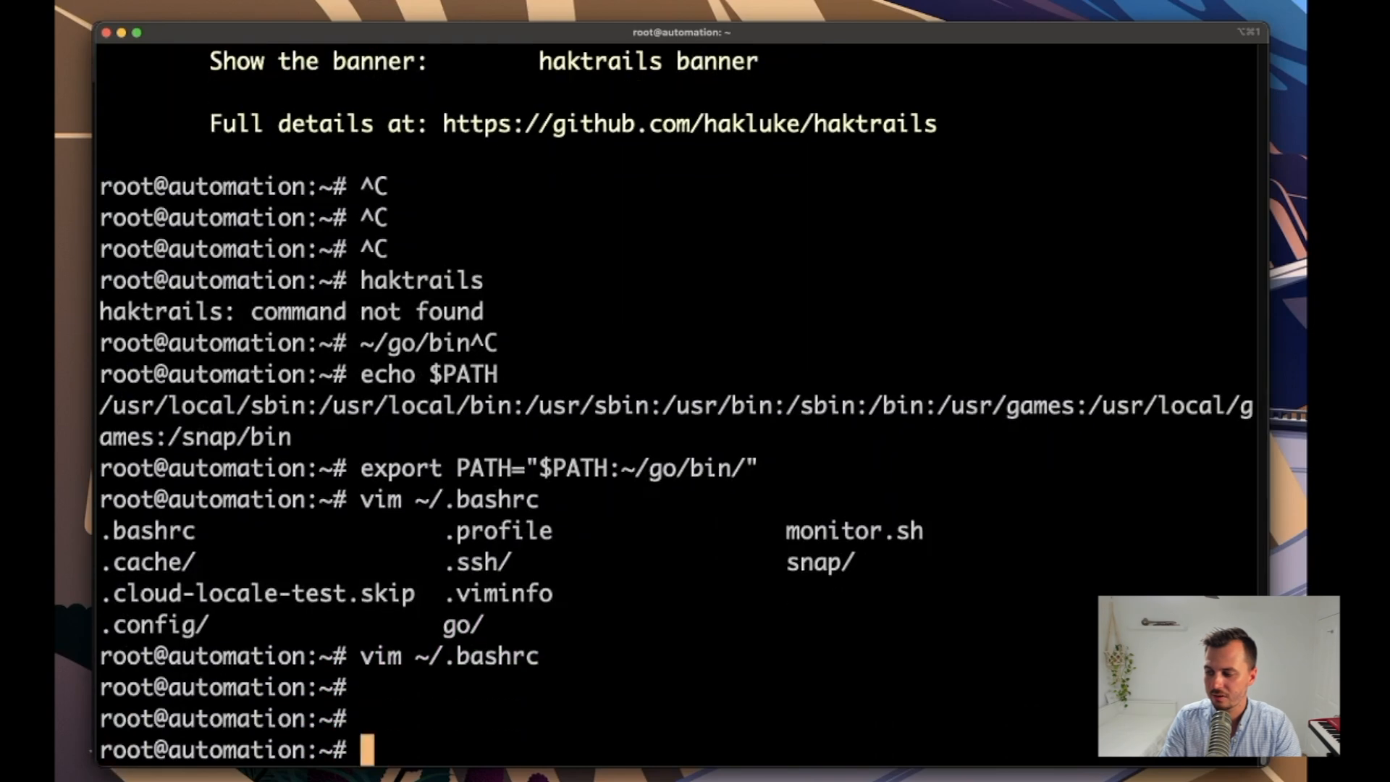
- Source ~/.bashrc so the updated PATH takes effect
{"action": "type", "text": "source ~"}
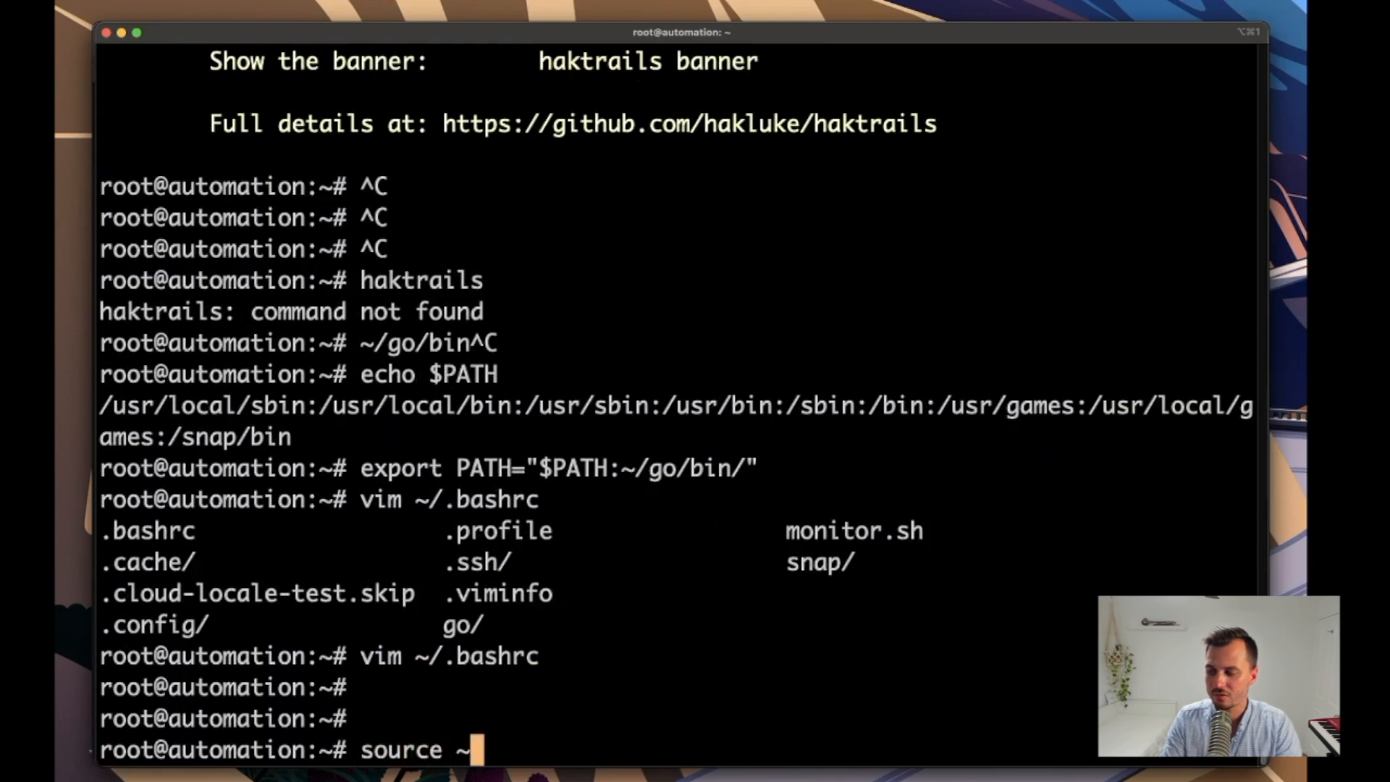
{"action": "type", "text": "/.bashrc"}
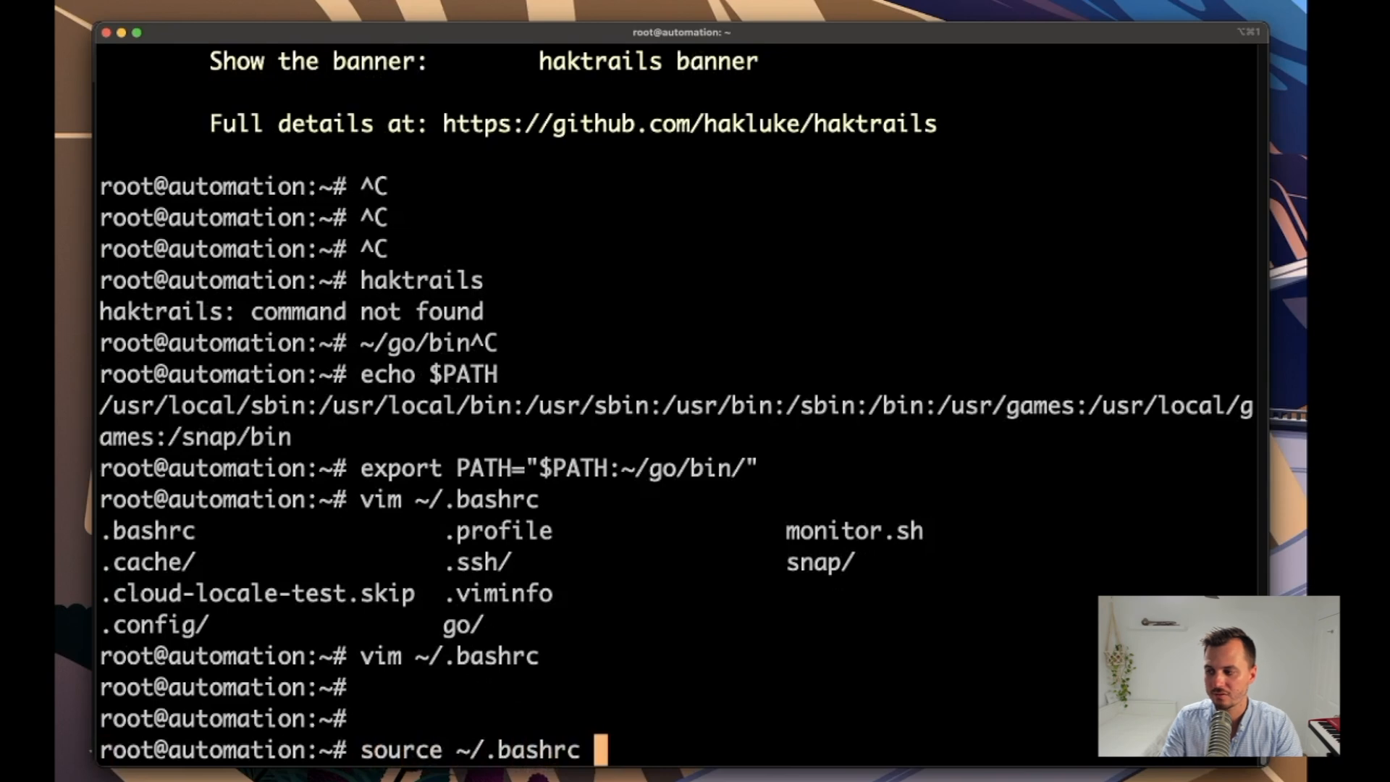
{"action": "key", "text": "Return"}
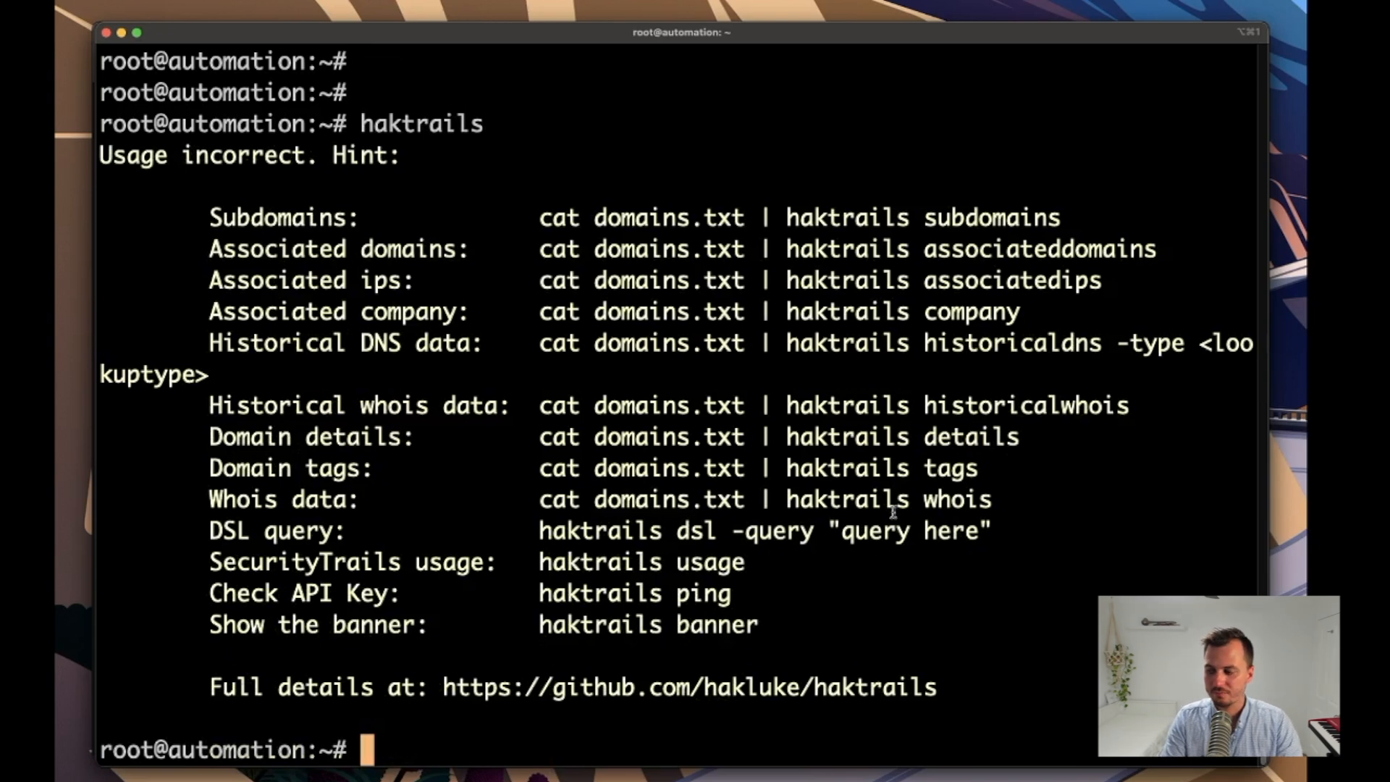
- List the home directory contents to confirm monitor.sh is present
{"action": "type", "text": "ls"}
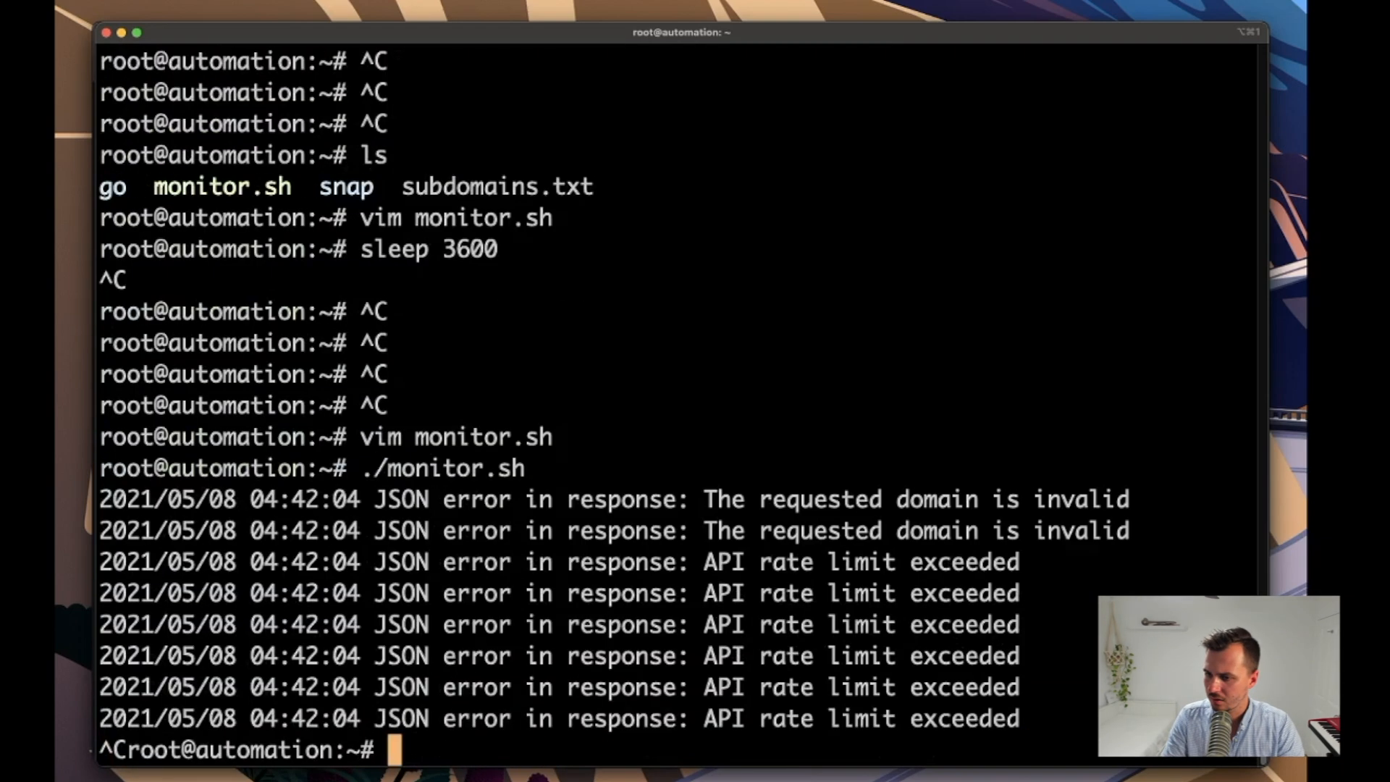
- Run ./monitor.sh securitytrails.com to list its subdomains, then stop it
{"action": "type", "text": "./monitor.sh"}
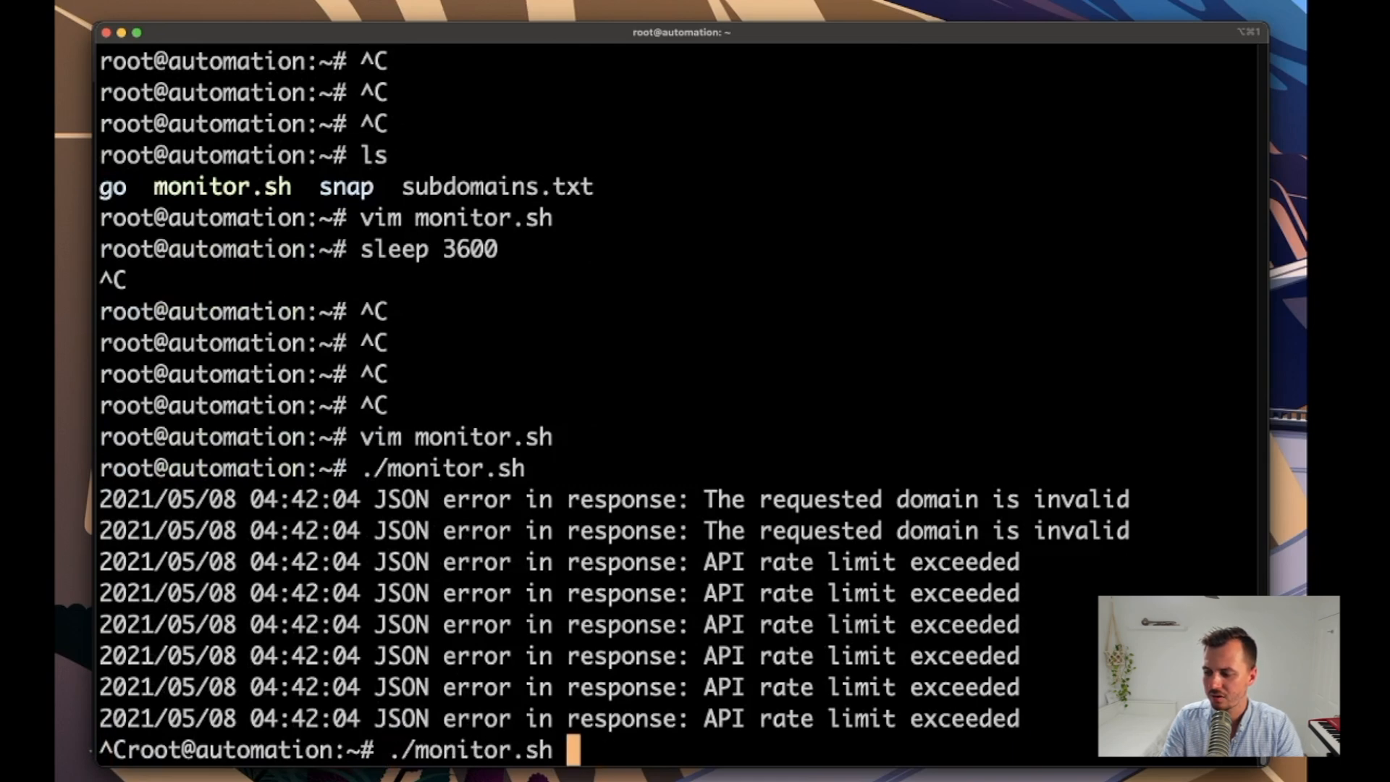
{"action": "type", "text": "securit"}
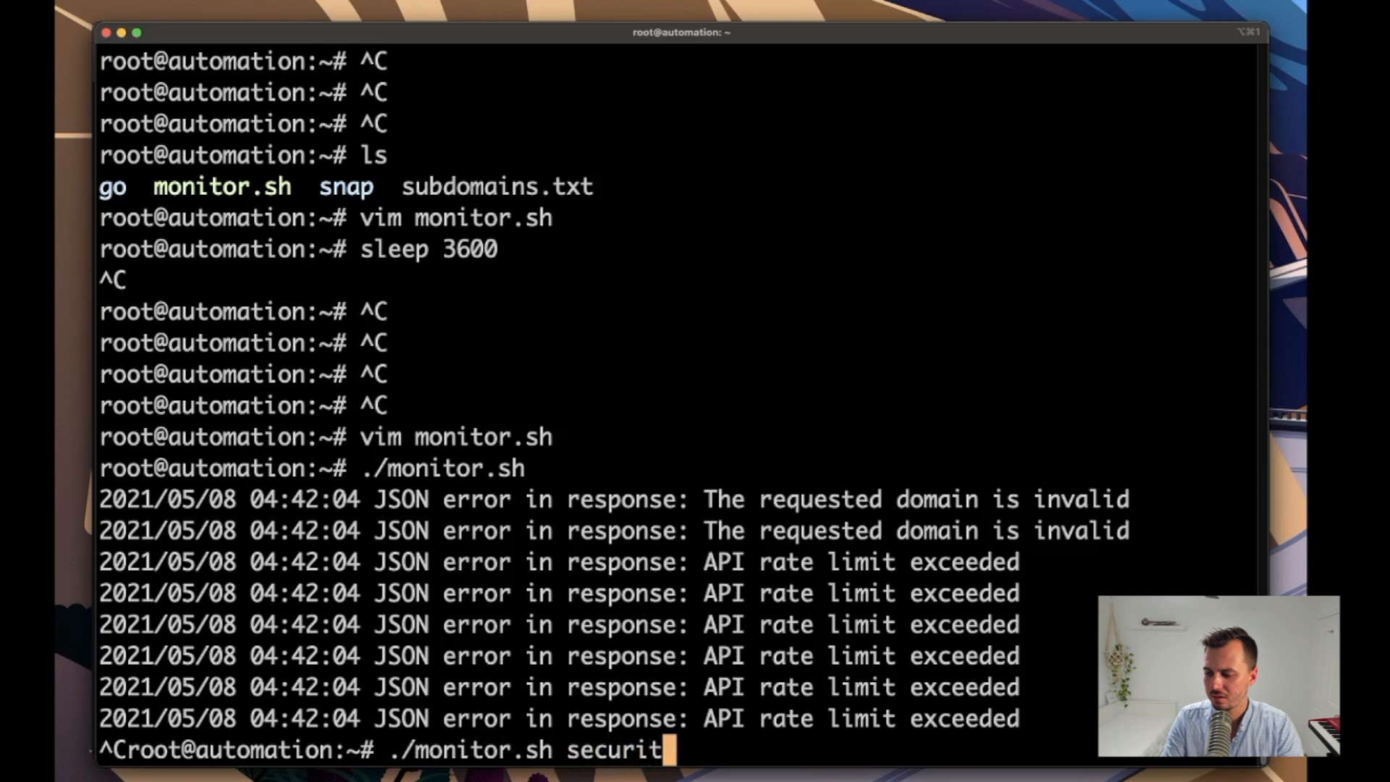
{"action": "type", "text": "ytrails.com"}
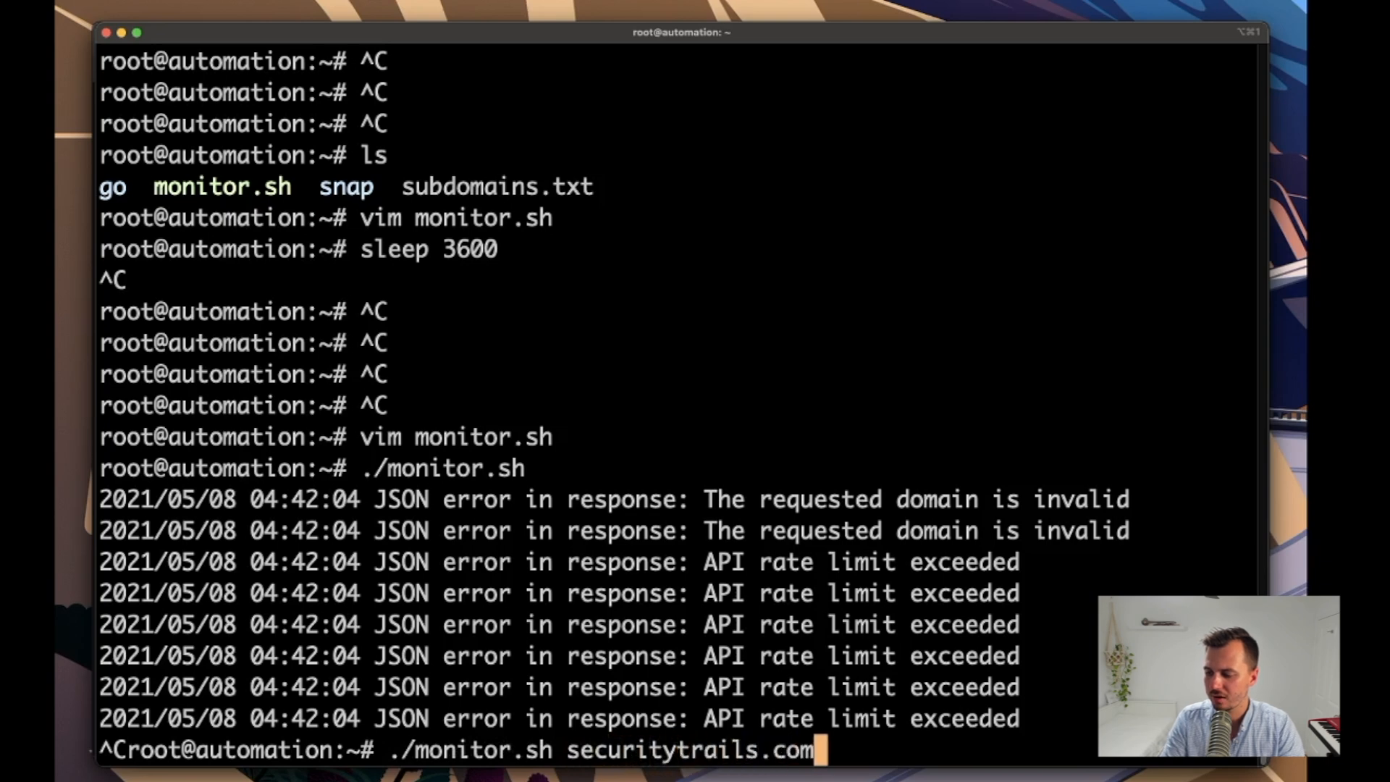
{"action": "key", "text": "Return"}
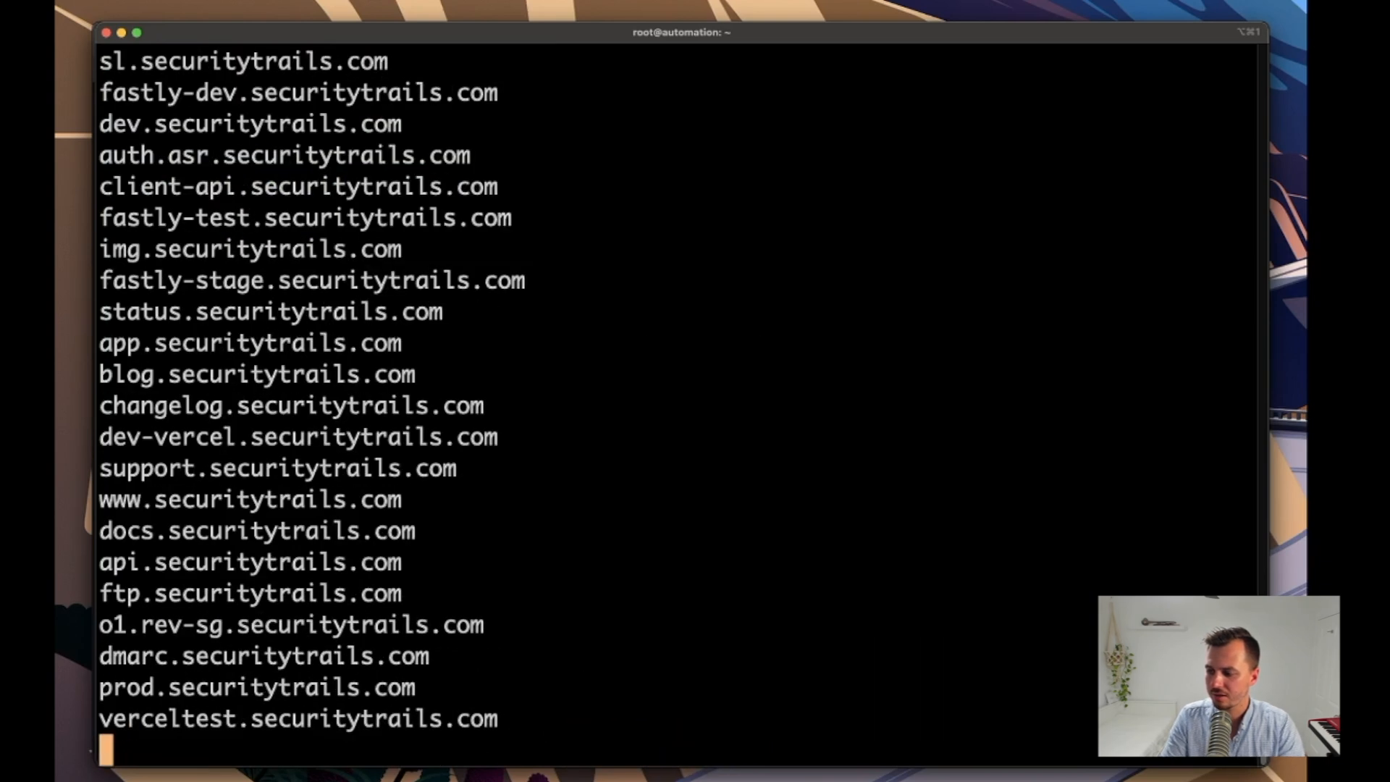
{"action": "mouse_move", "coordinate": [801, 354]}
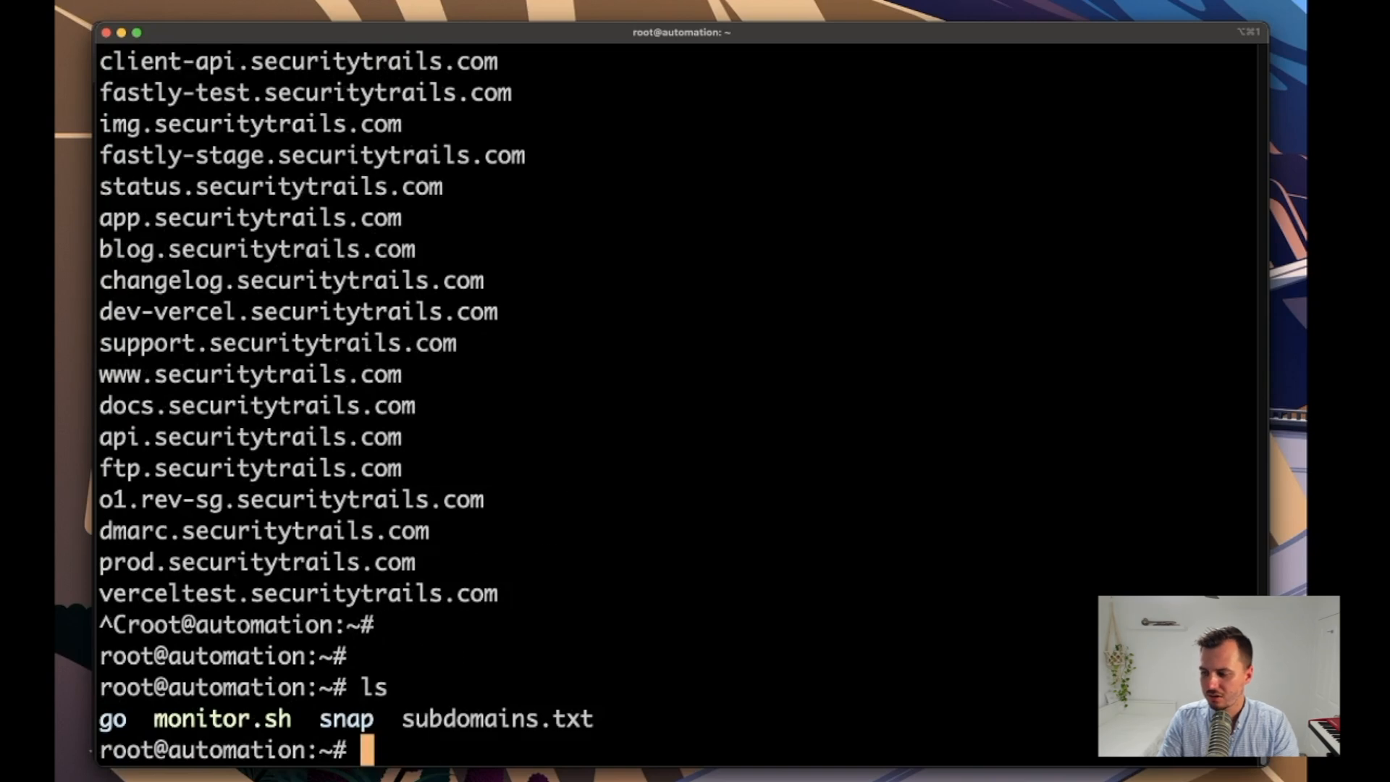
{"action": "type", "text": "./monitor.sh securitytrails.com"}
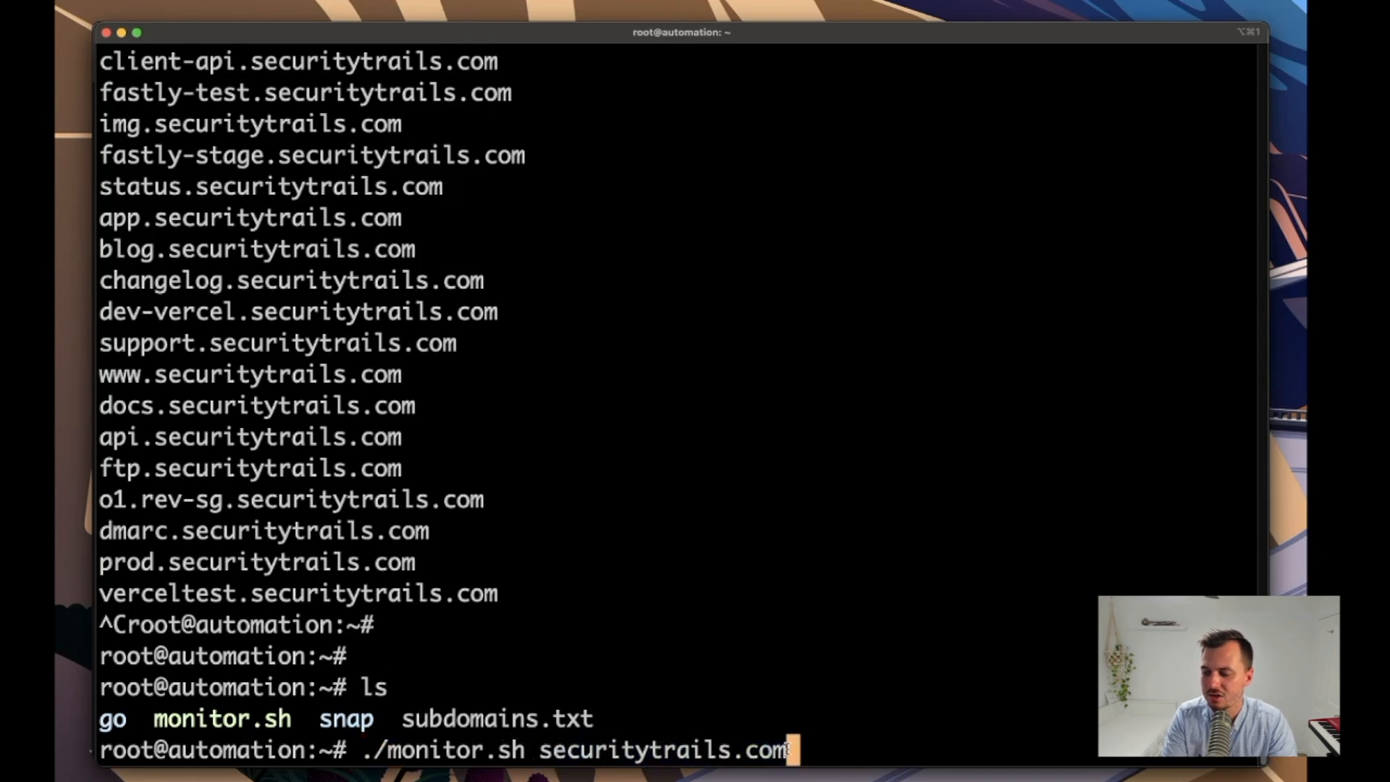
- Display monitor.sh with cat and highlight the $1 domain argument in the loop
{"action": "type", "text": "cat minto"}
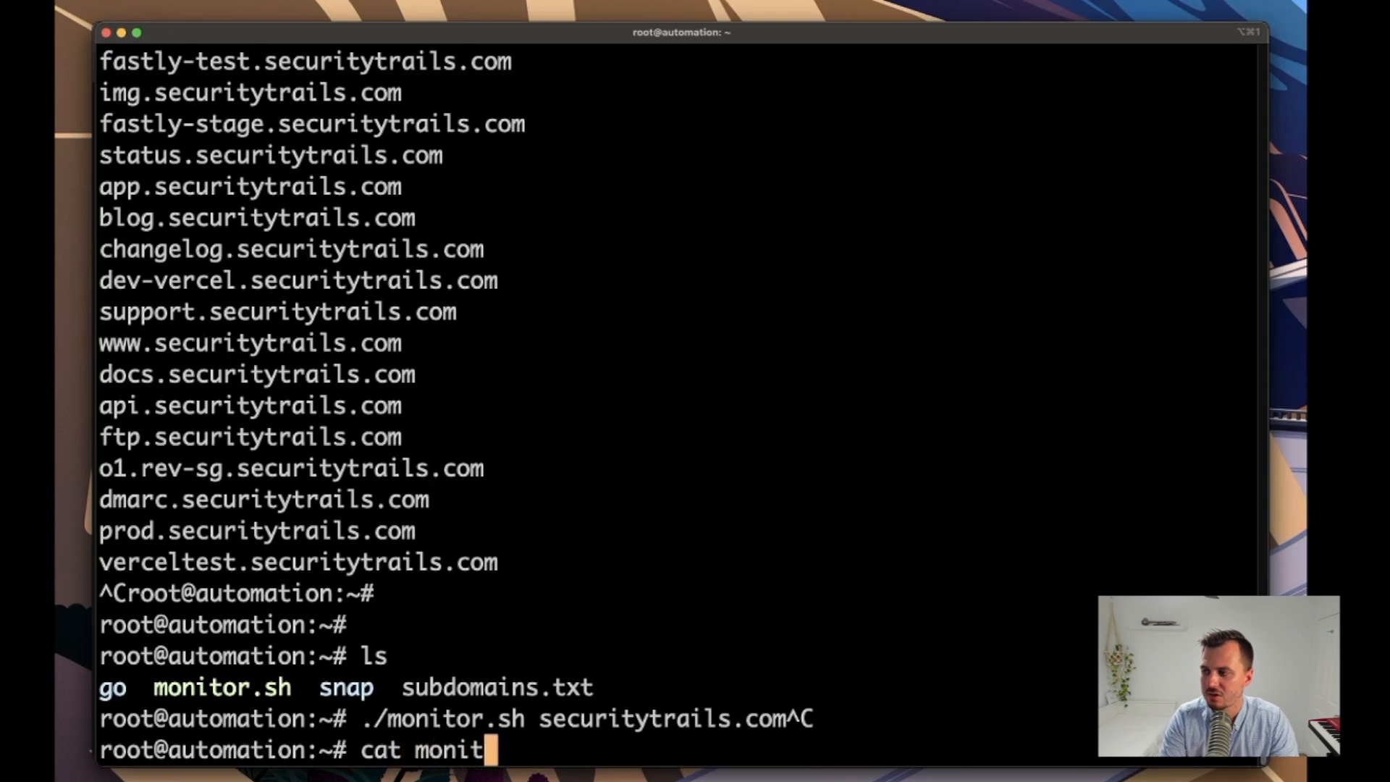
{"action": "key", "text": "Return"}
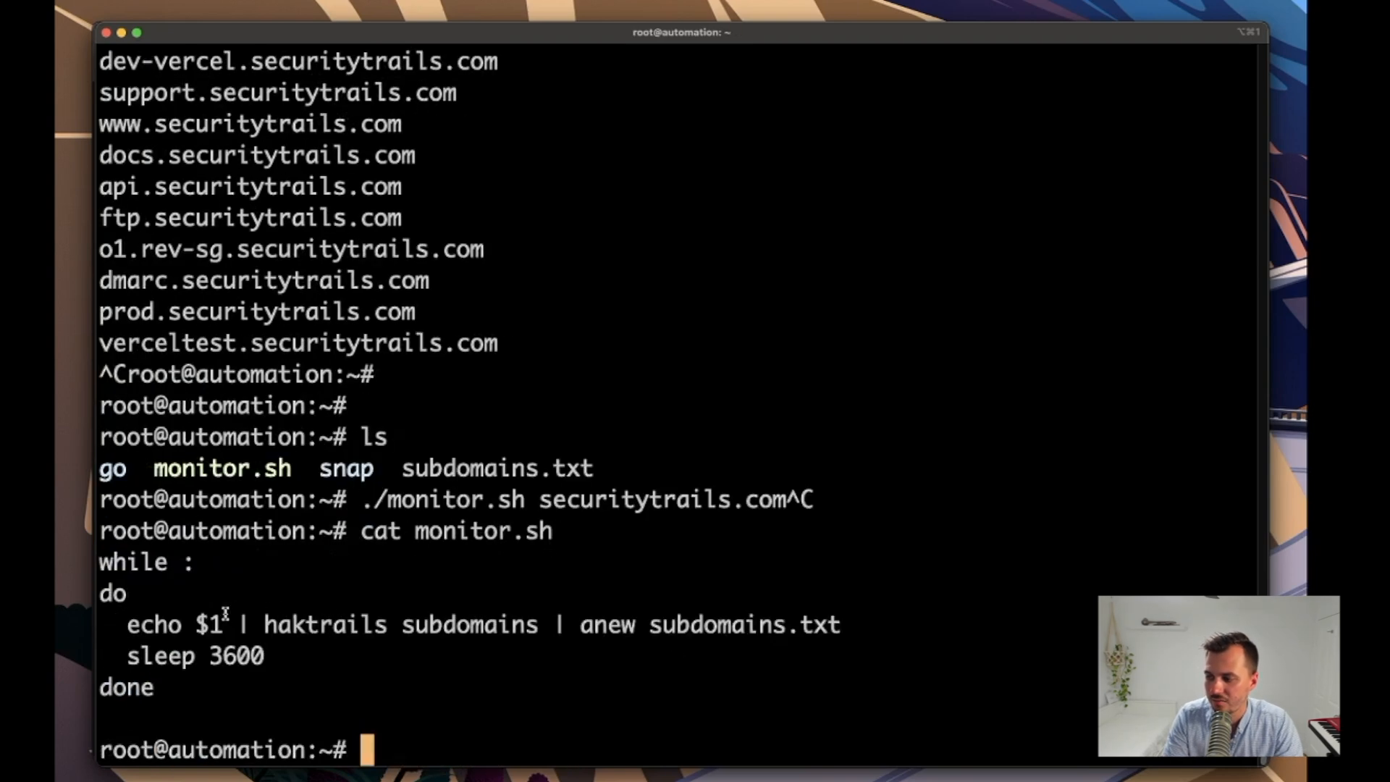
{"action": "double_click", "coordinate": [210, 625]}
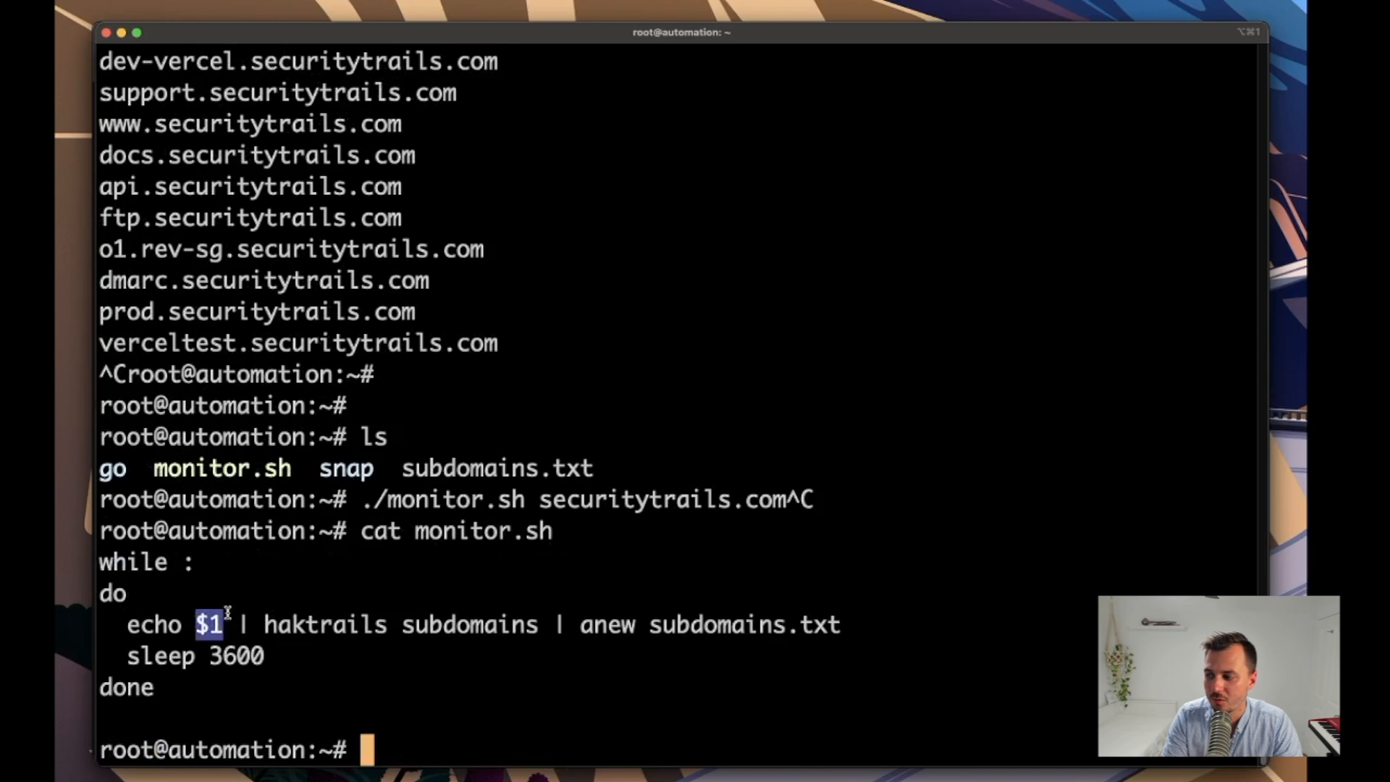
{"action": "double_click", "coordinate": [153, 624]}
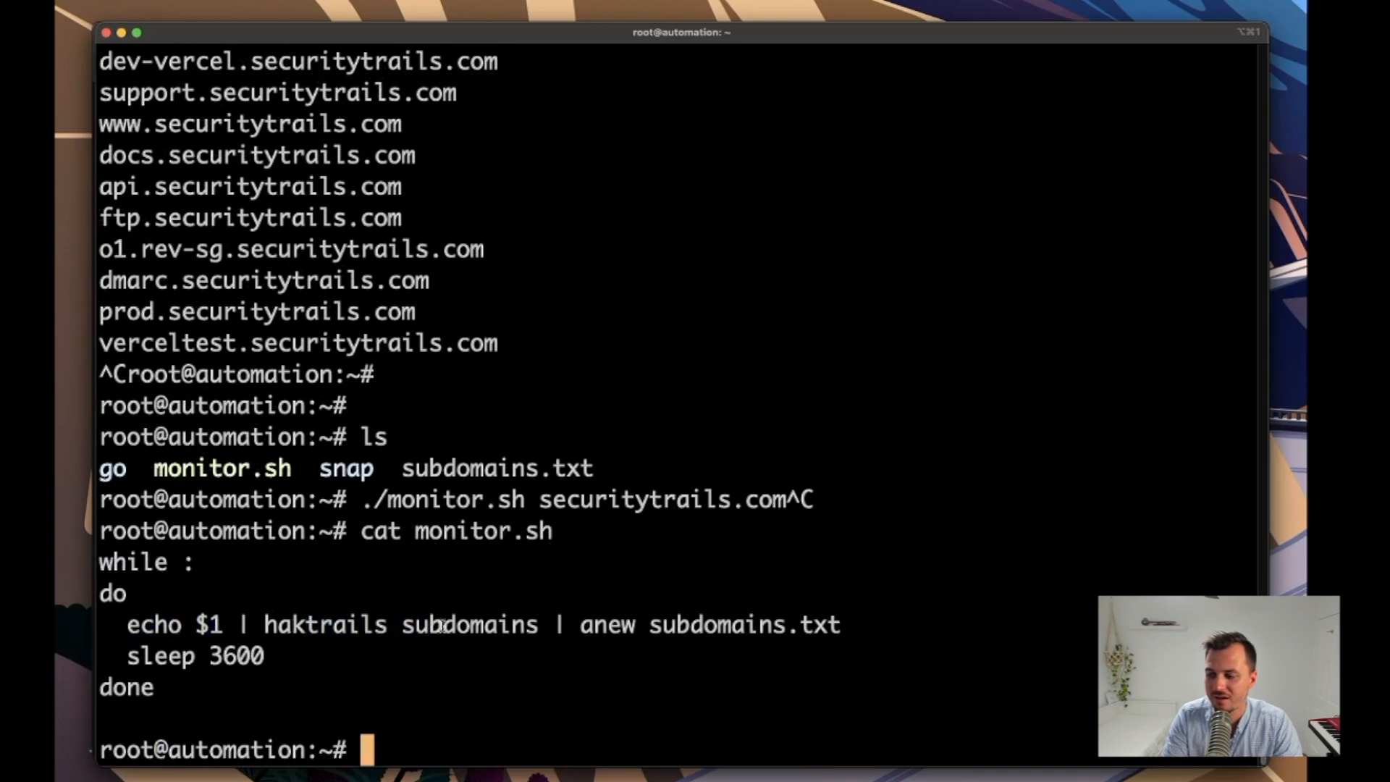
{"action": "mouse_move", "coordinate": [494, 647]}
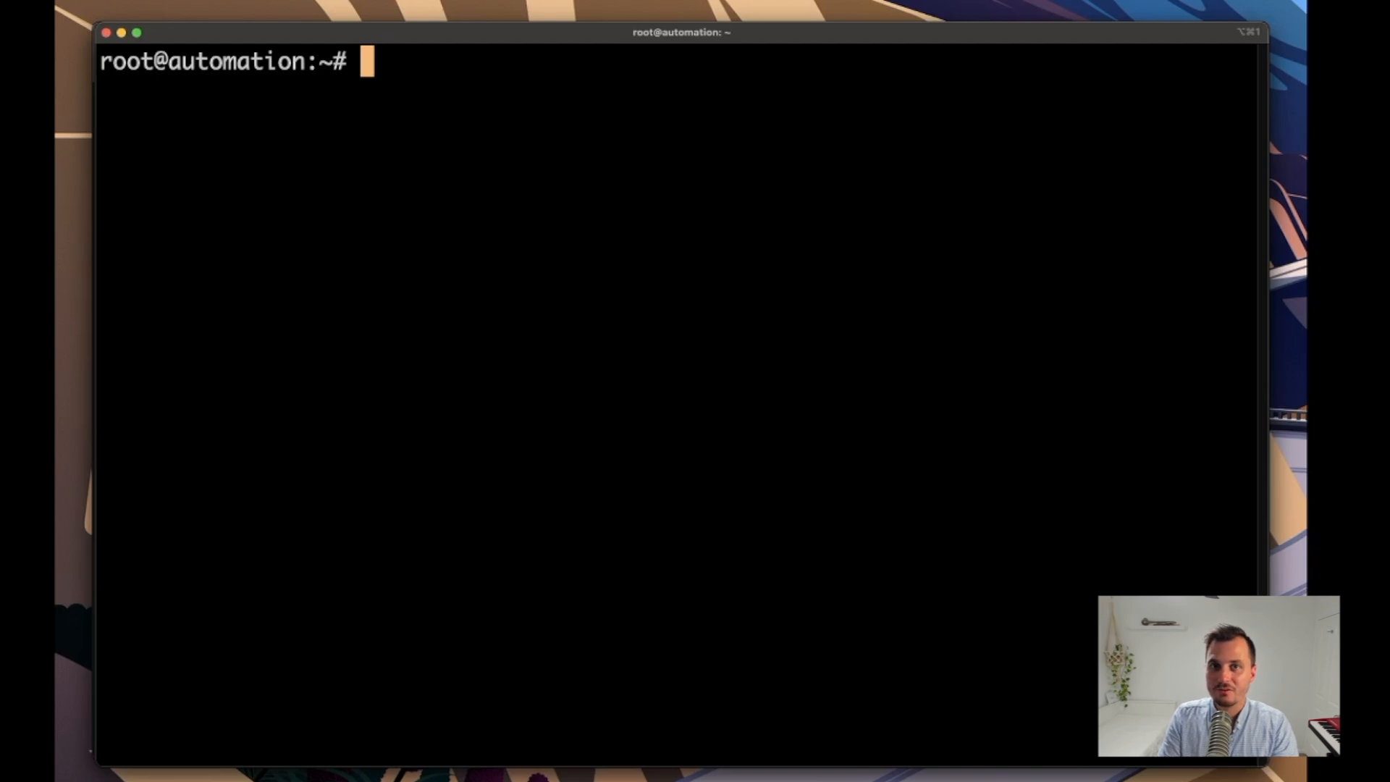
- Start a new tmux session and list the directory contents
{"action": "type", "text": "tm"}
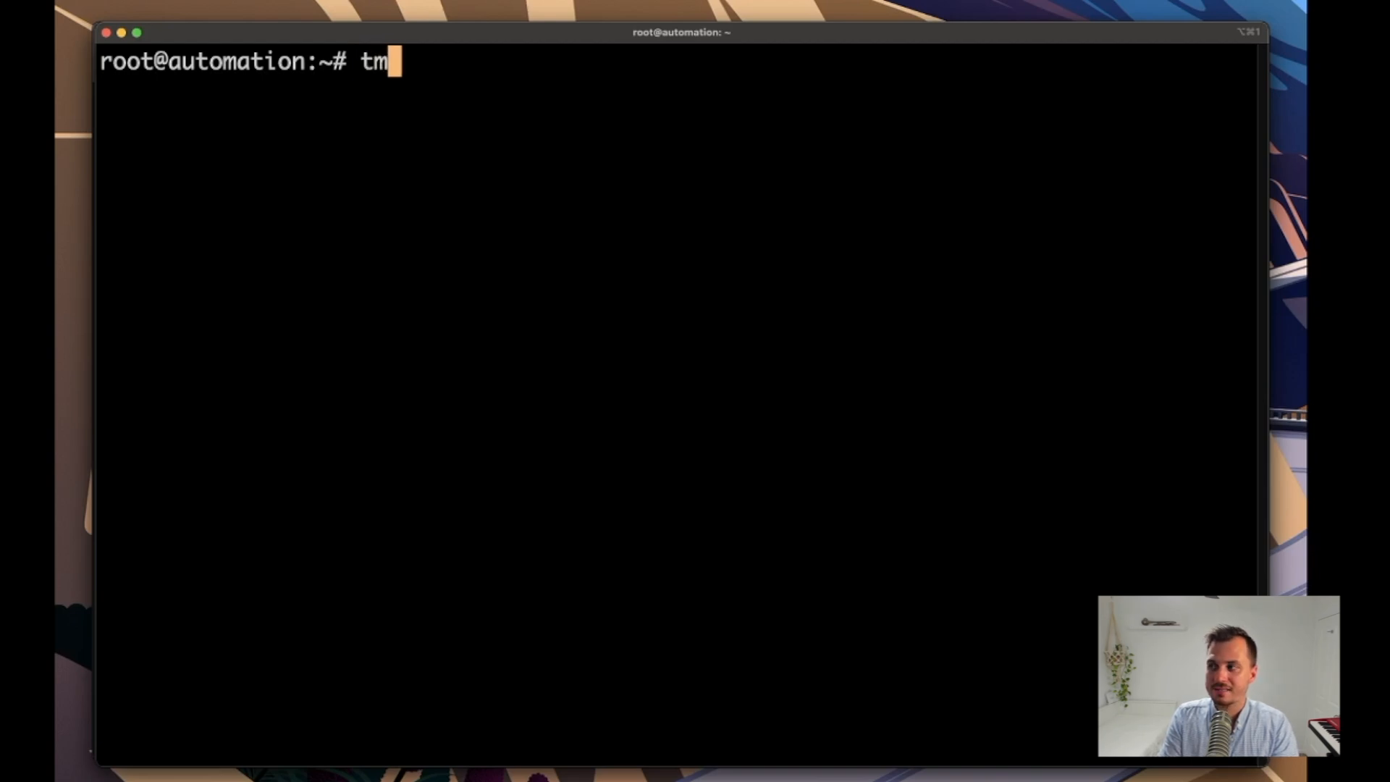
{"action": "type", "text": "ux"}
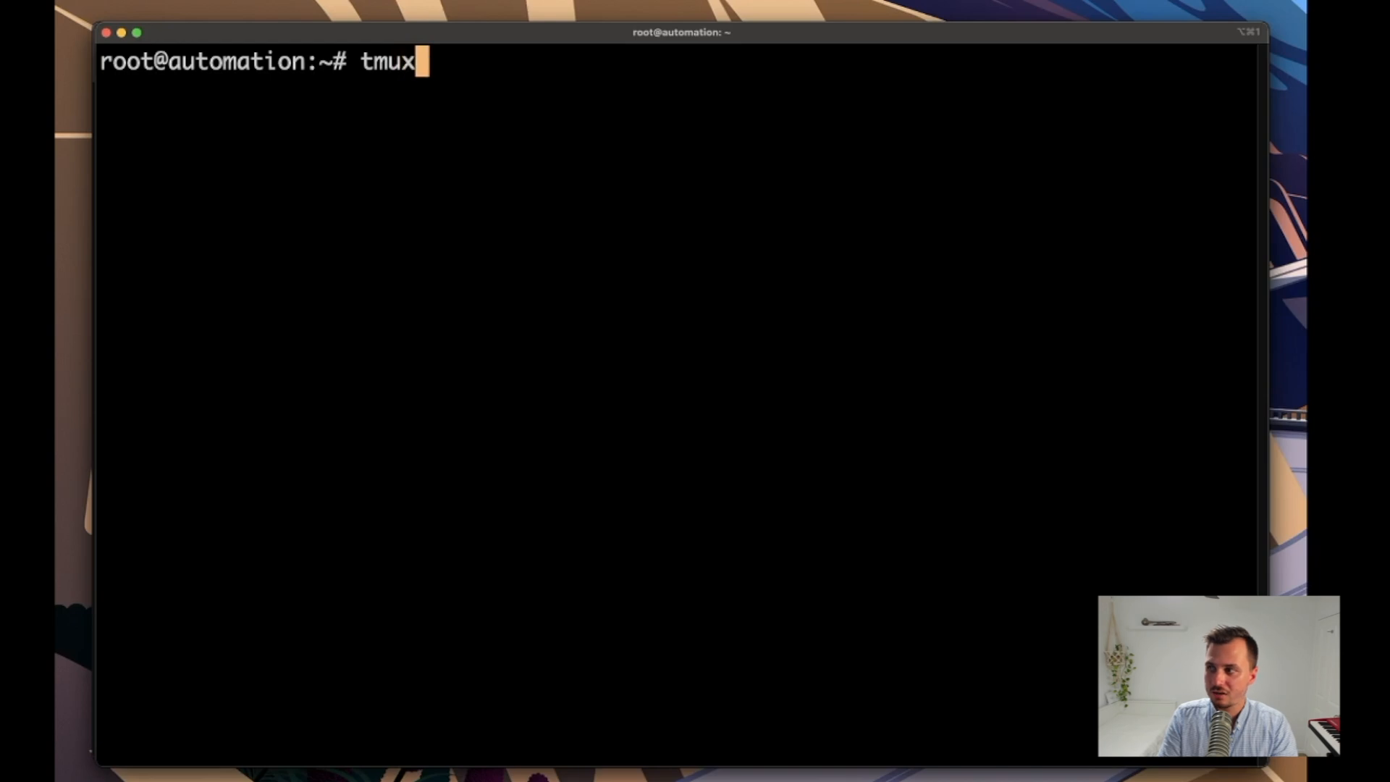
{"action": "key", "text": "Return"}
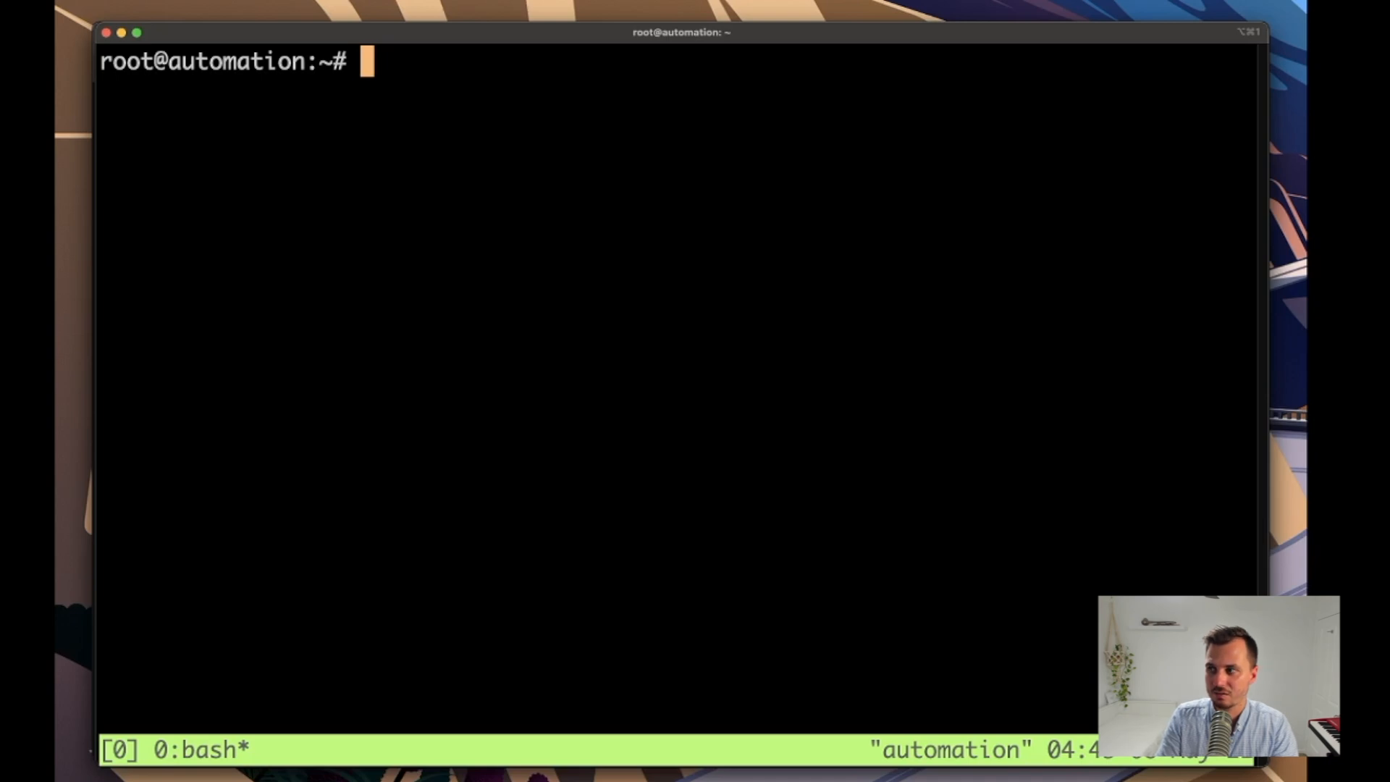
{"action": "type", "text": "ls"}
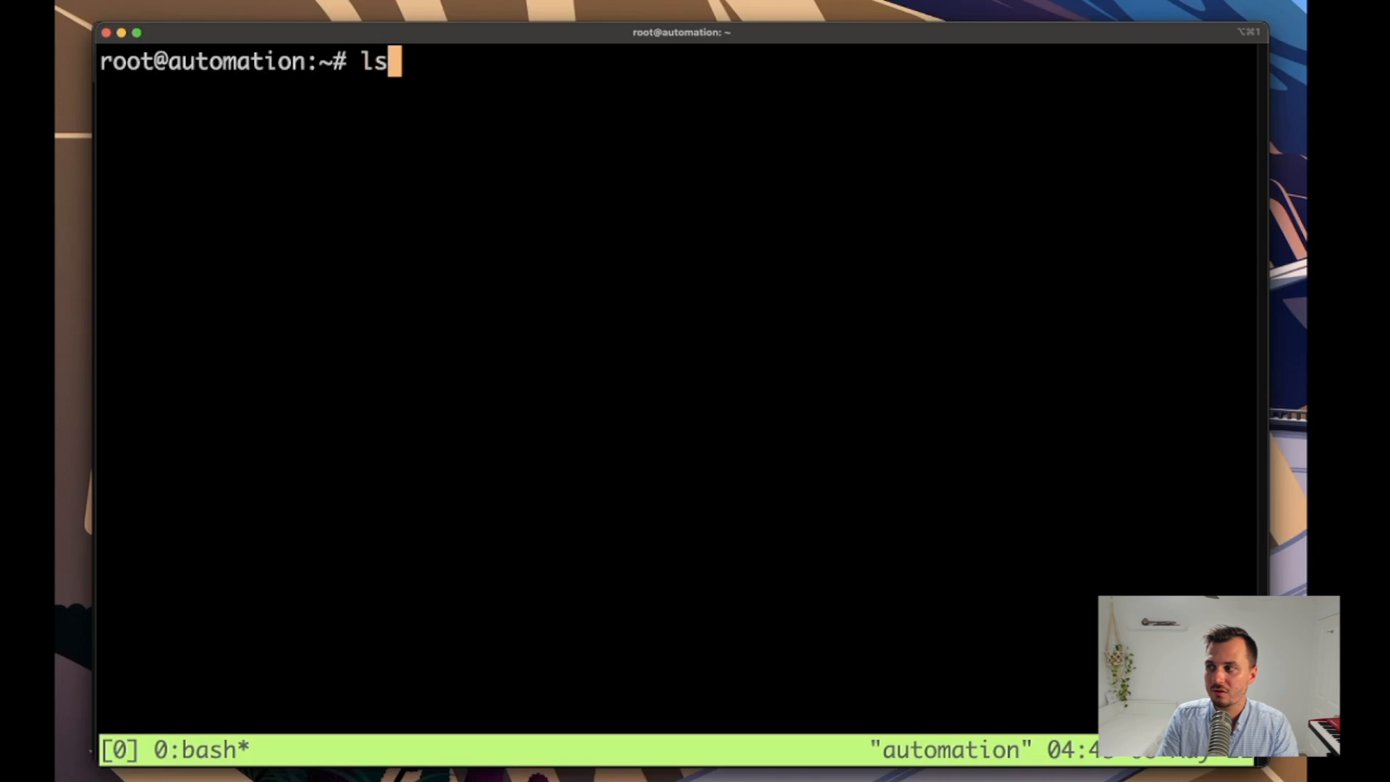
- Run ./monitor.sh securitytrails.com piped into notify inside the tmux session
{"action": "type", "text": "./monitor.sh"}
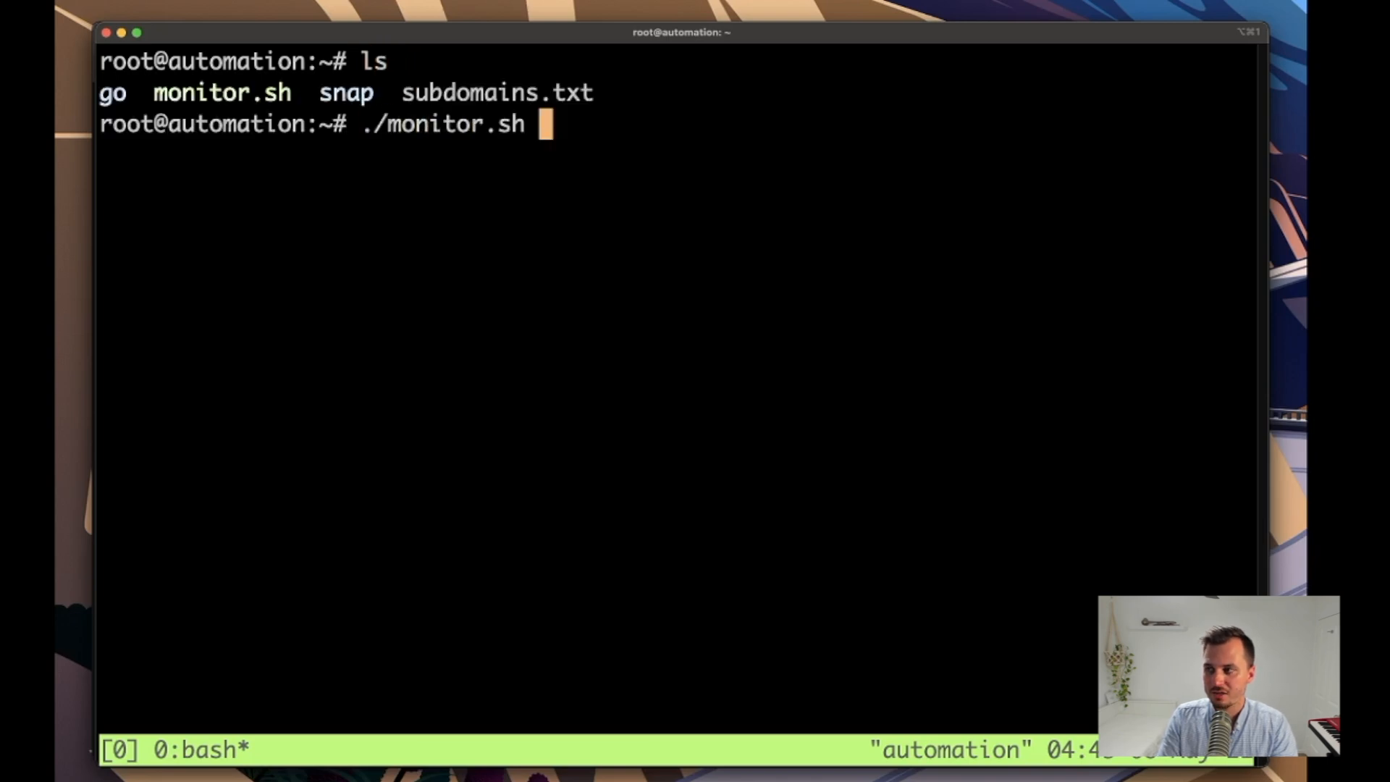
{"action": "type", "text": "security"}
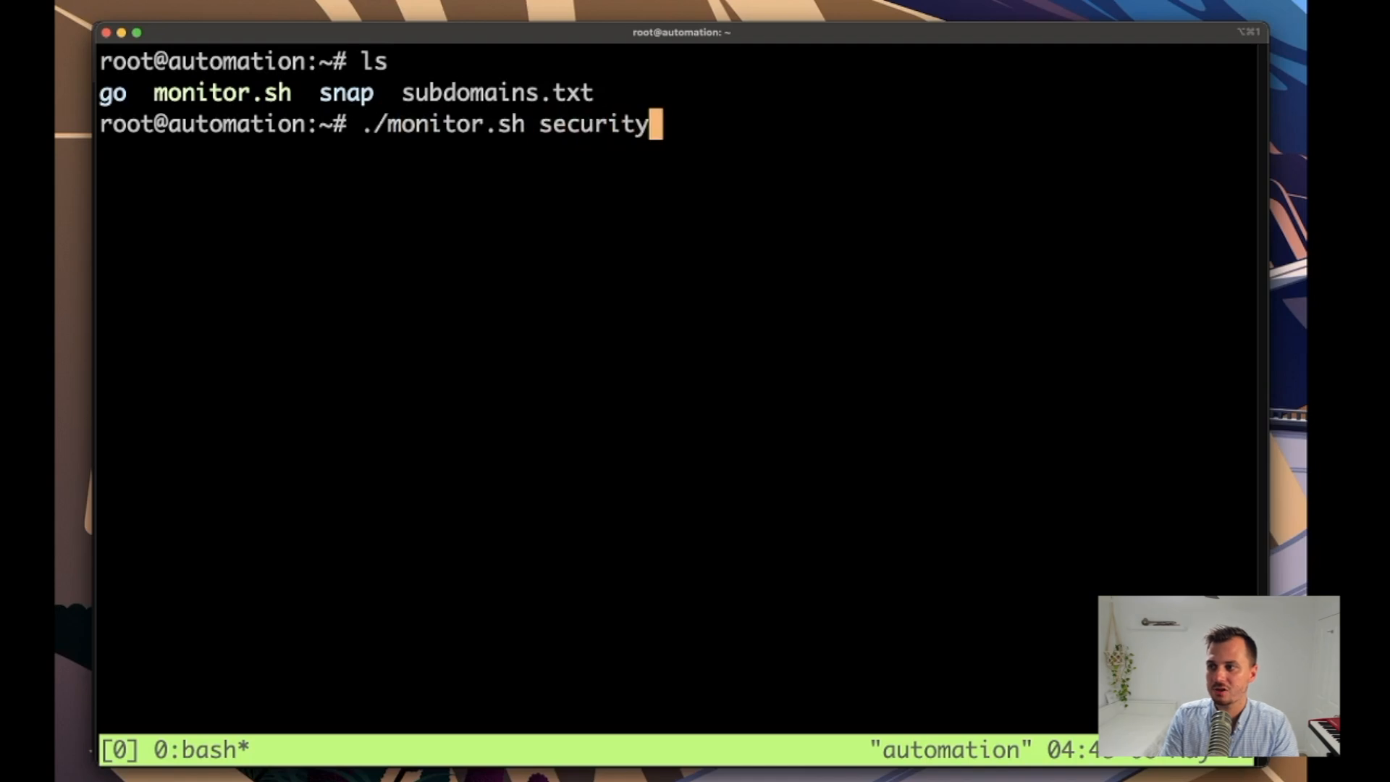
{"action": "type", "text": "trails.com |"}
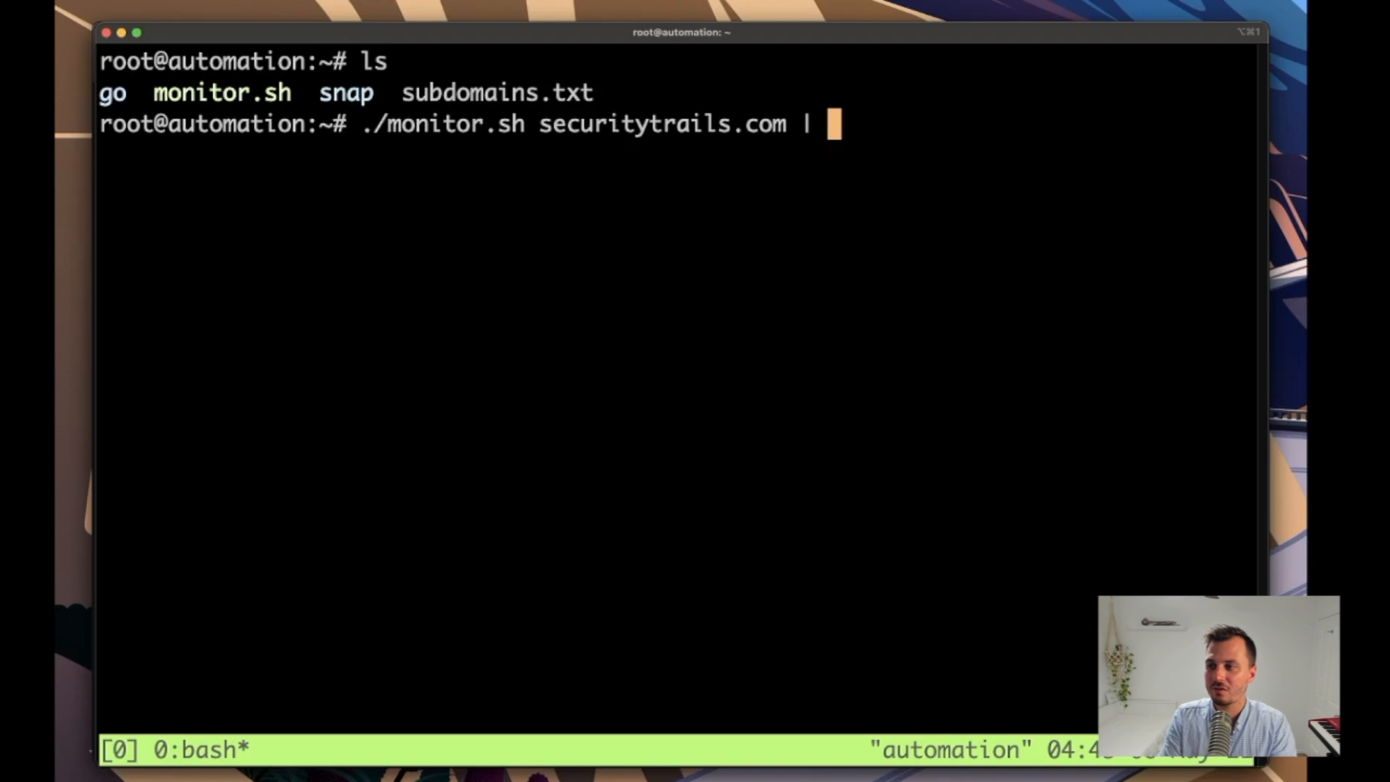
{"action": "type", "text": "notify"}
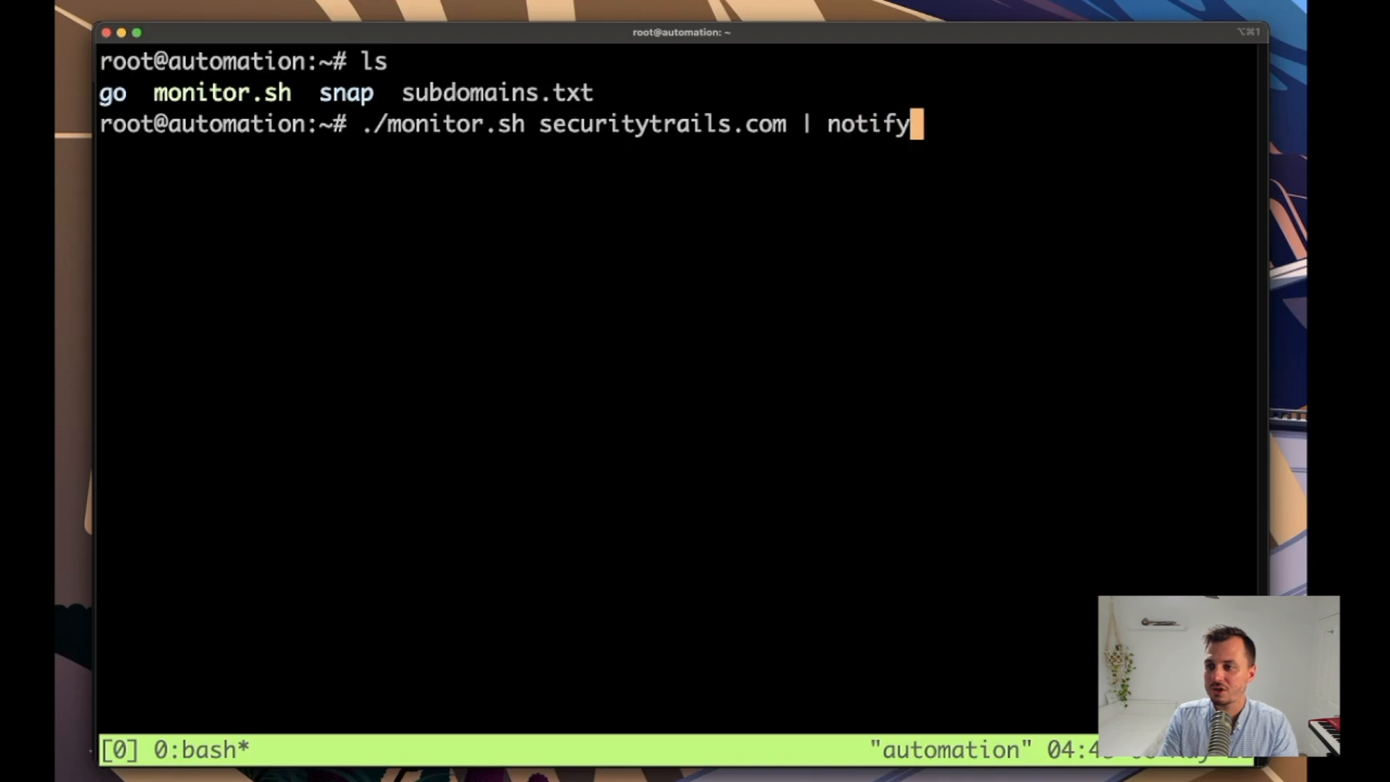
{"action": "key", "text": "Return"}
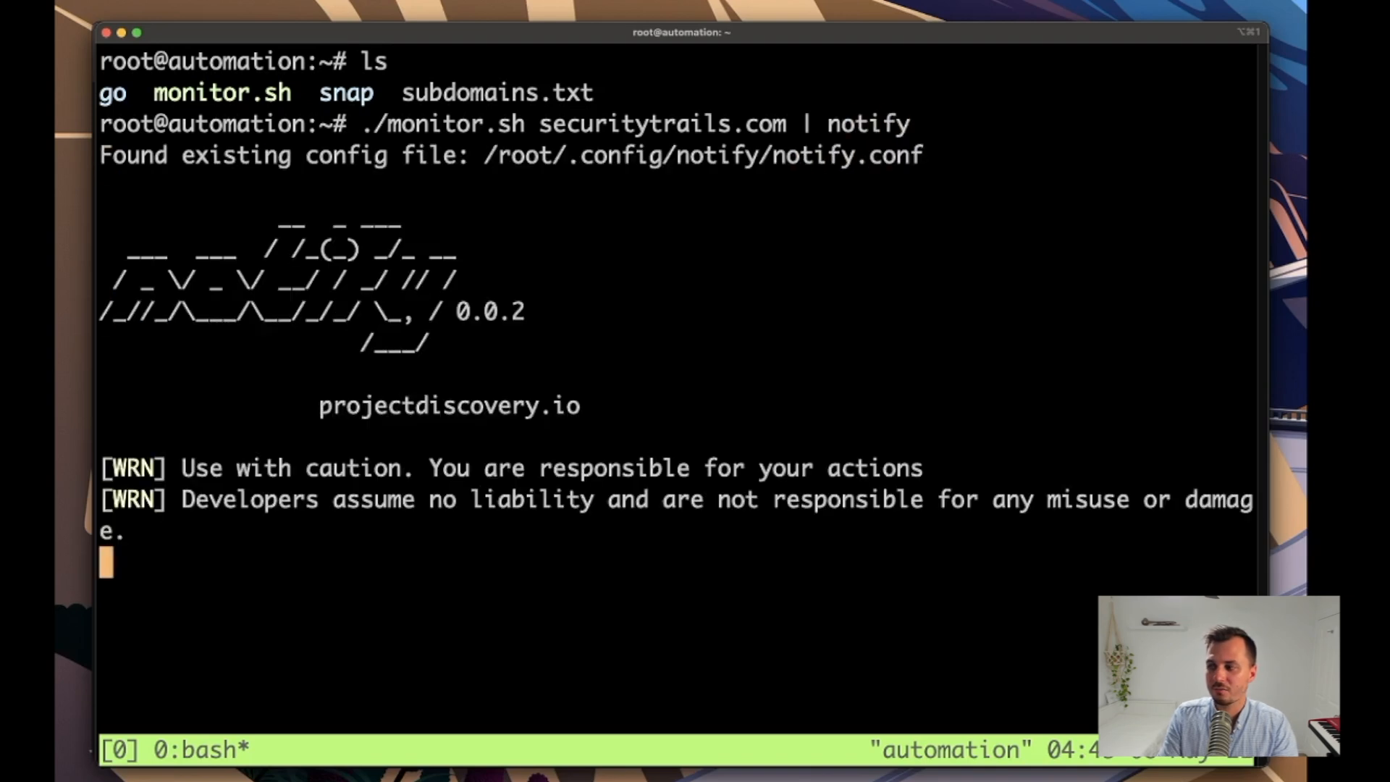